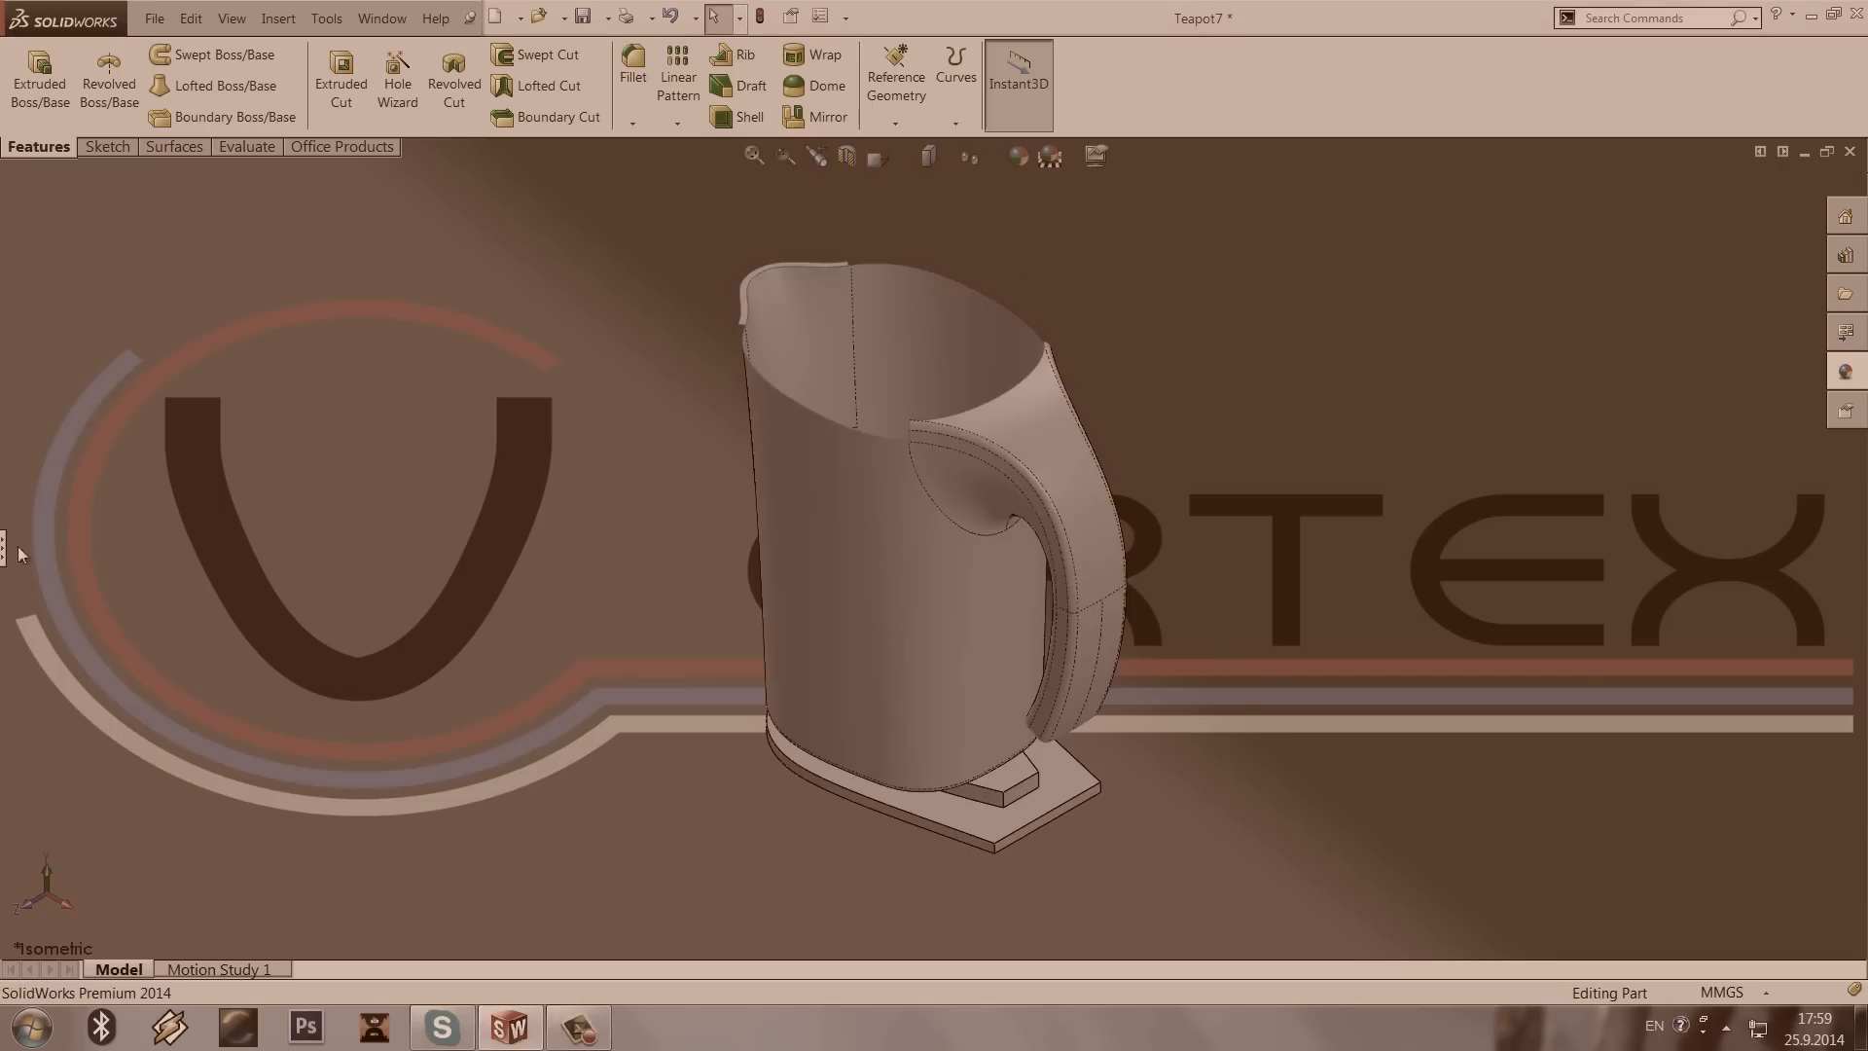
Step: Unsuppress Surface-Knit3 through Fillet3 in the feature tree to bring back the thickened teapot
left_click(8, 542)
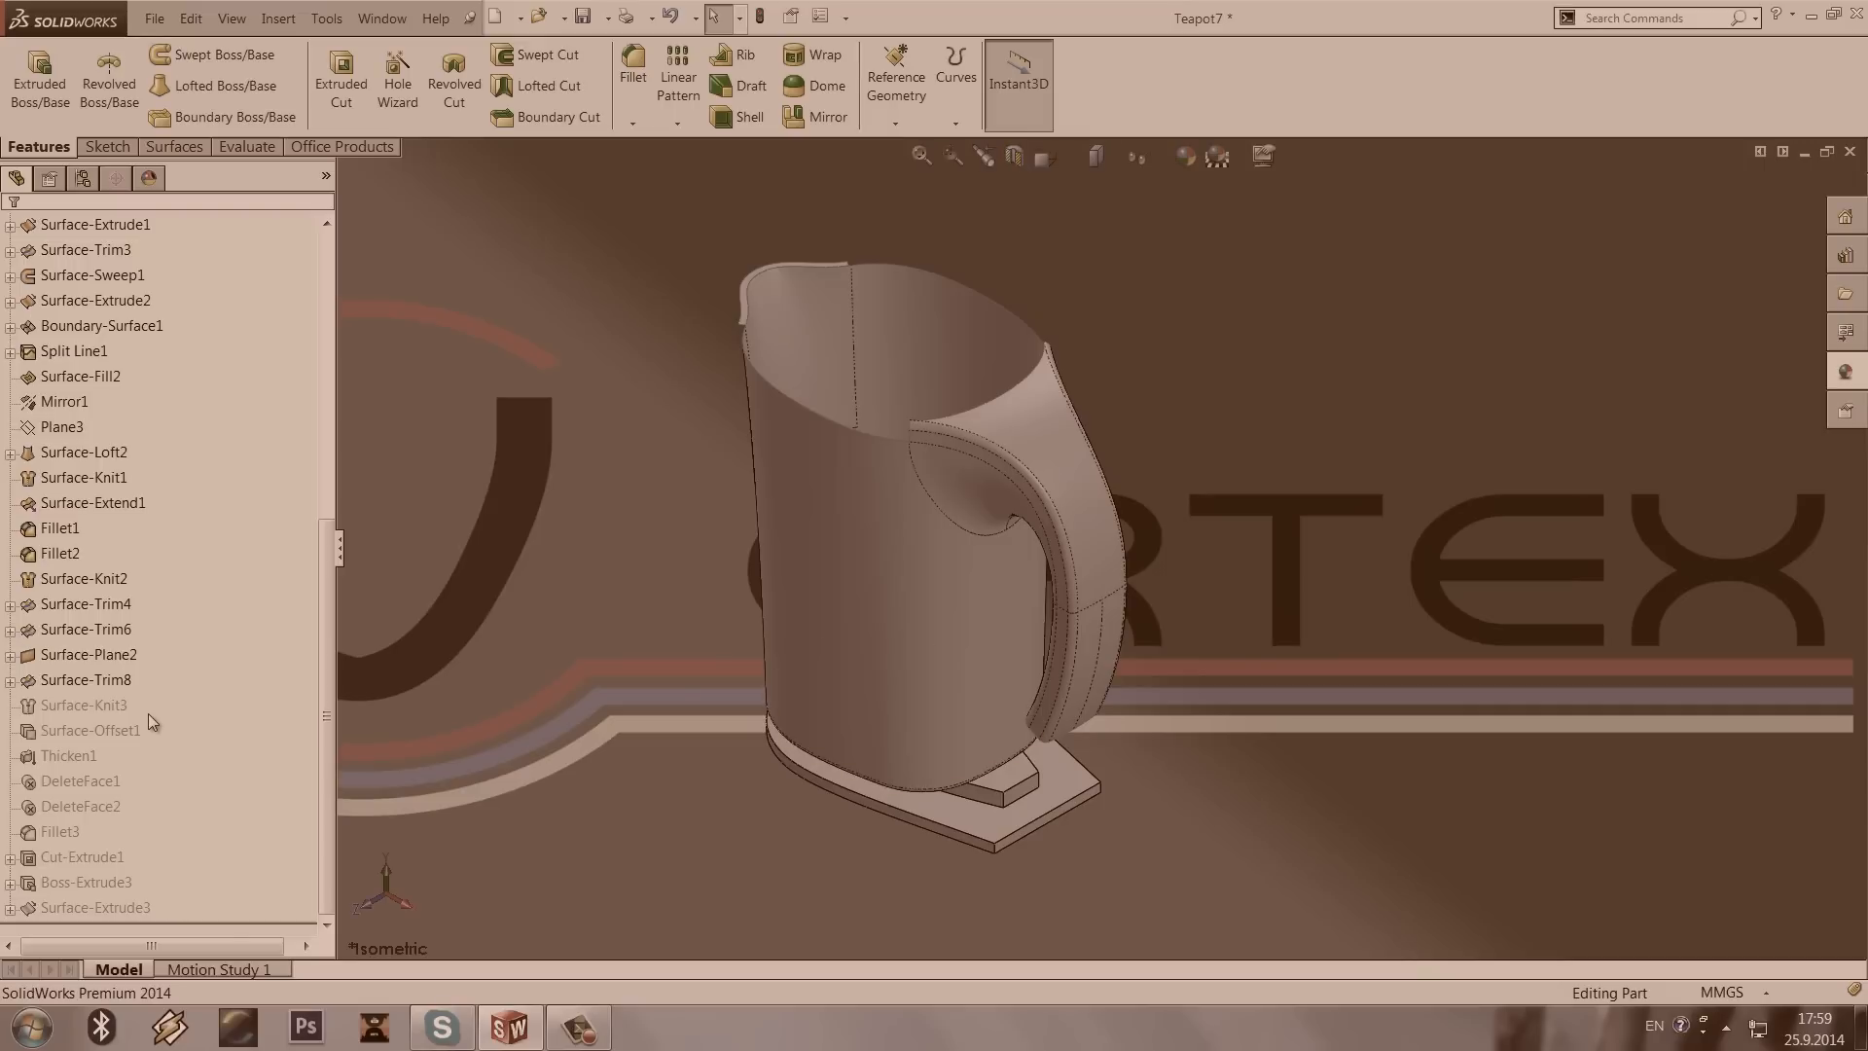
left_click(68, 755)
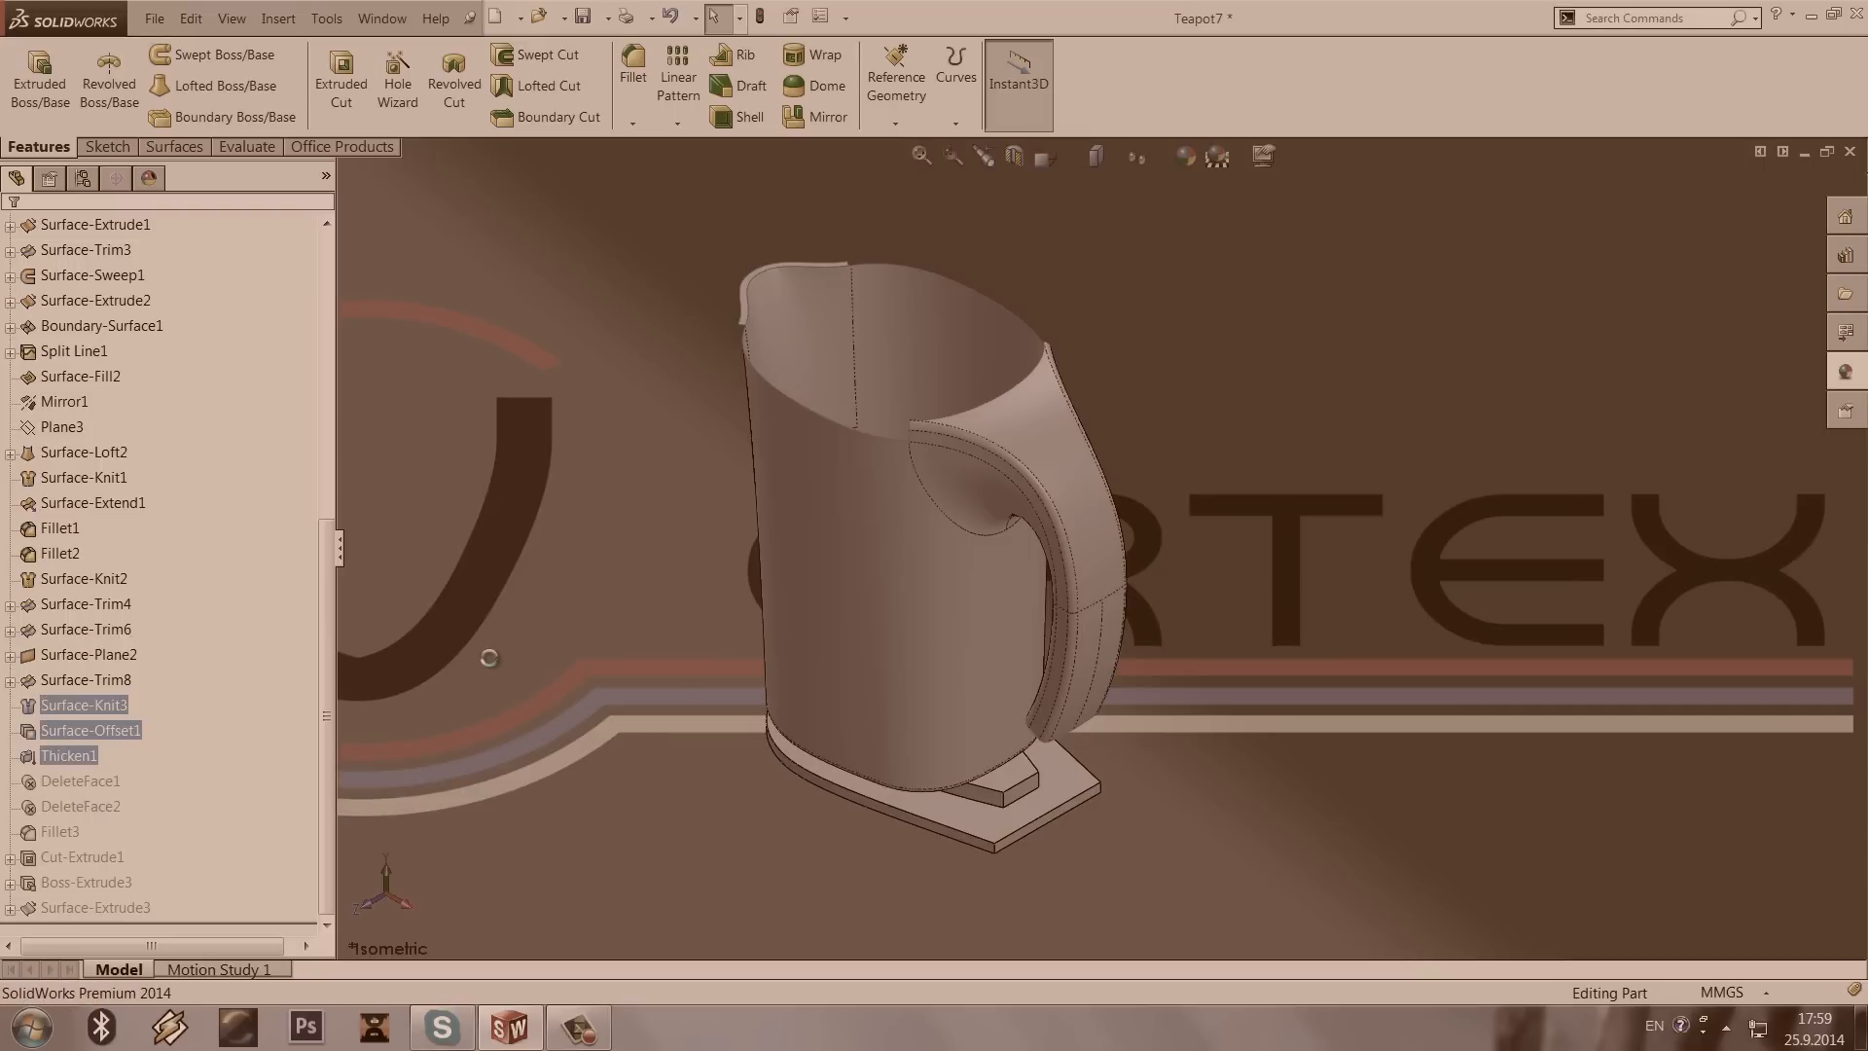
mouse_move(479, 608)
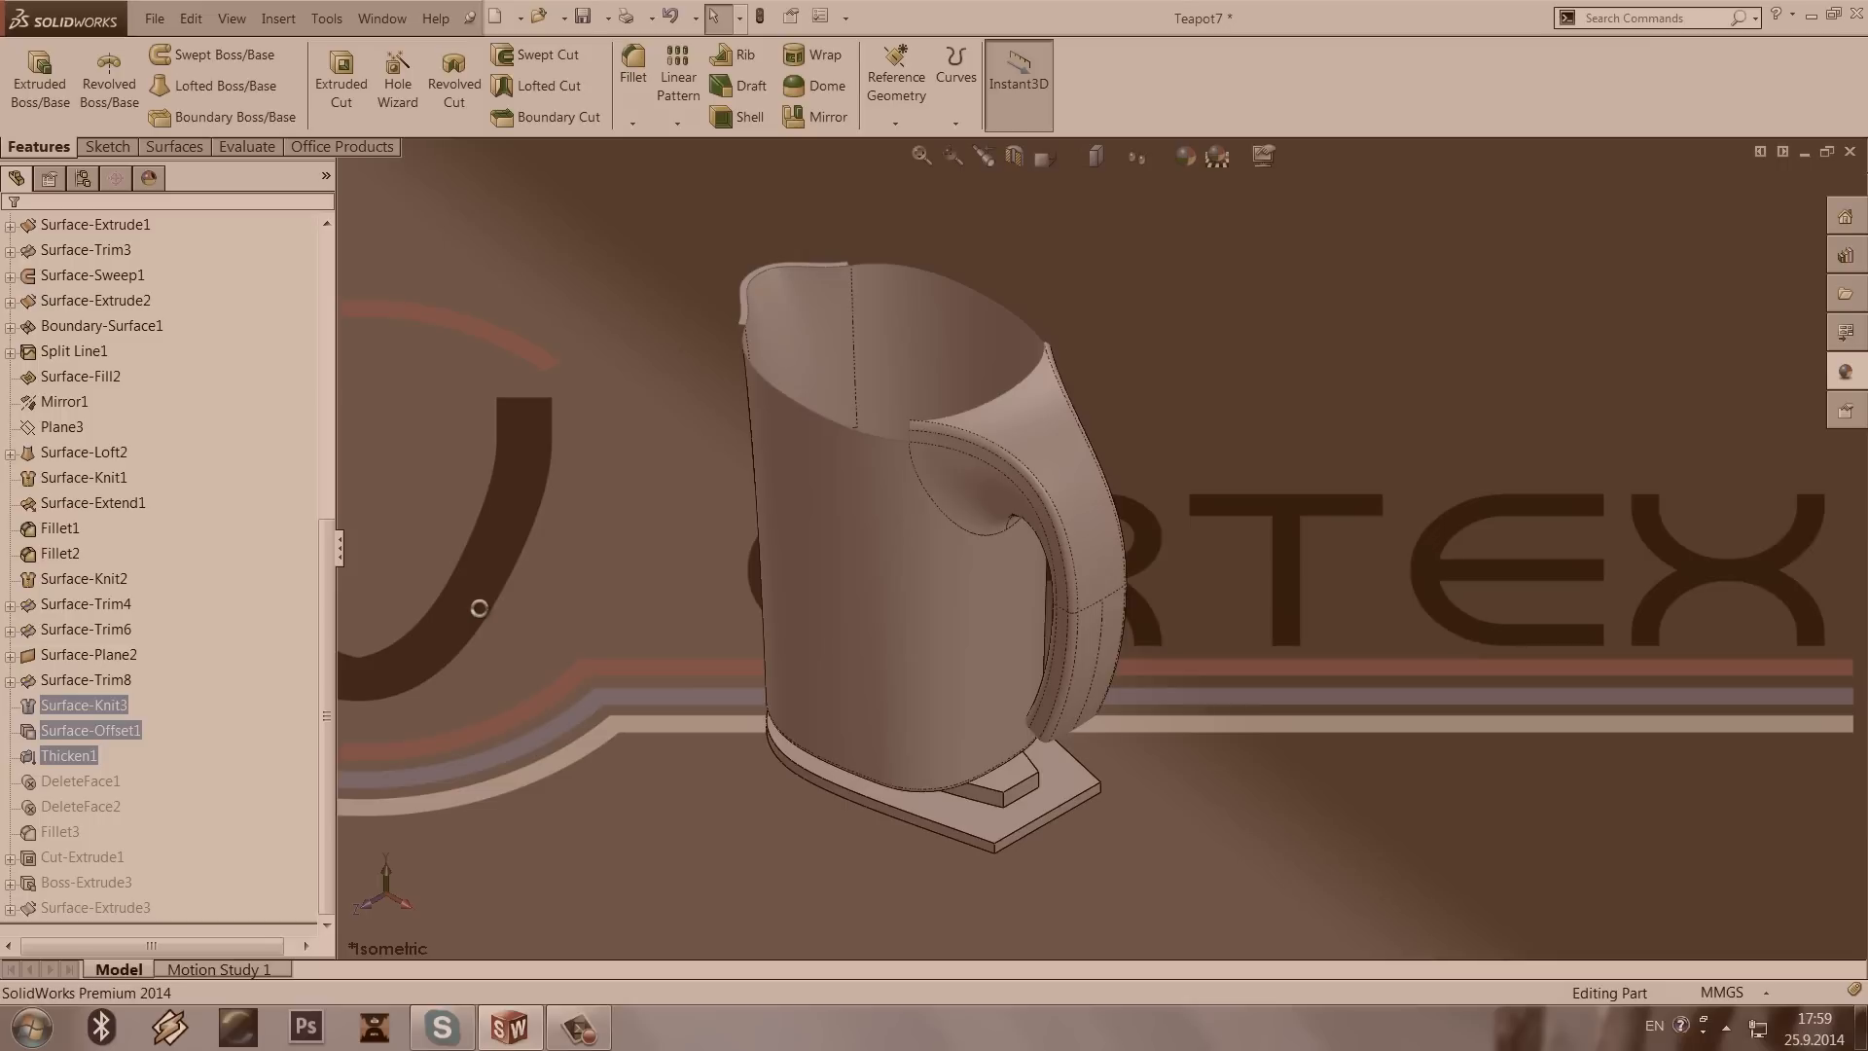
mouse_move(489, 611)
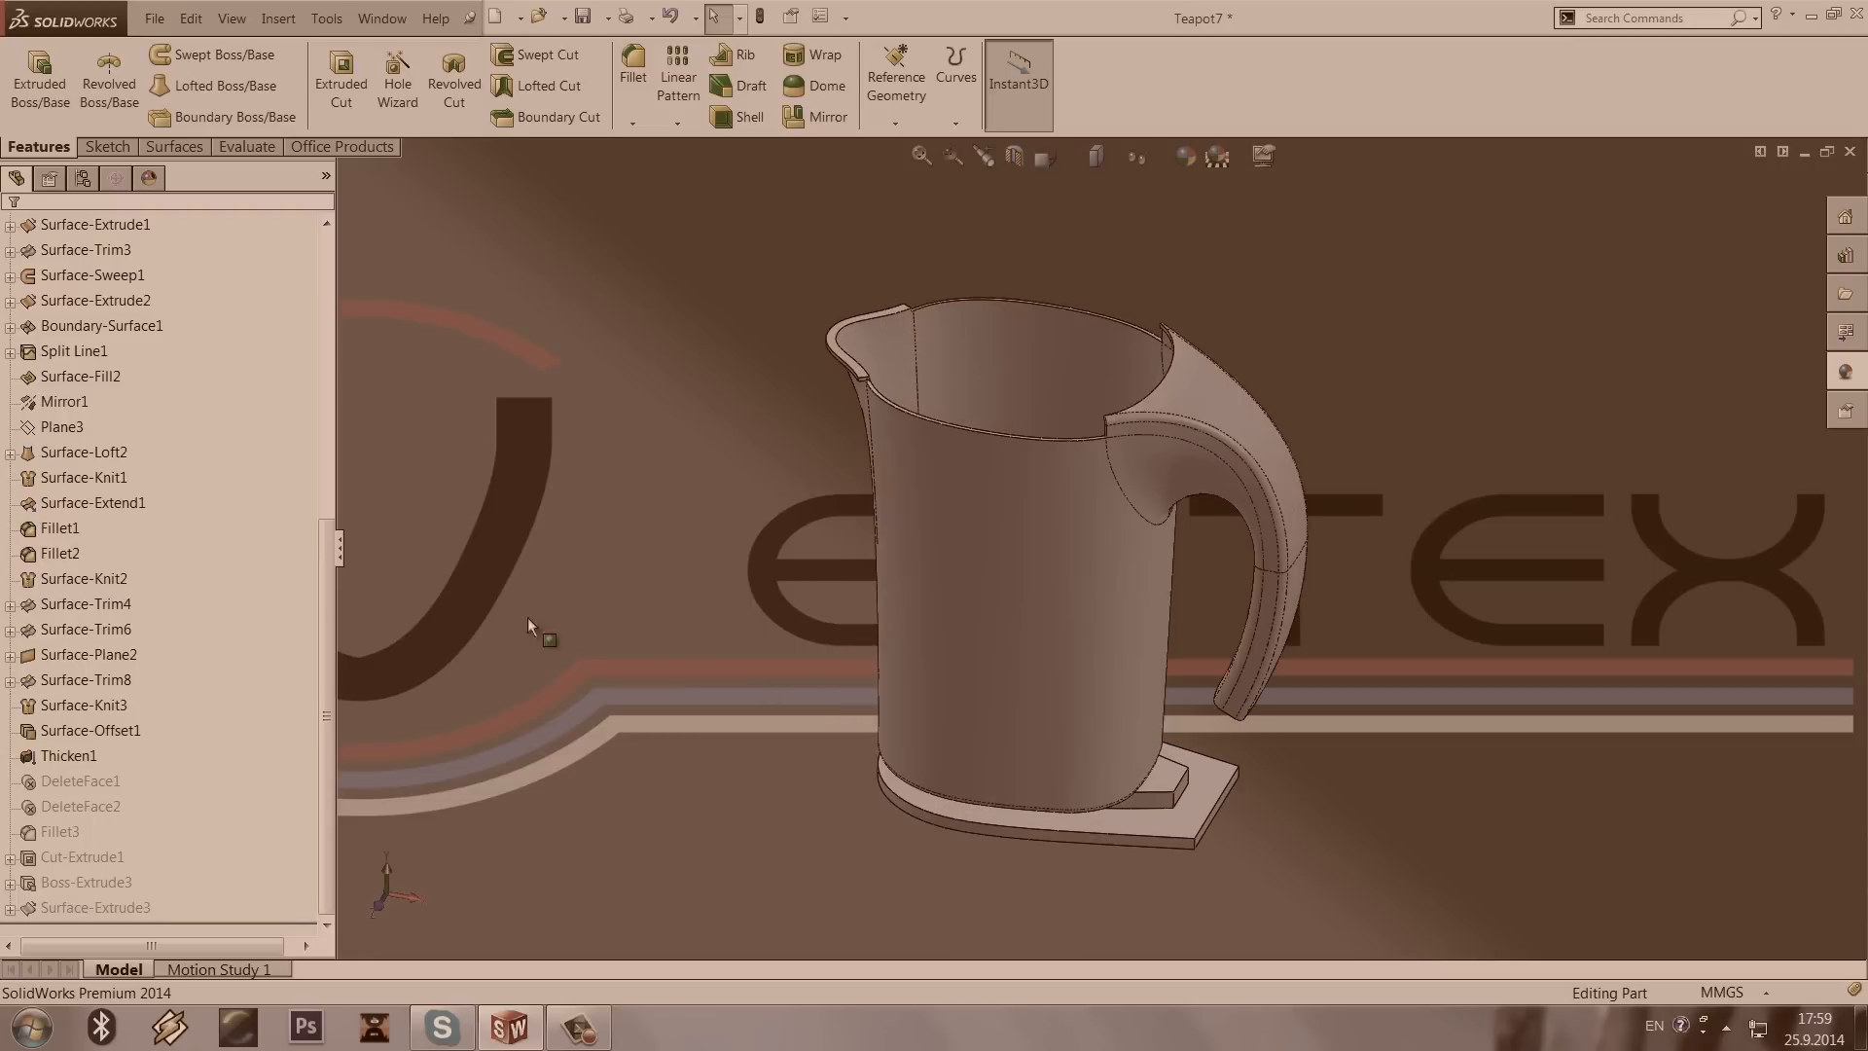
left_click(60, 831)
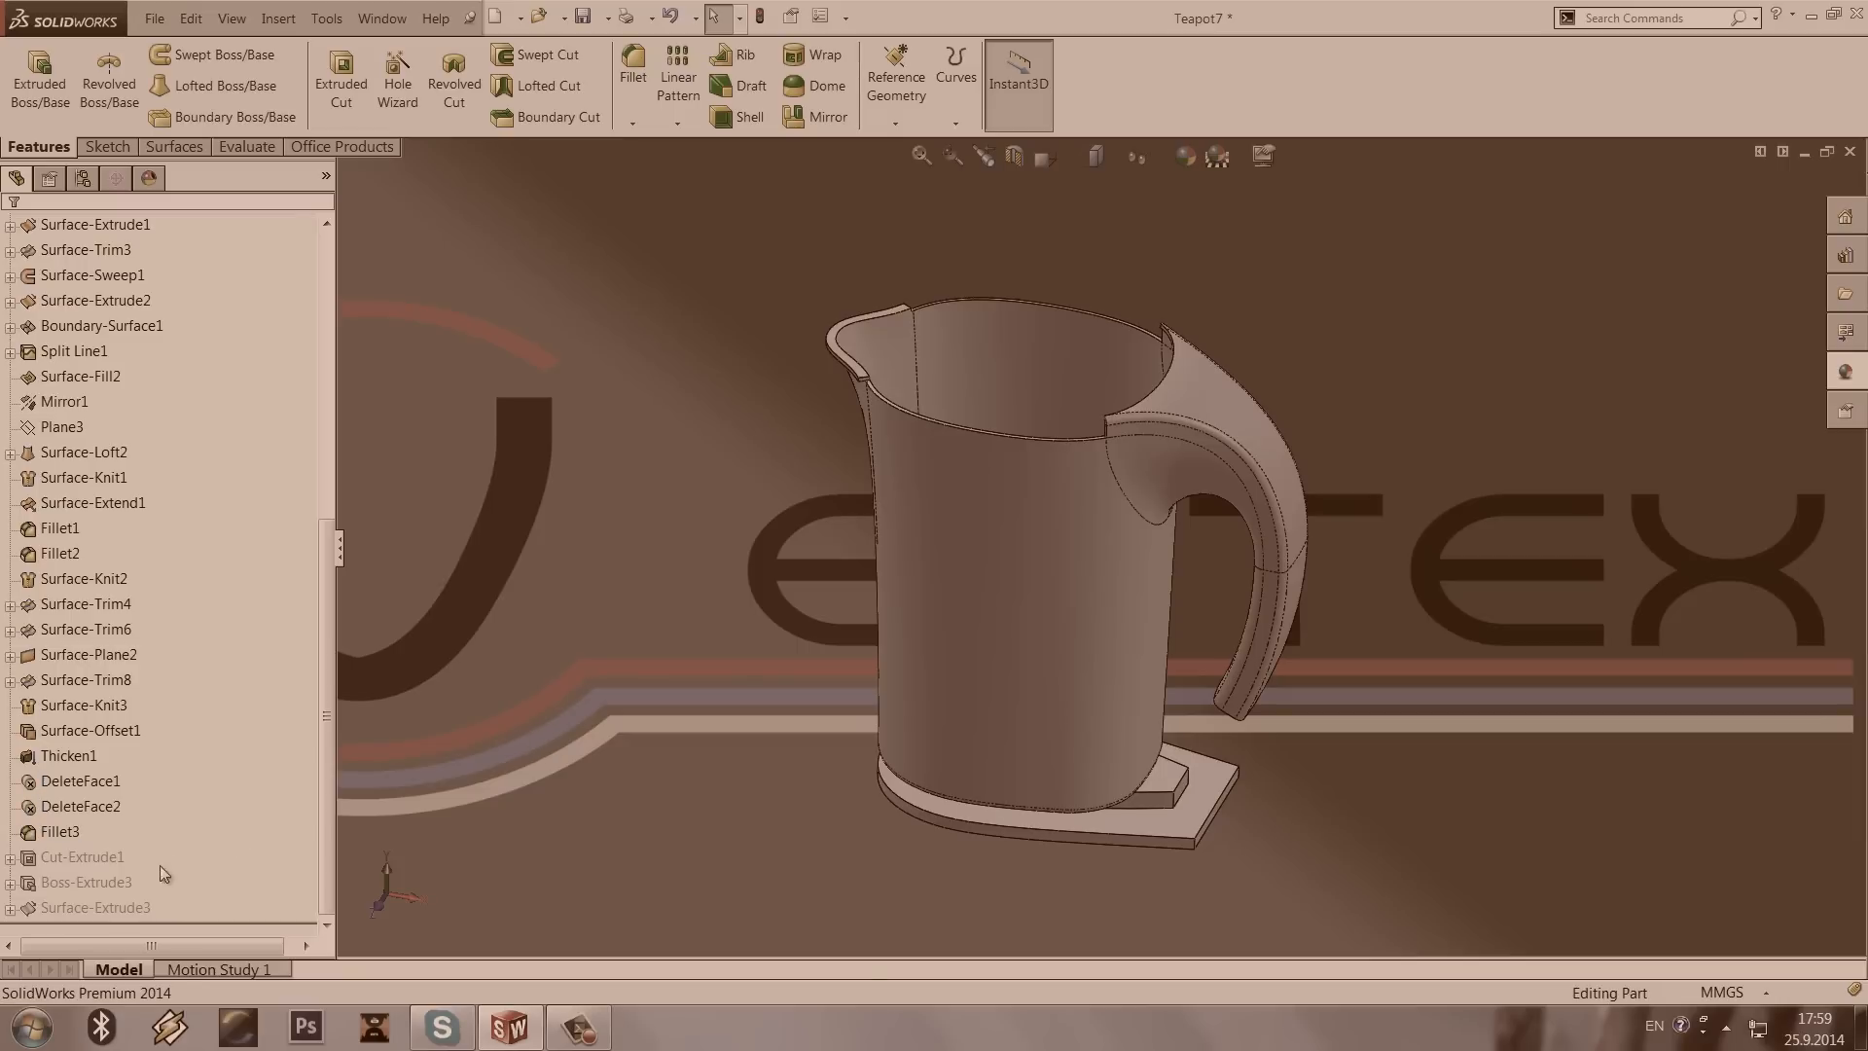
right_click(84, 856)
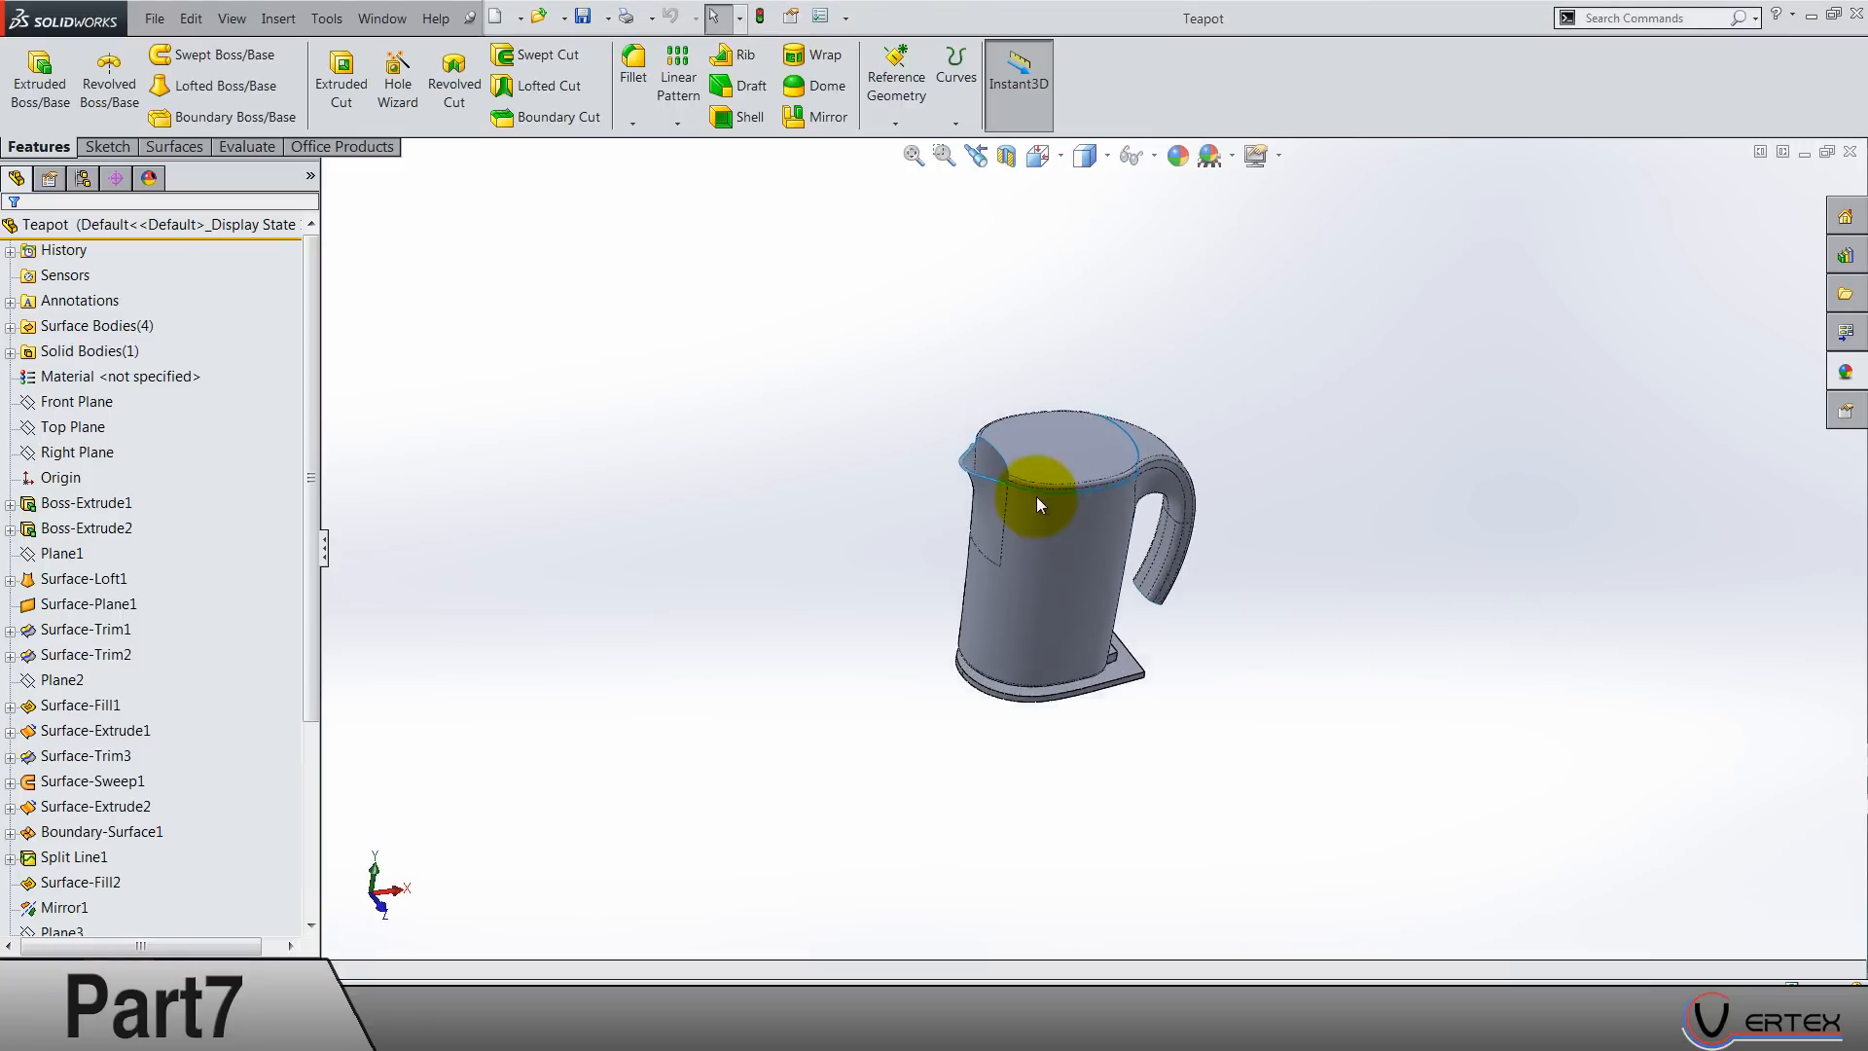
scroll("down", 3)
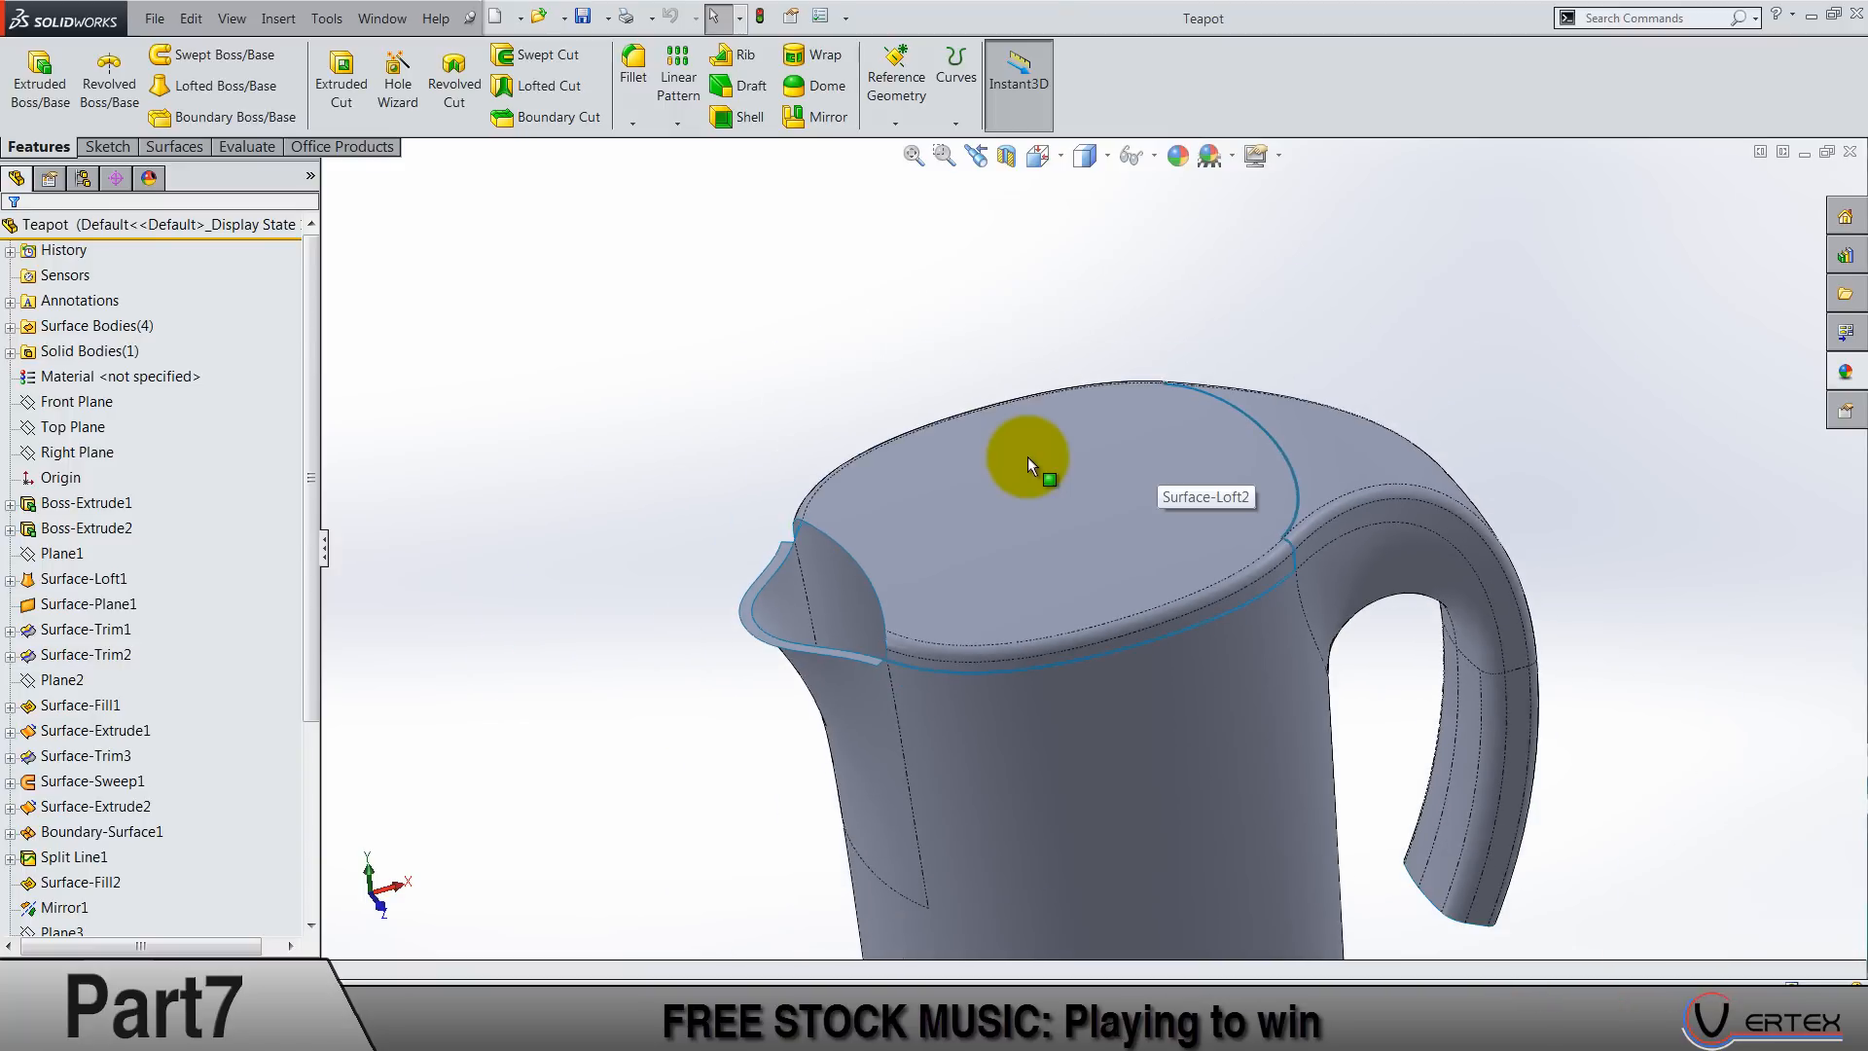
left_click_drag(1032, 465, 1162, 763)
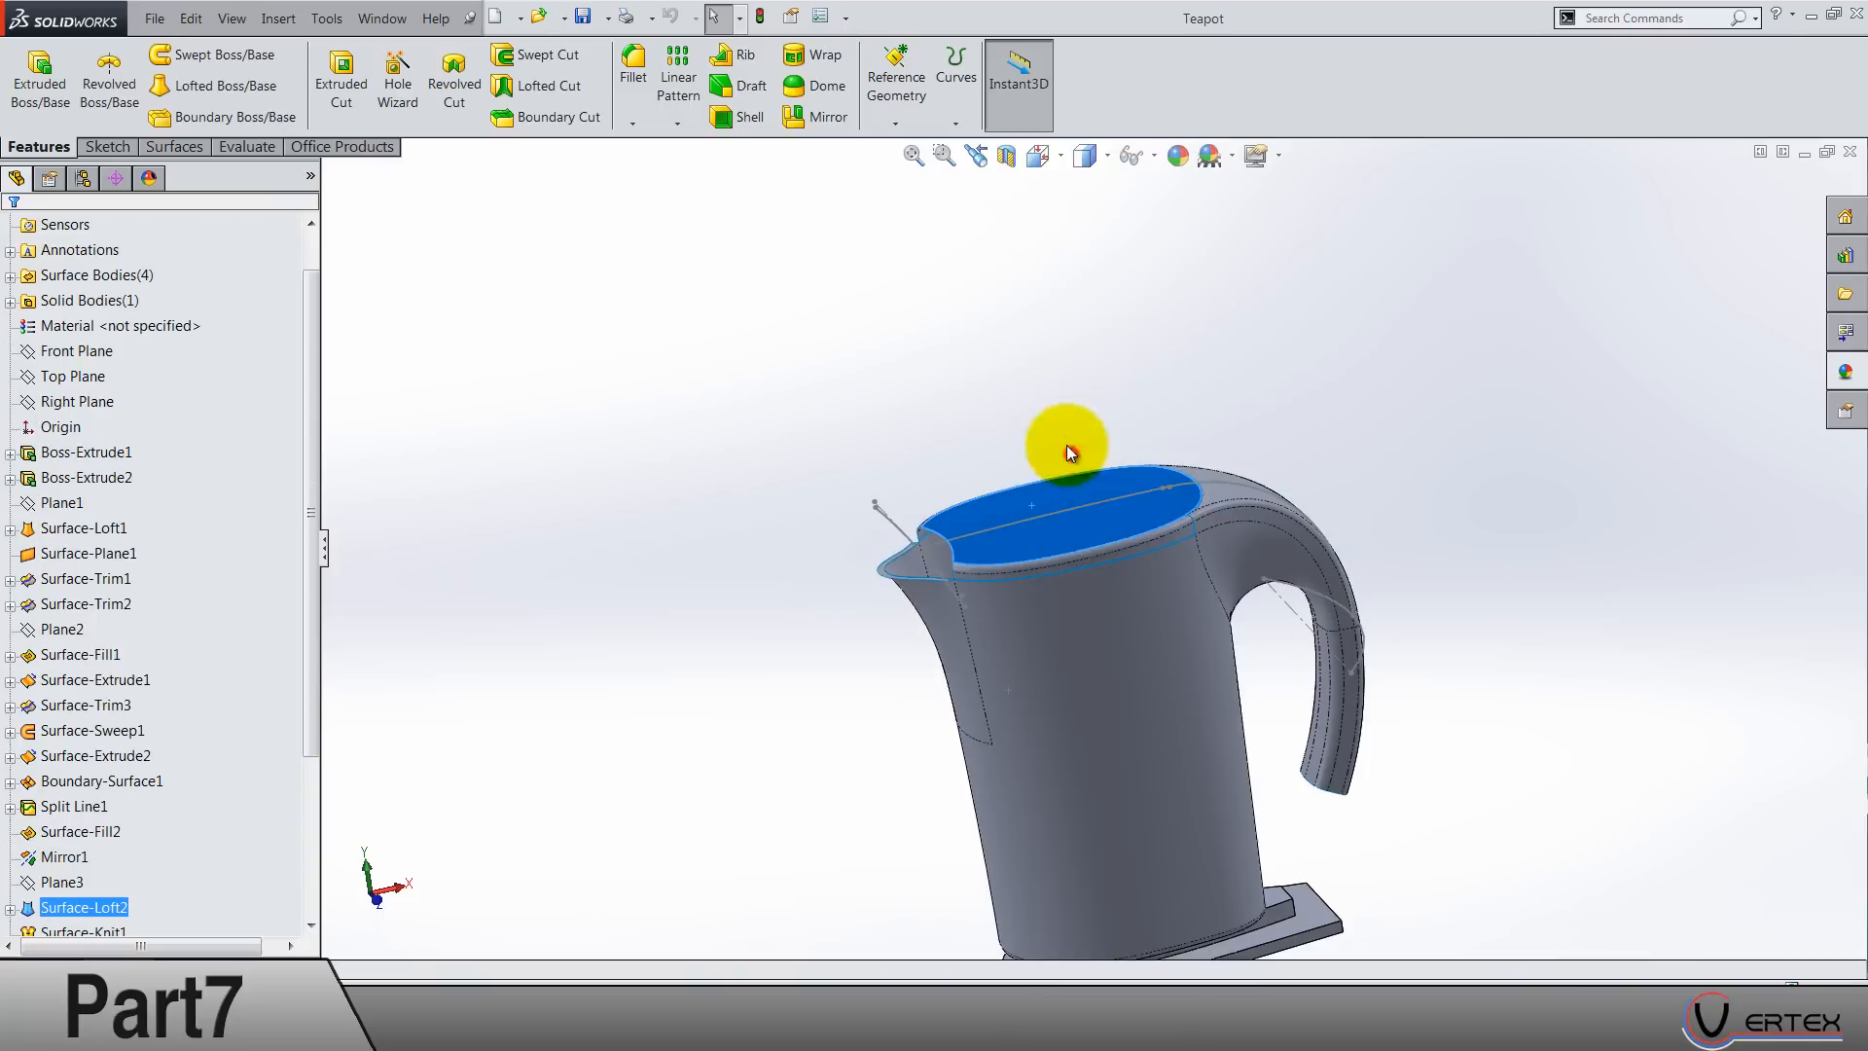
left_click_drag(1066, 450, 1144, 848)
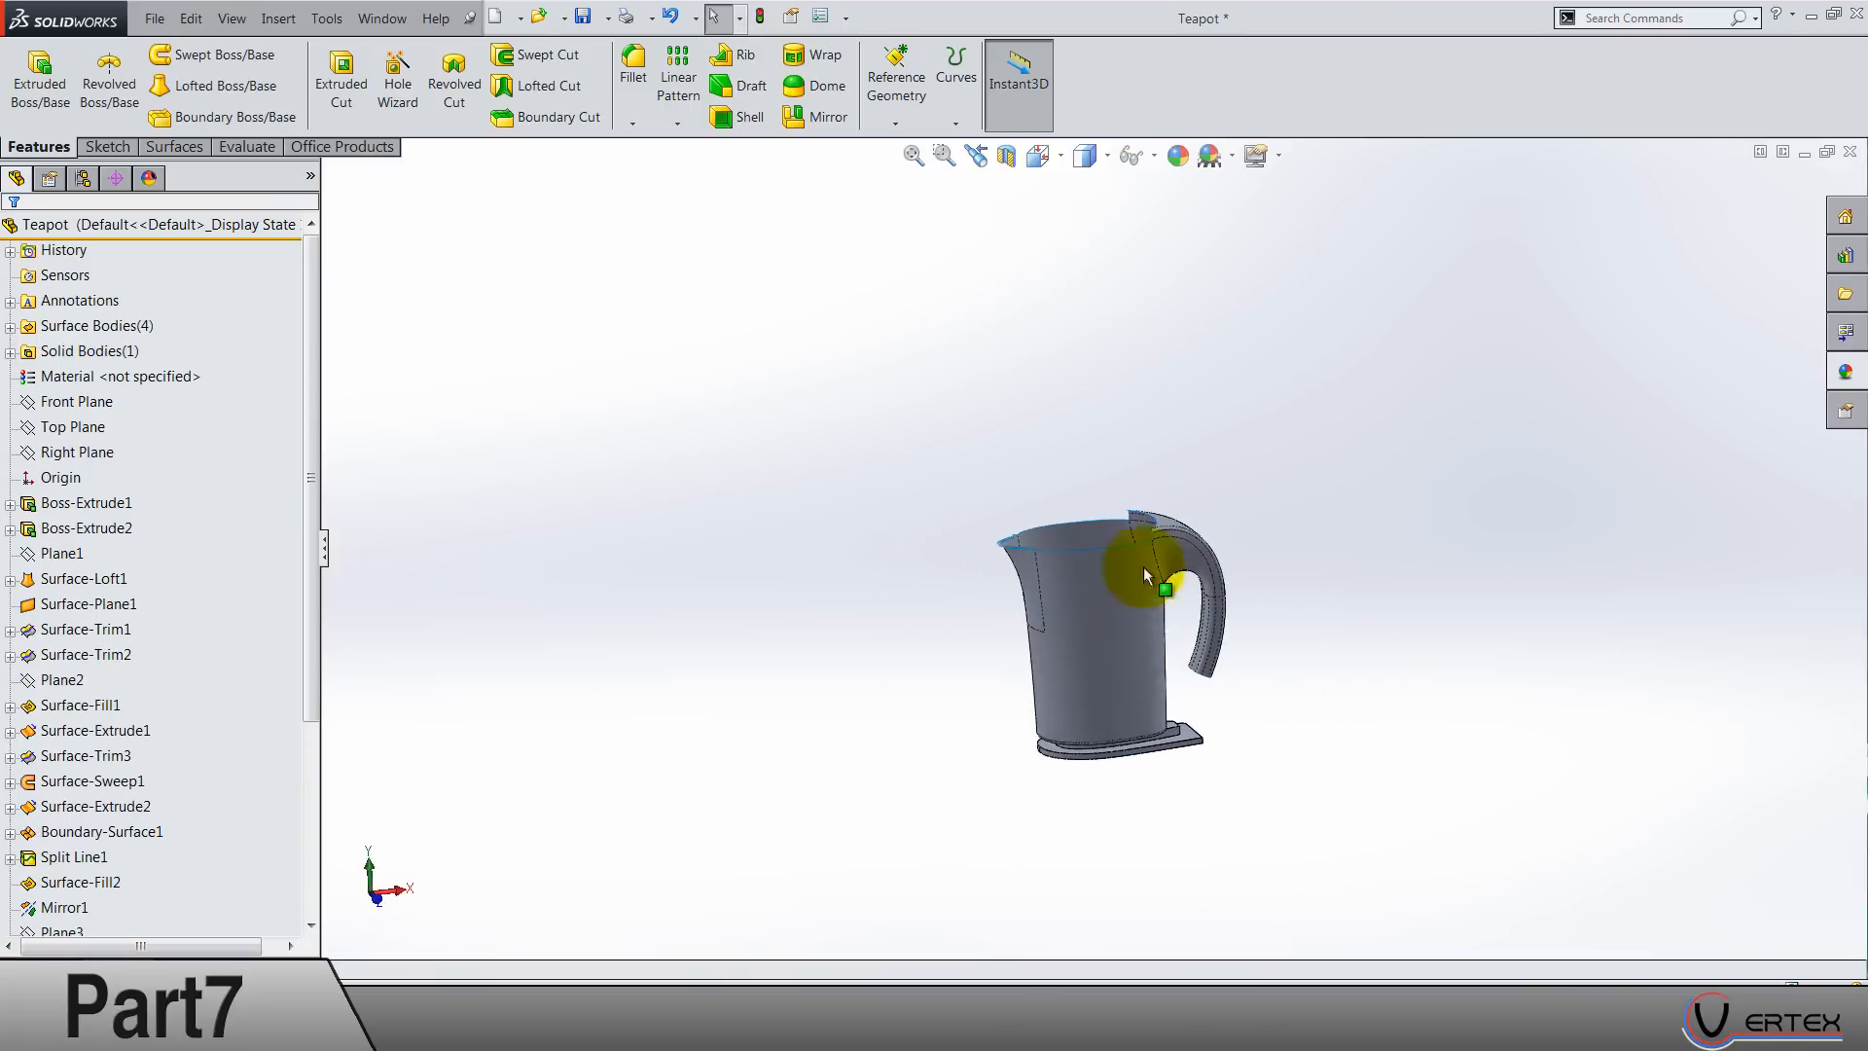
left_click(172, 146)
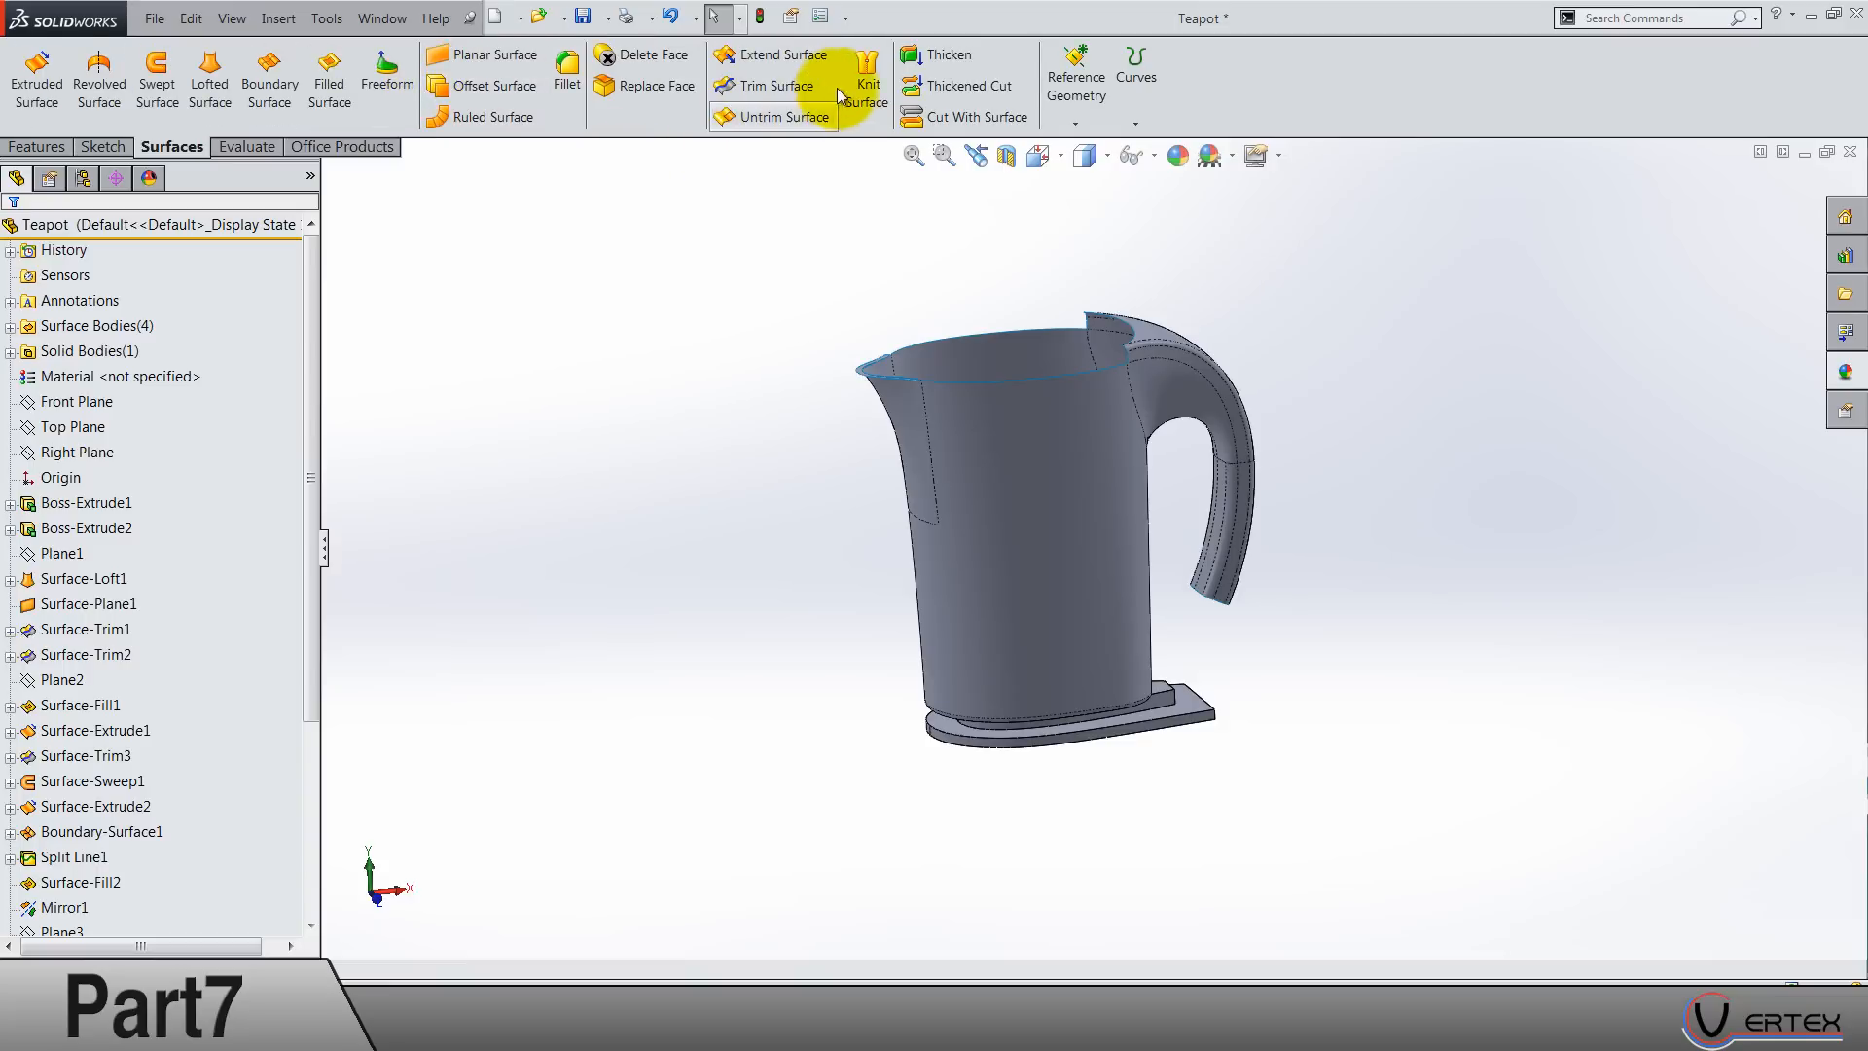
Step: Knit Surface-Trim8 and Surface-Plane2 into one surface body and check it from below
left_click(866, 78)
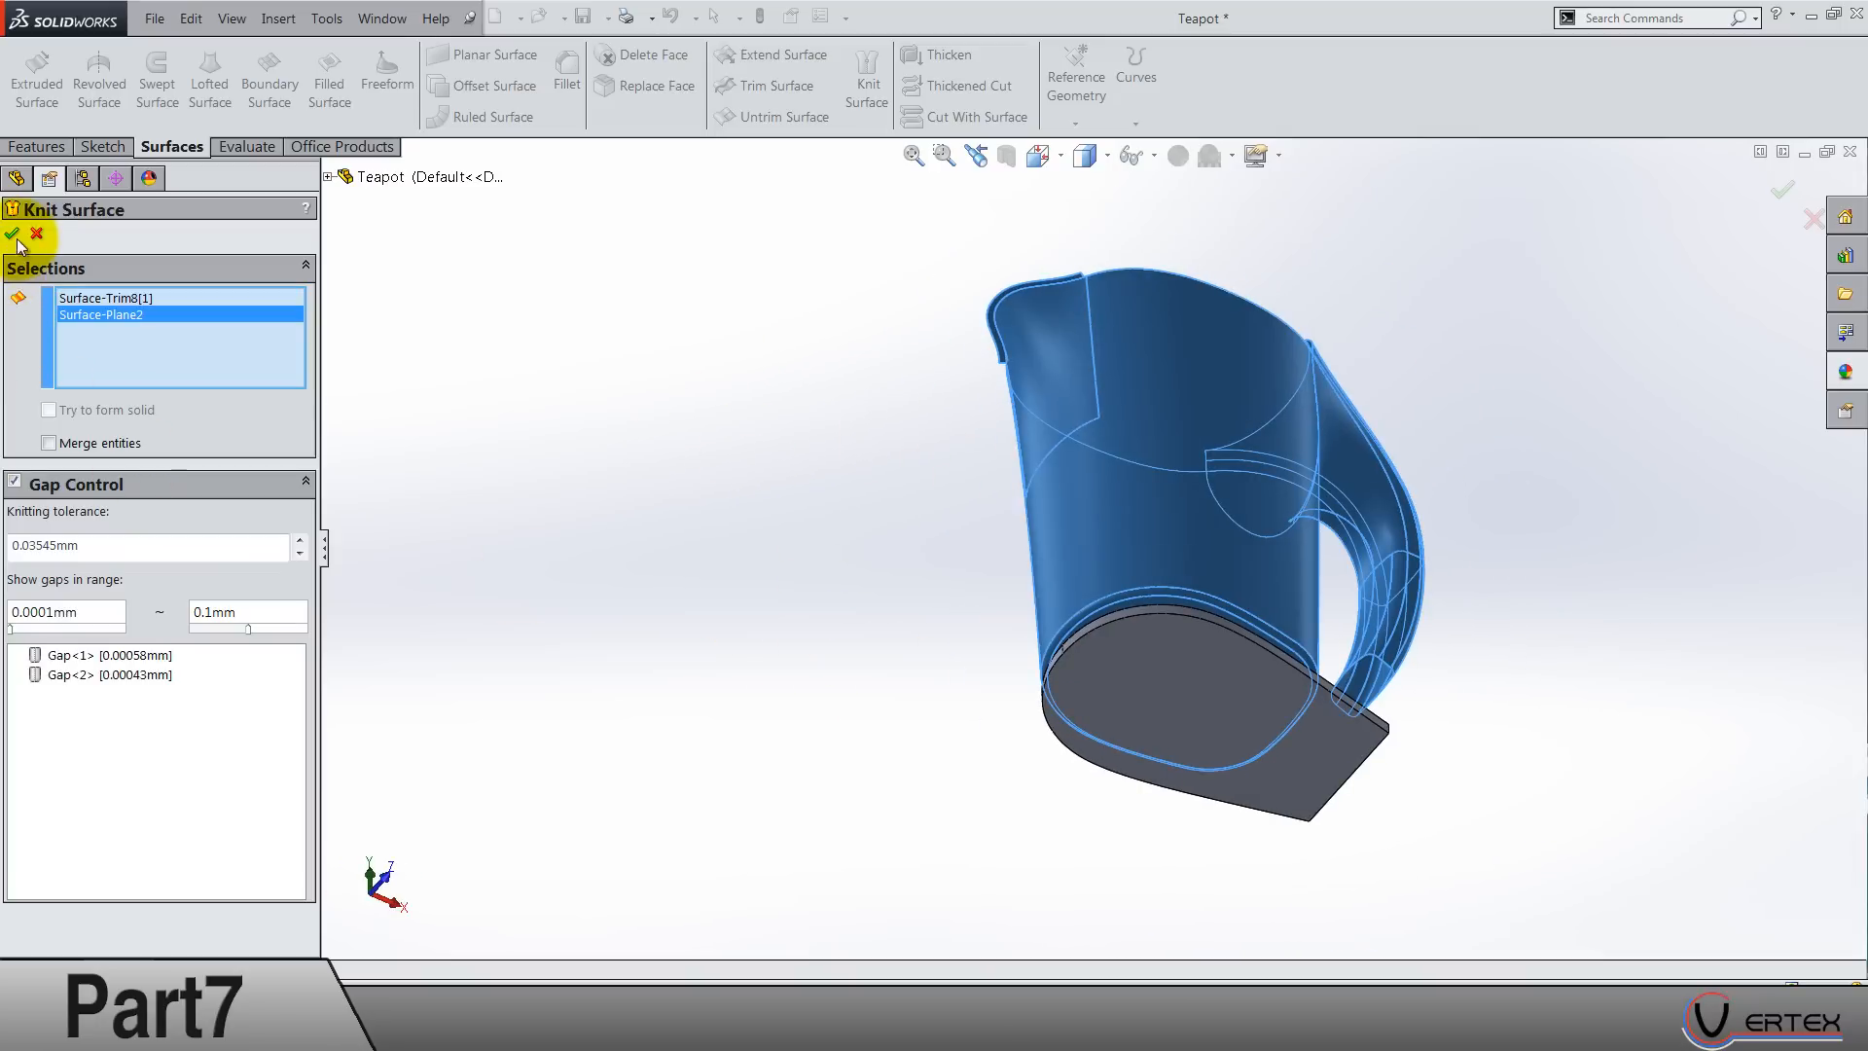
left_click(12, 231)
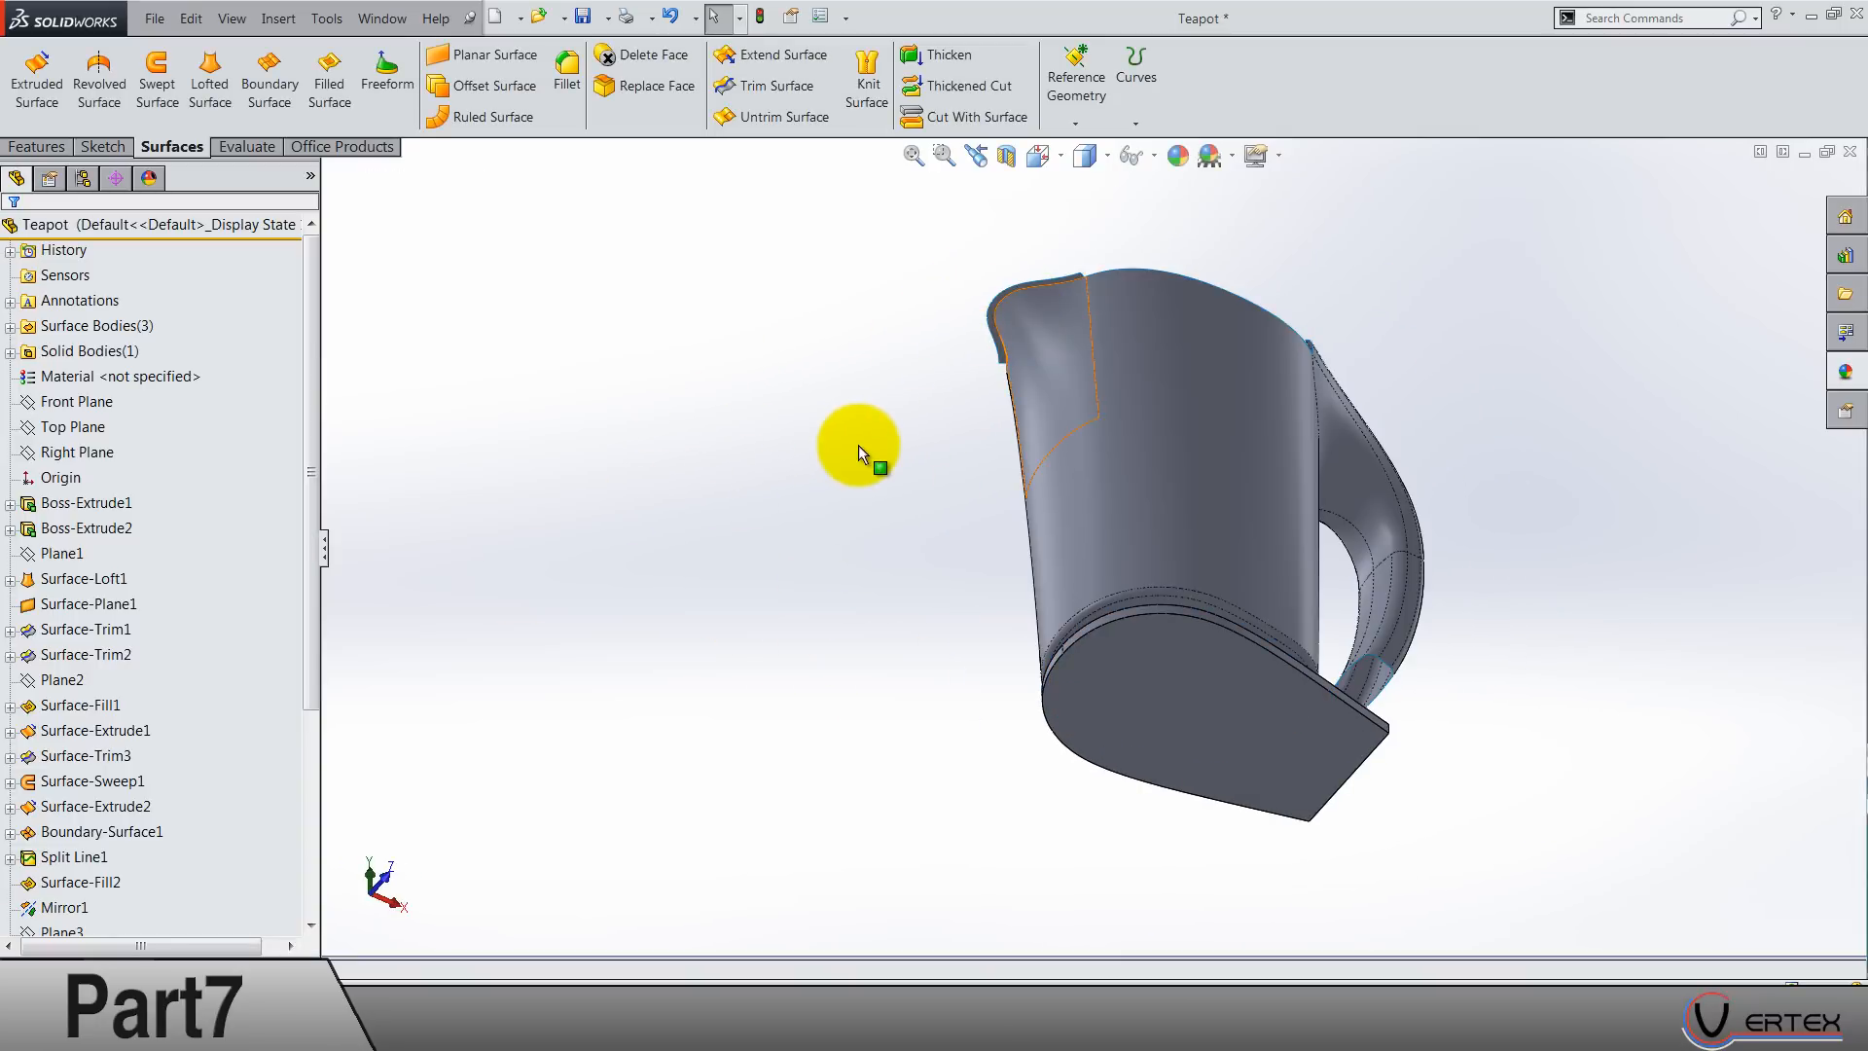
left_click_drag(858, 453, 780, 685)
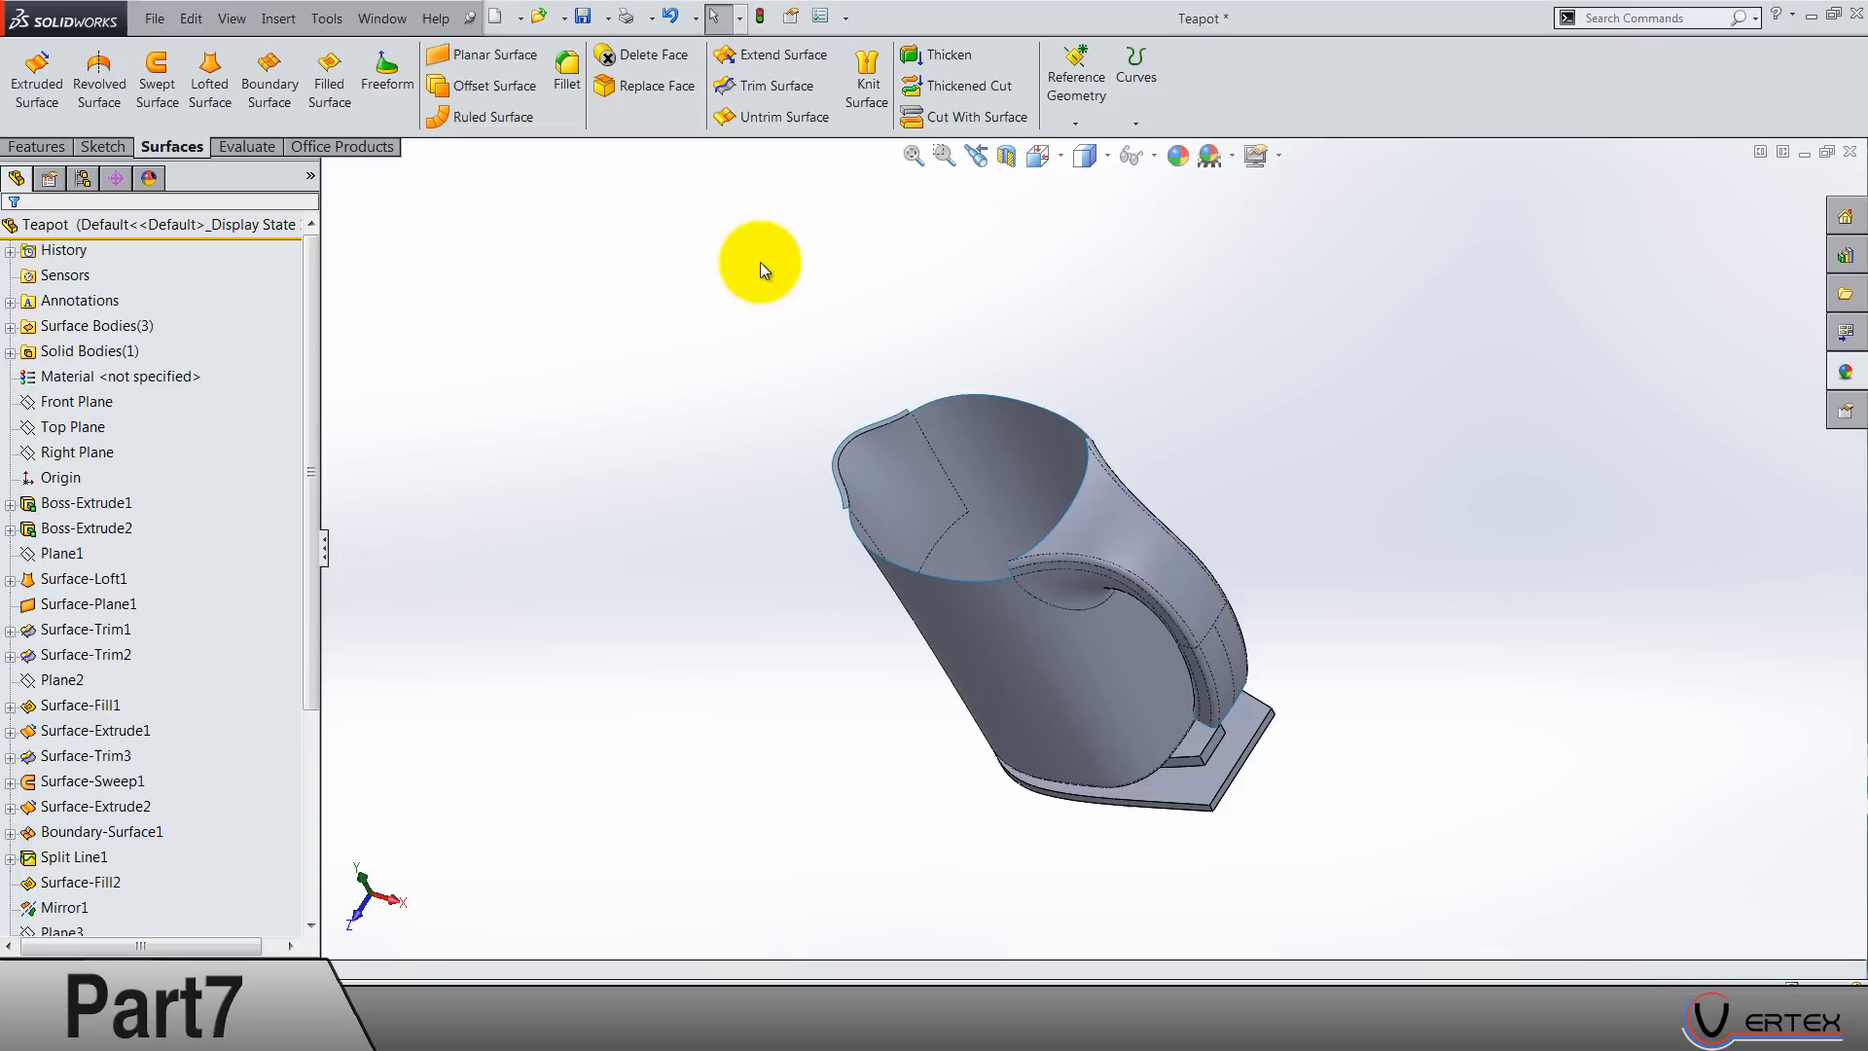
mouse_move(493, 100)
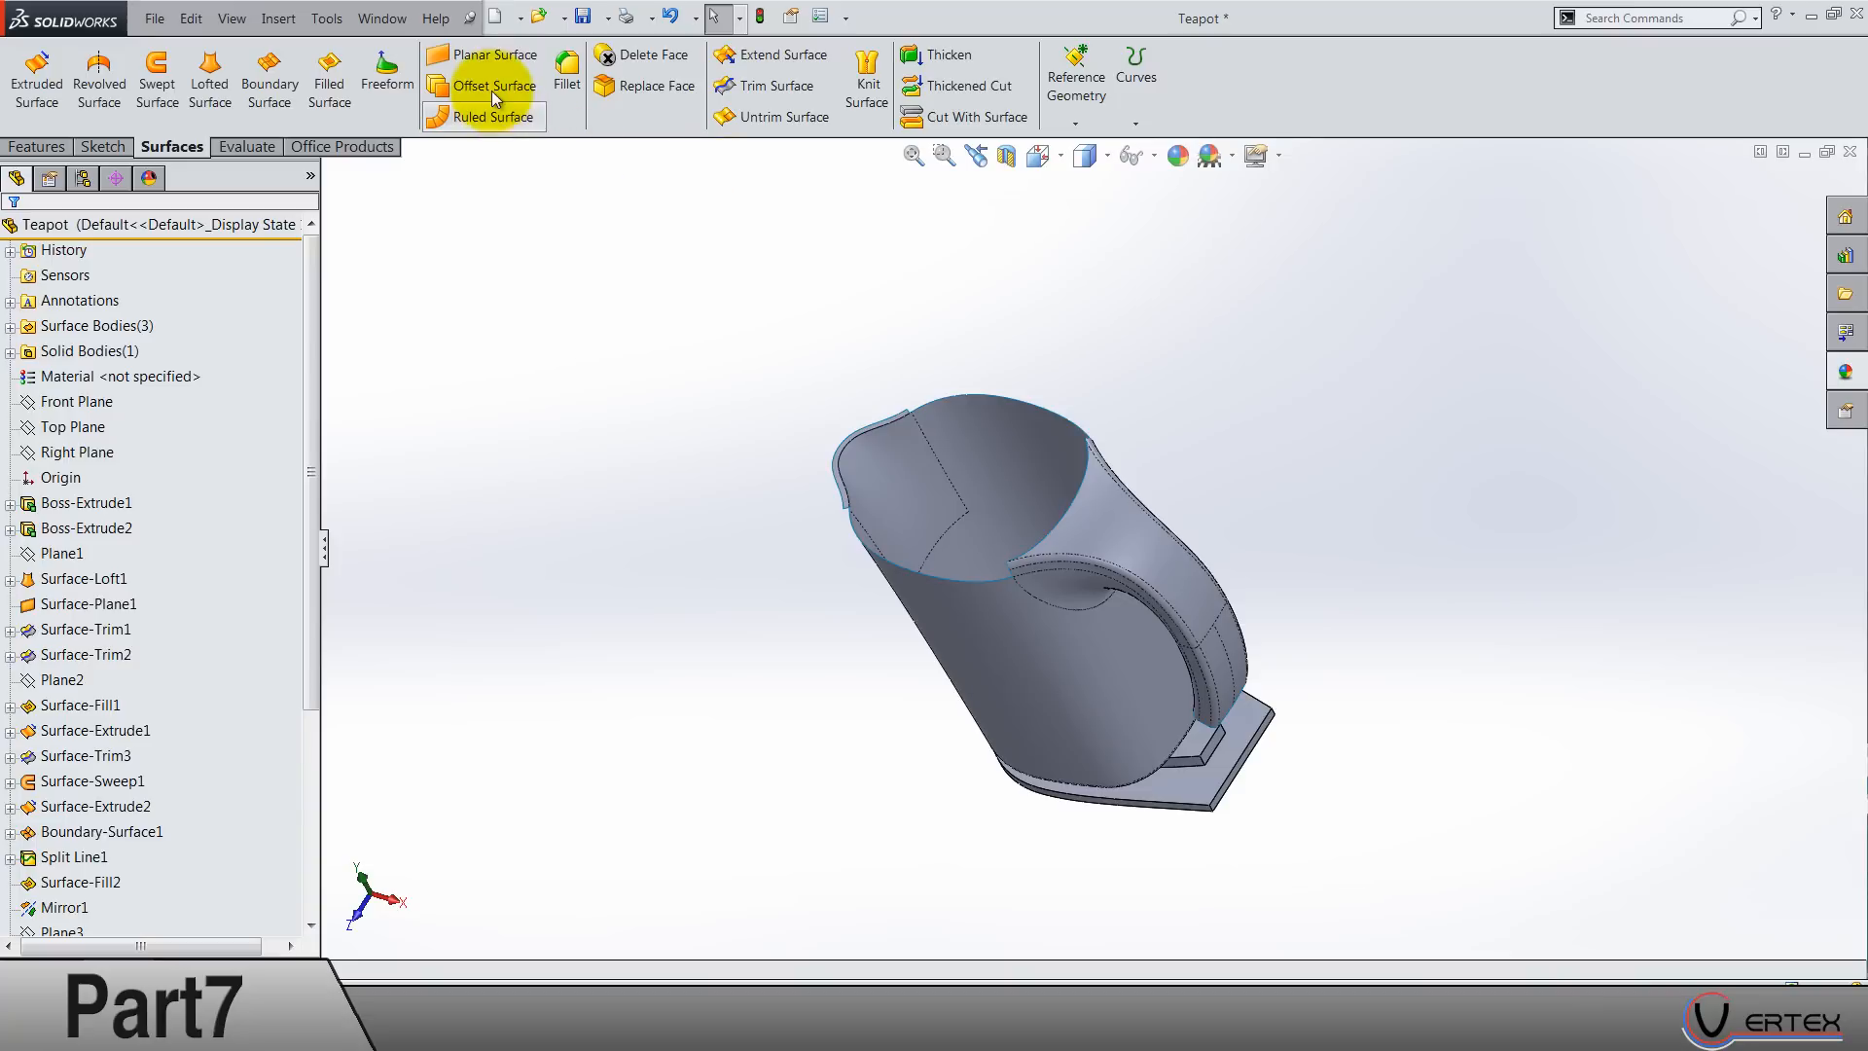
Step: Offset the knitted shell into Surface-Offset1 and pick Surface-Knit3 in the Surface Bodies list
left_click(490, 83)
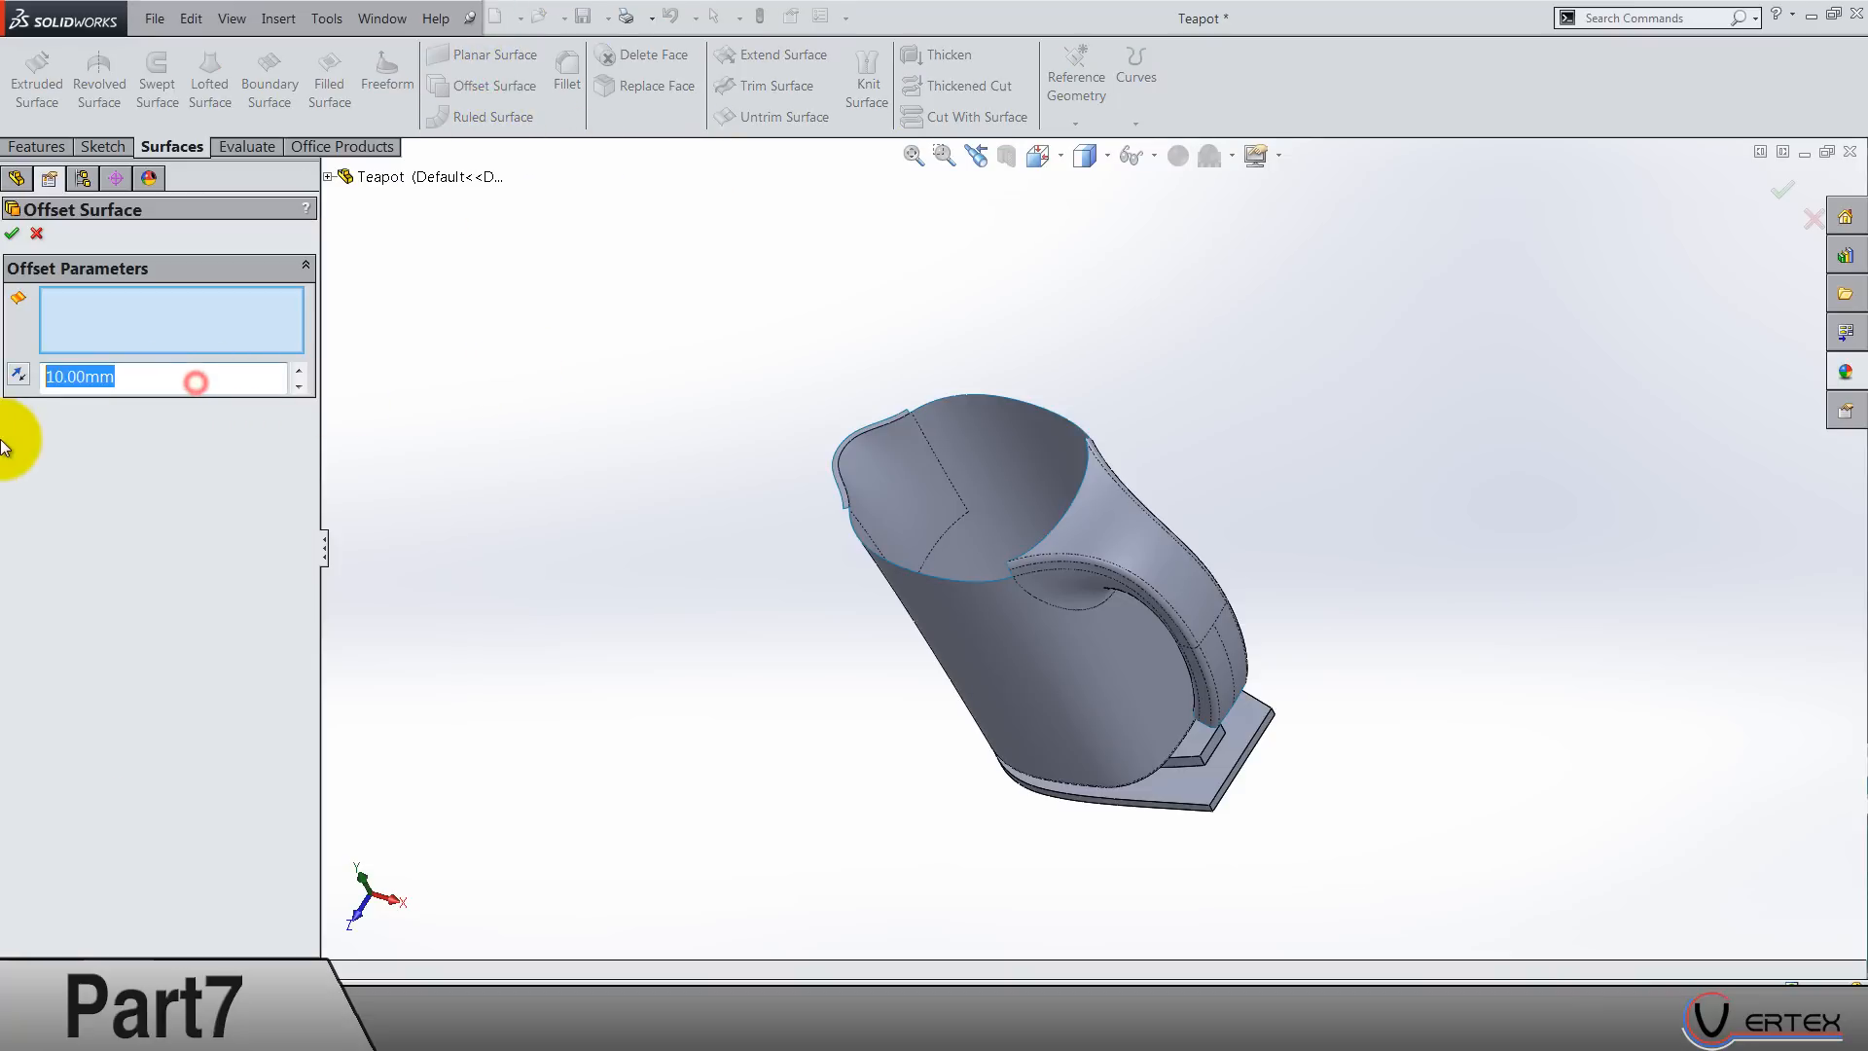
left_click(37, 233)
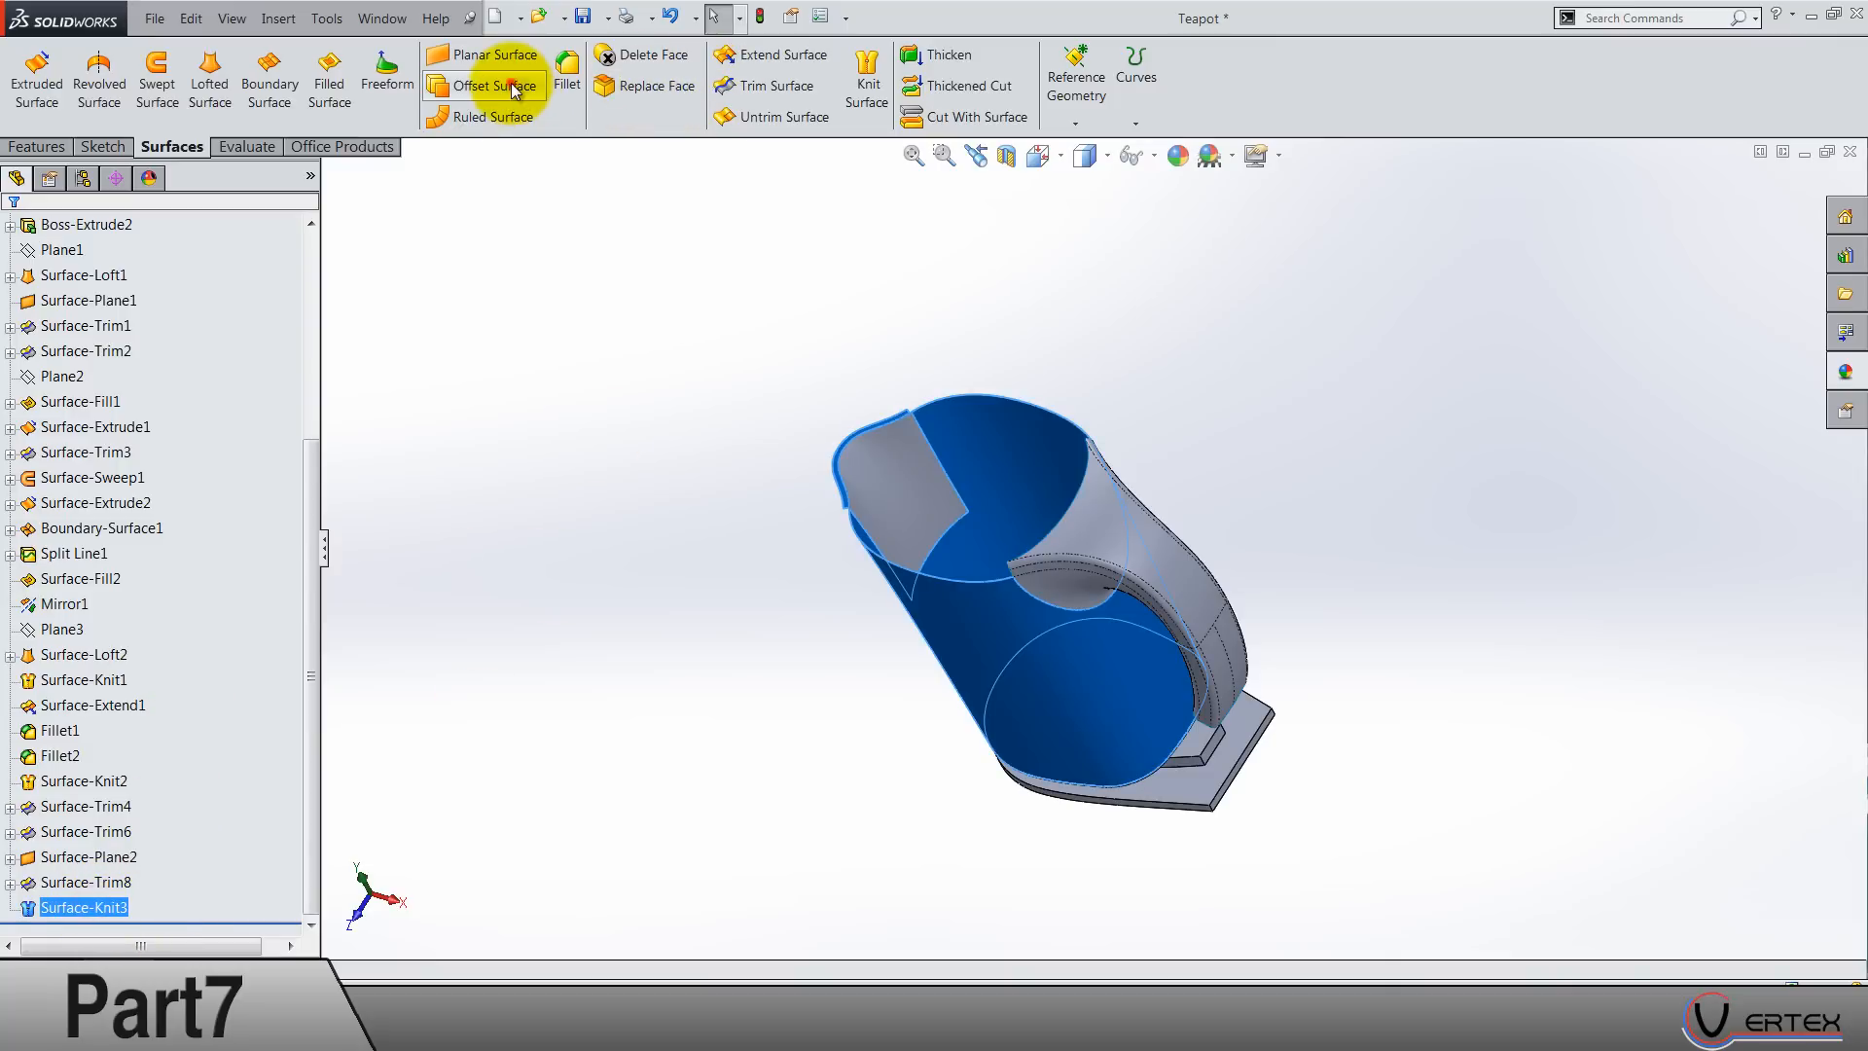
left_click(493, 86)
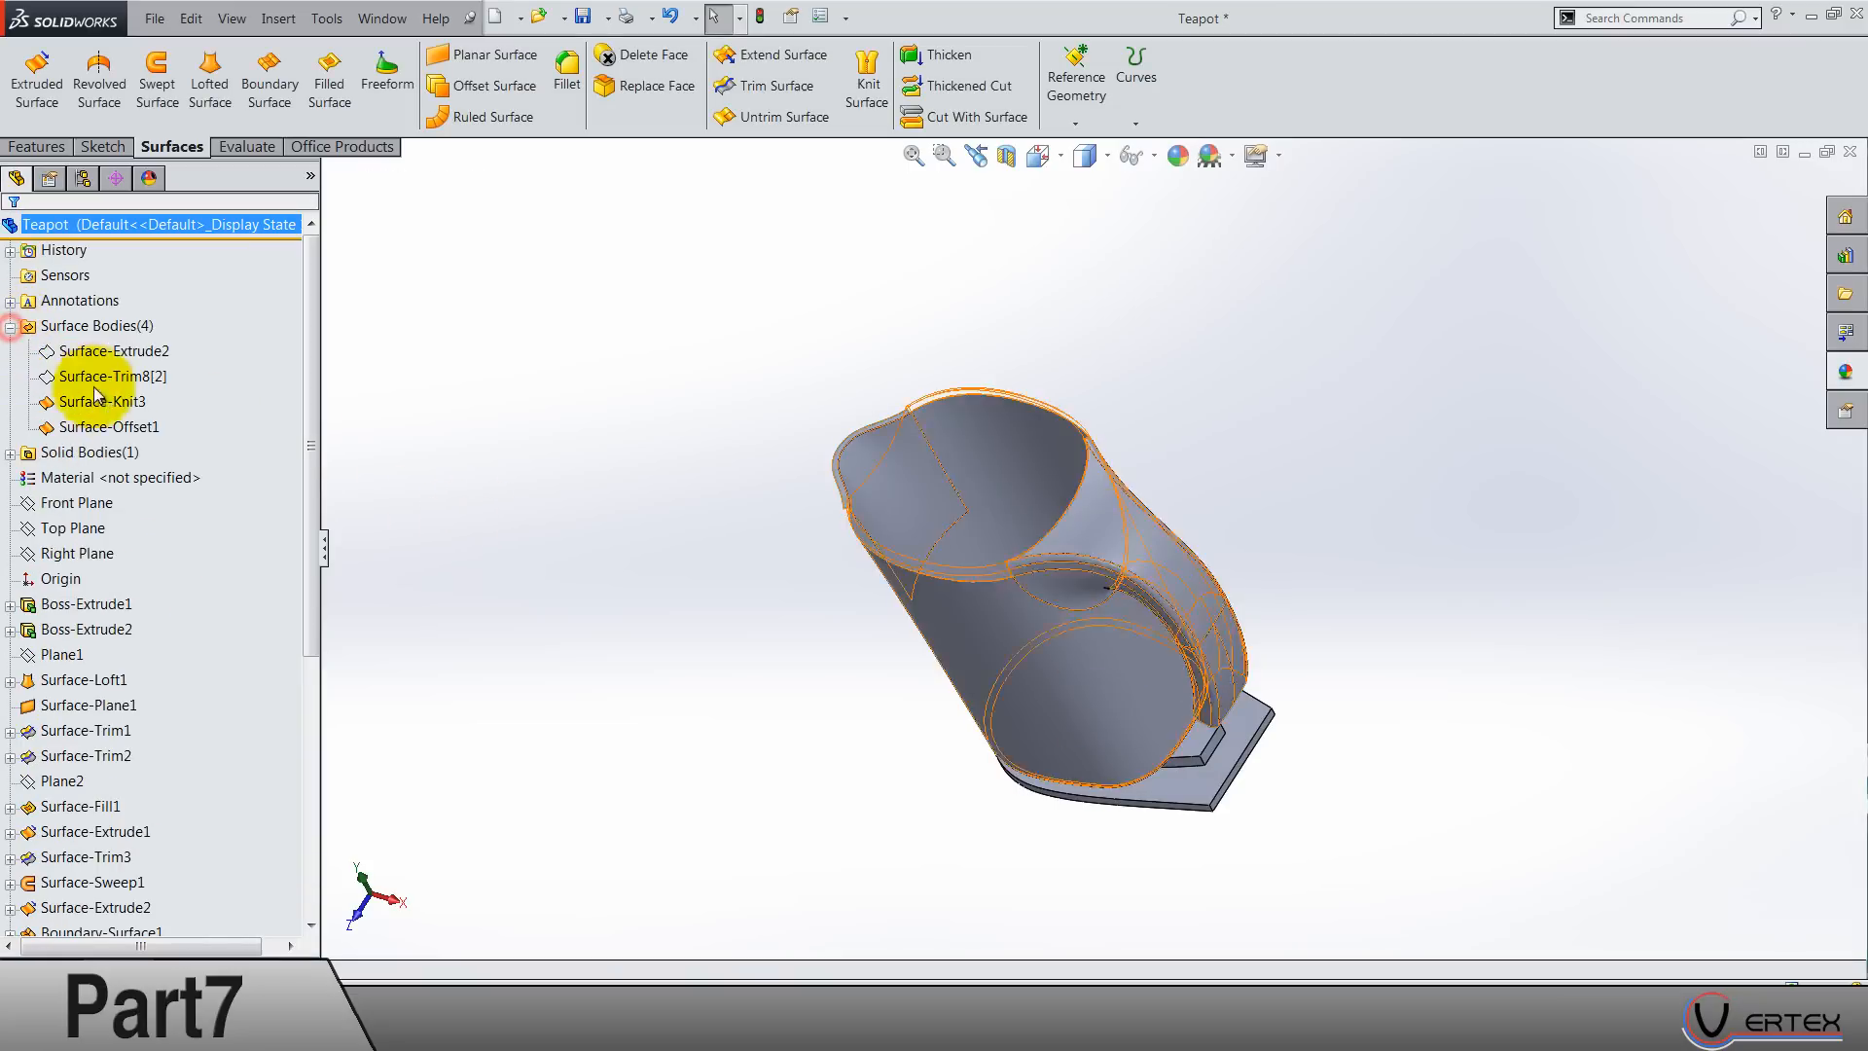
left_click(103, 400)
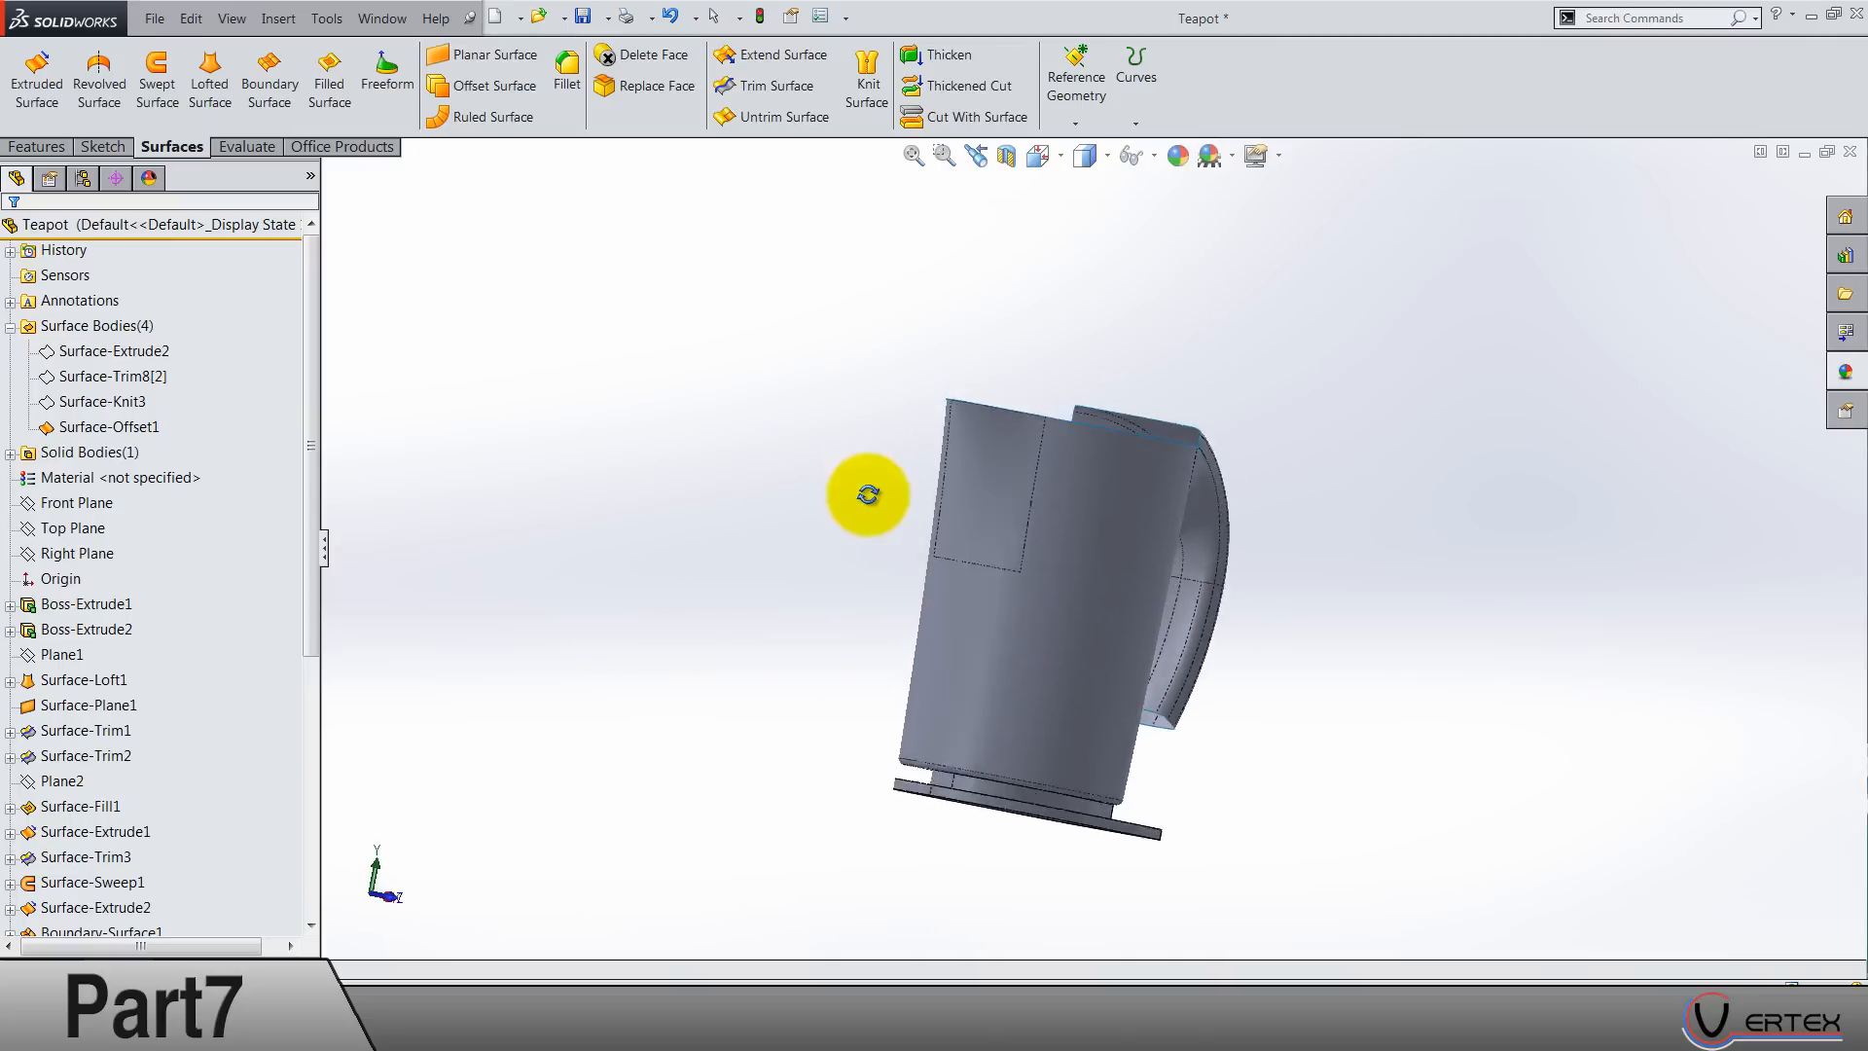
left_click_drag(868, 495, 729, 588)
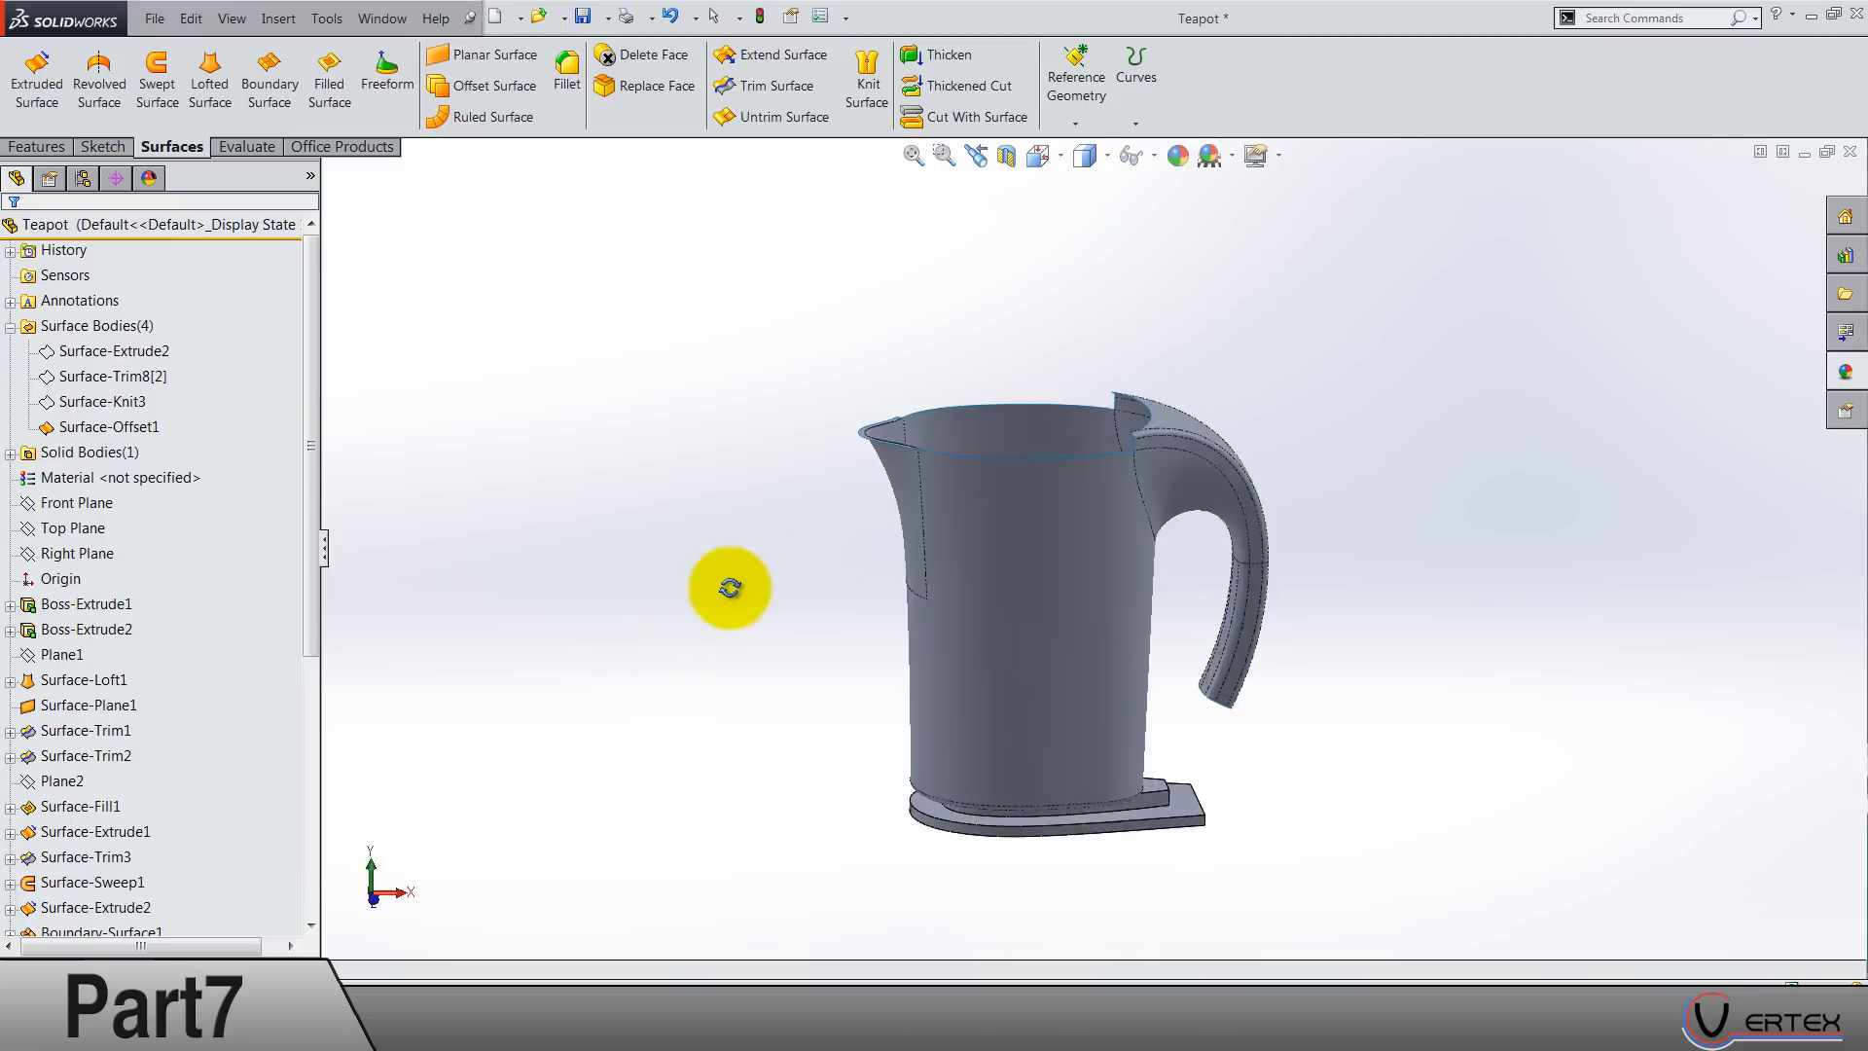
left_click(100, 401)
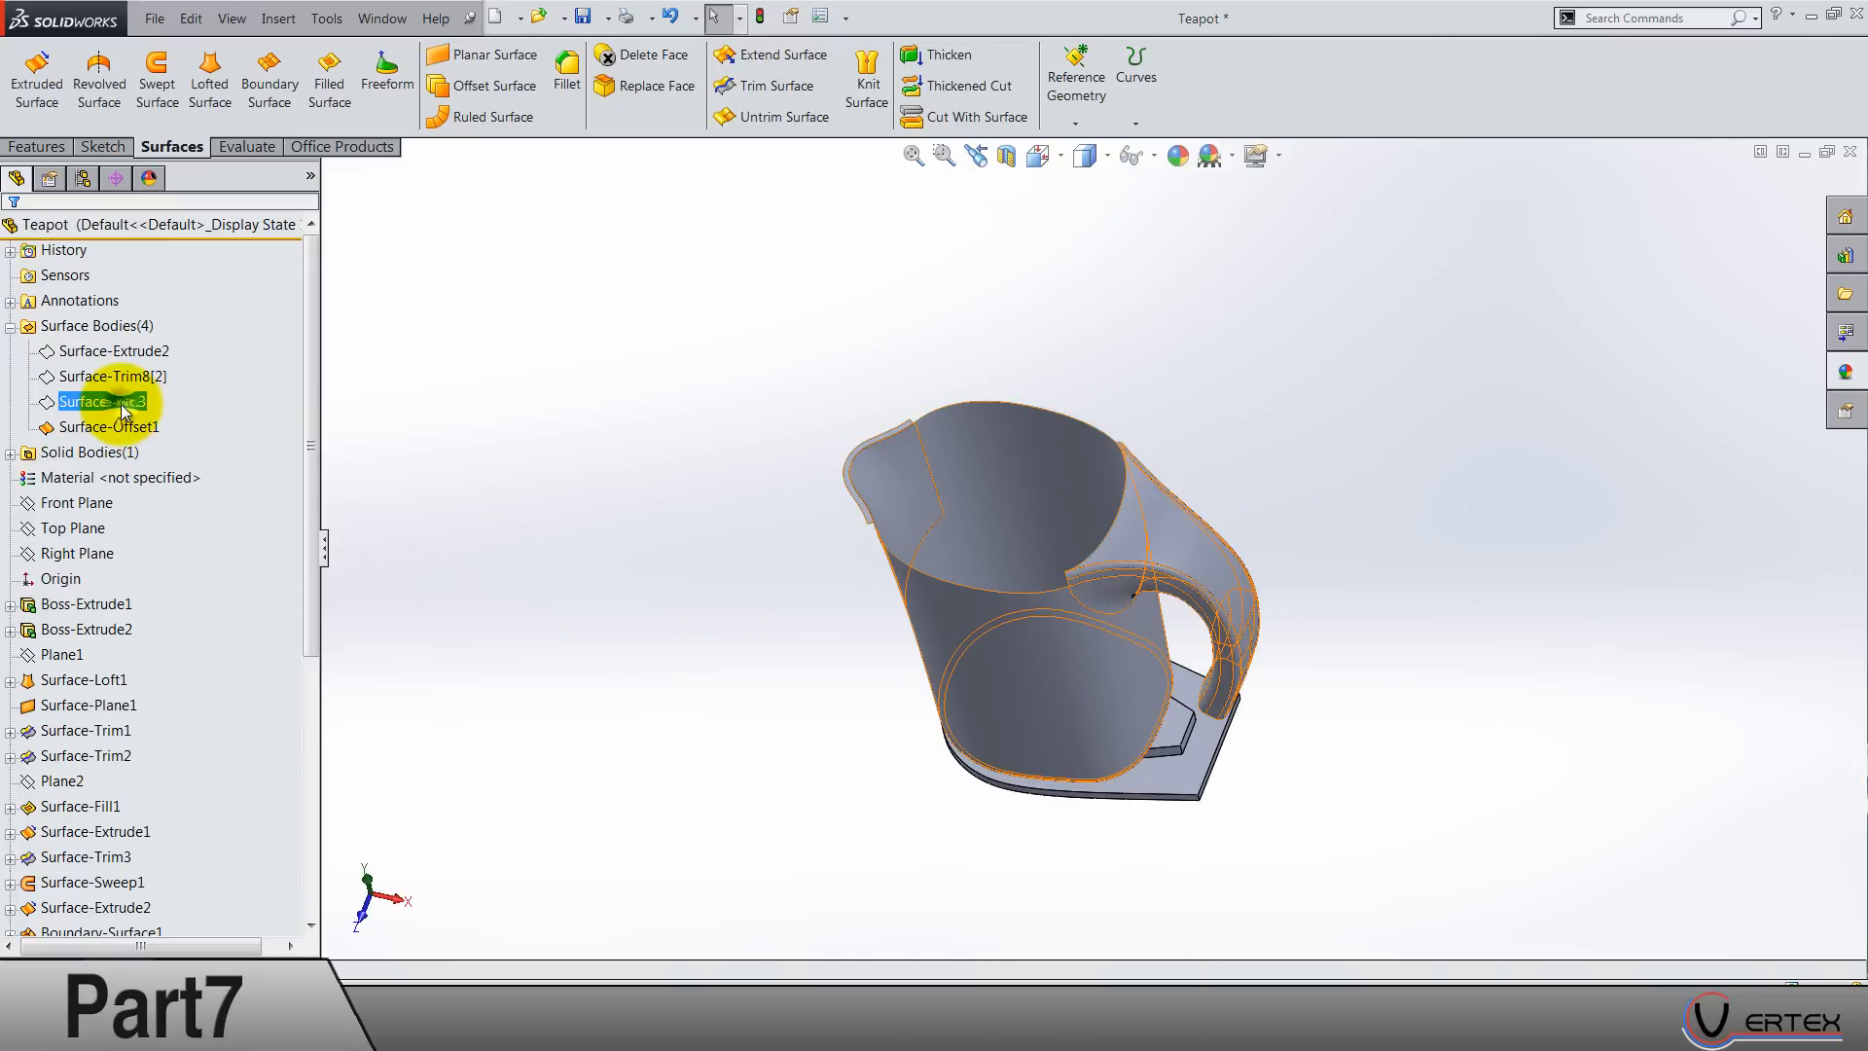
right_click(107, 426)
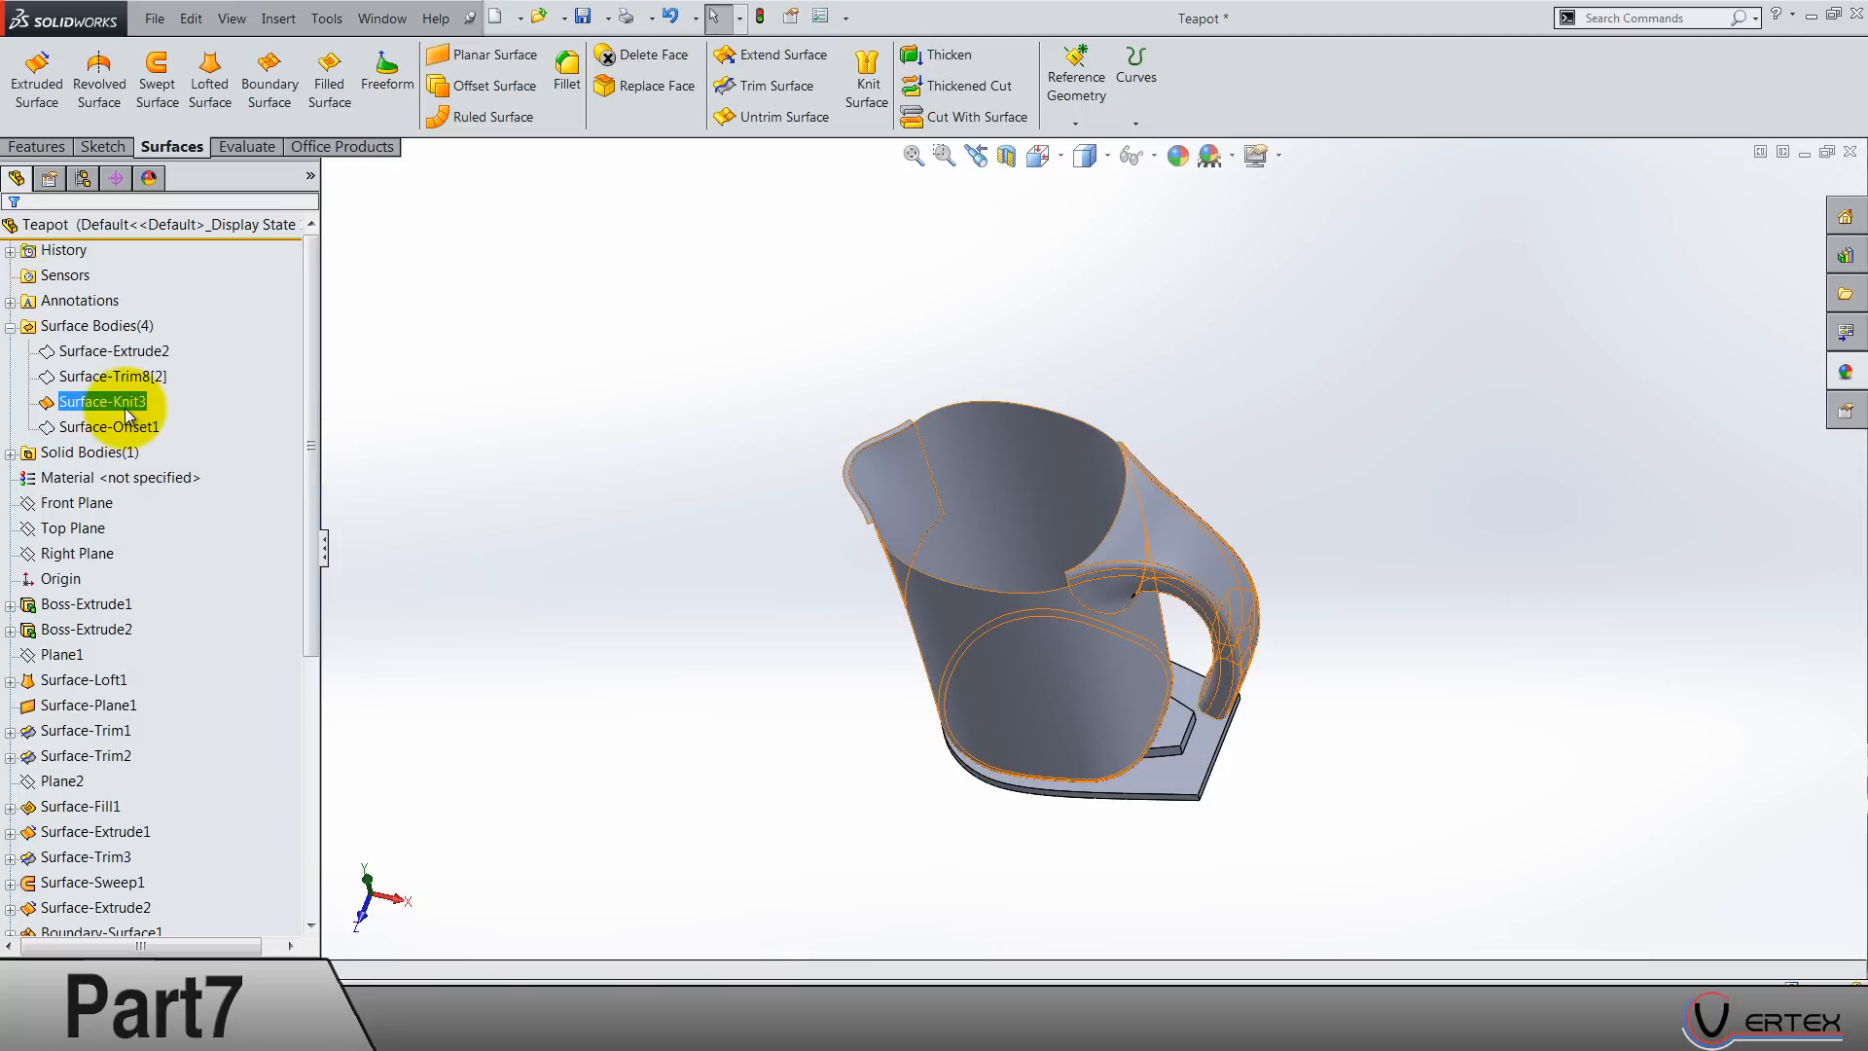
Step: Thicken Surface-Knit3 by 1.75 mm with Merge result, forming the solid teapot wall
left_click(103, 401)
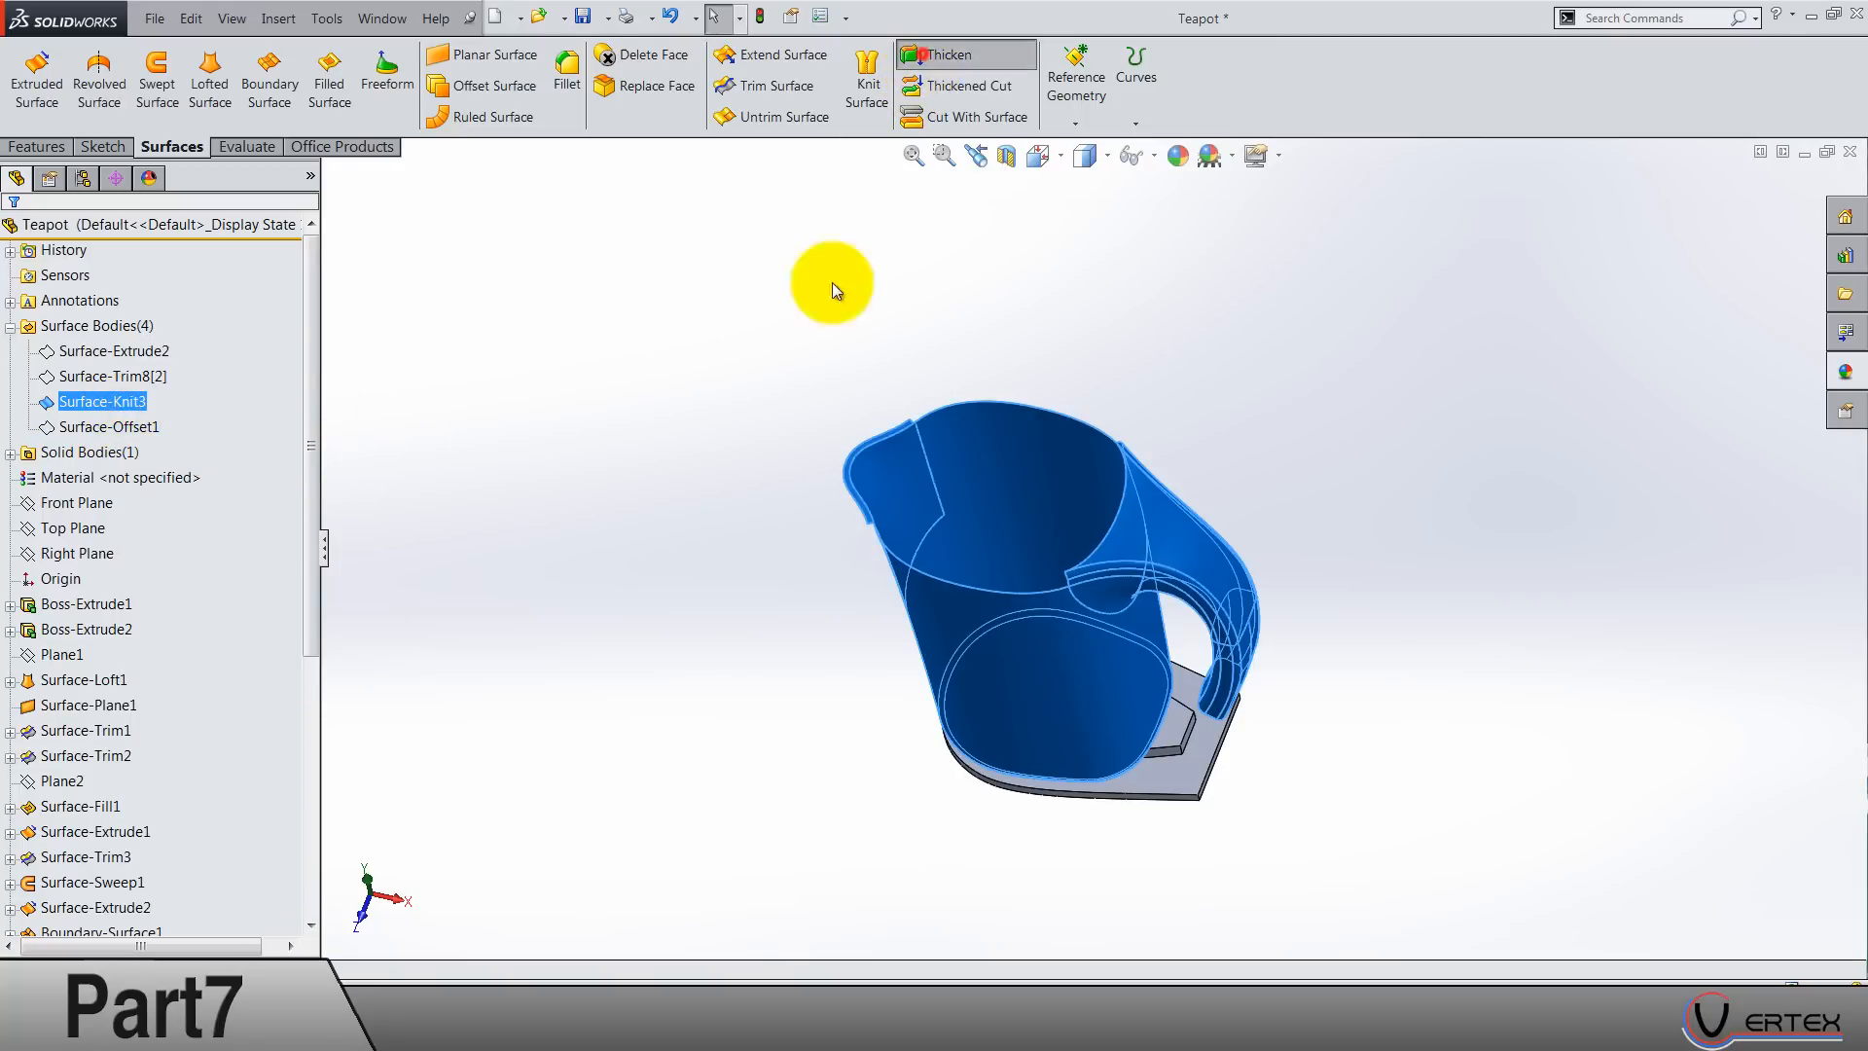
left_click(947, 54)
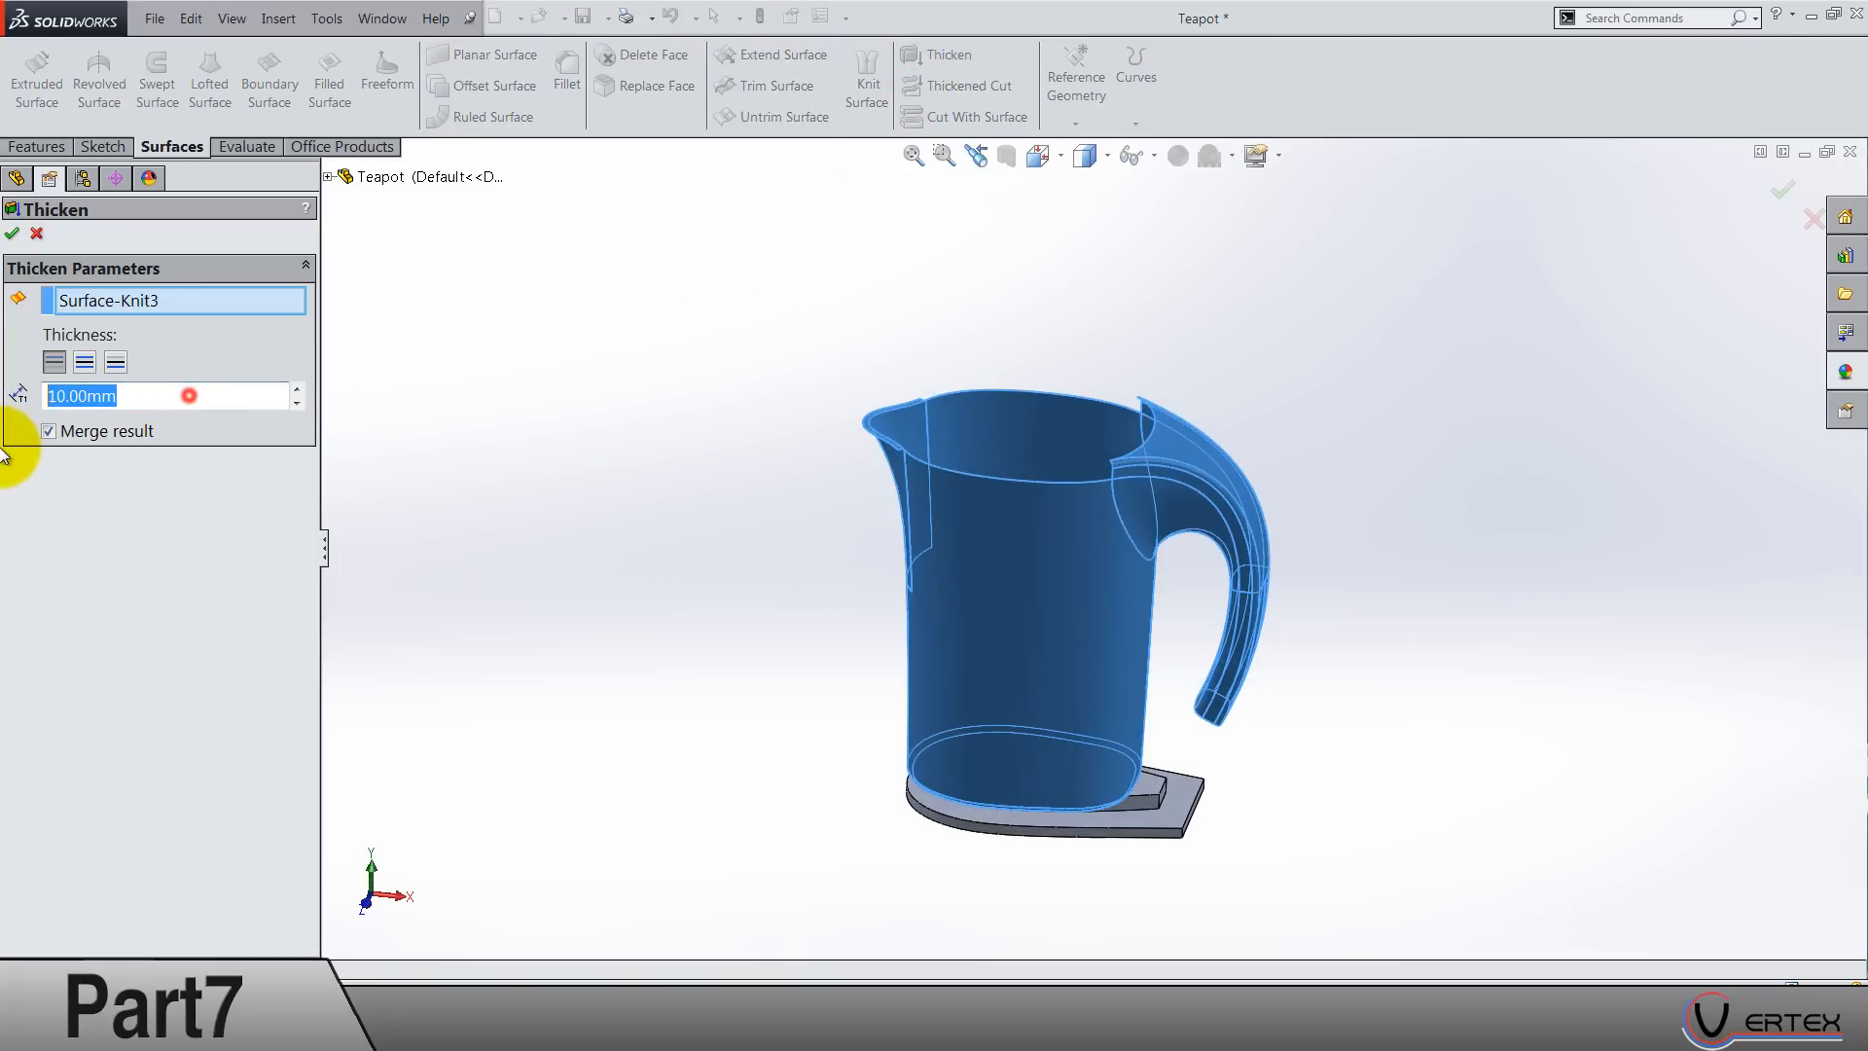
type("1.")
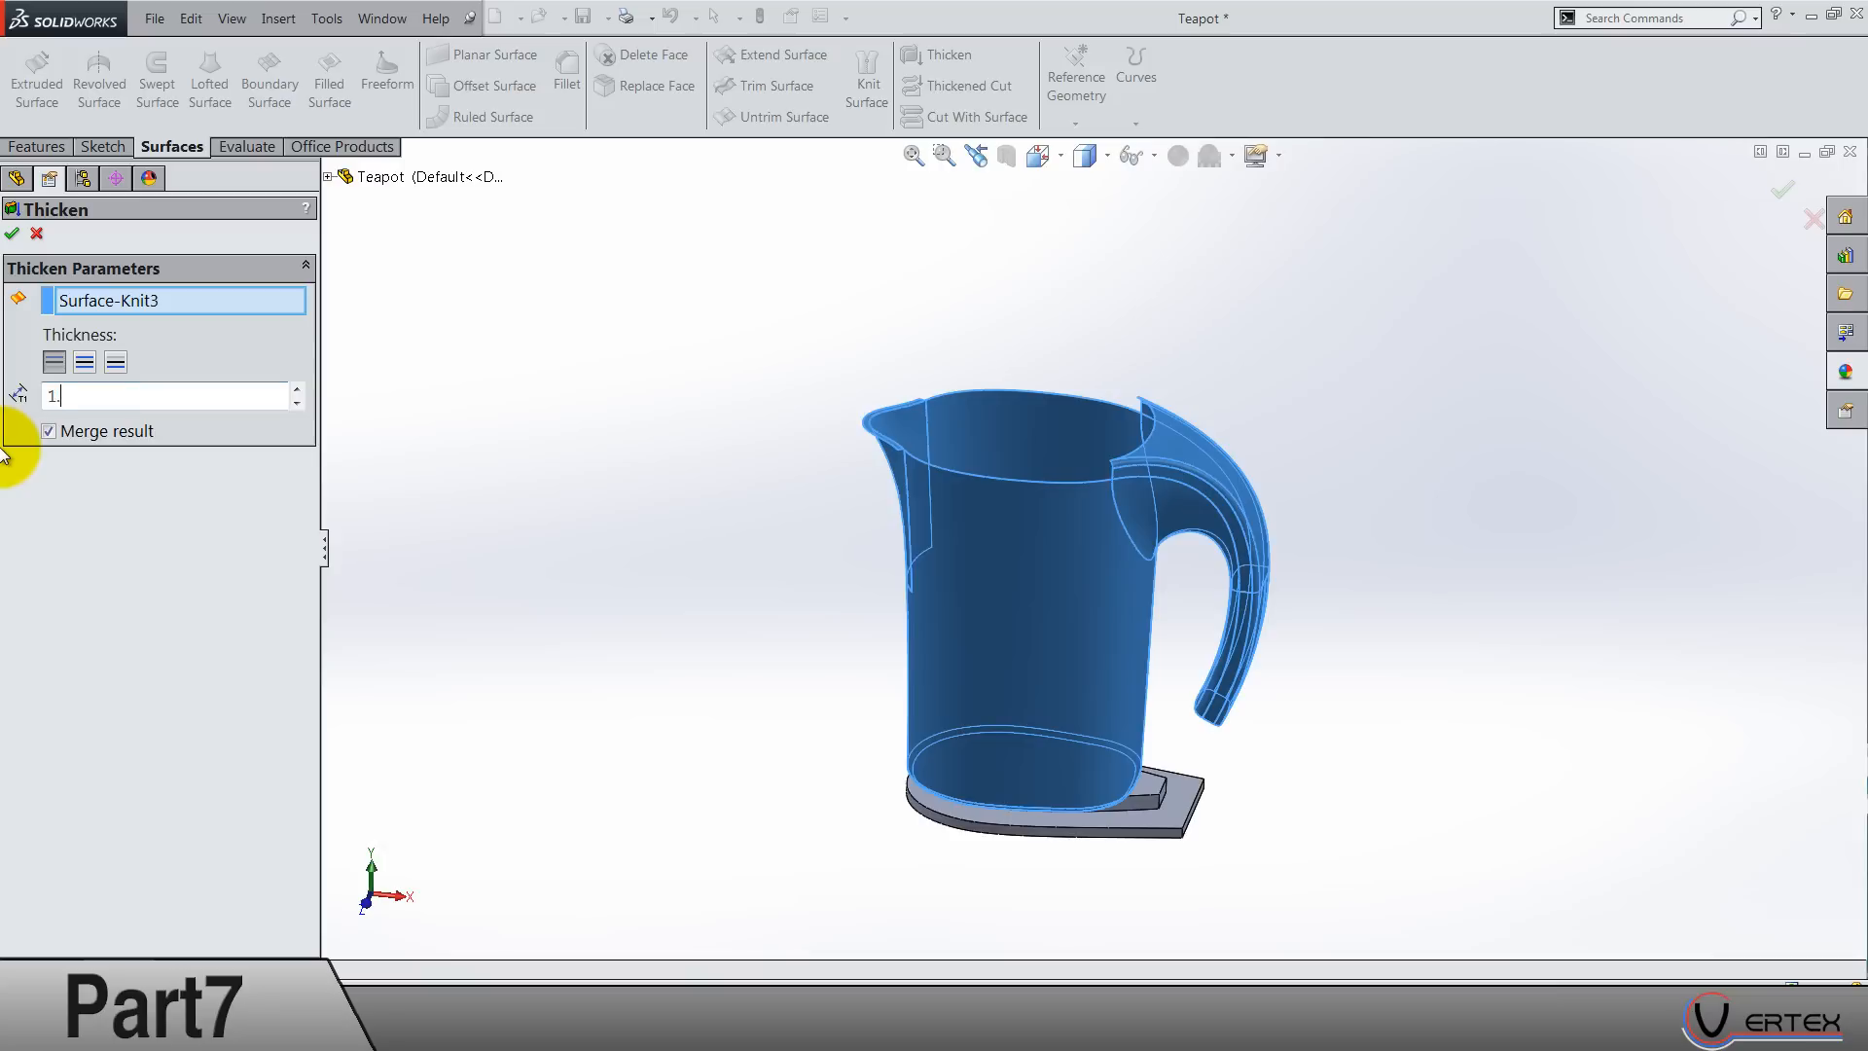
type("1.75mm")
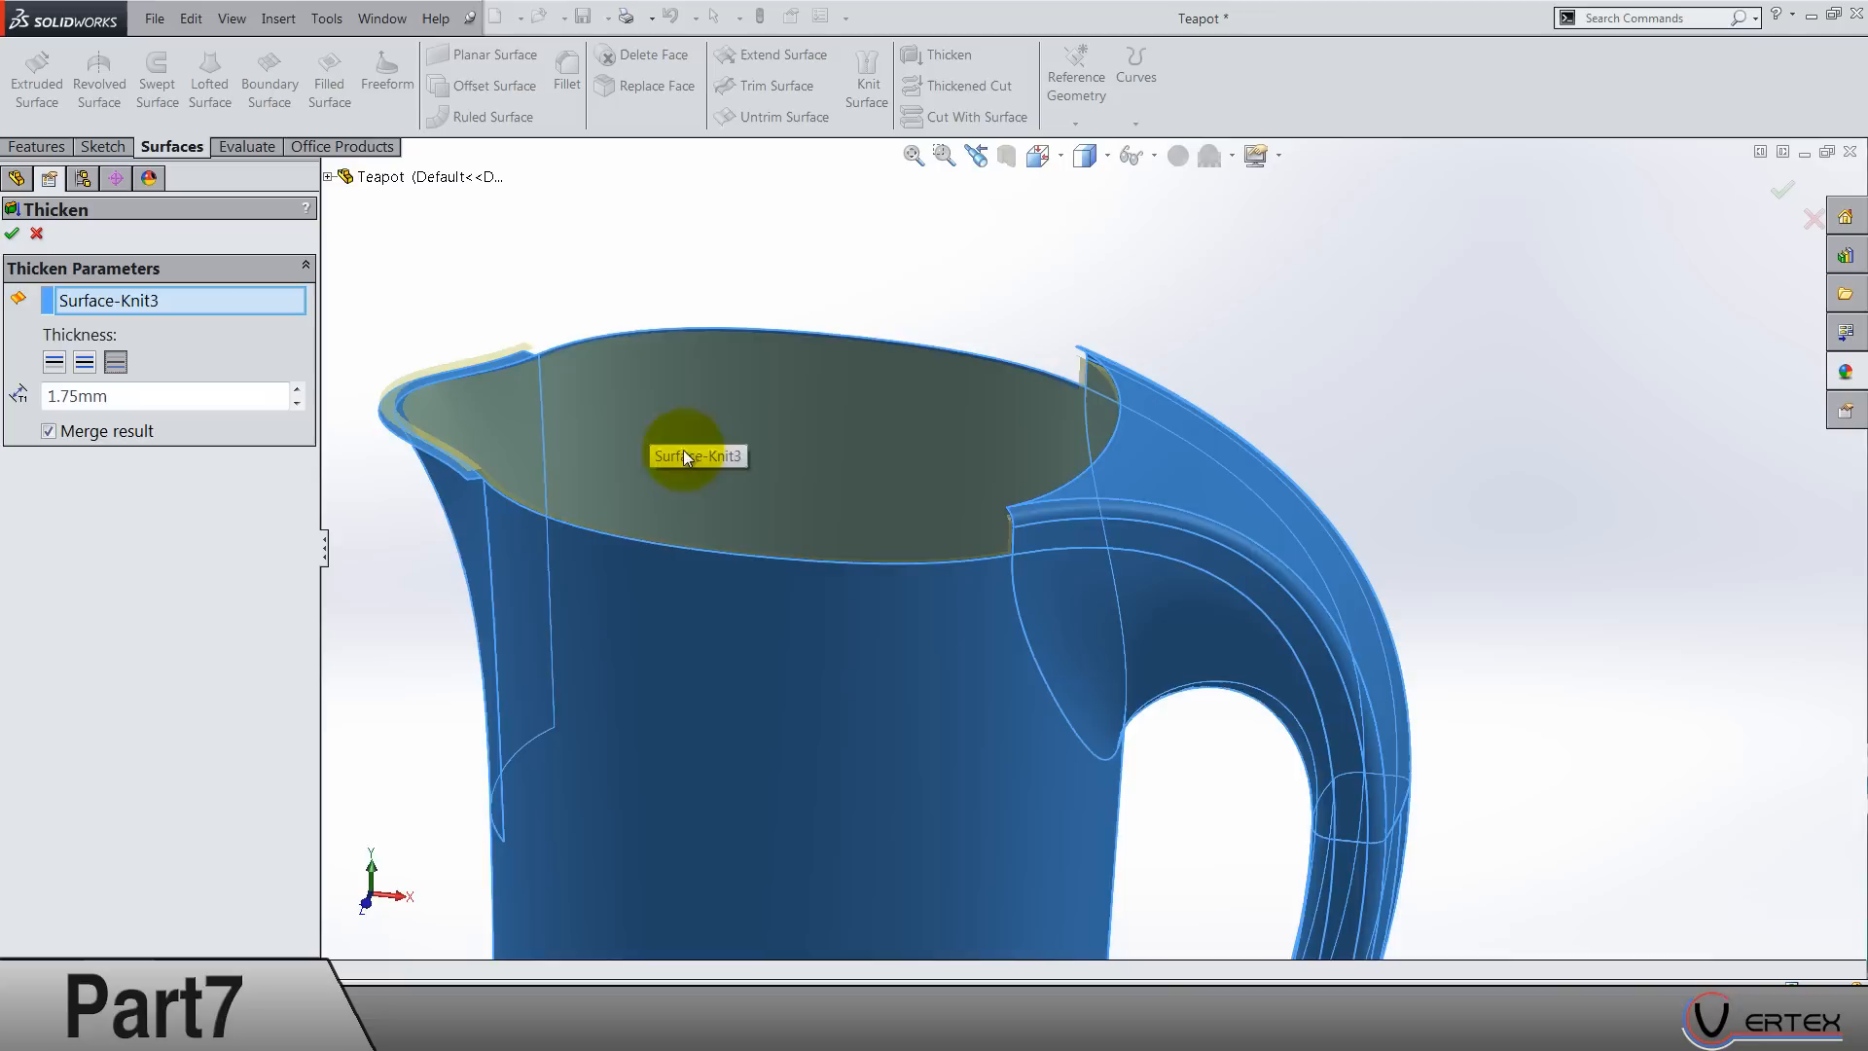
left_click_drag(679, 455, 894, 853)
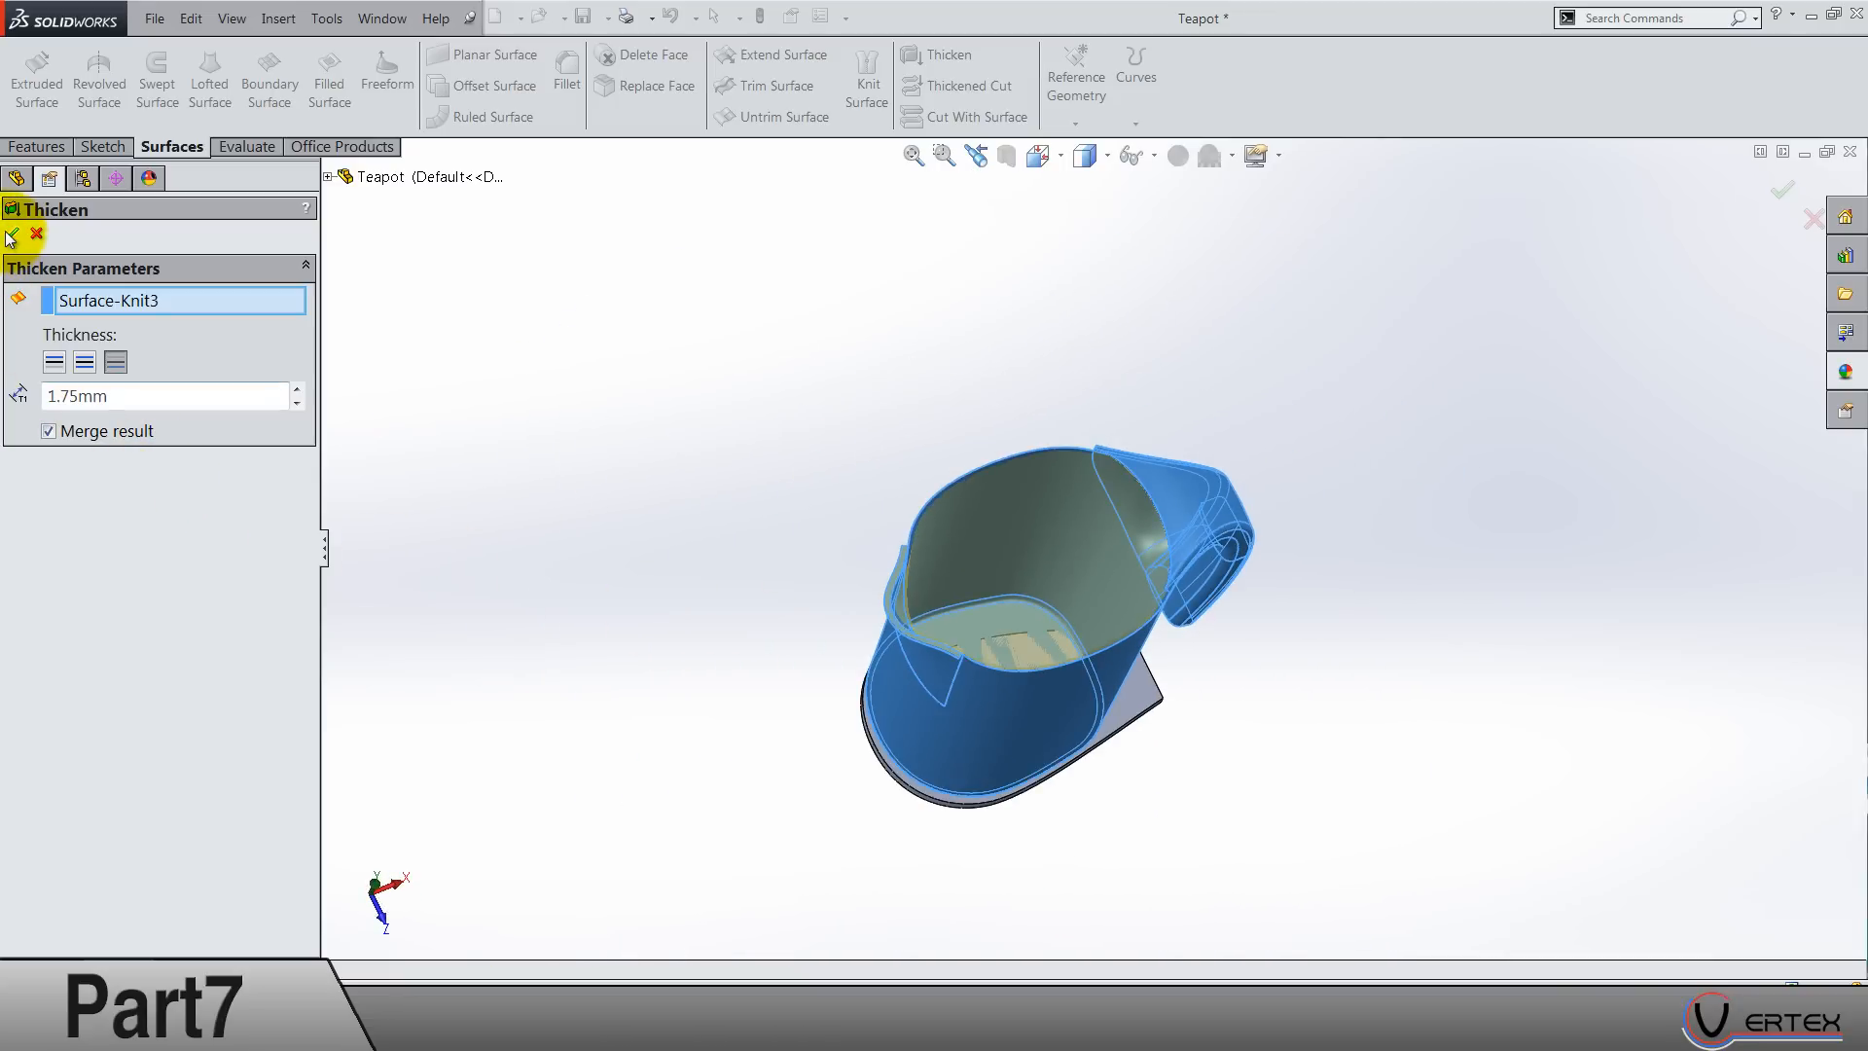
left_click(13, 234)
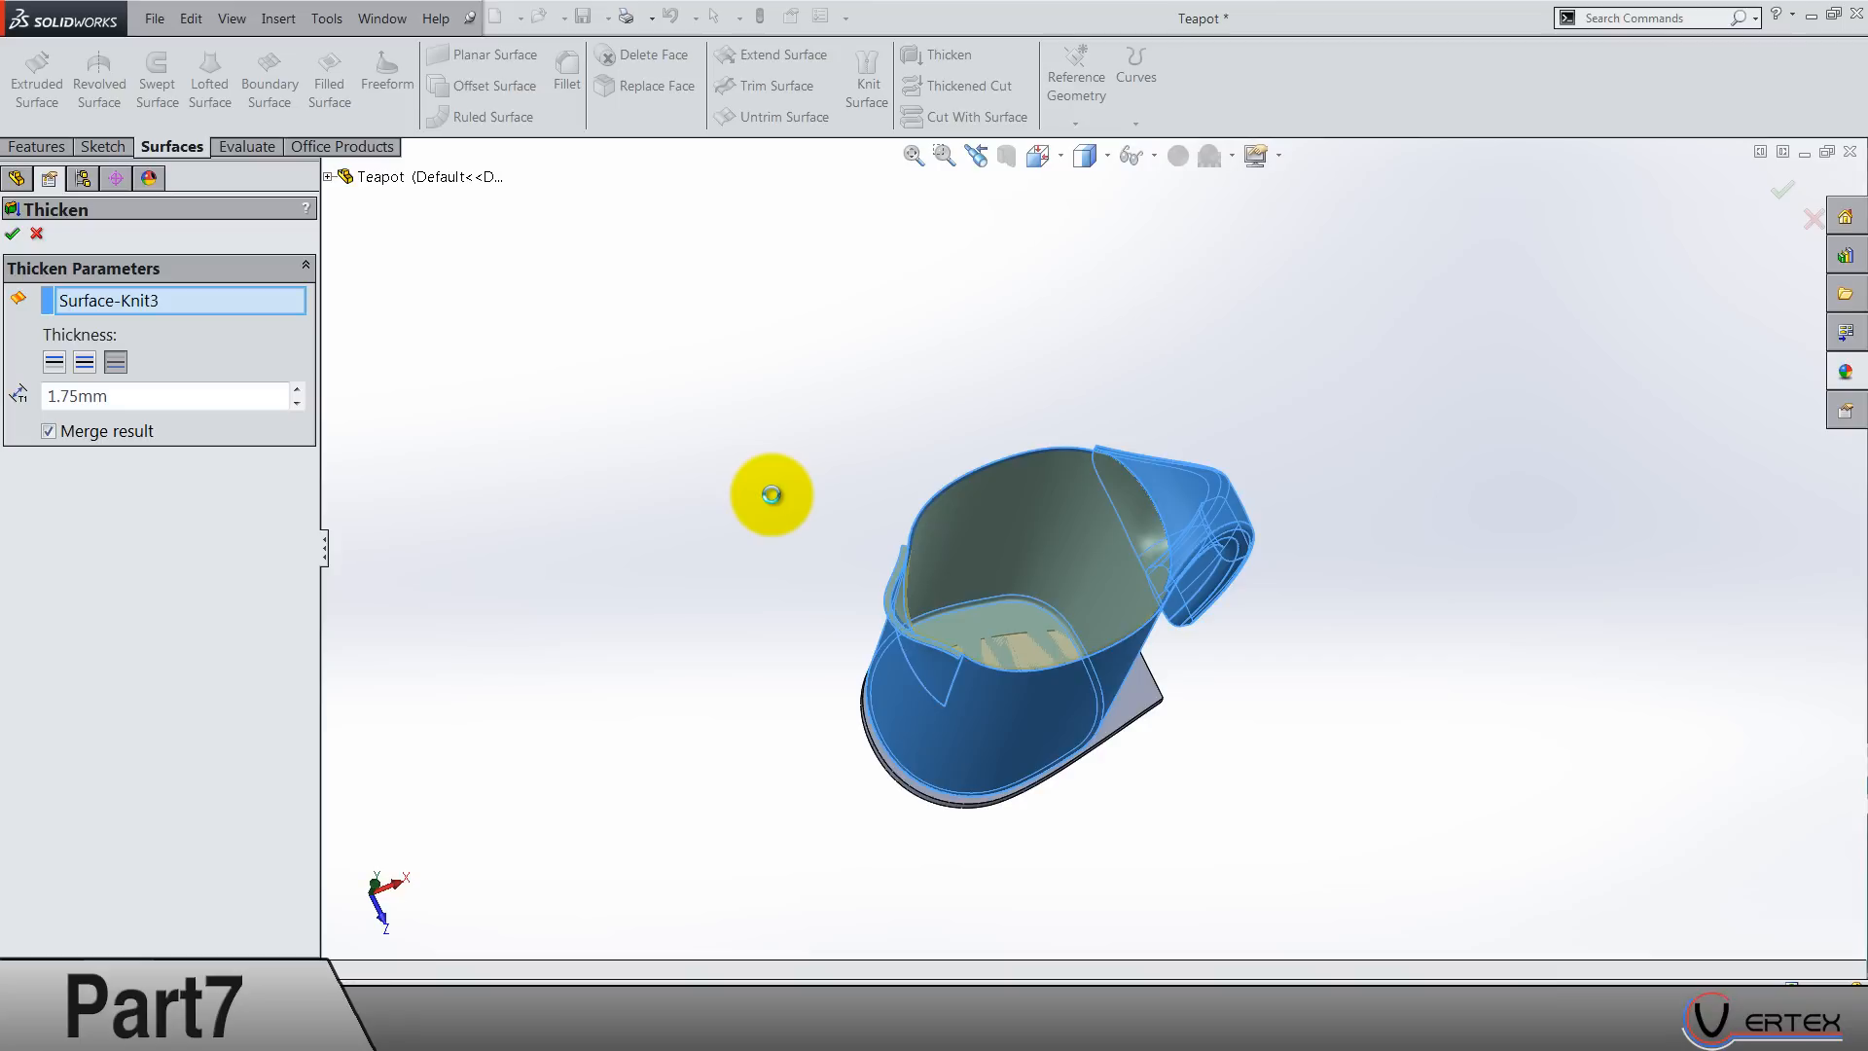
mouse_move(774, 500)
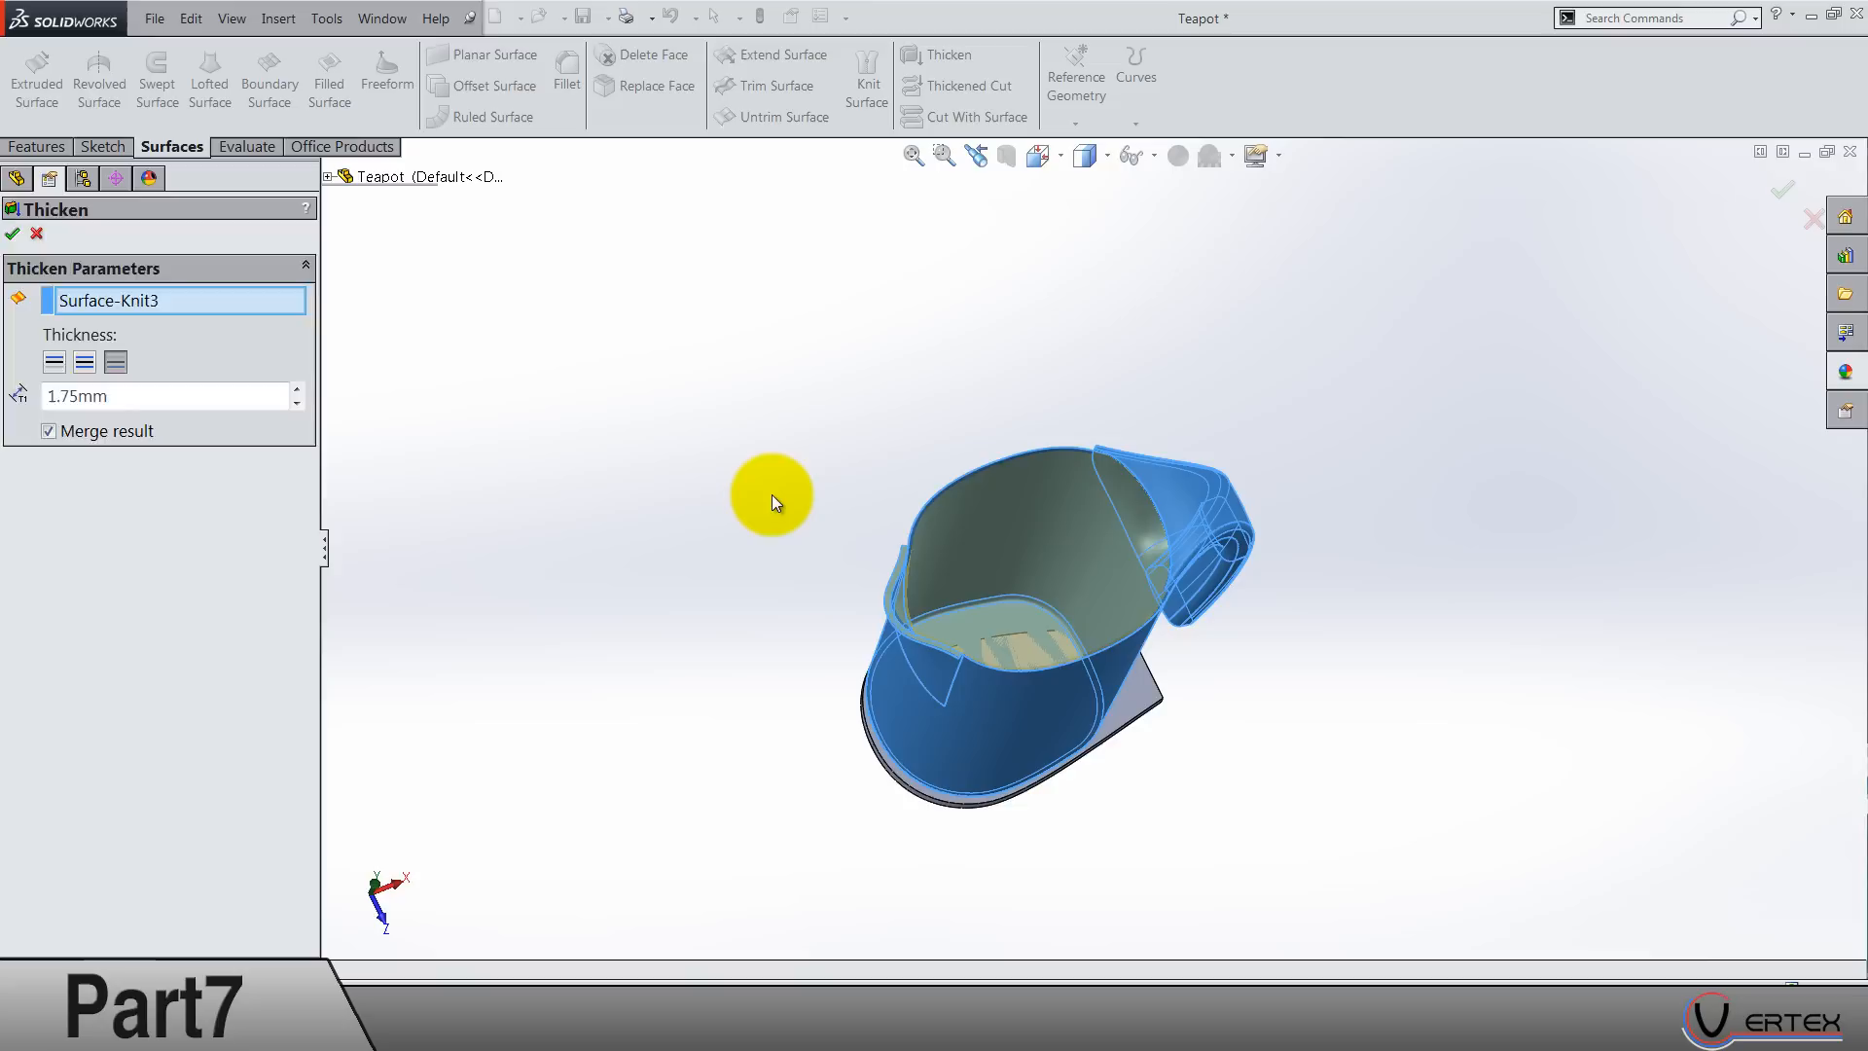
left_click(14, 233)
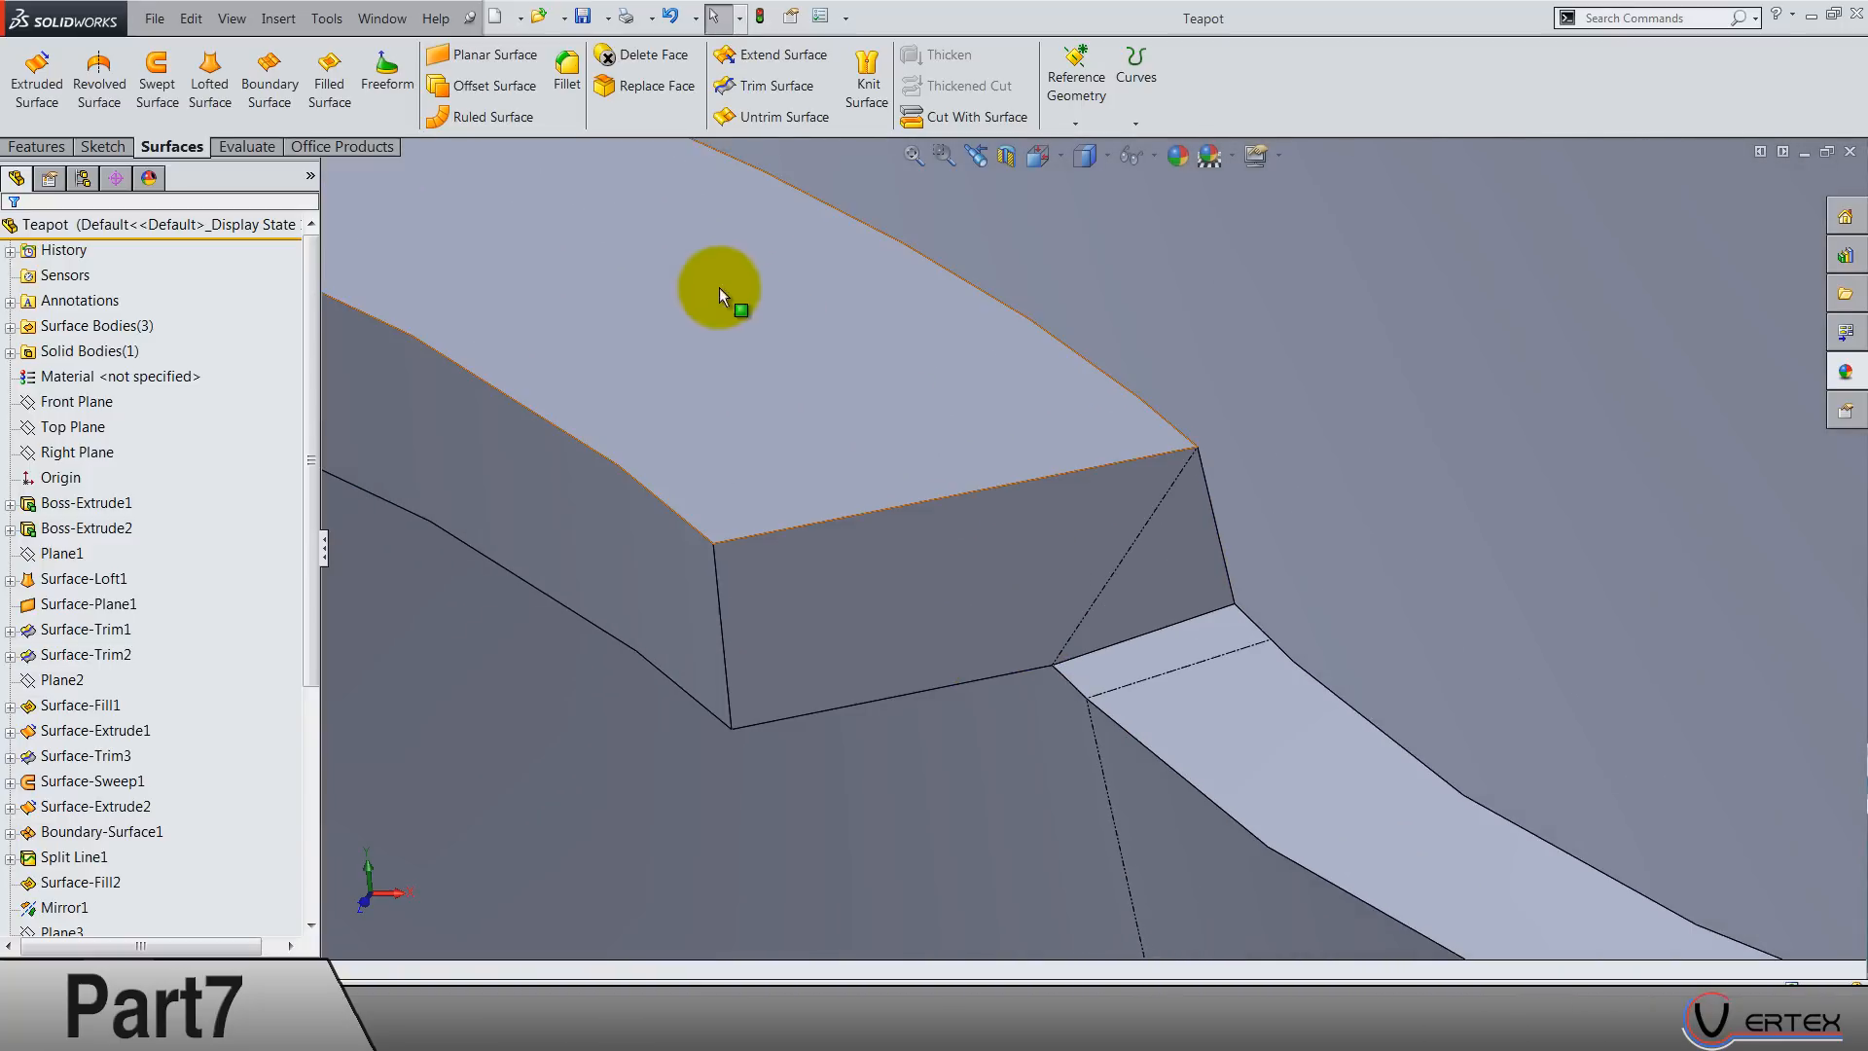
Step: Delete and fill the first pair of small junction faces, tangent fill off and preview on
left_click(640, 54)
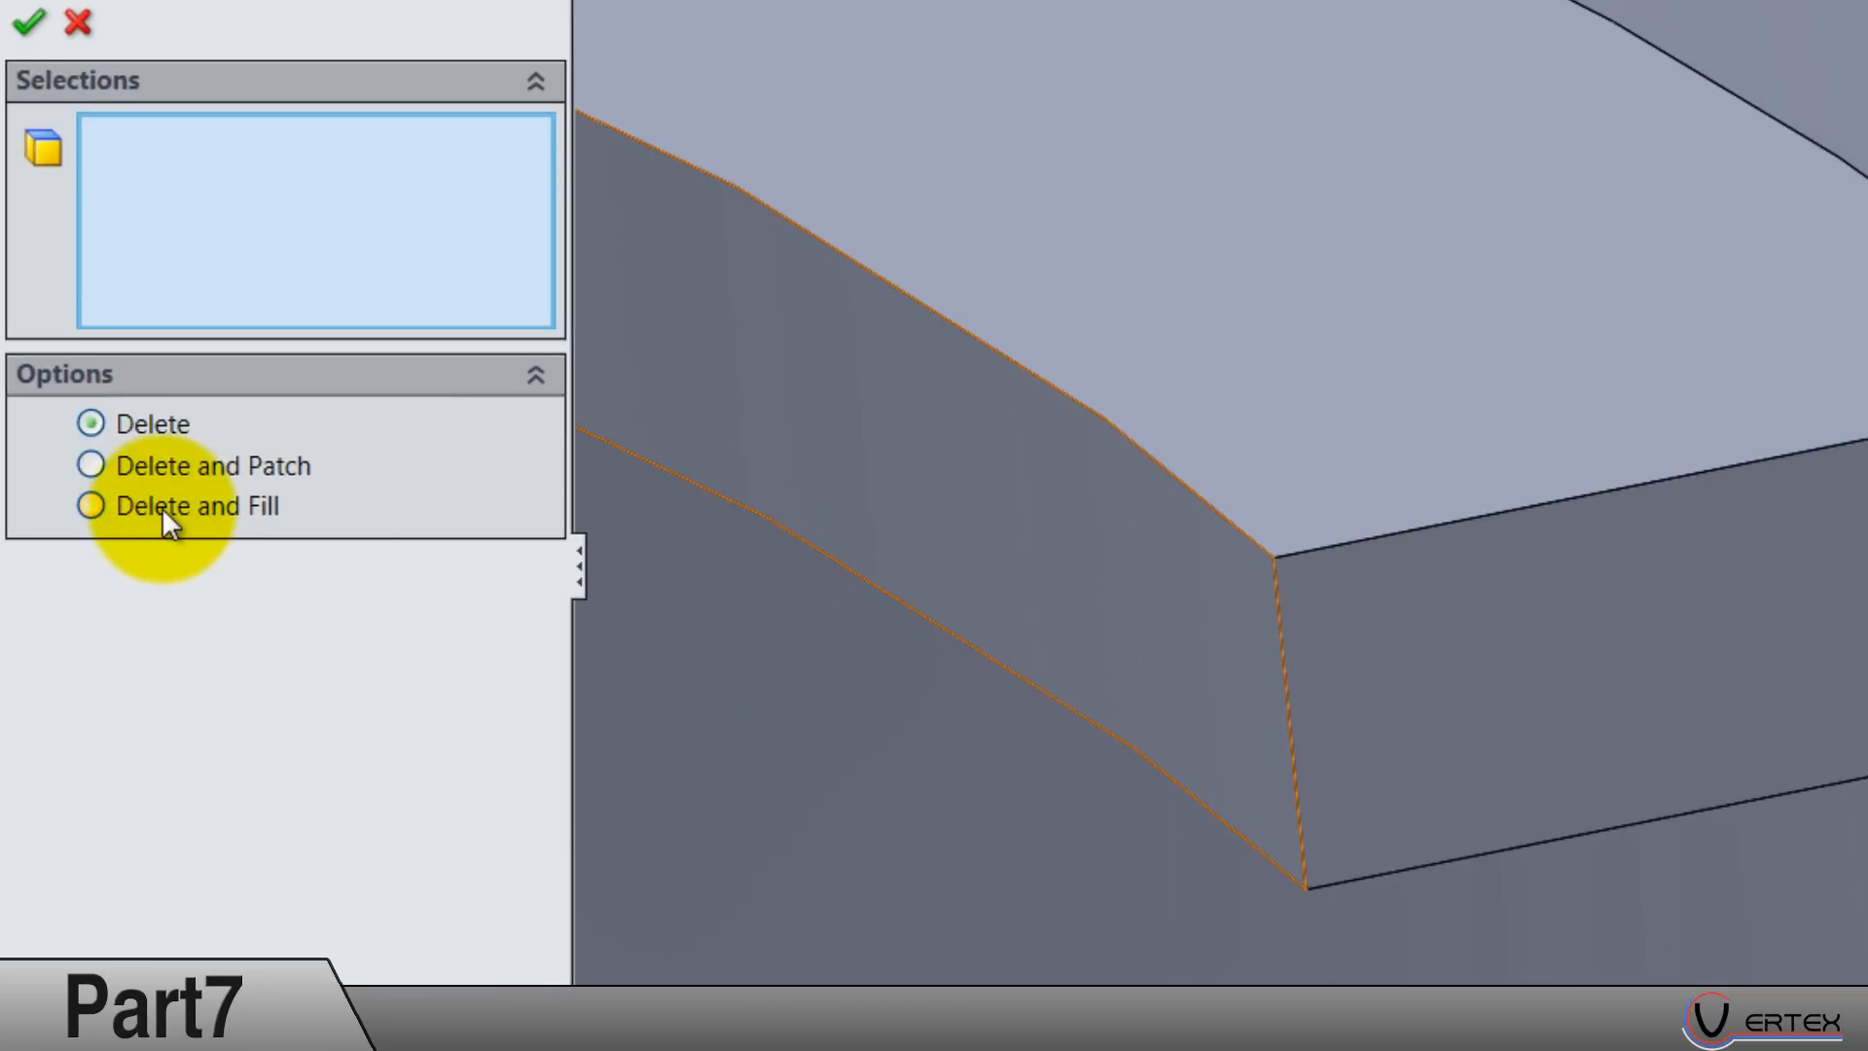
left_click(91, 506)
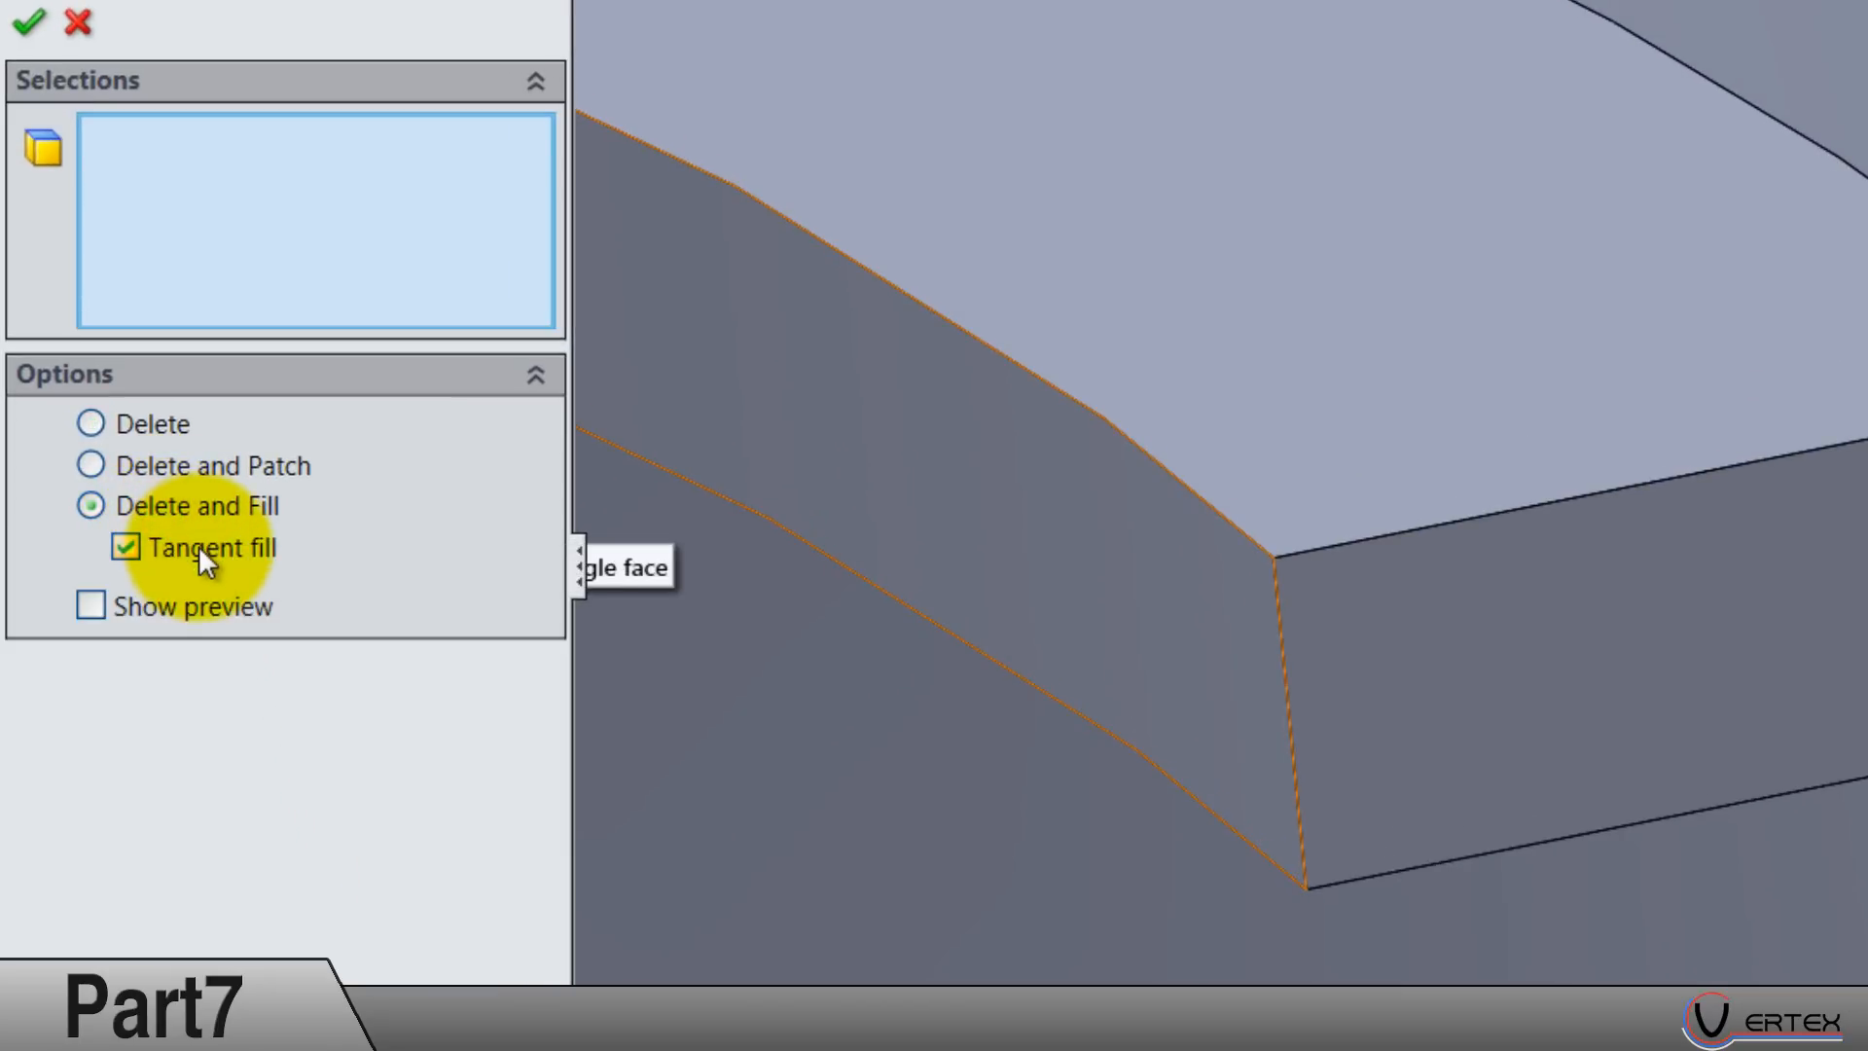
mouse_move(214, 562)
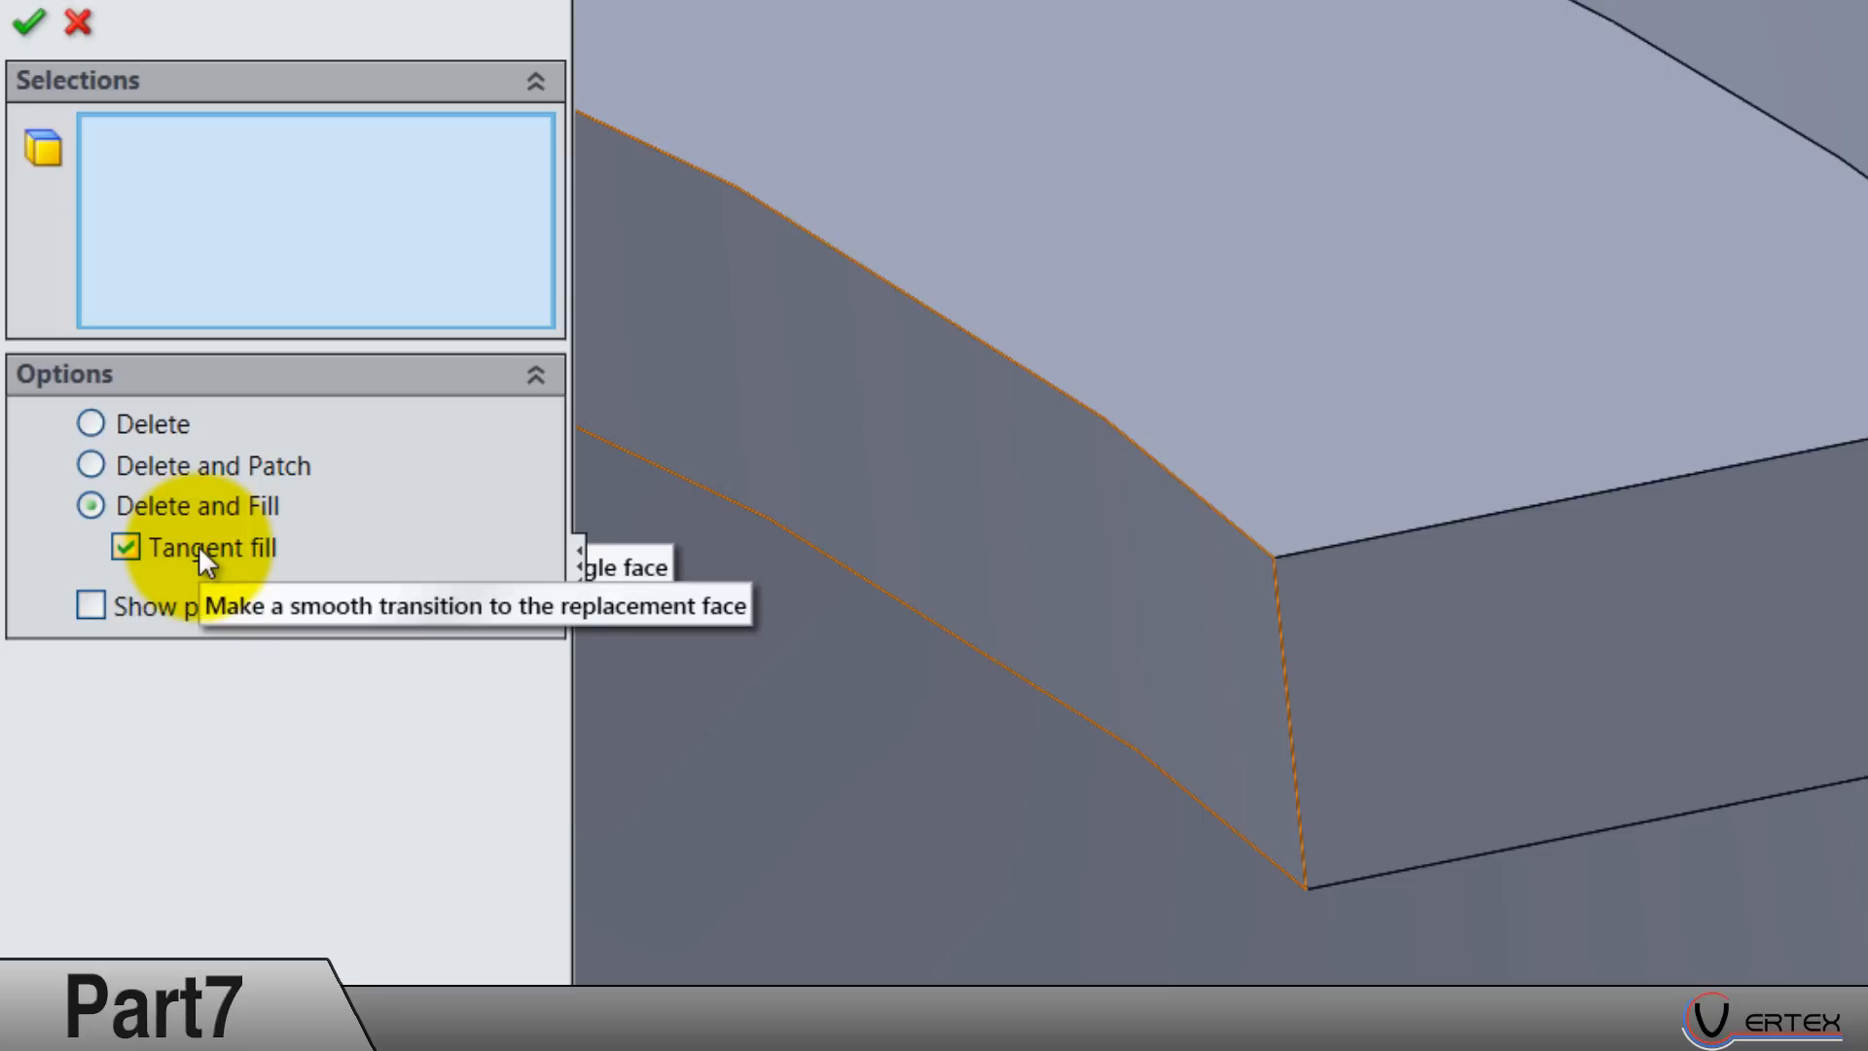
left_click(124, 547)
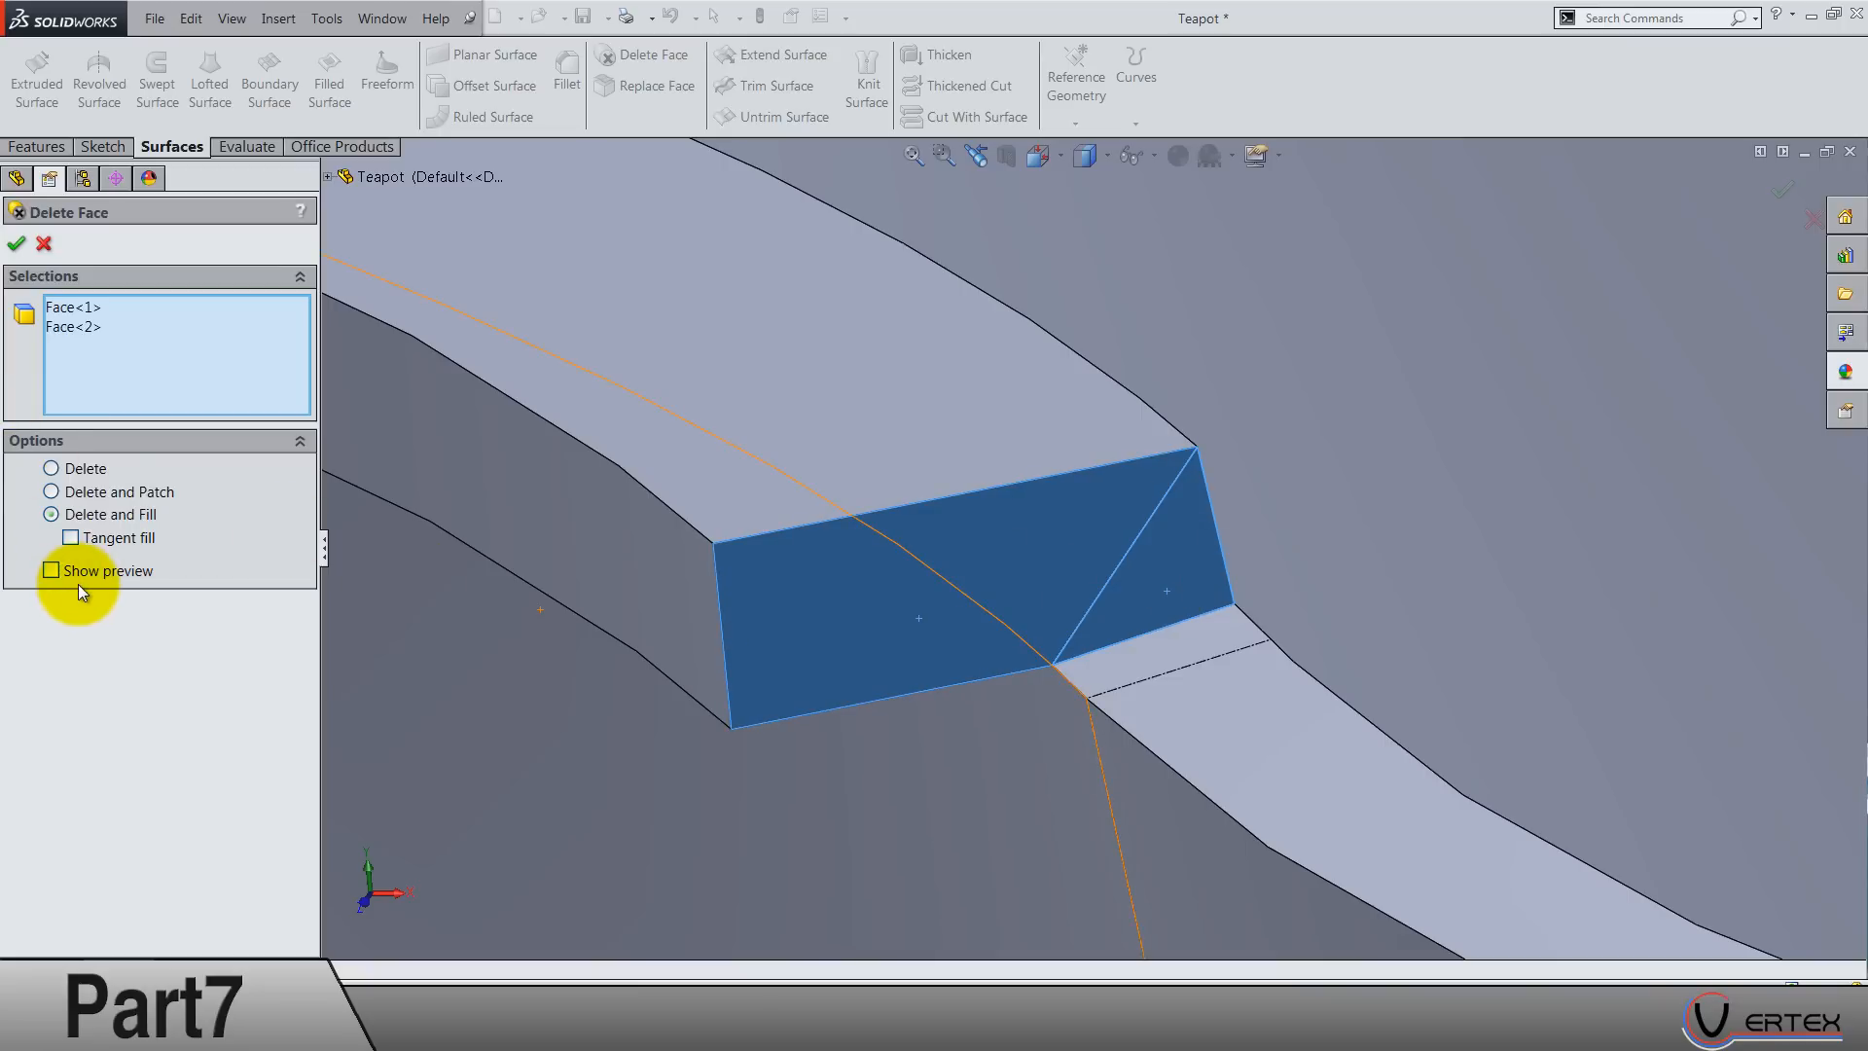
left_click(53, 570)
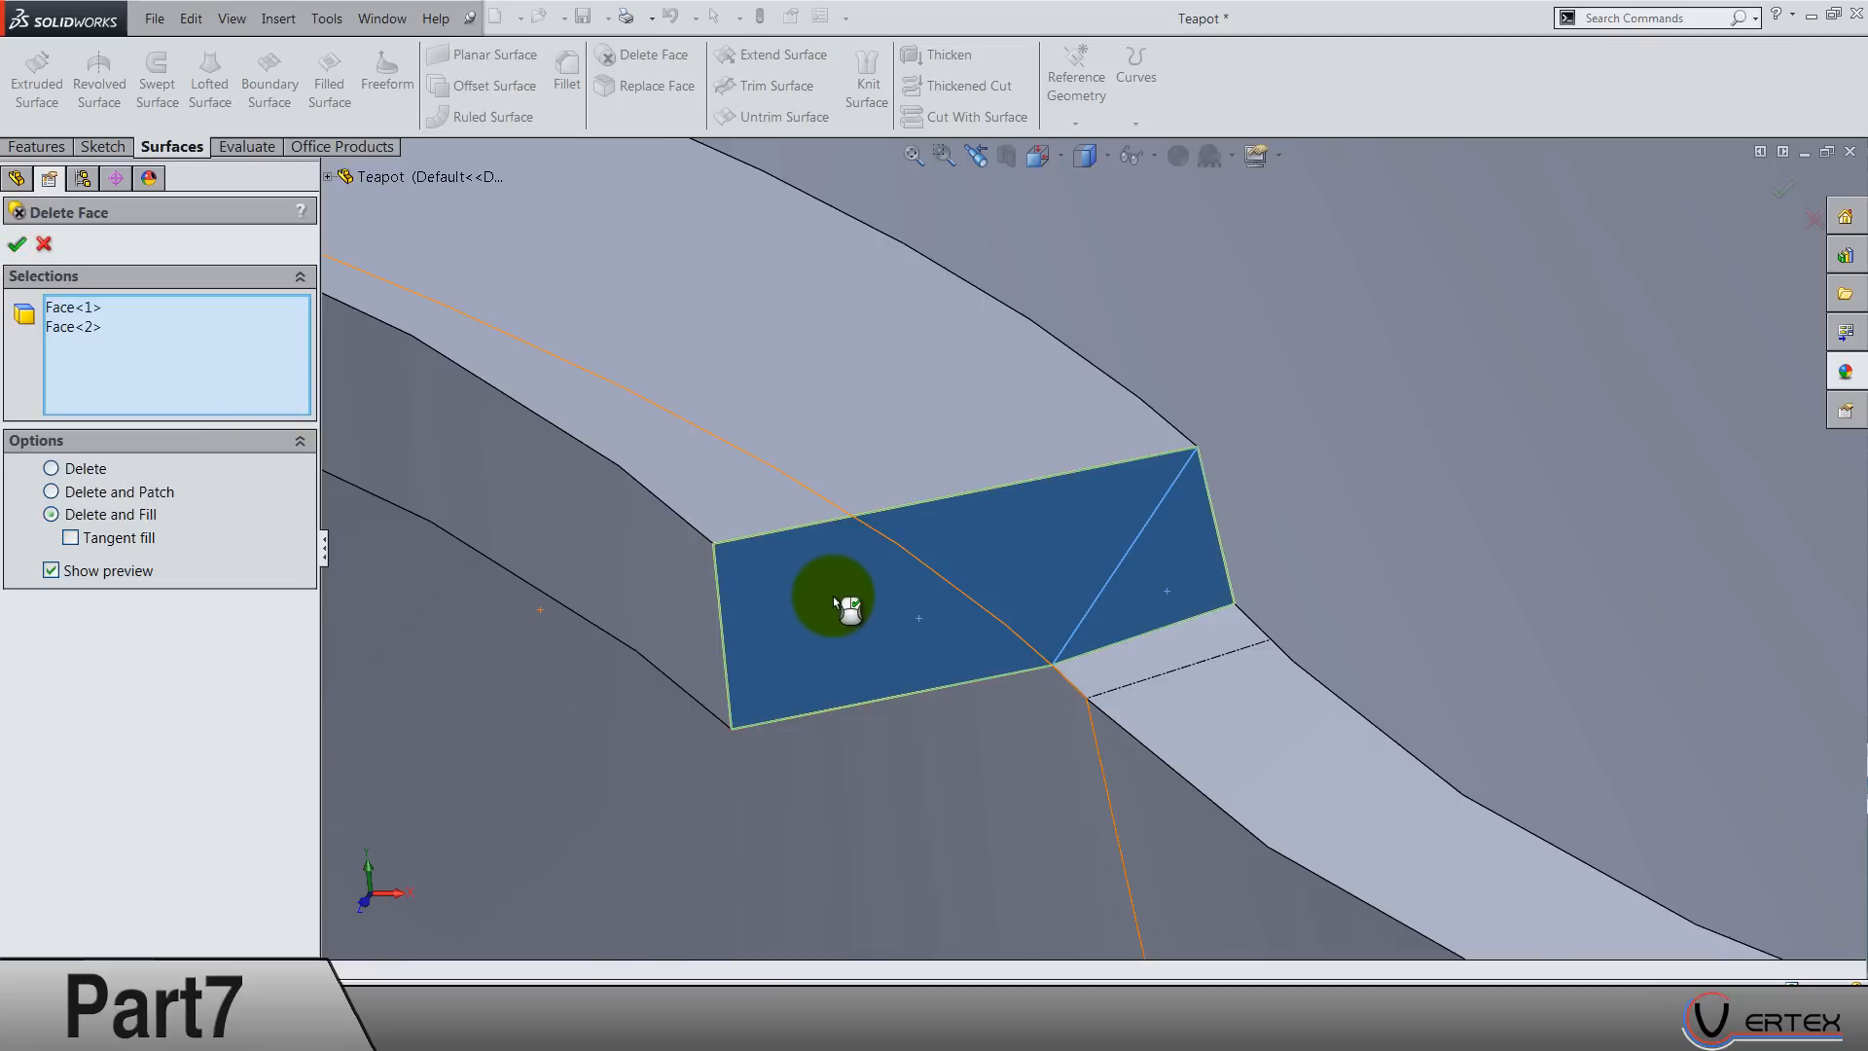
left_click(17, 246)
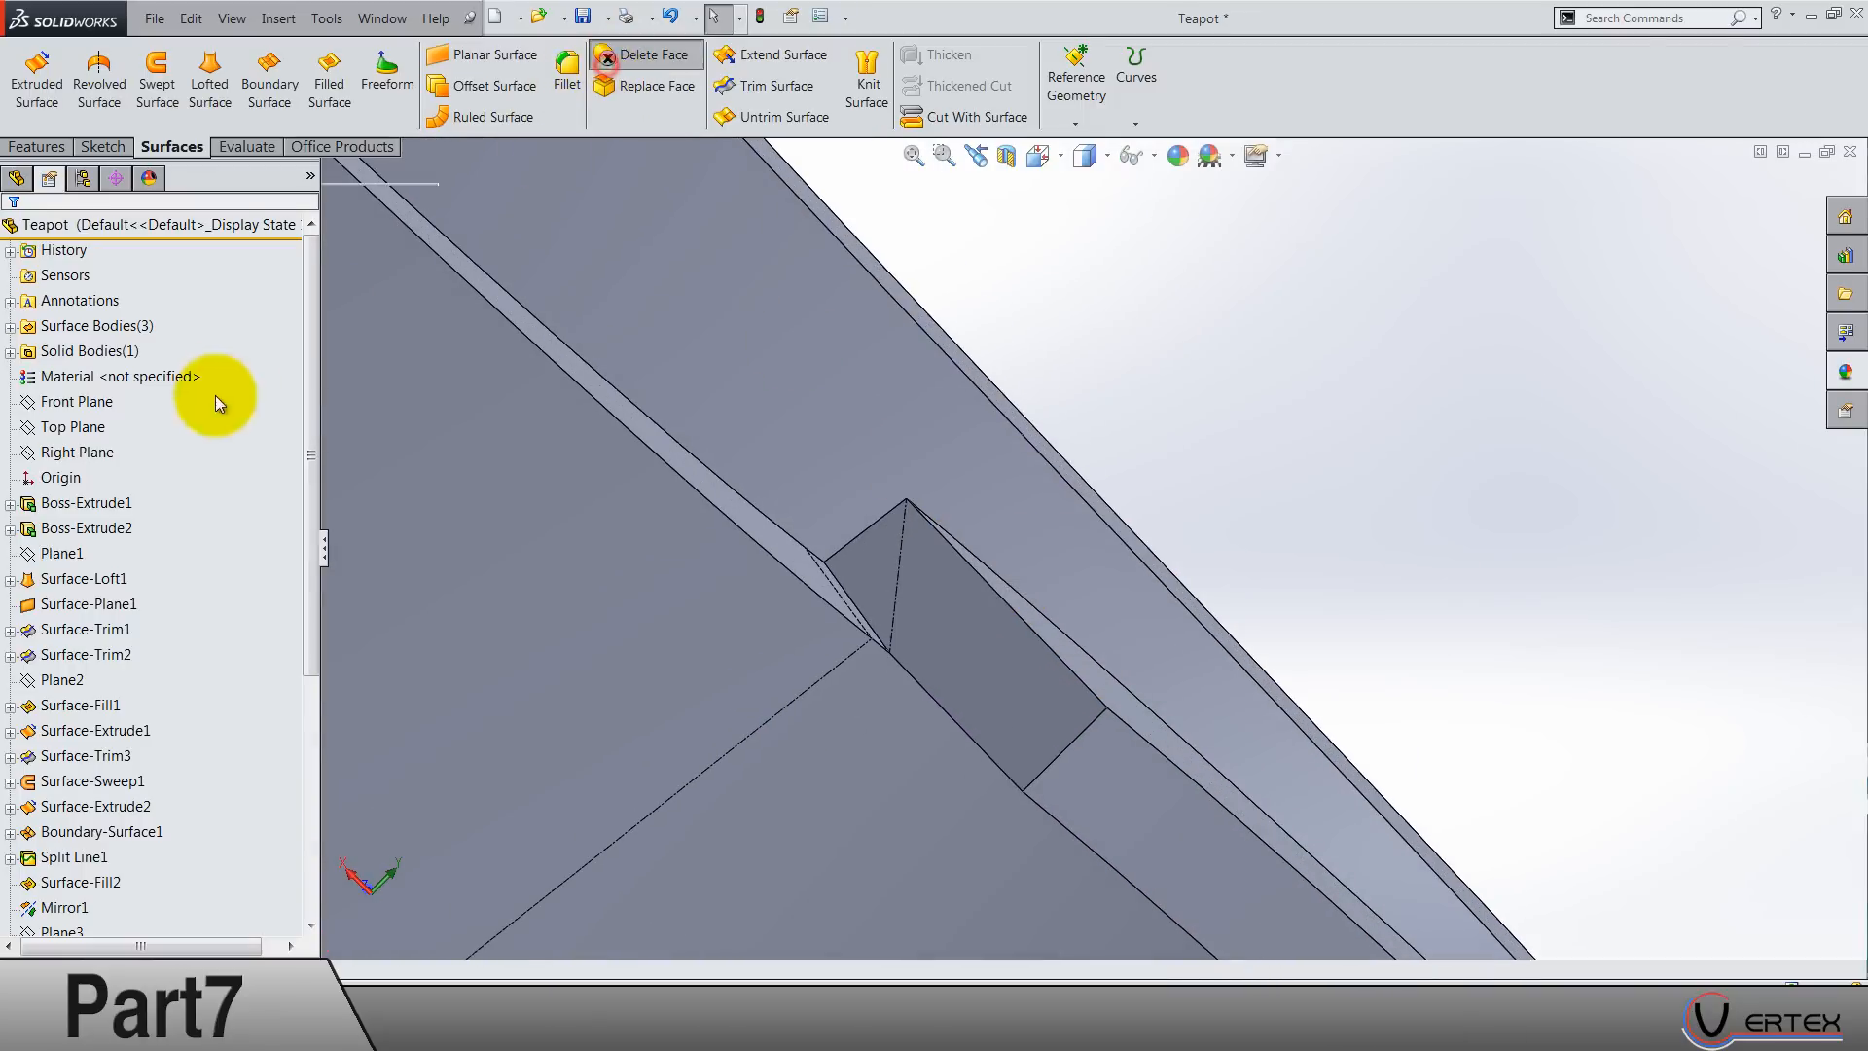
Step: Delete and fill the matching small faces on the other side of the junction
left_click(654, 55)
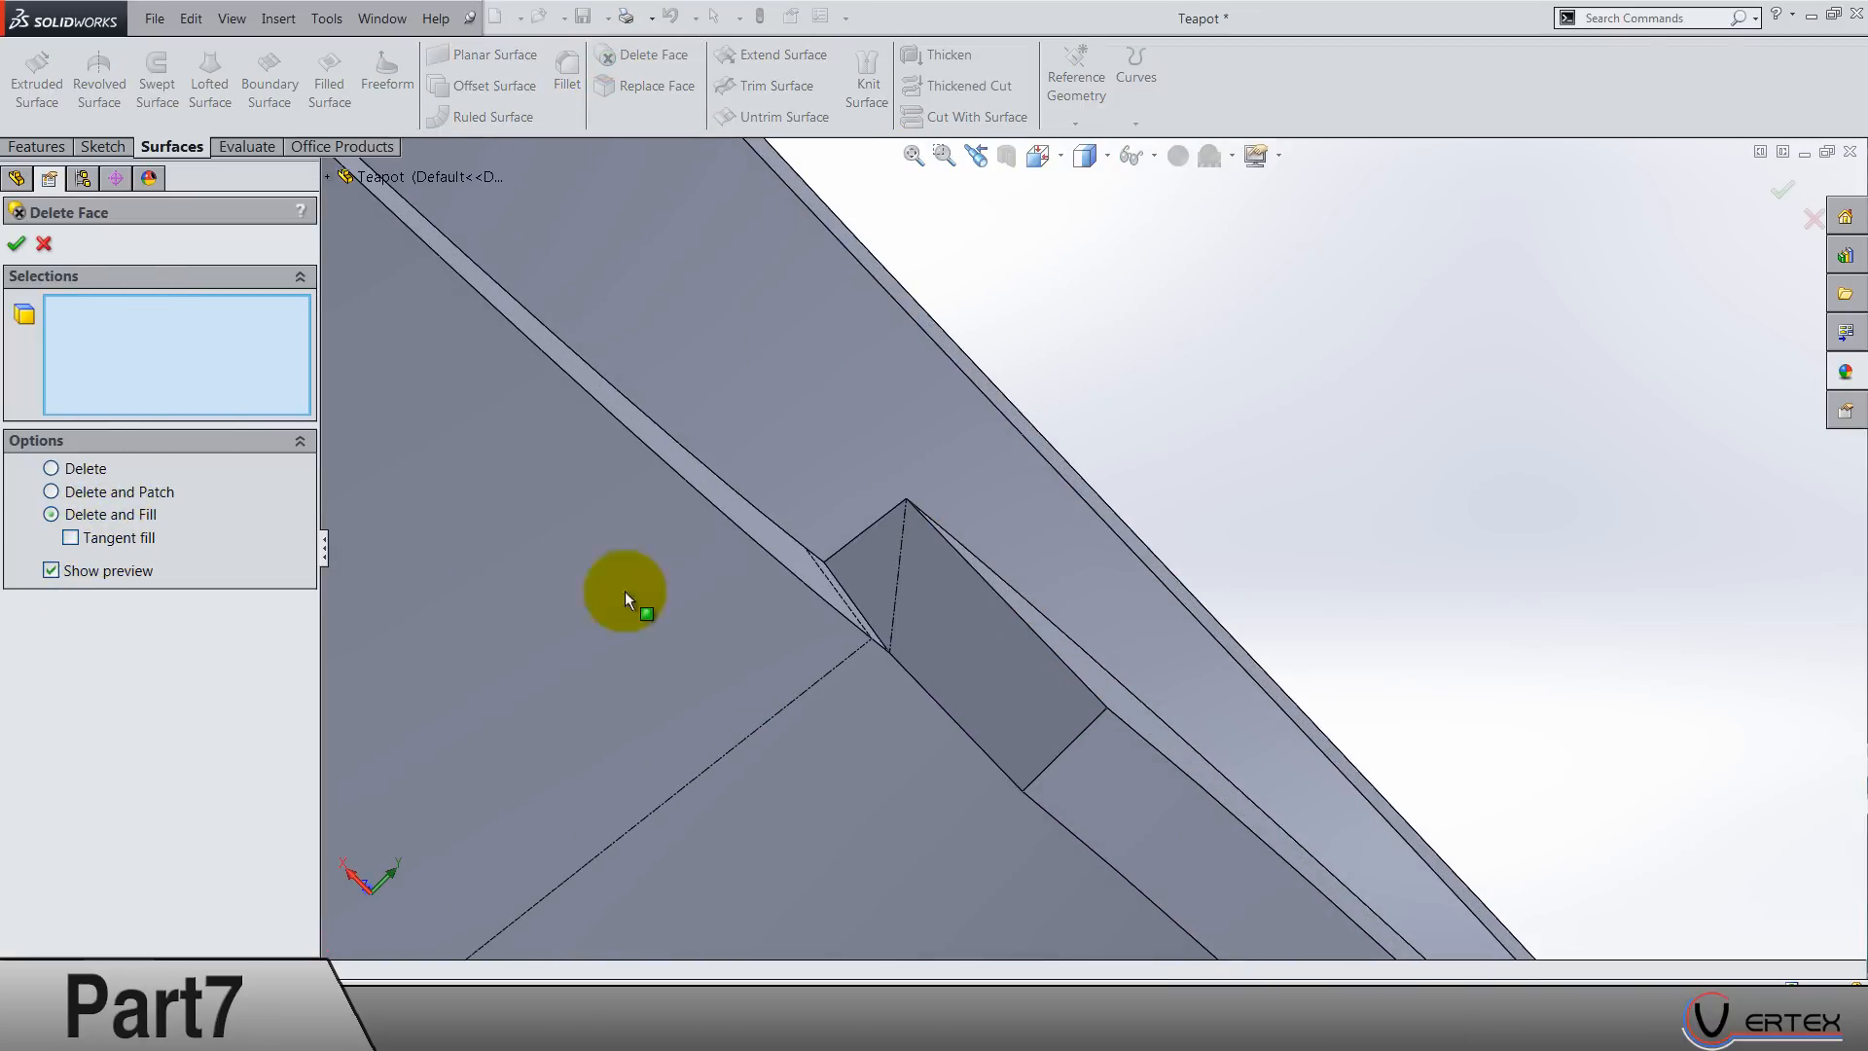
left_click(954, 619)
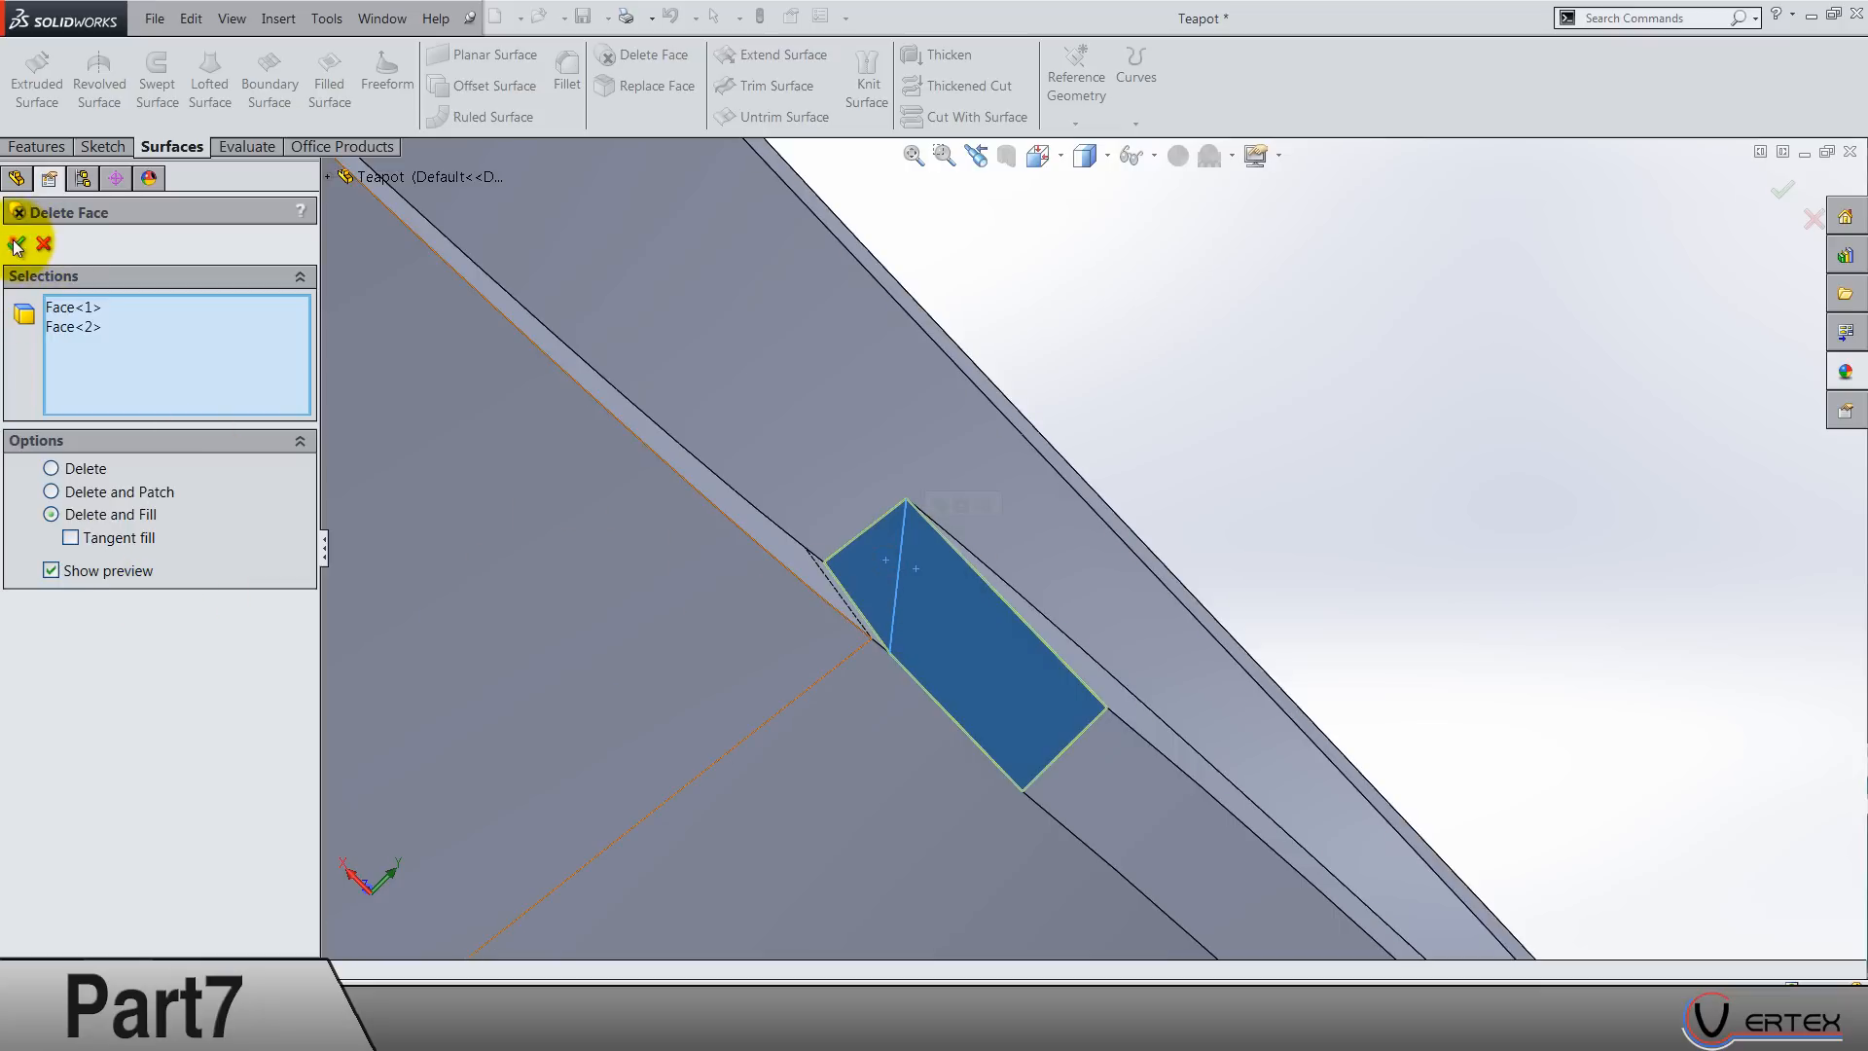
left_click(17, 245)
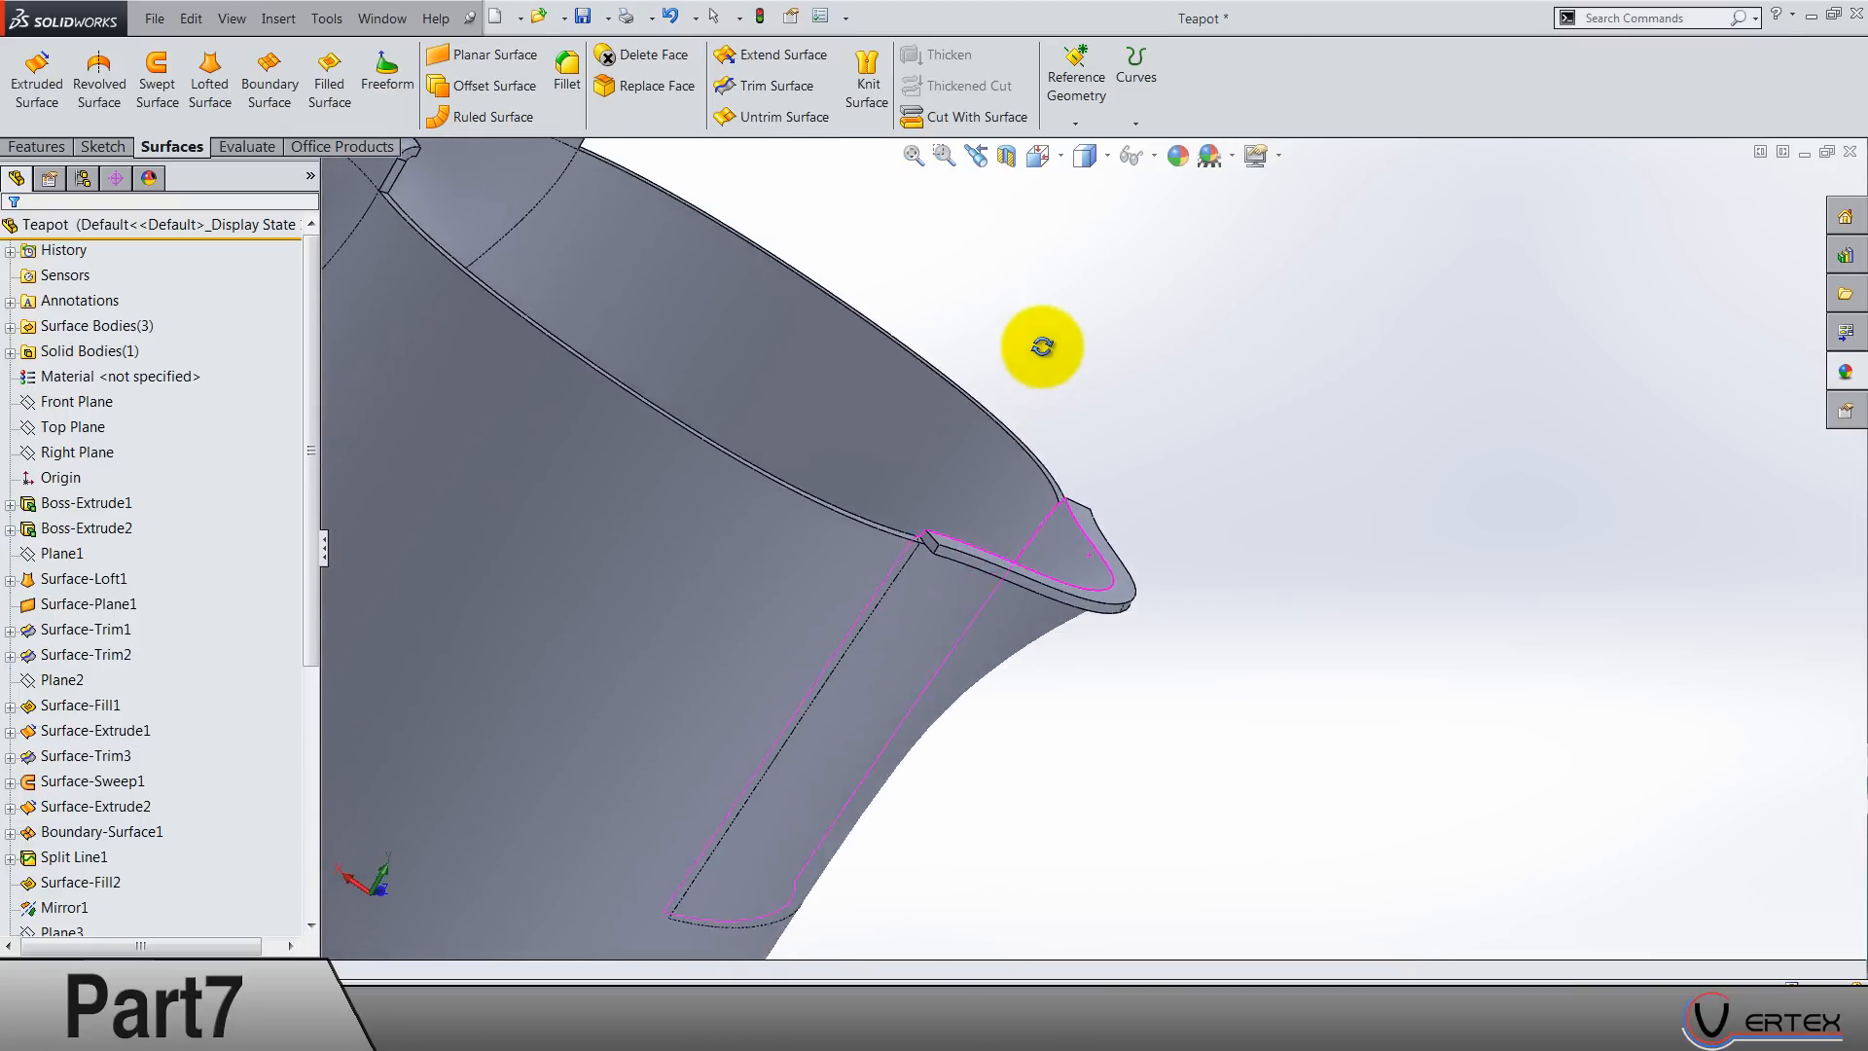
Step: Fillet the bottom corner edge of the teapot body with a small radius
left_click_drag(1043, 347, 1364, 428)
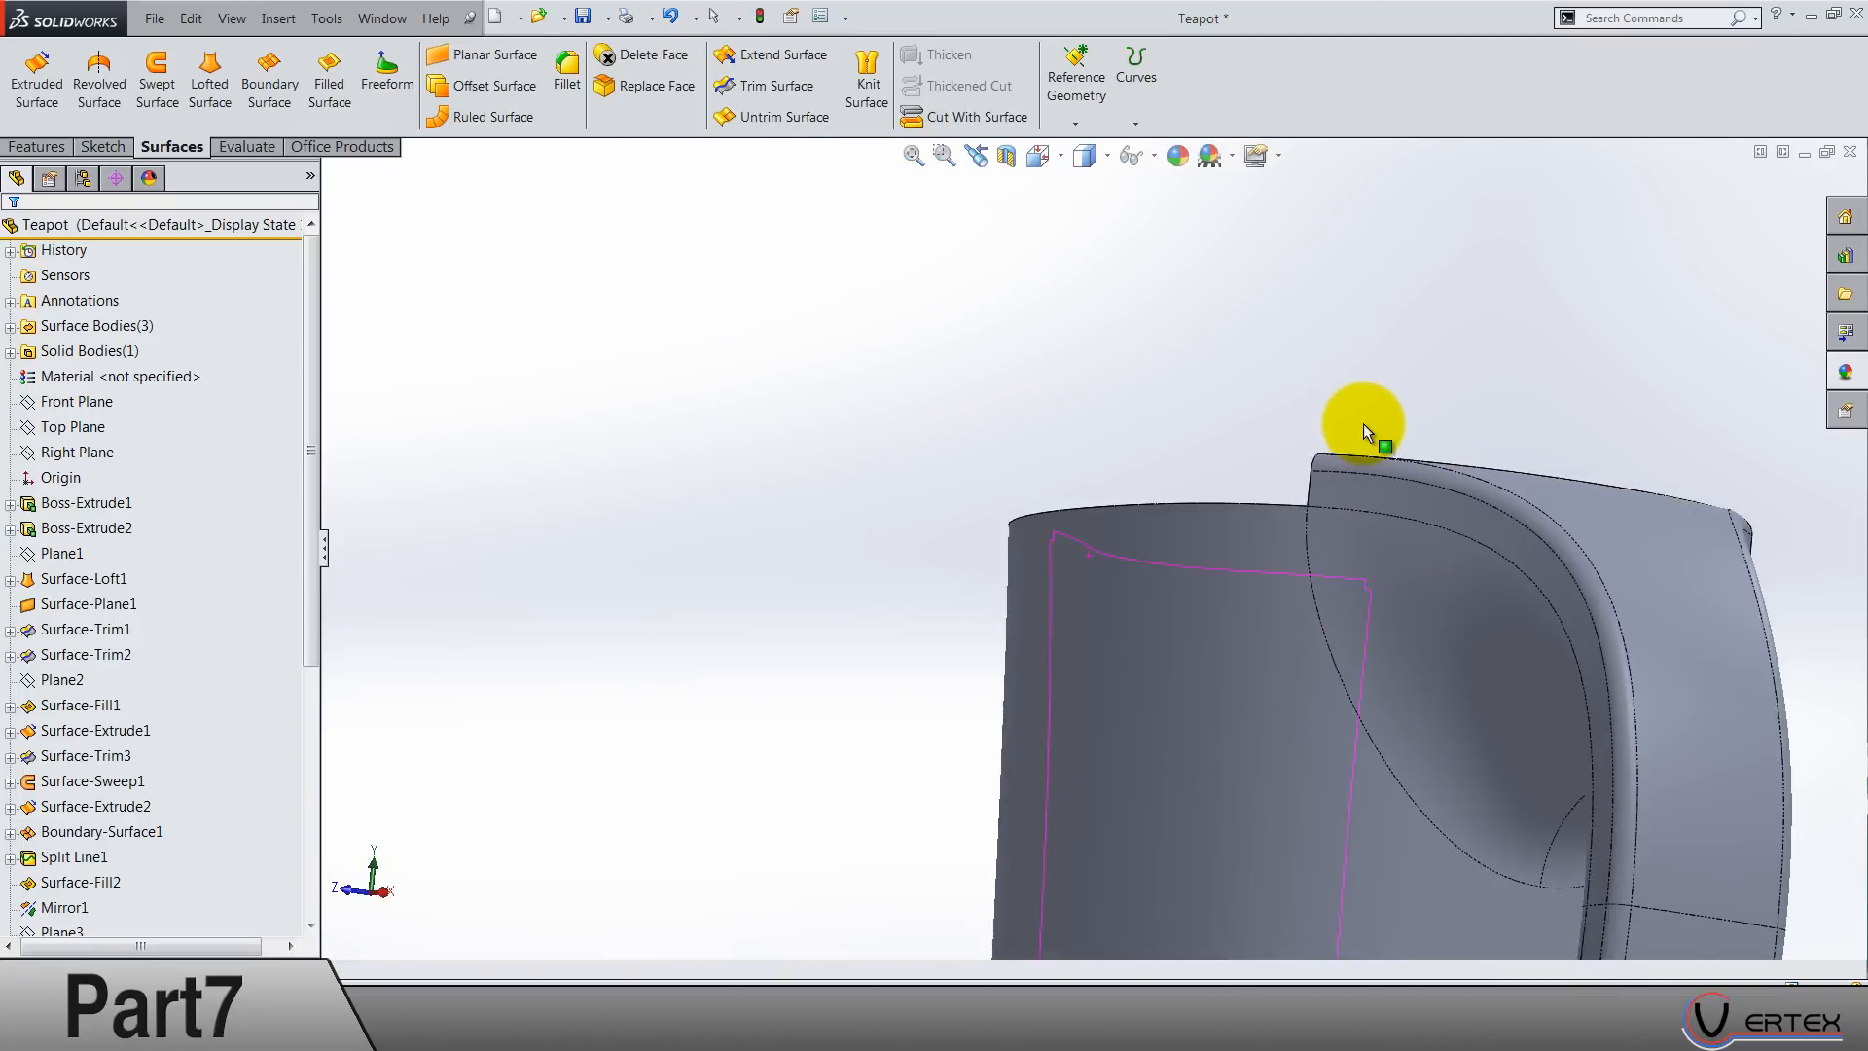
left_click_drag(1364, 422, 1499, 751)
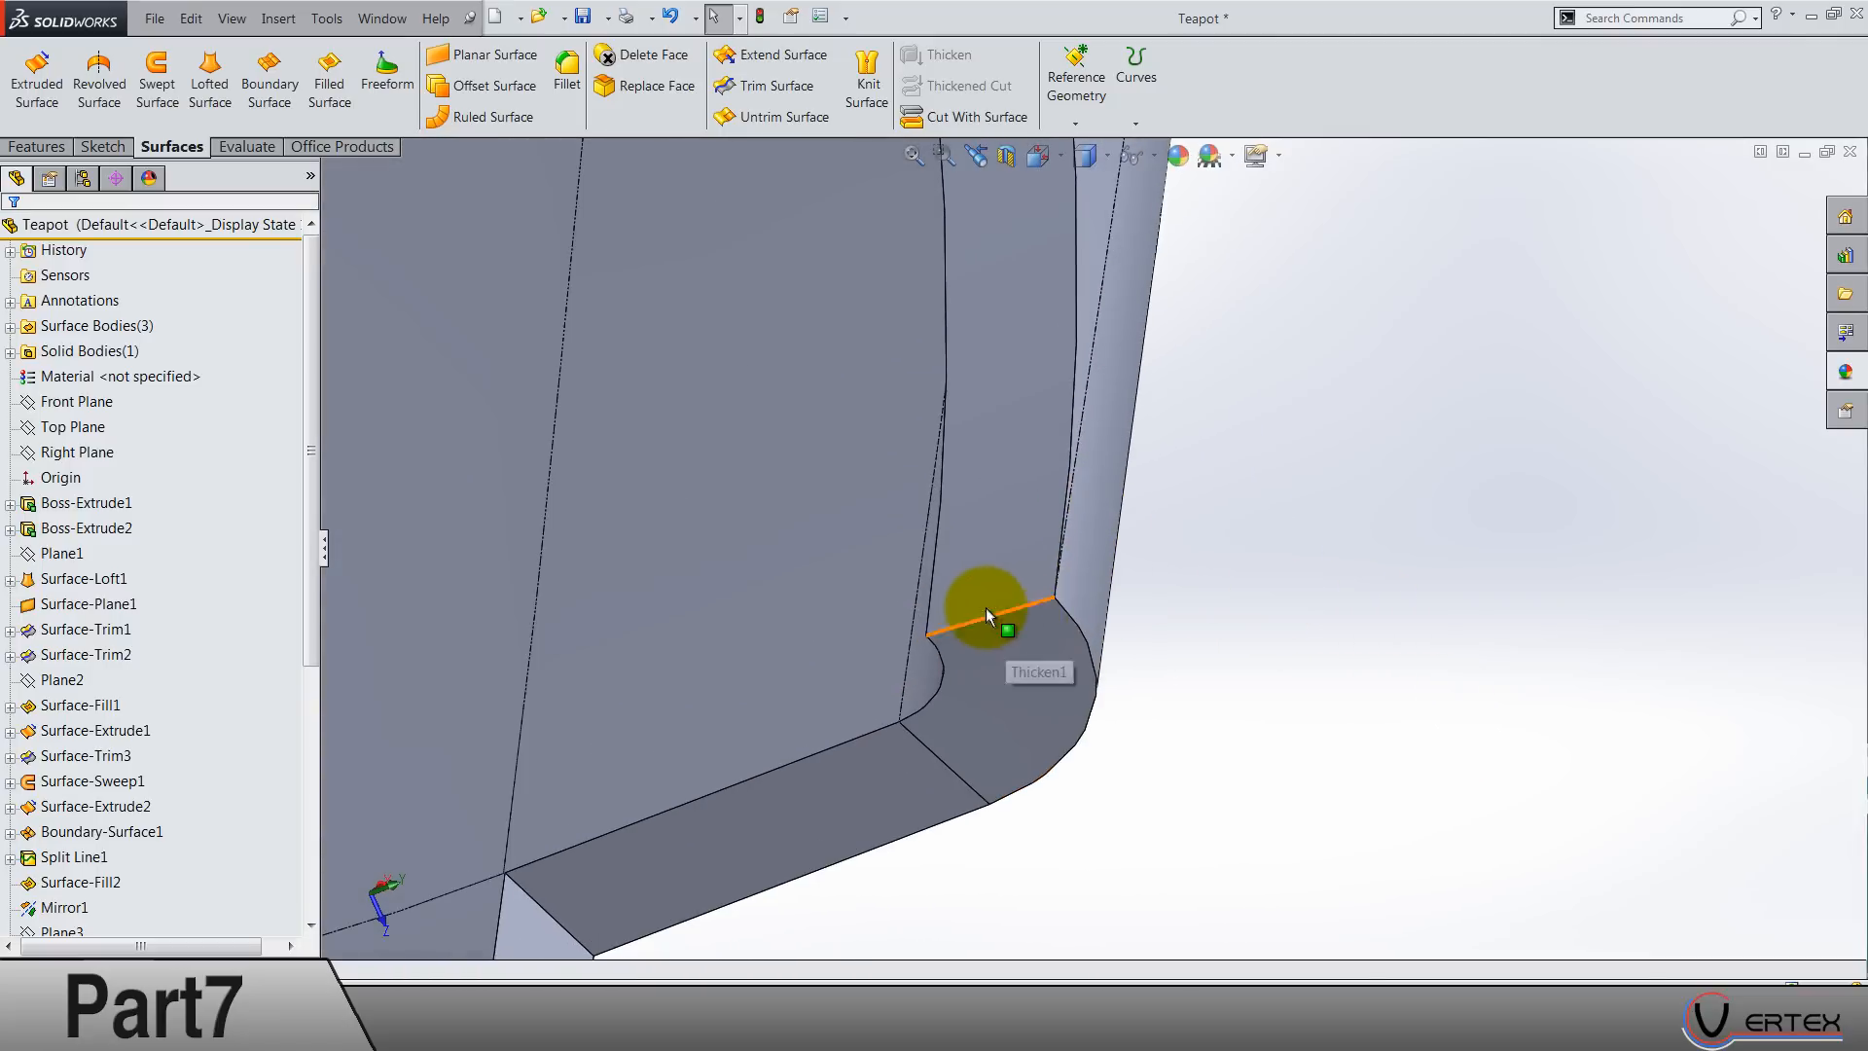
left_click(567, 72)
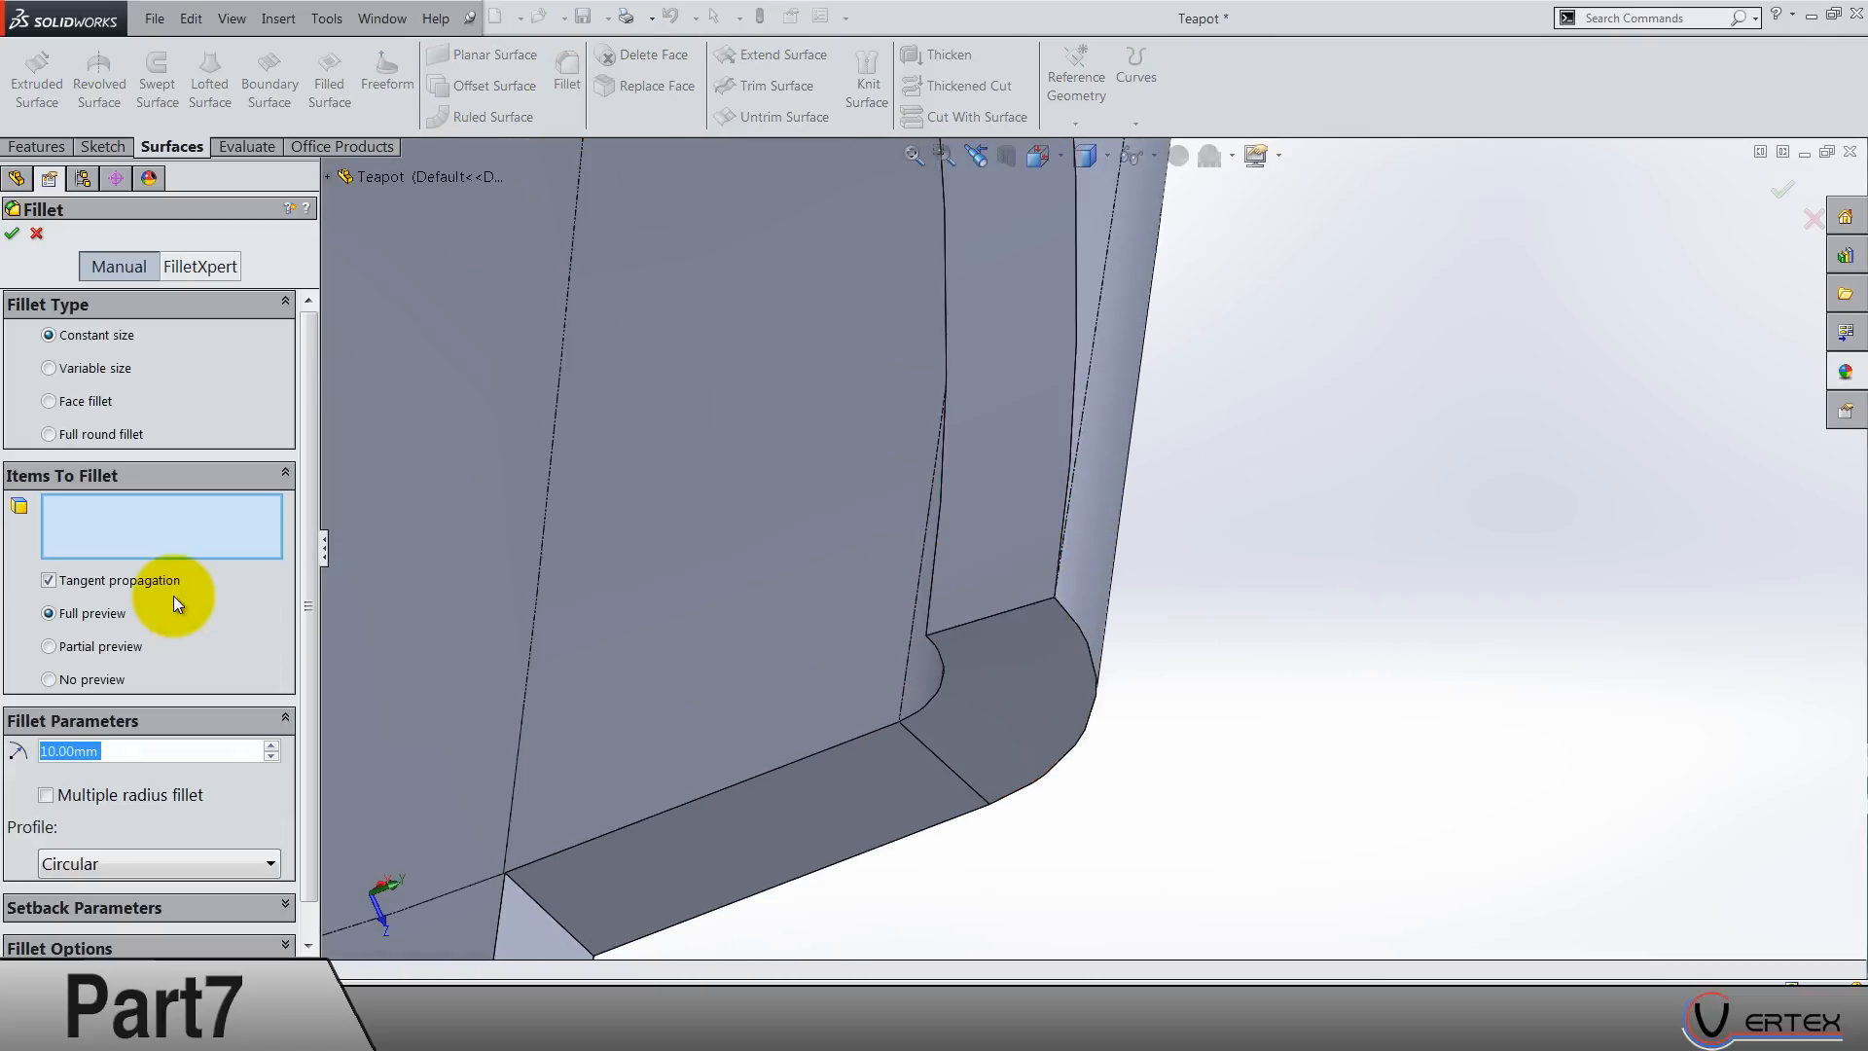
type("0.")
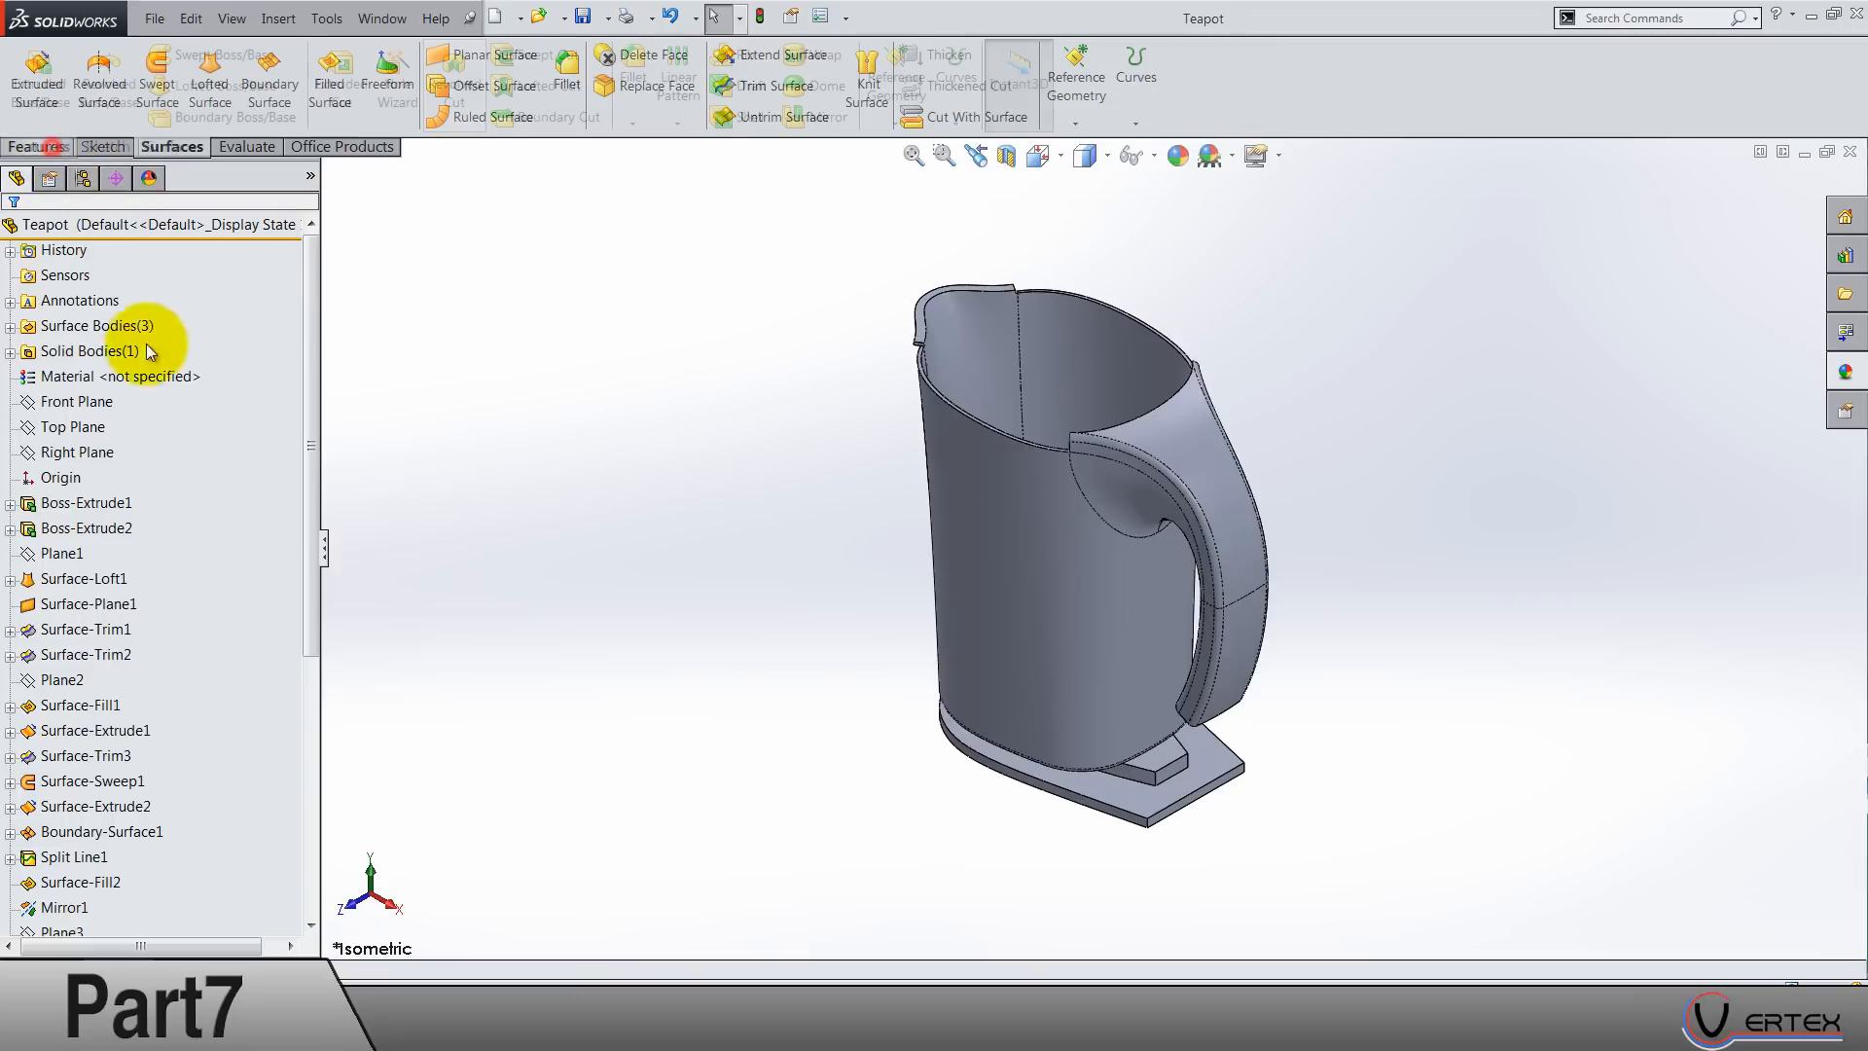
Step: Sketch and dimension a rectangle on the Front Plane around the handle's lower tip
left_click(38, 146)
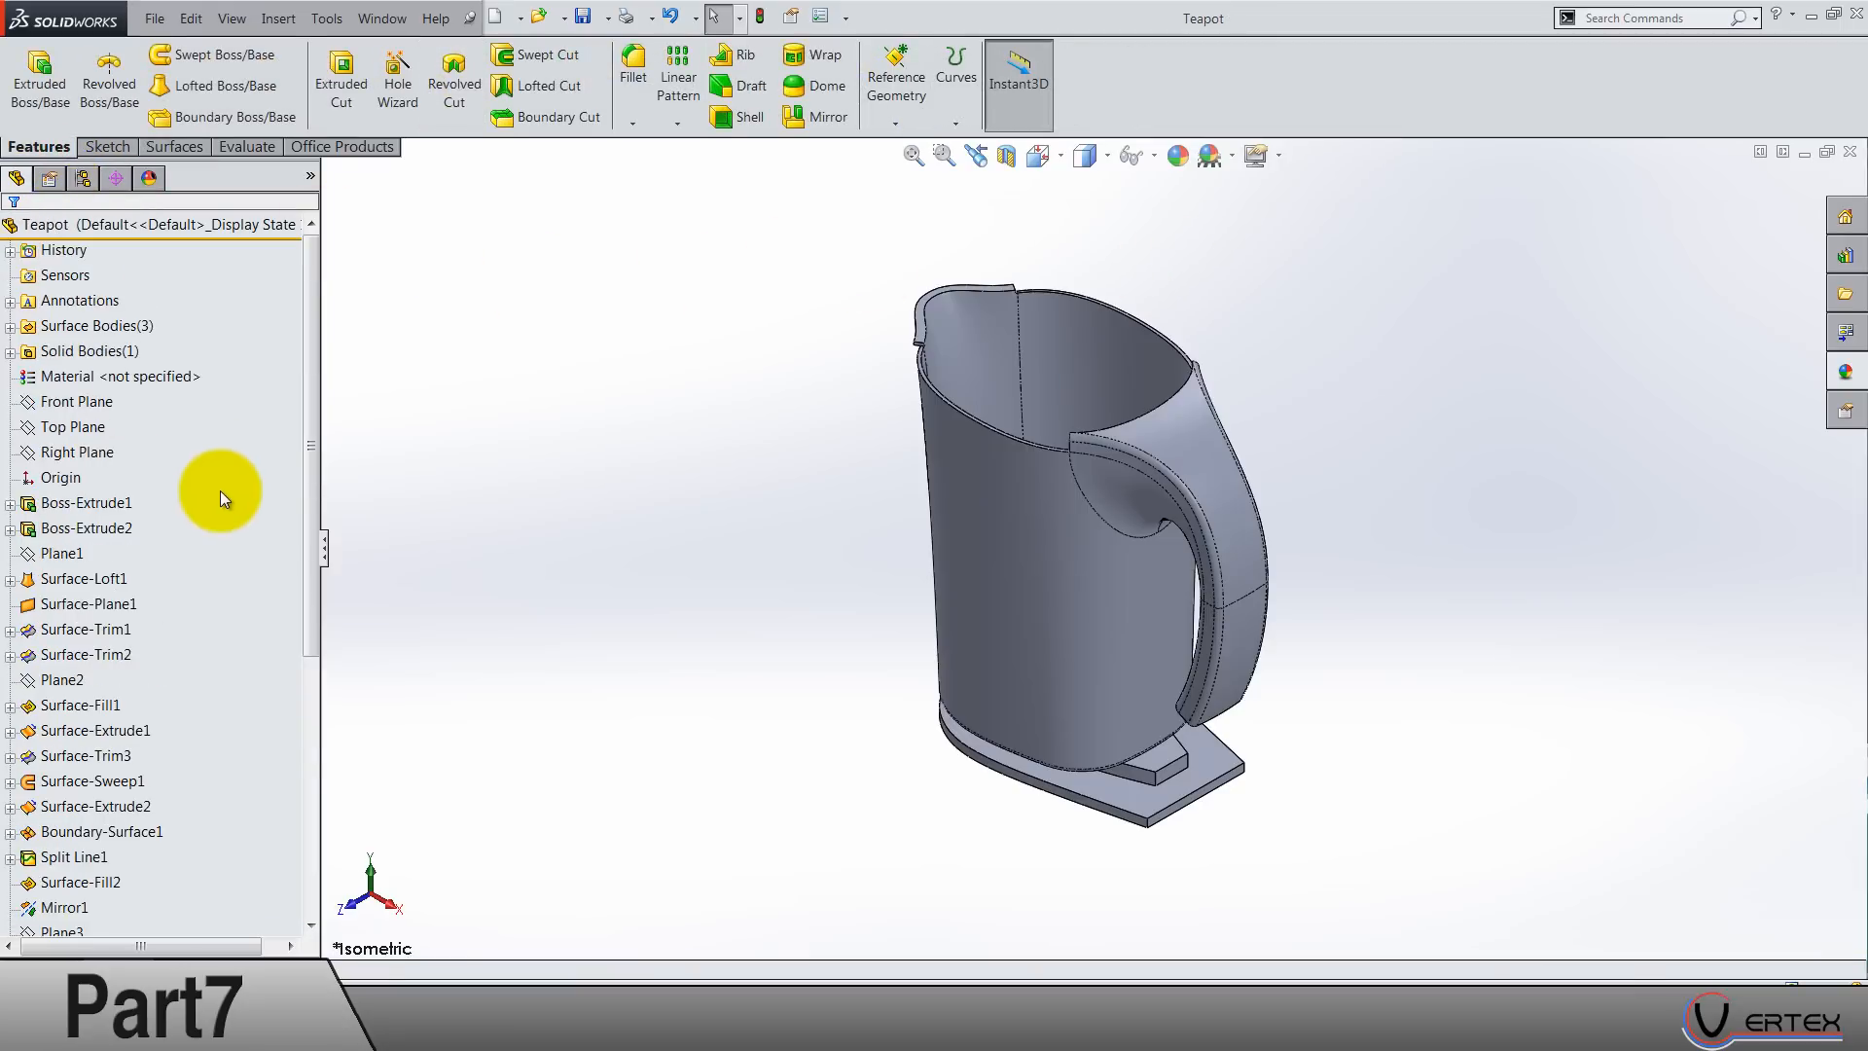
mouse_move(634, 524)
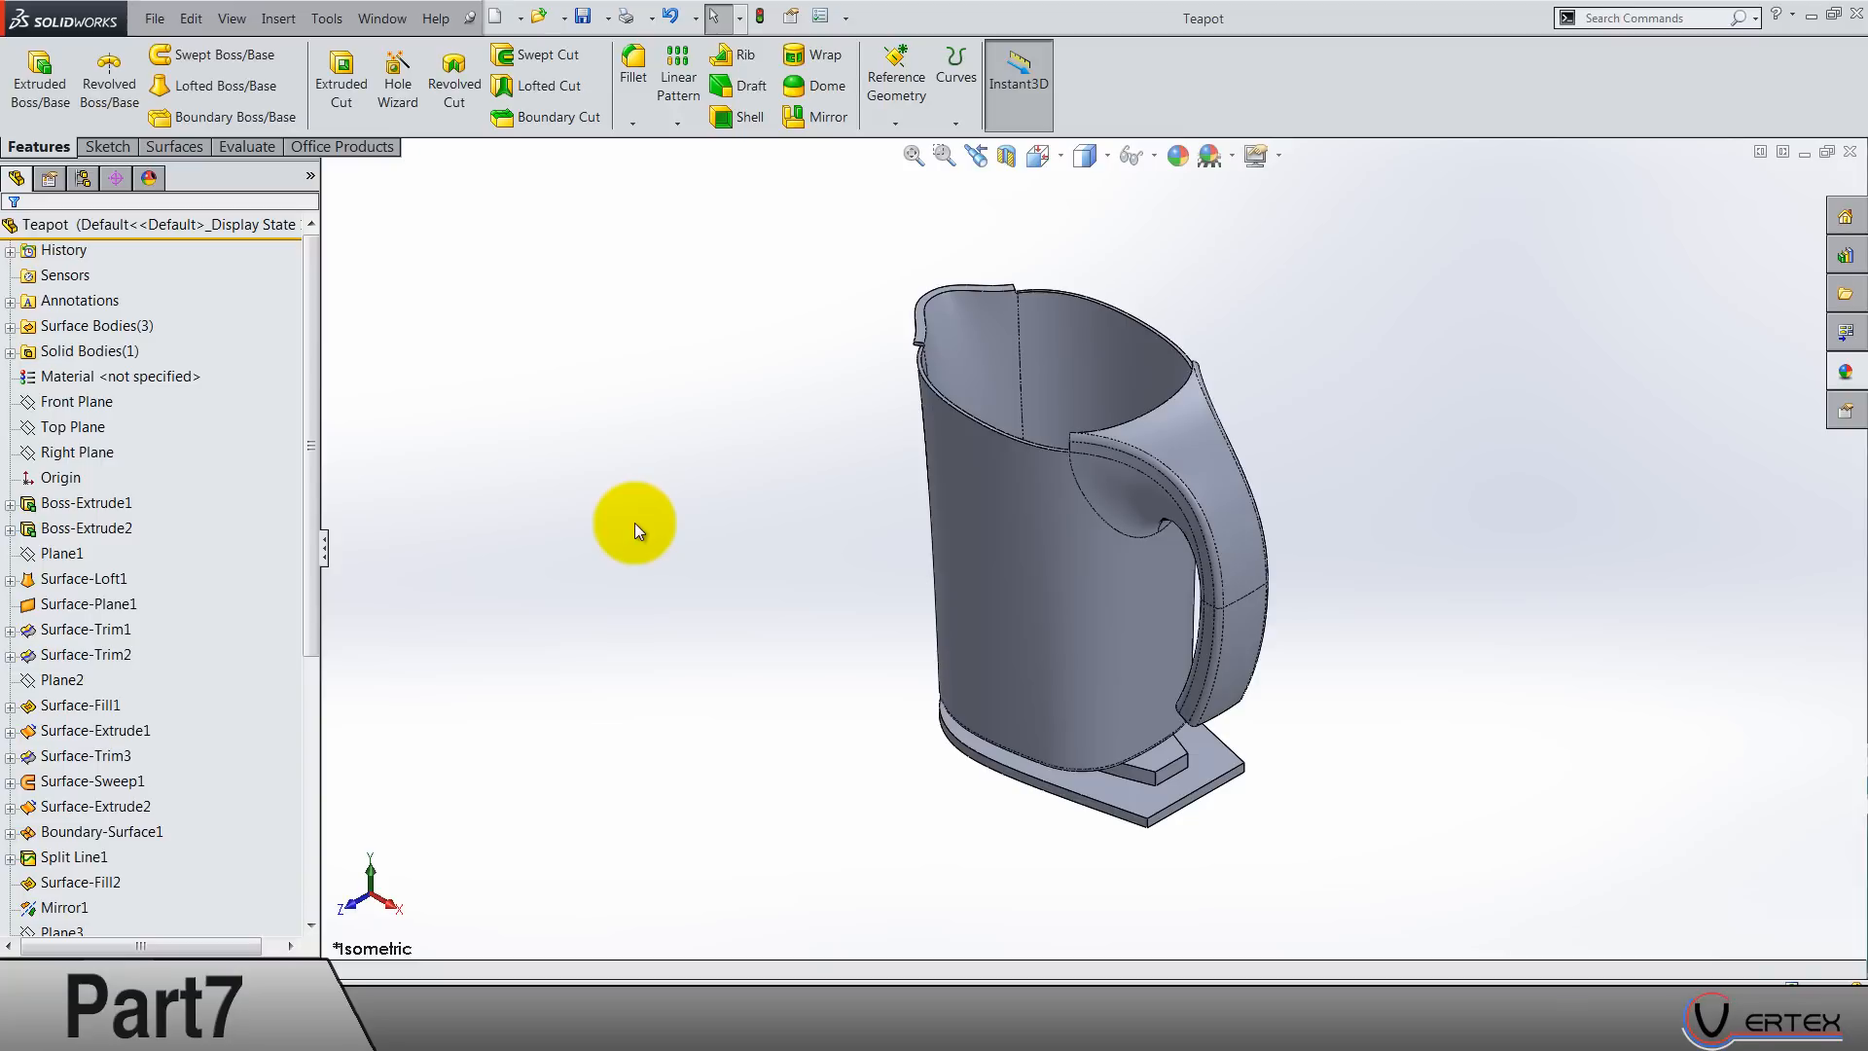
left_click(76, 401)
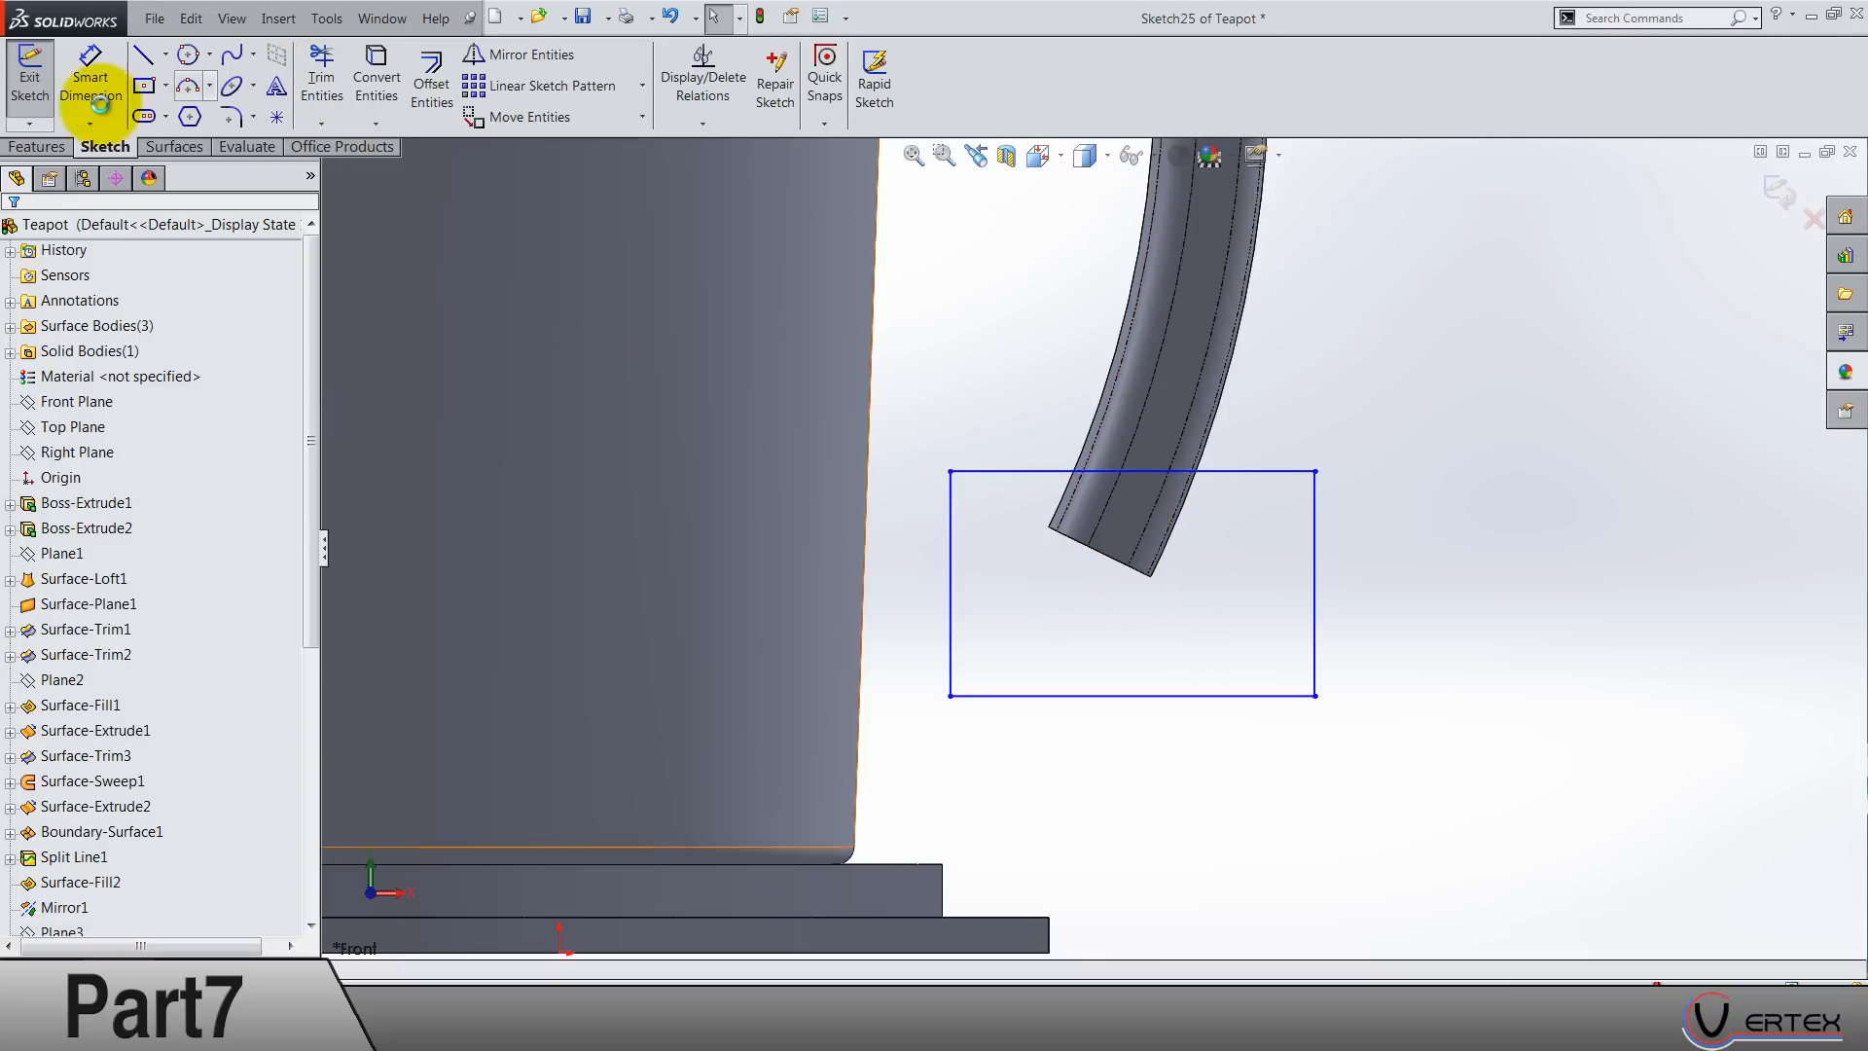
left_click(91, 74)
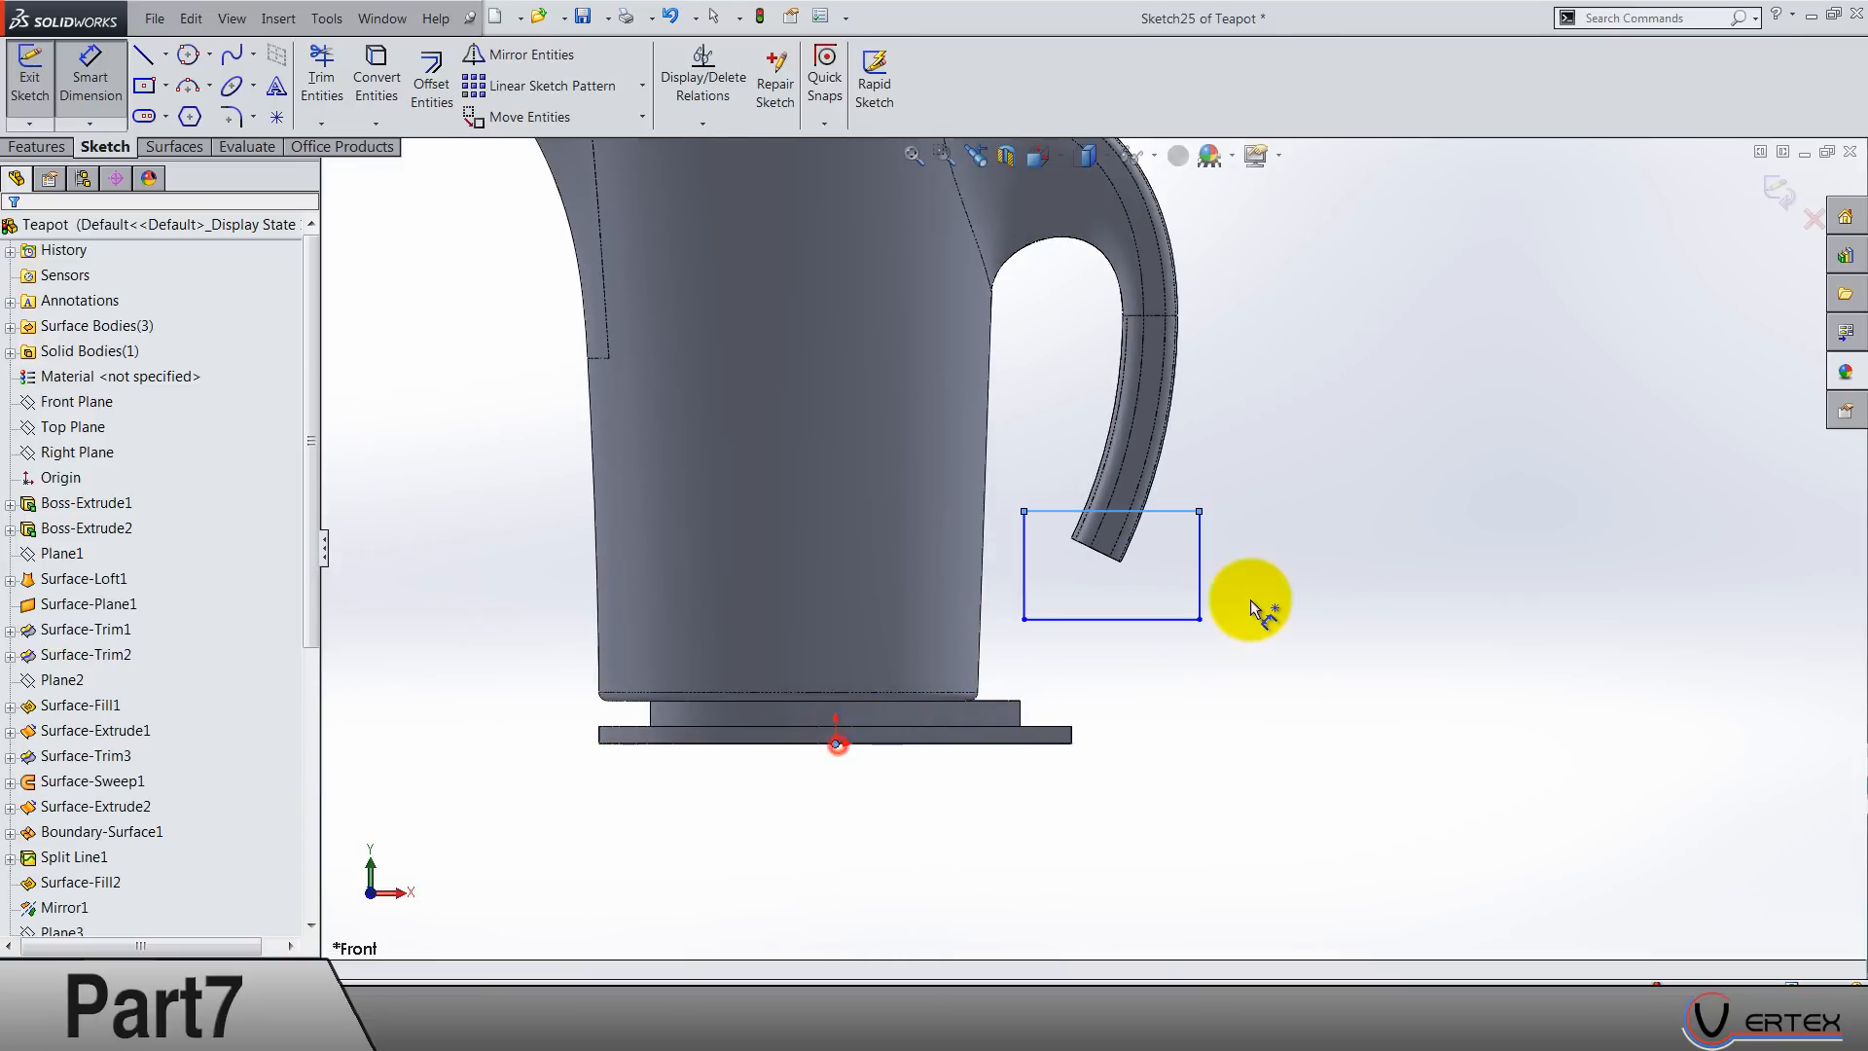
left_click(1251, 595)
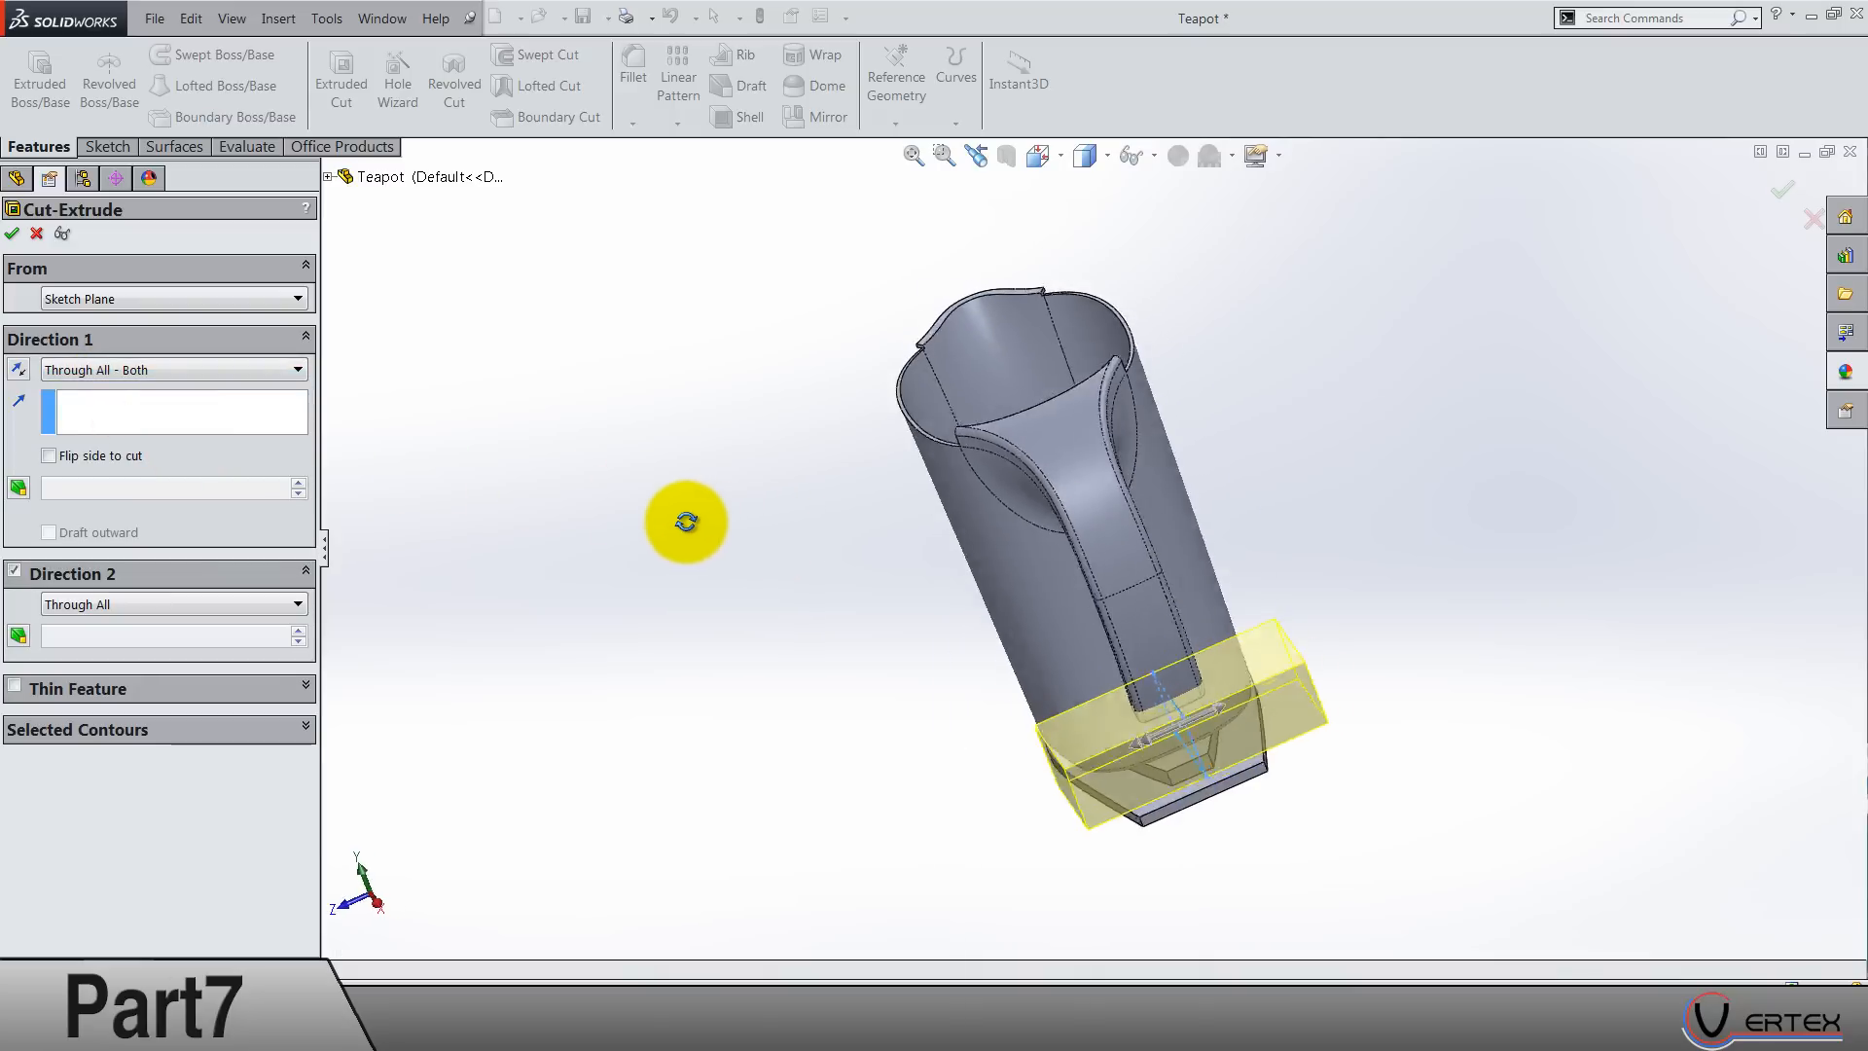
Step: Confirm the Through All - Both extruded cut trimming the handle's lower tip
left_click_drag(685, 521, 543, 524)
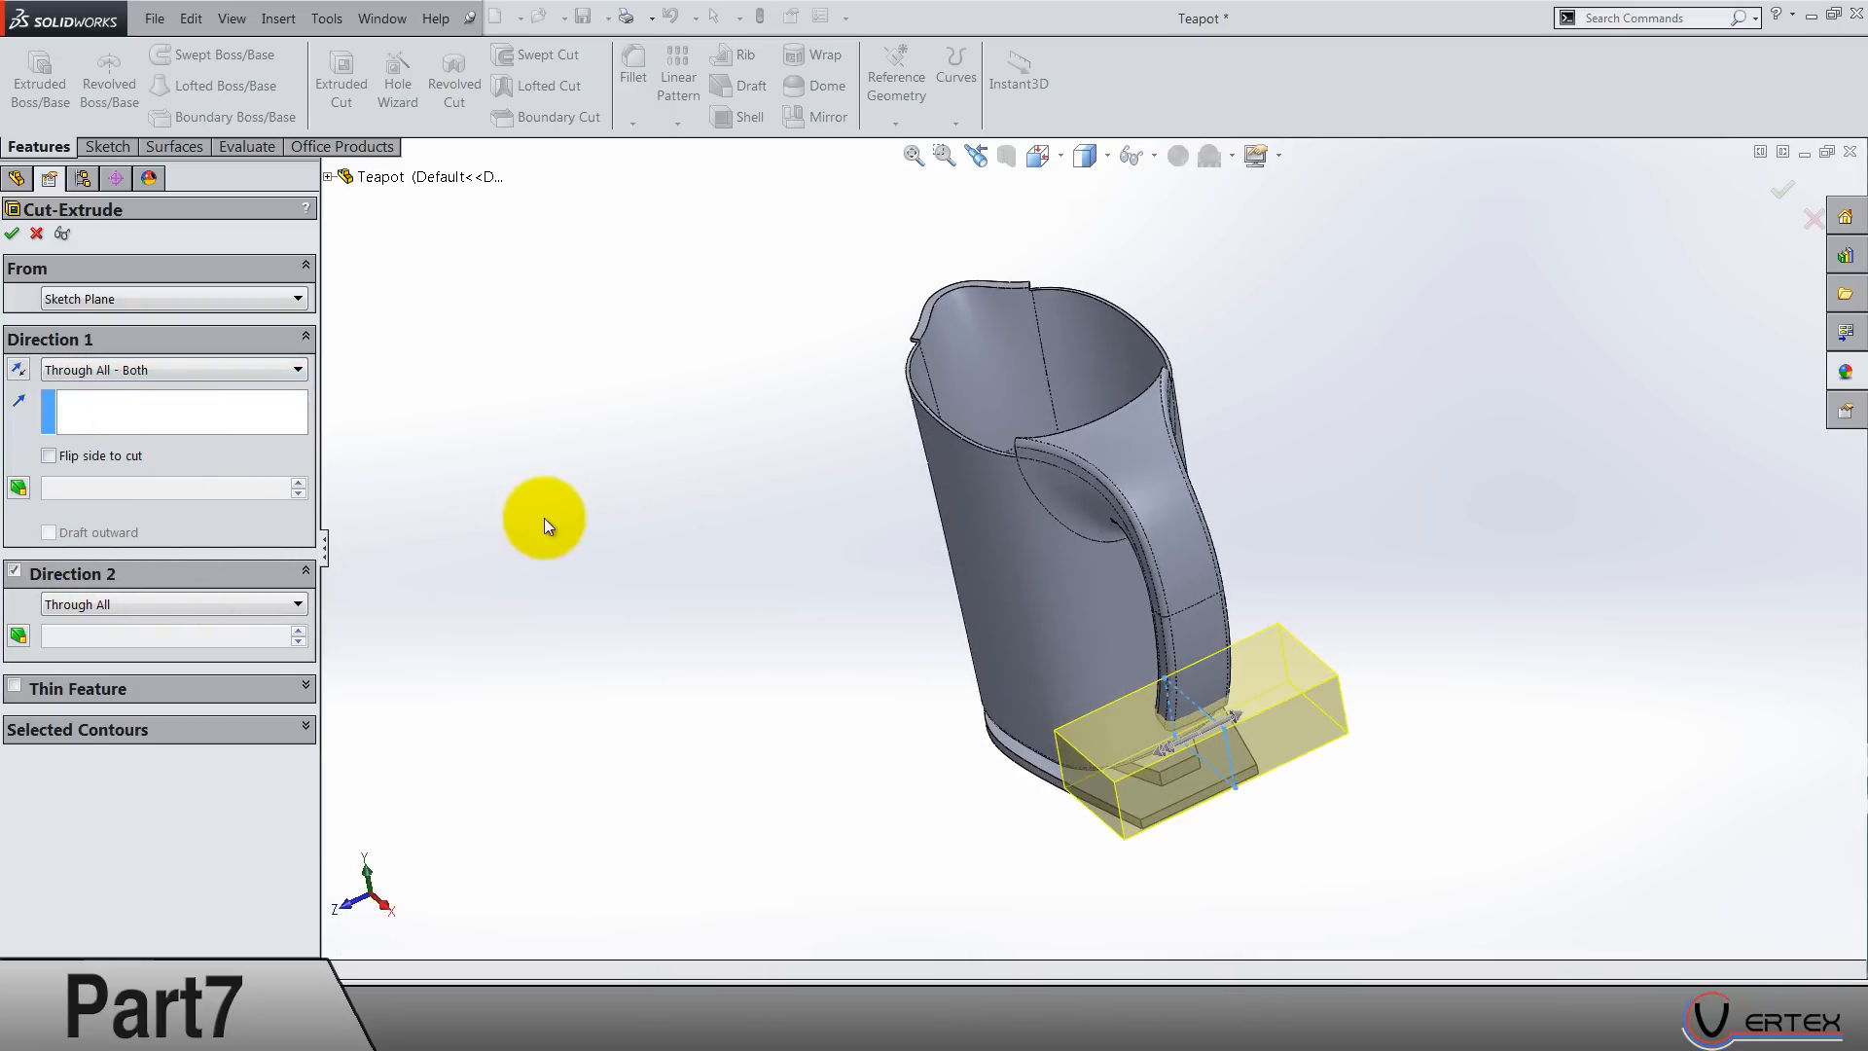
left_click(12, 233)
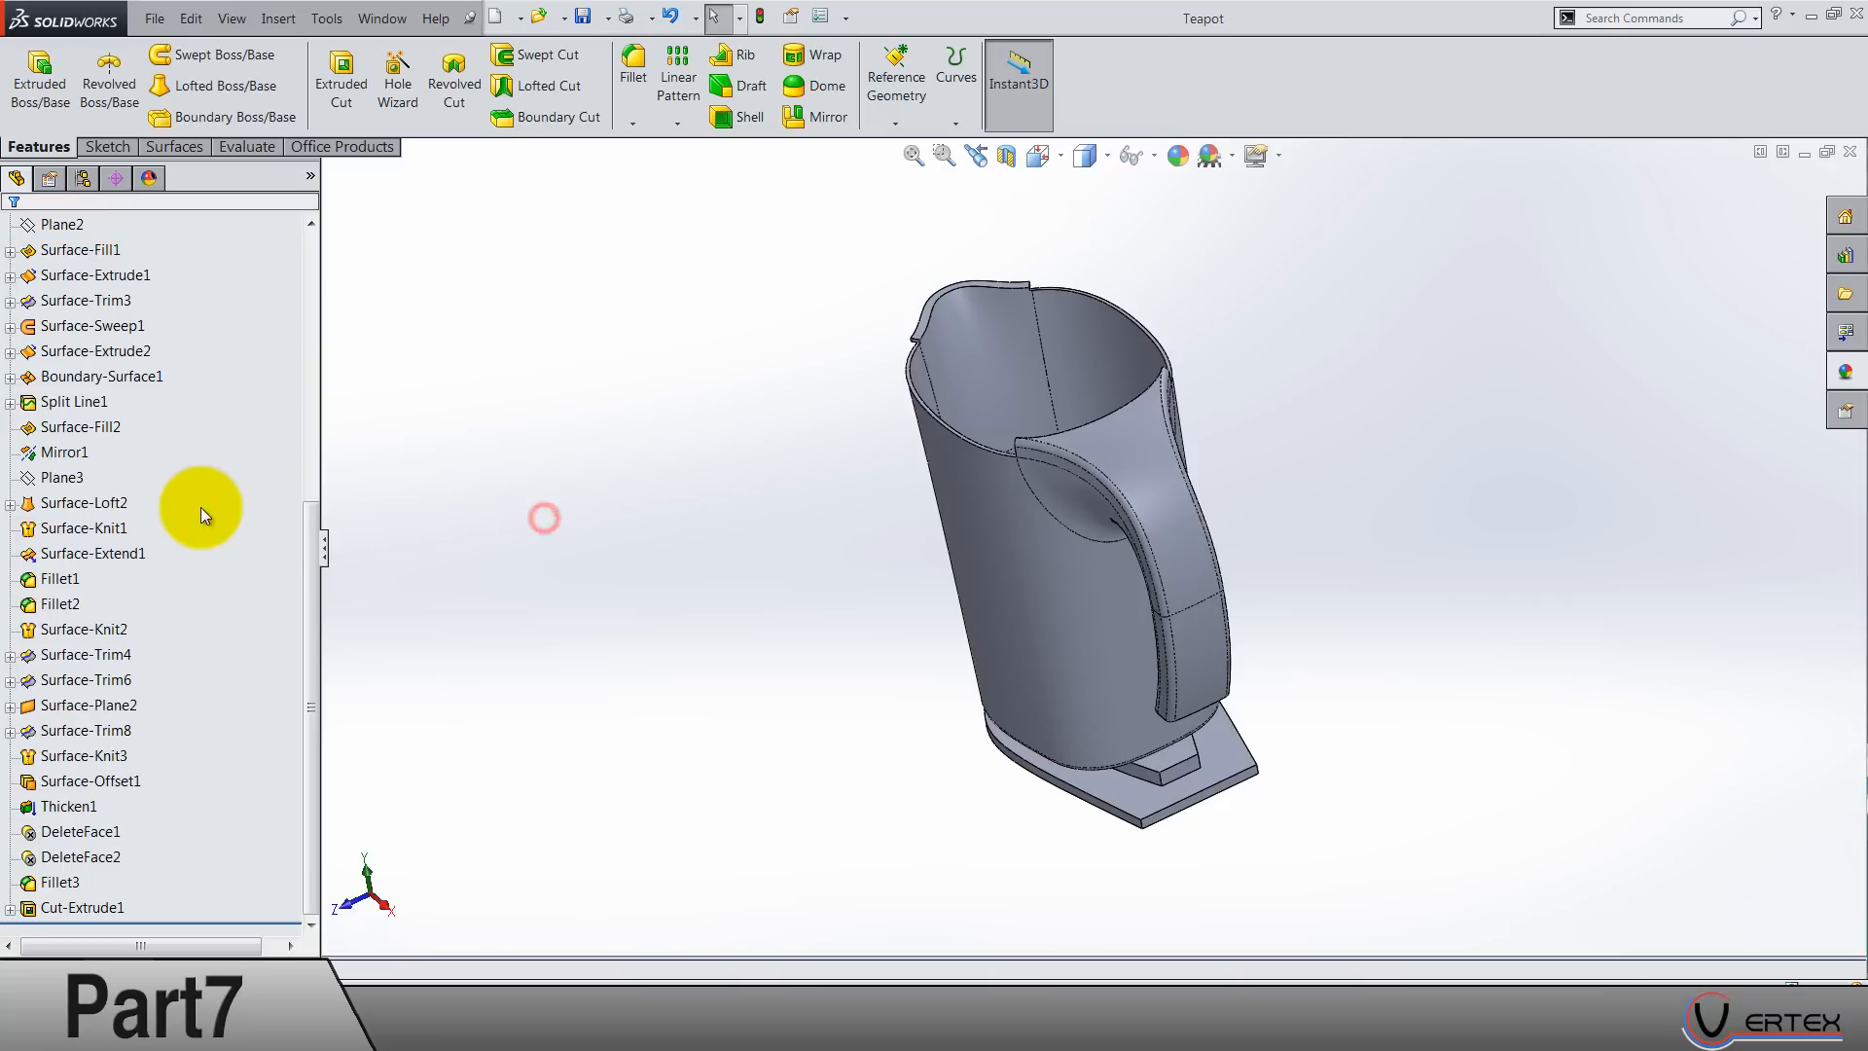
right_click(72, 449)
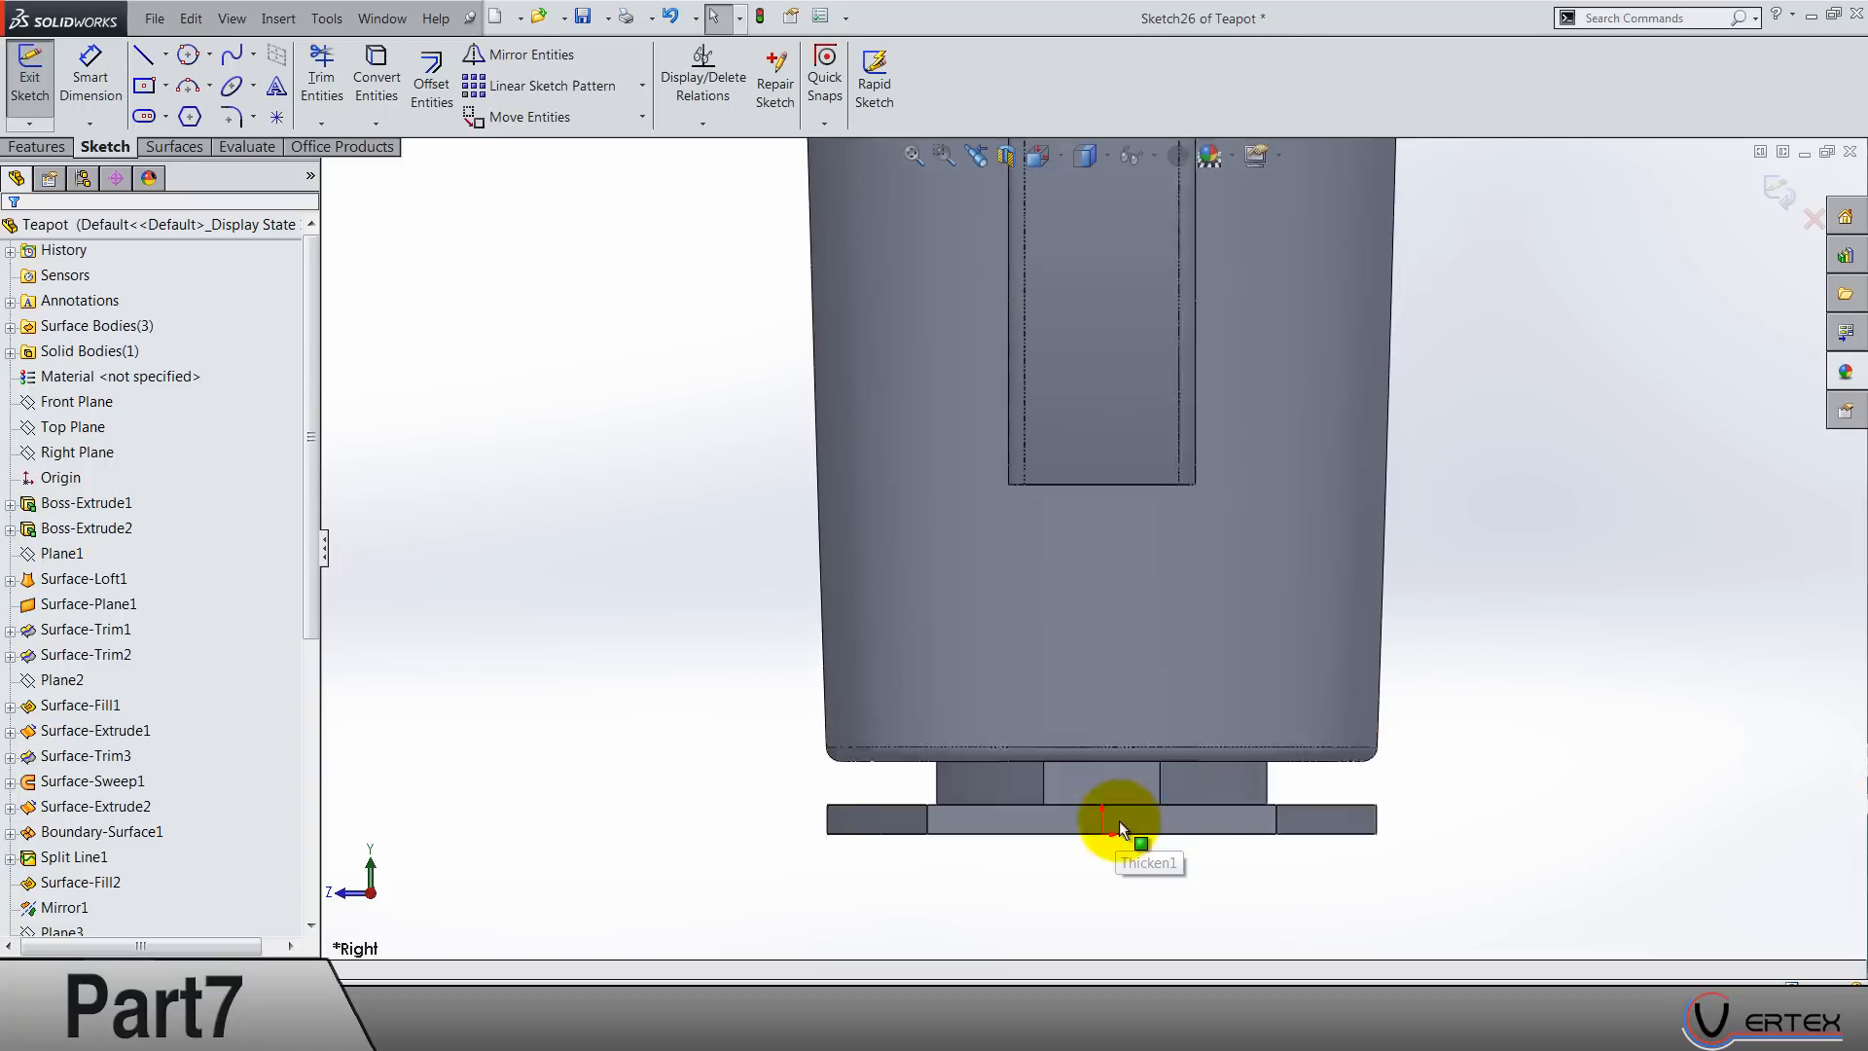
Step: Draw a vertical centerline from the origin and a horizontal construction line centred on it
left_click(163, 54)
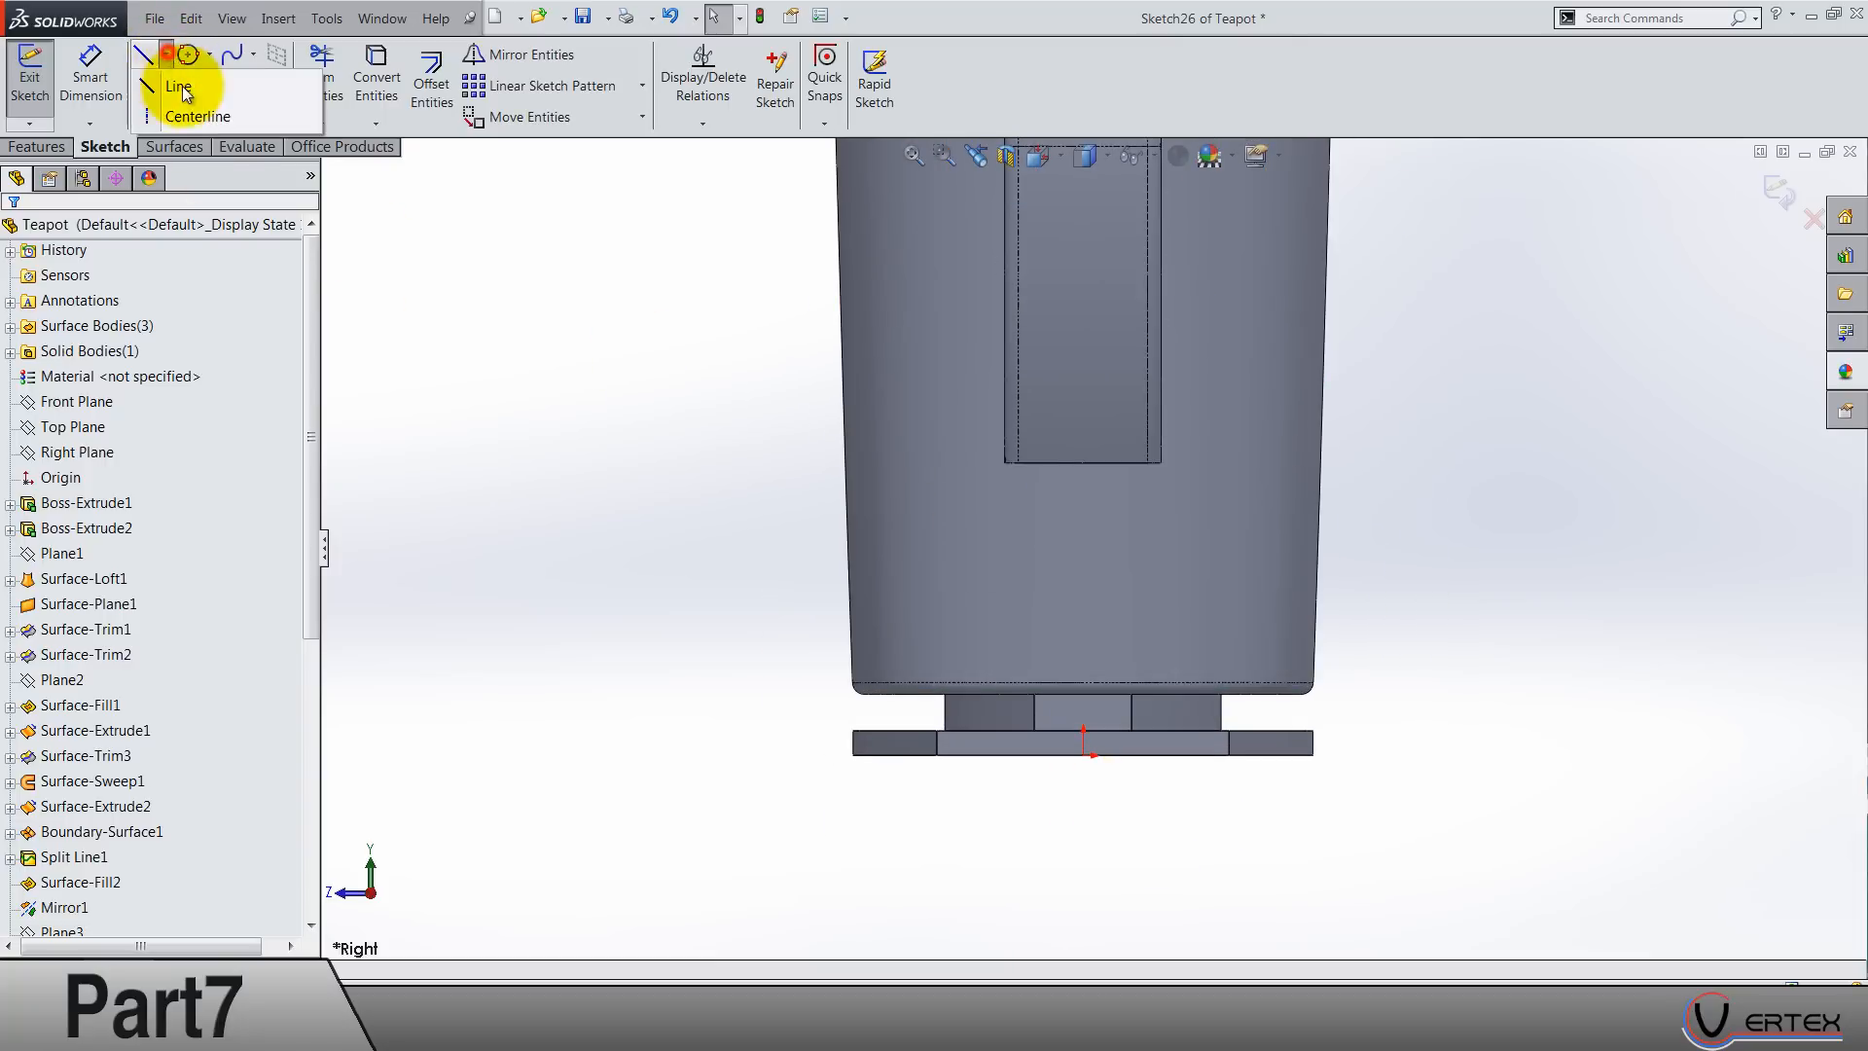
left_click(198, 115)
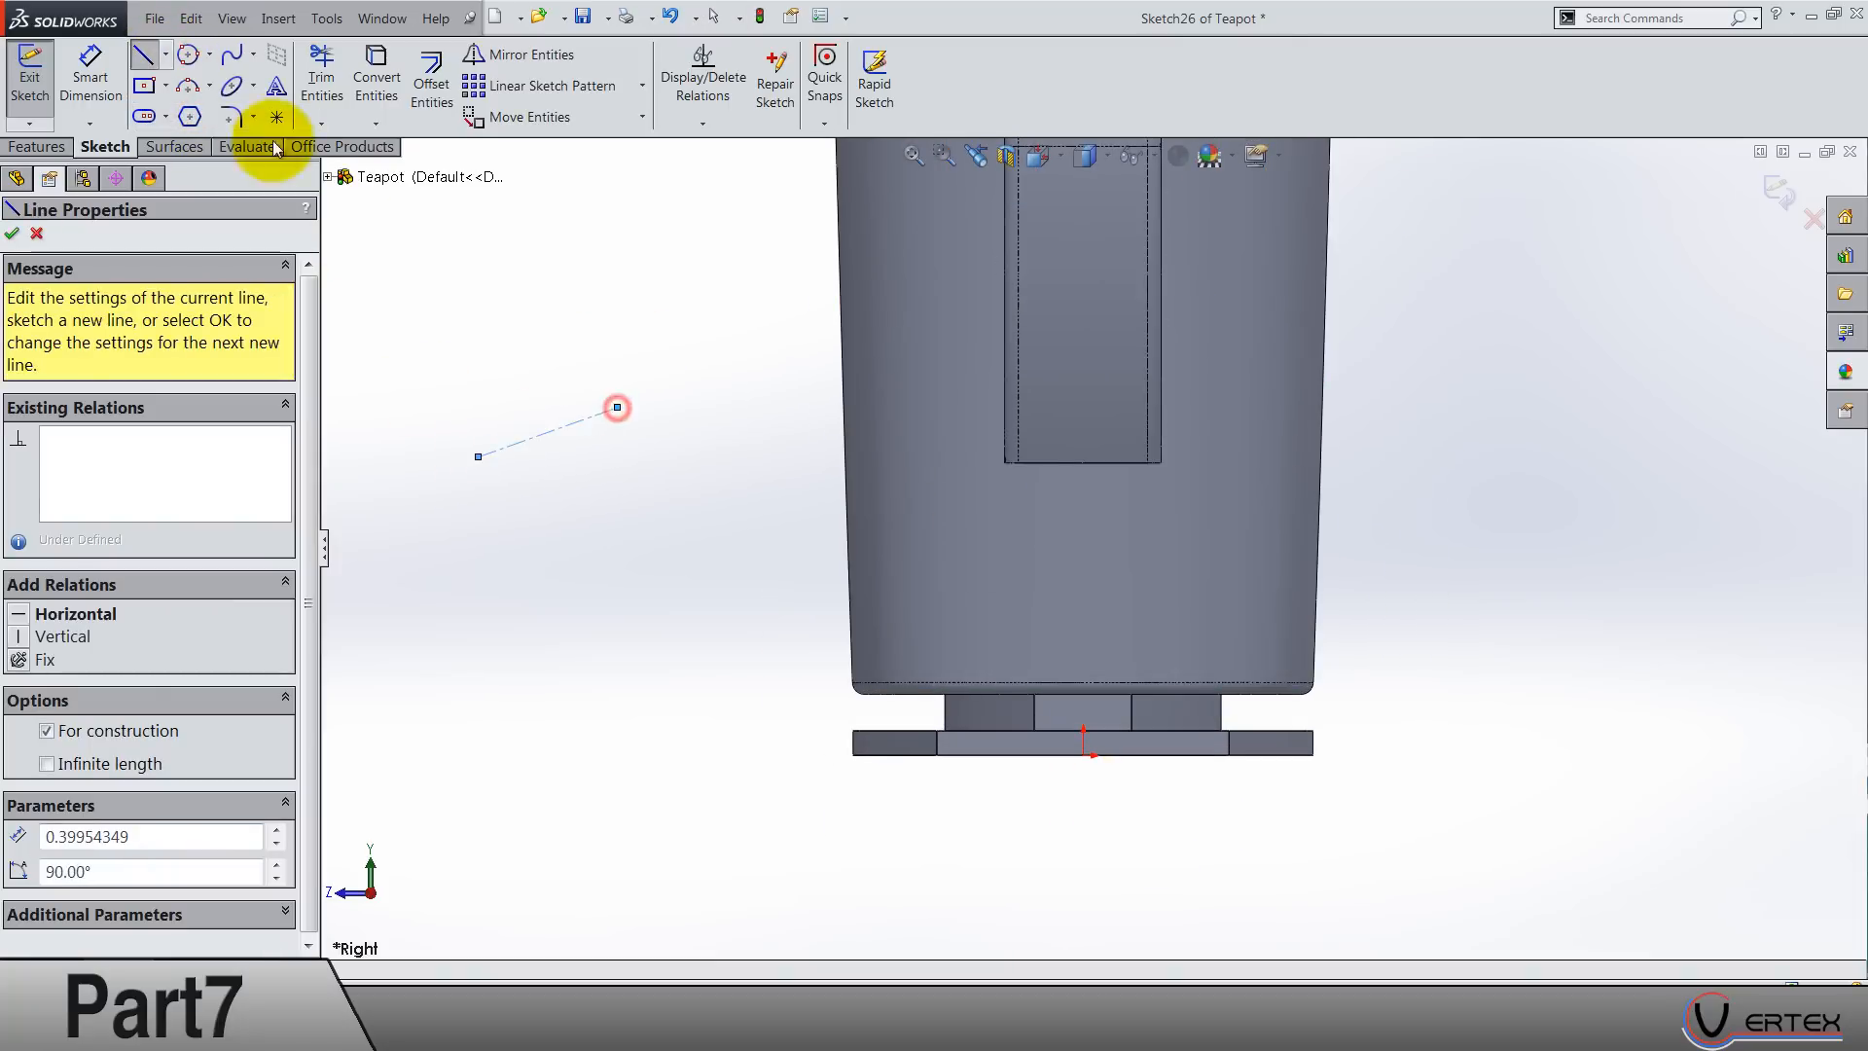
left_click(12, 234)
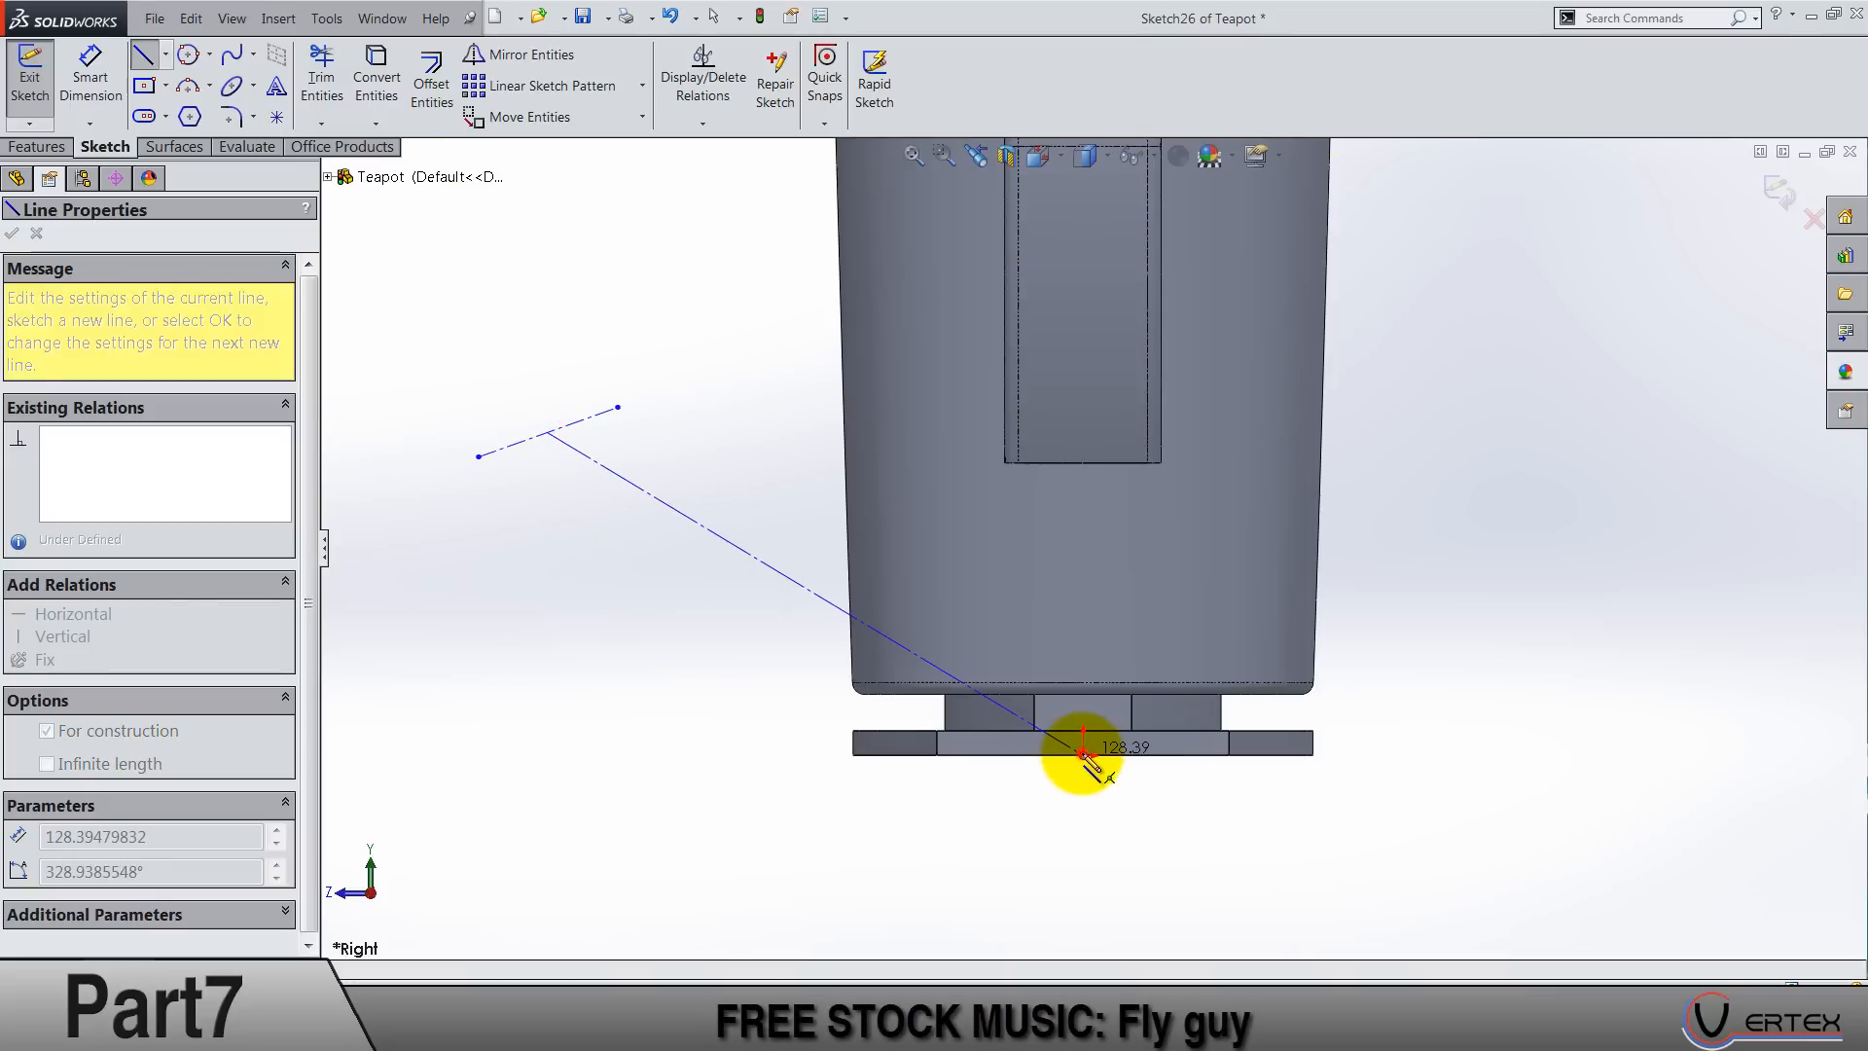
left_click(1084, 757)
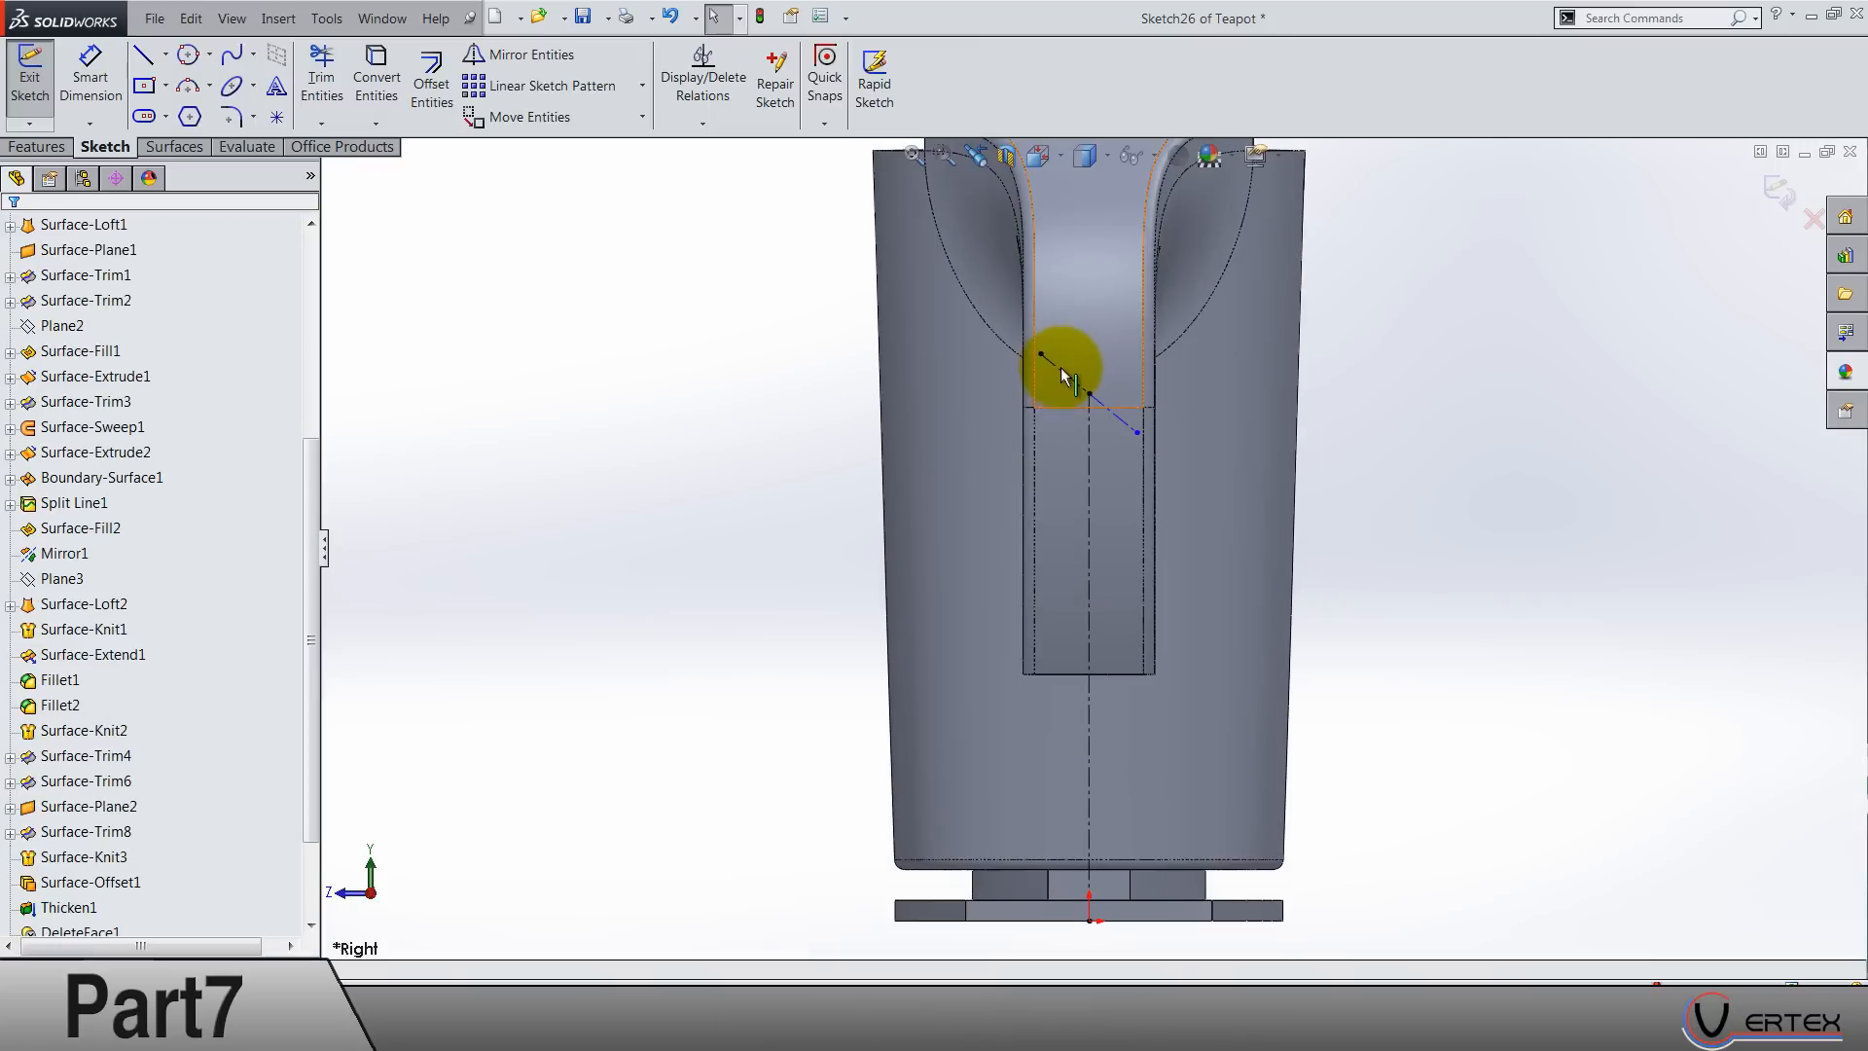
left_click(1058, 362)
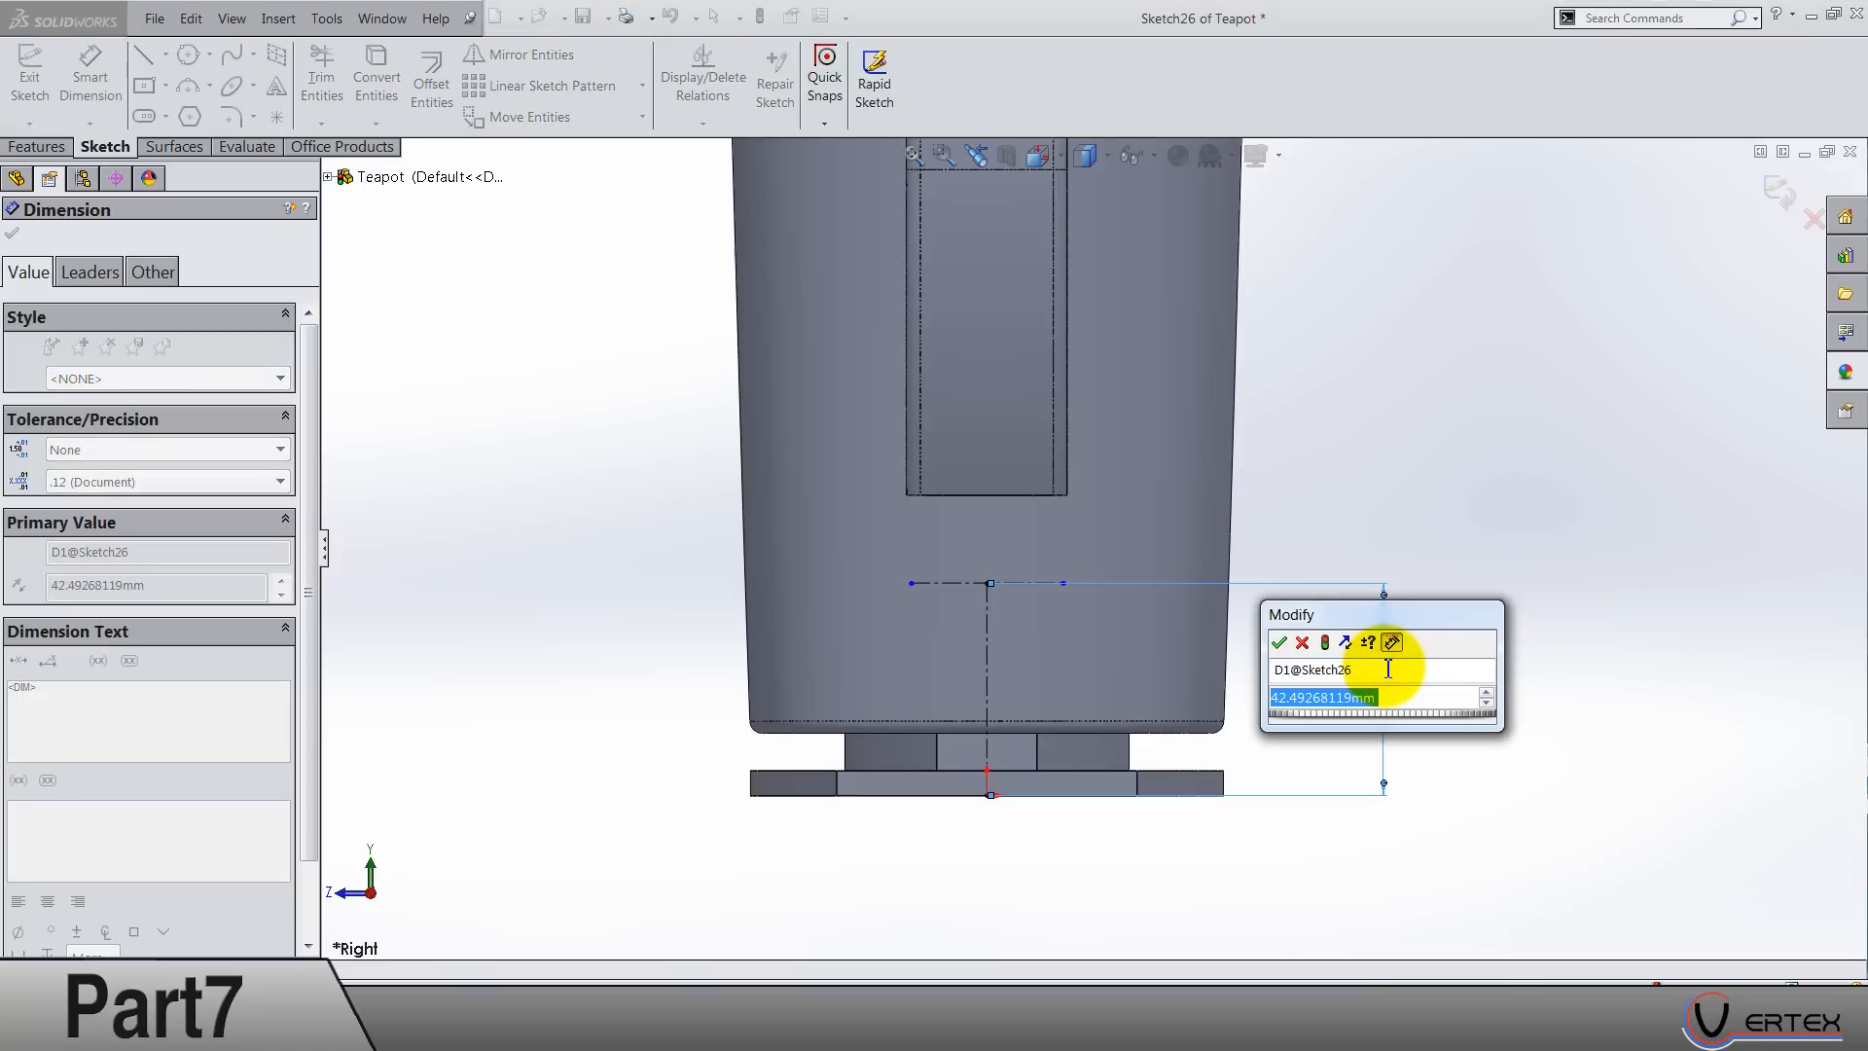
Step: Dimension the construction line 36.25 above the base and 30.33 wide
type("3")
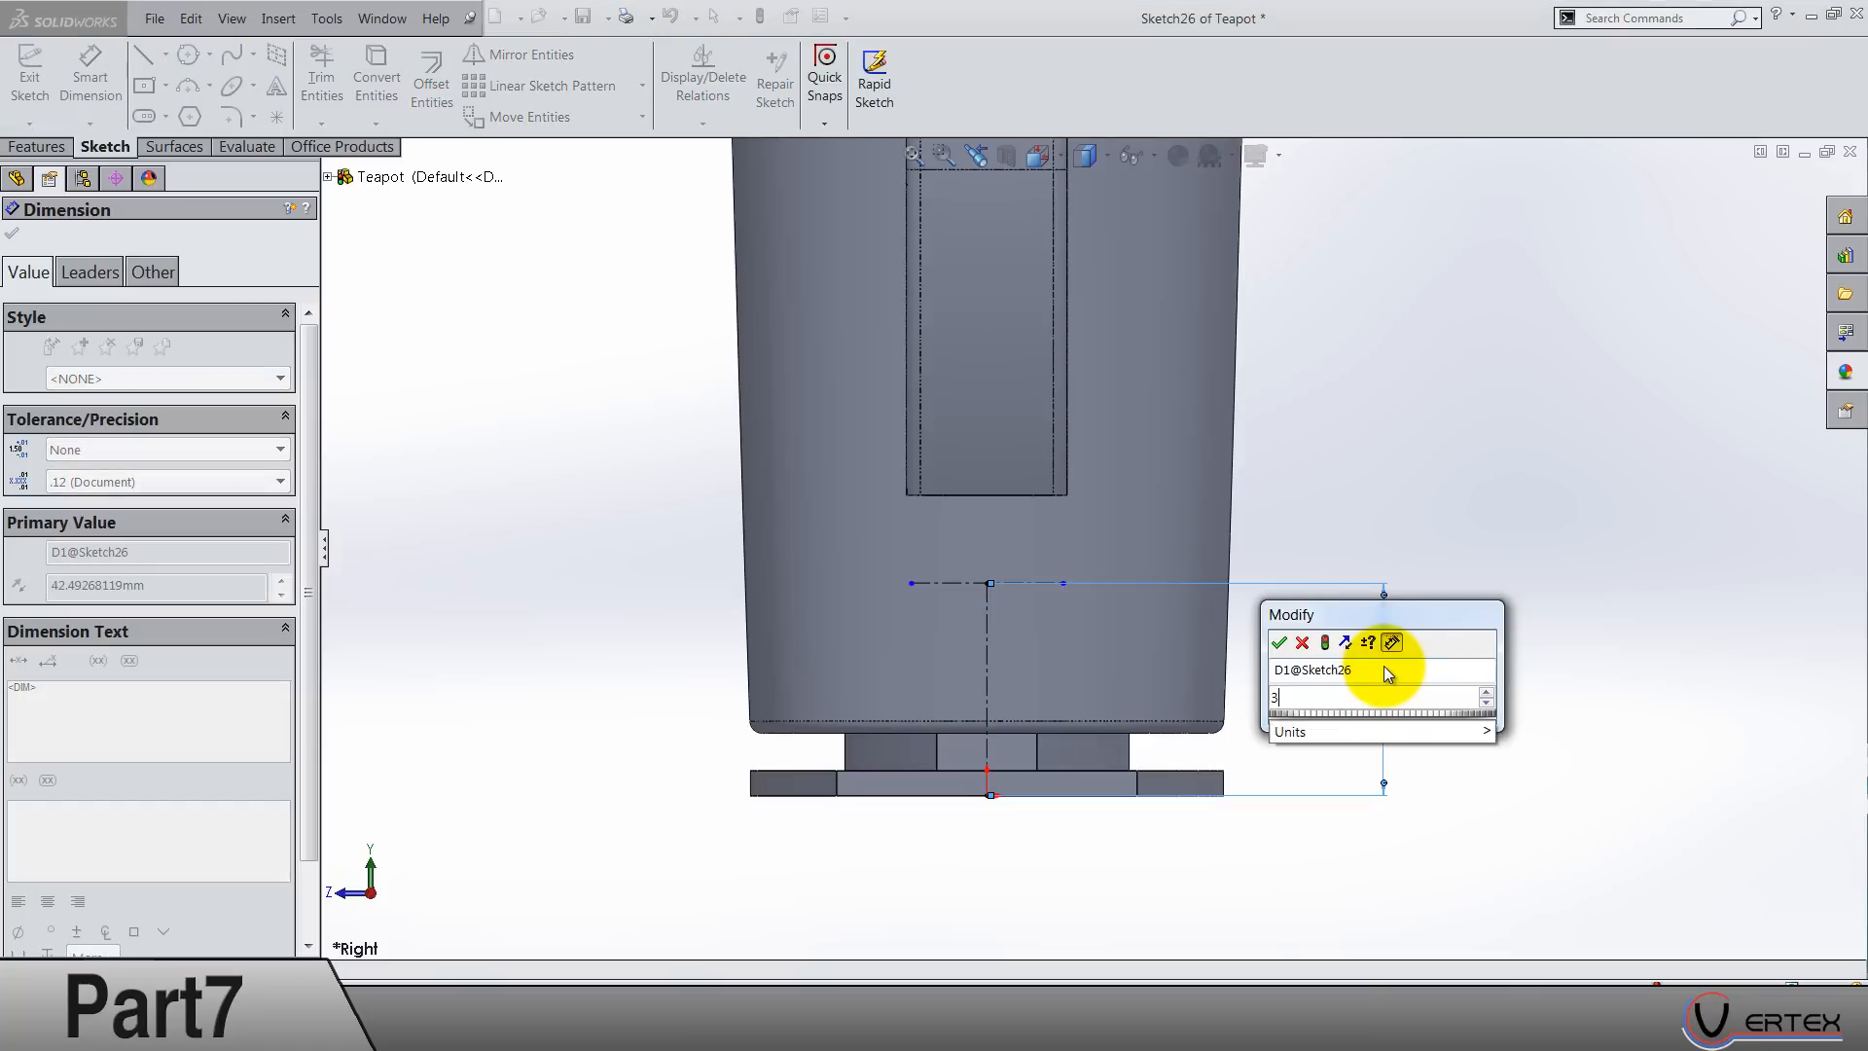
left_click(1279, 642)
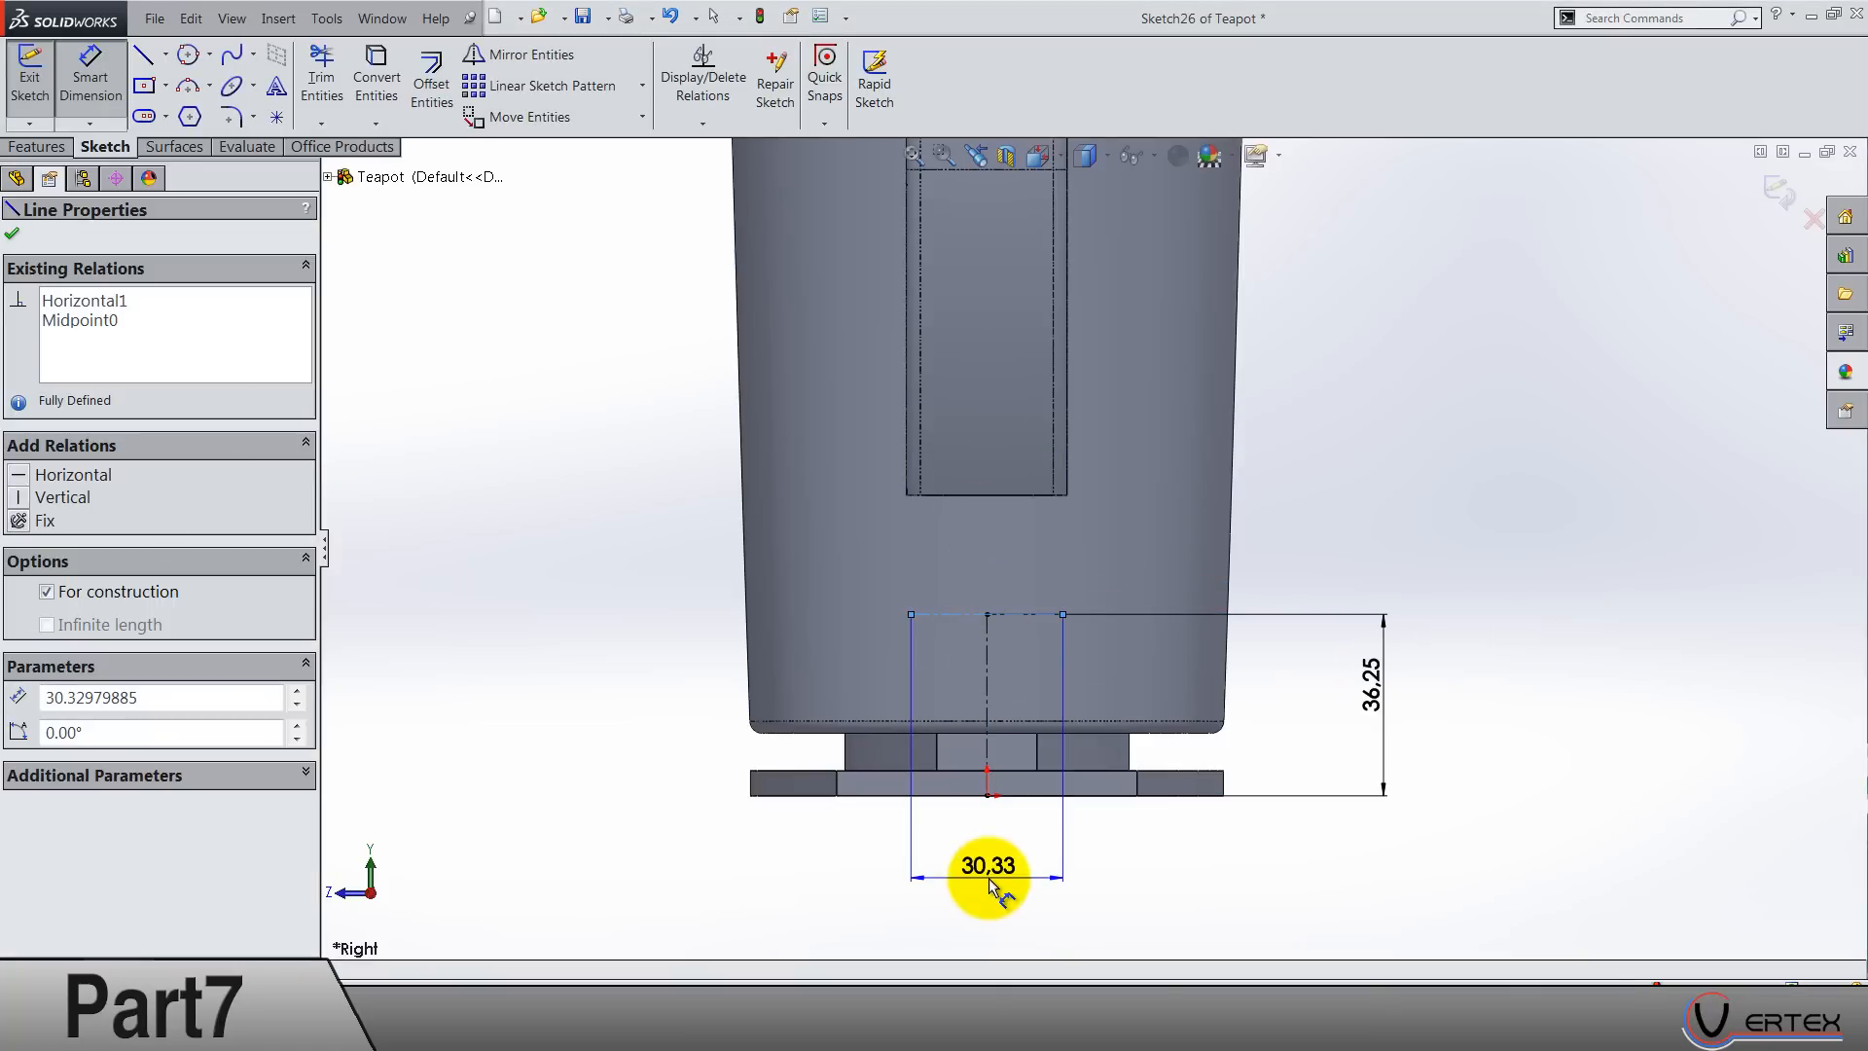
double_click(986, 864)
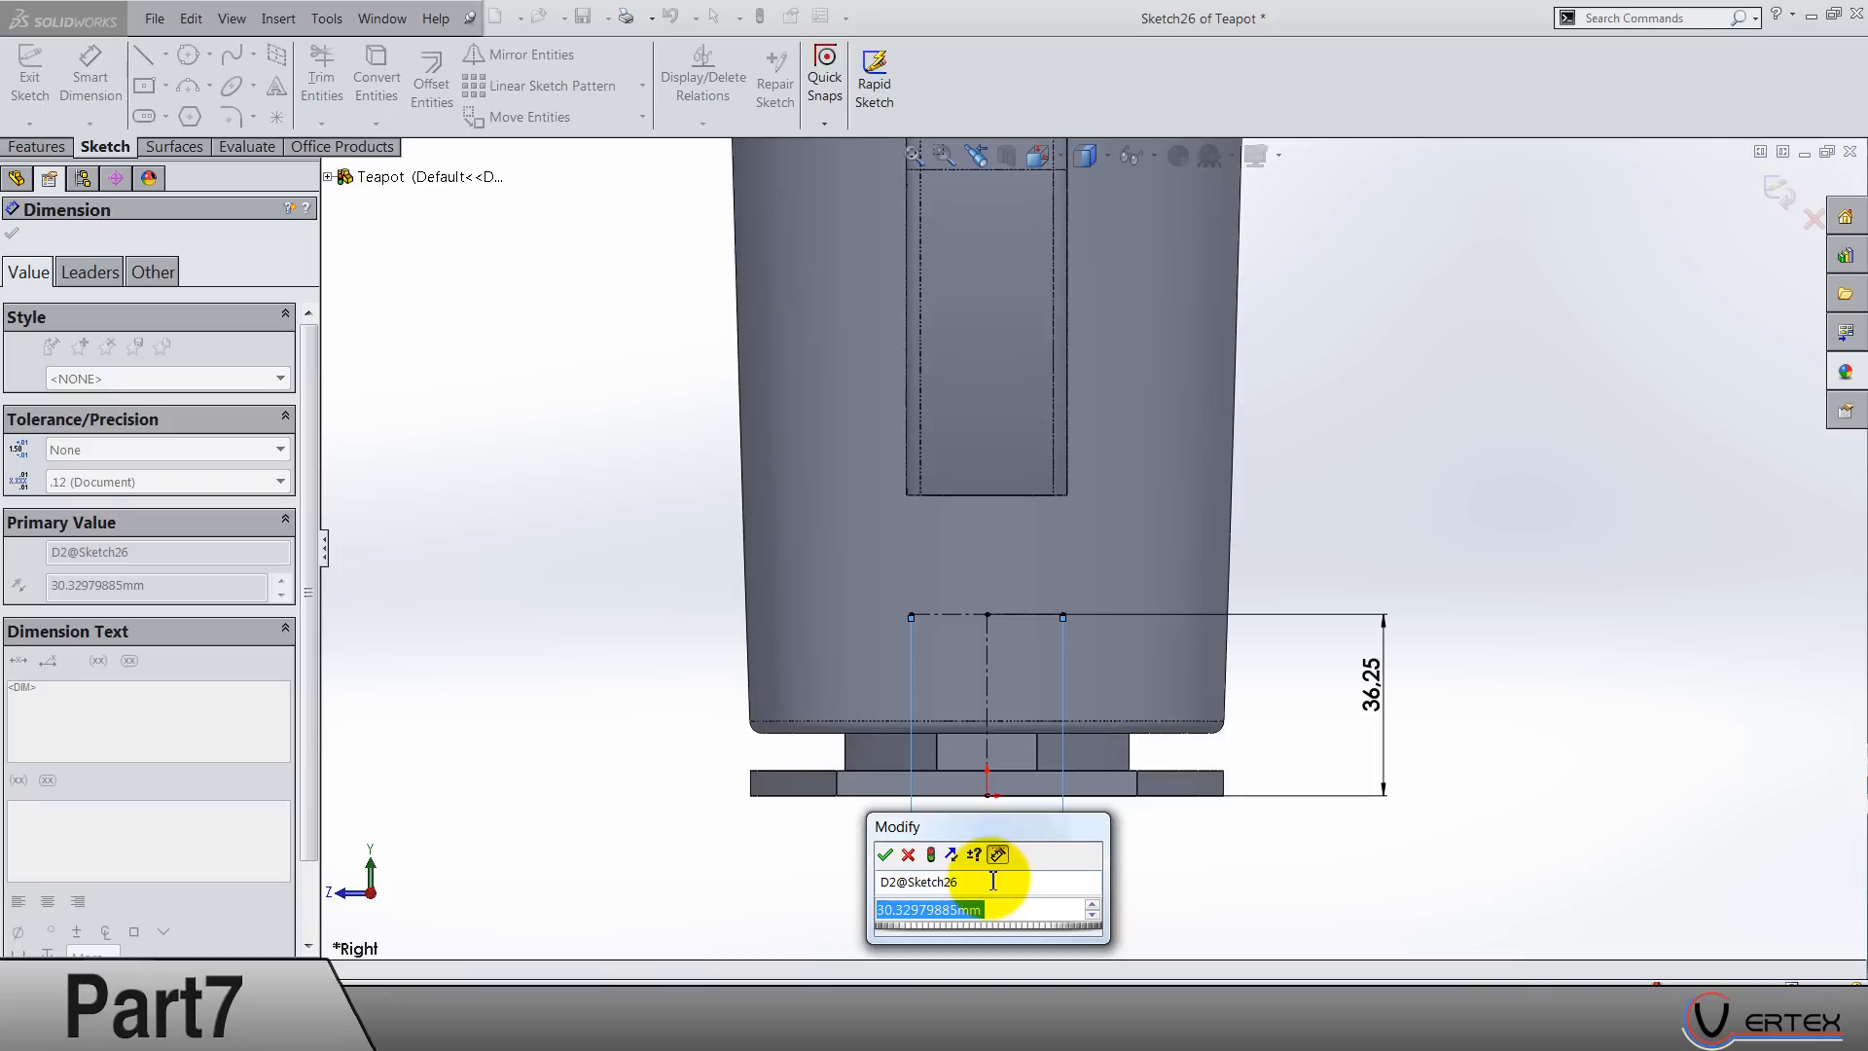
left_click(885, 856)
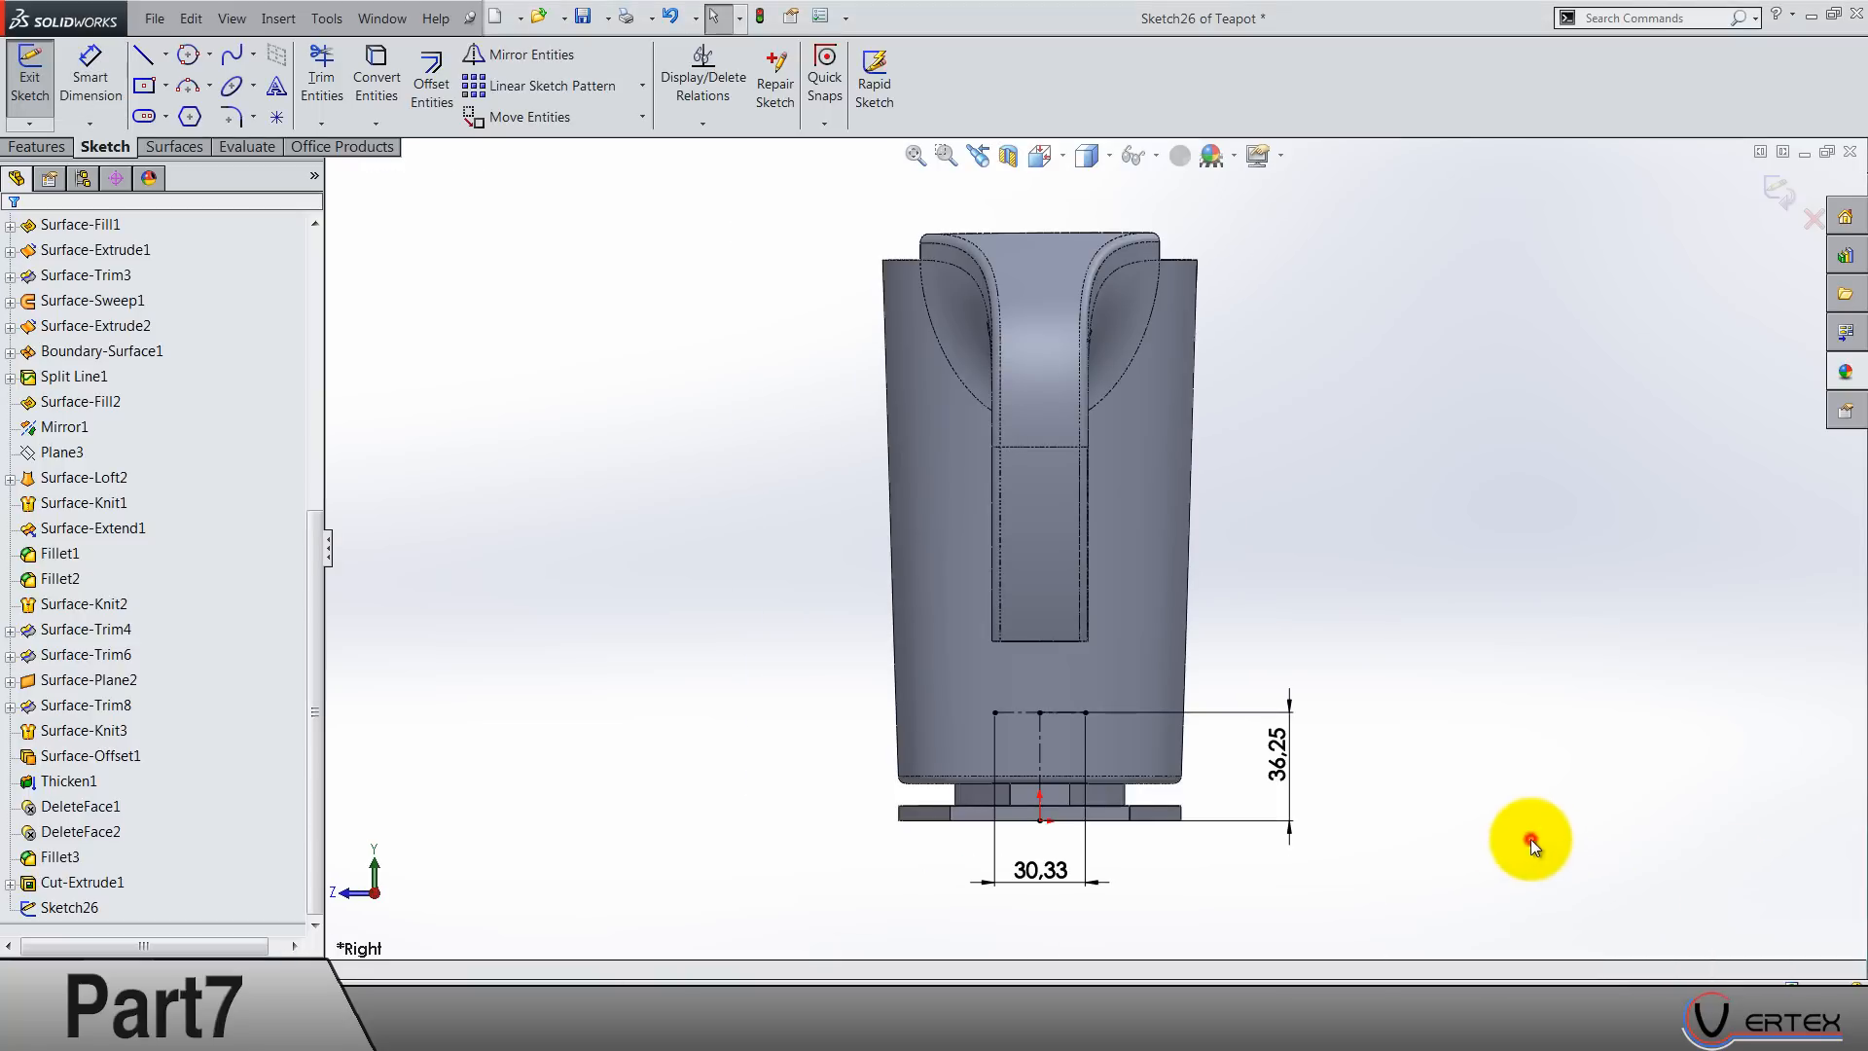
Step: Widen the construction line to 55 and add an R200 arc through its right endpoint
double_click(1039, 870)
type("55")
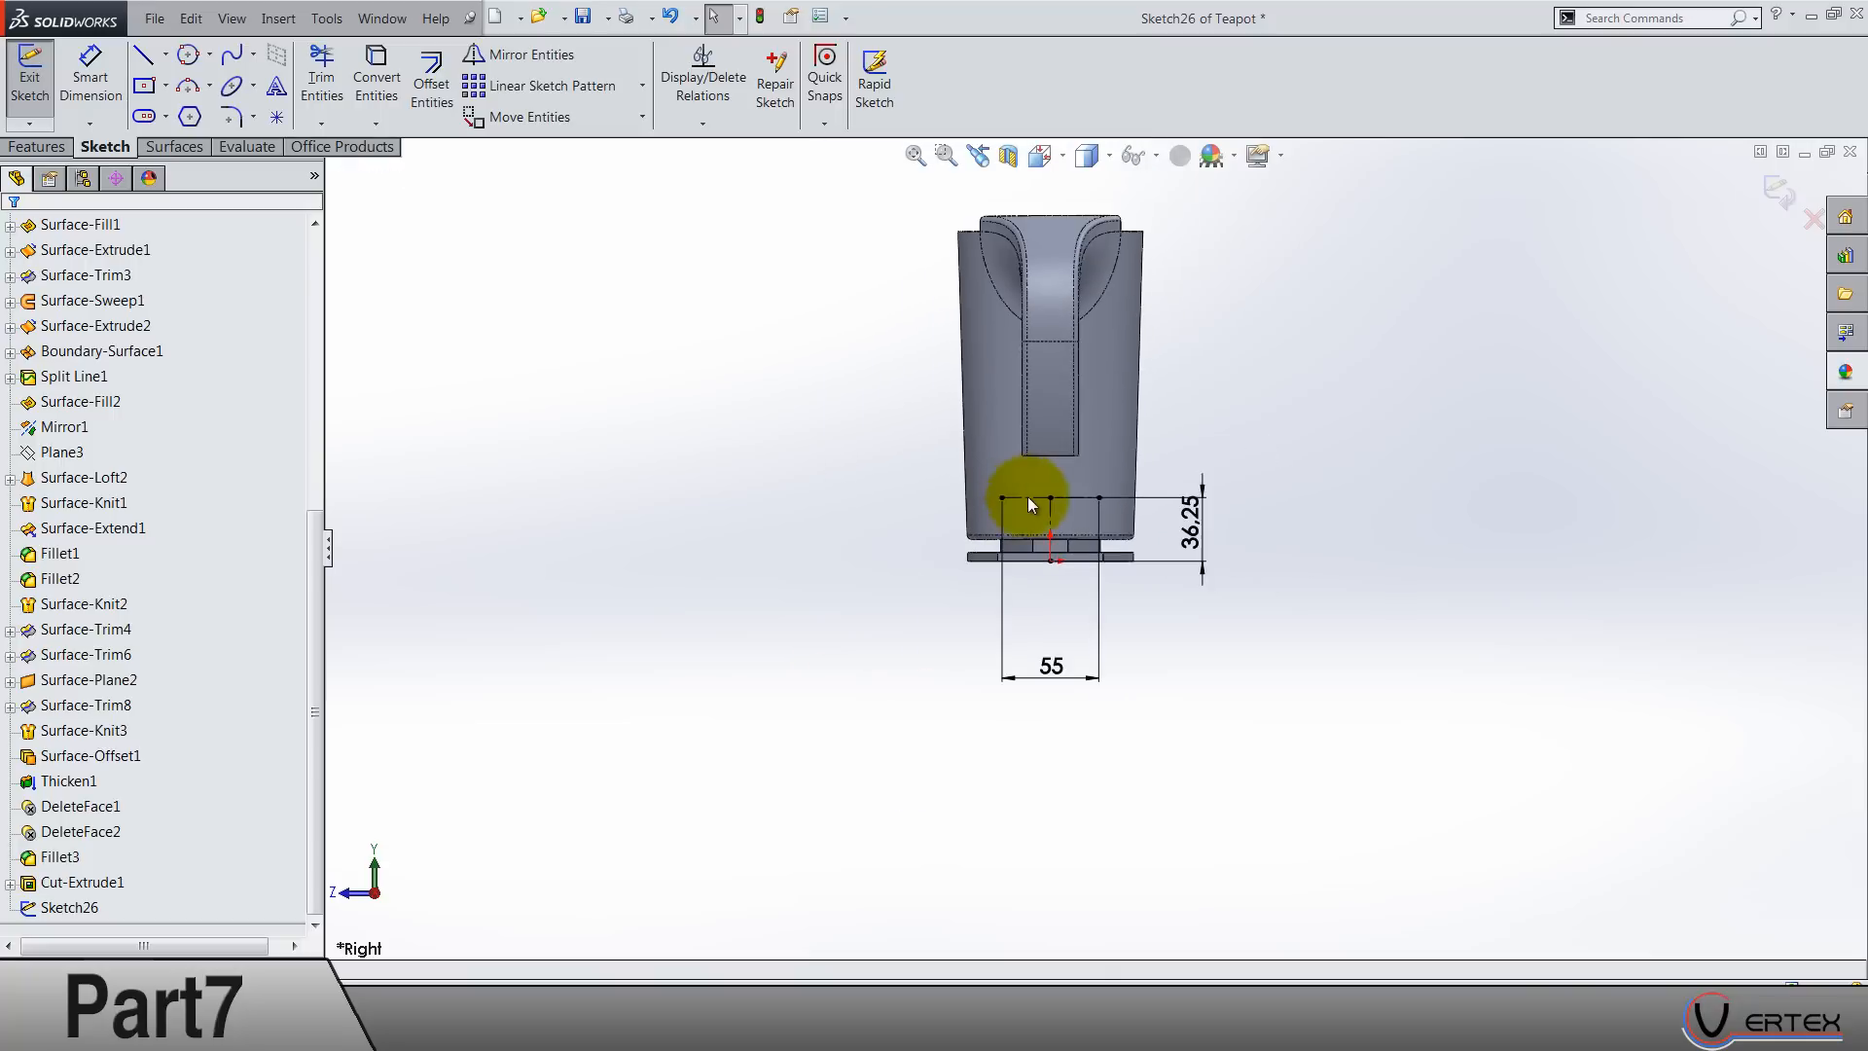
scroll("up", 3)
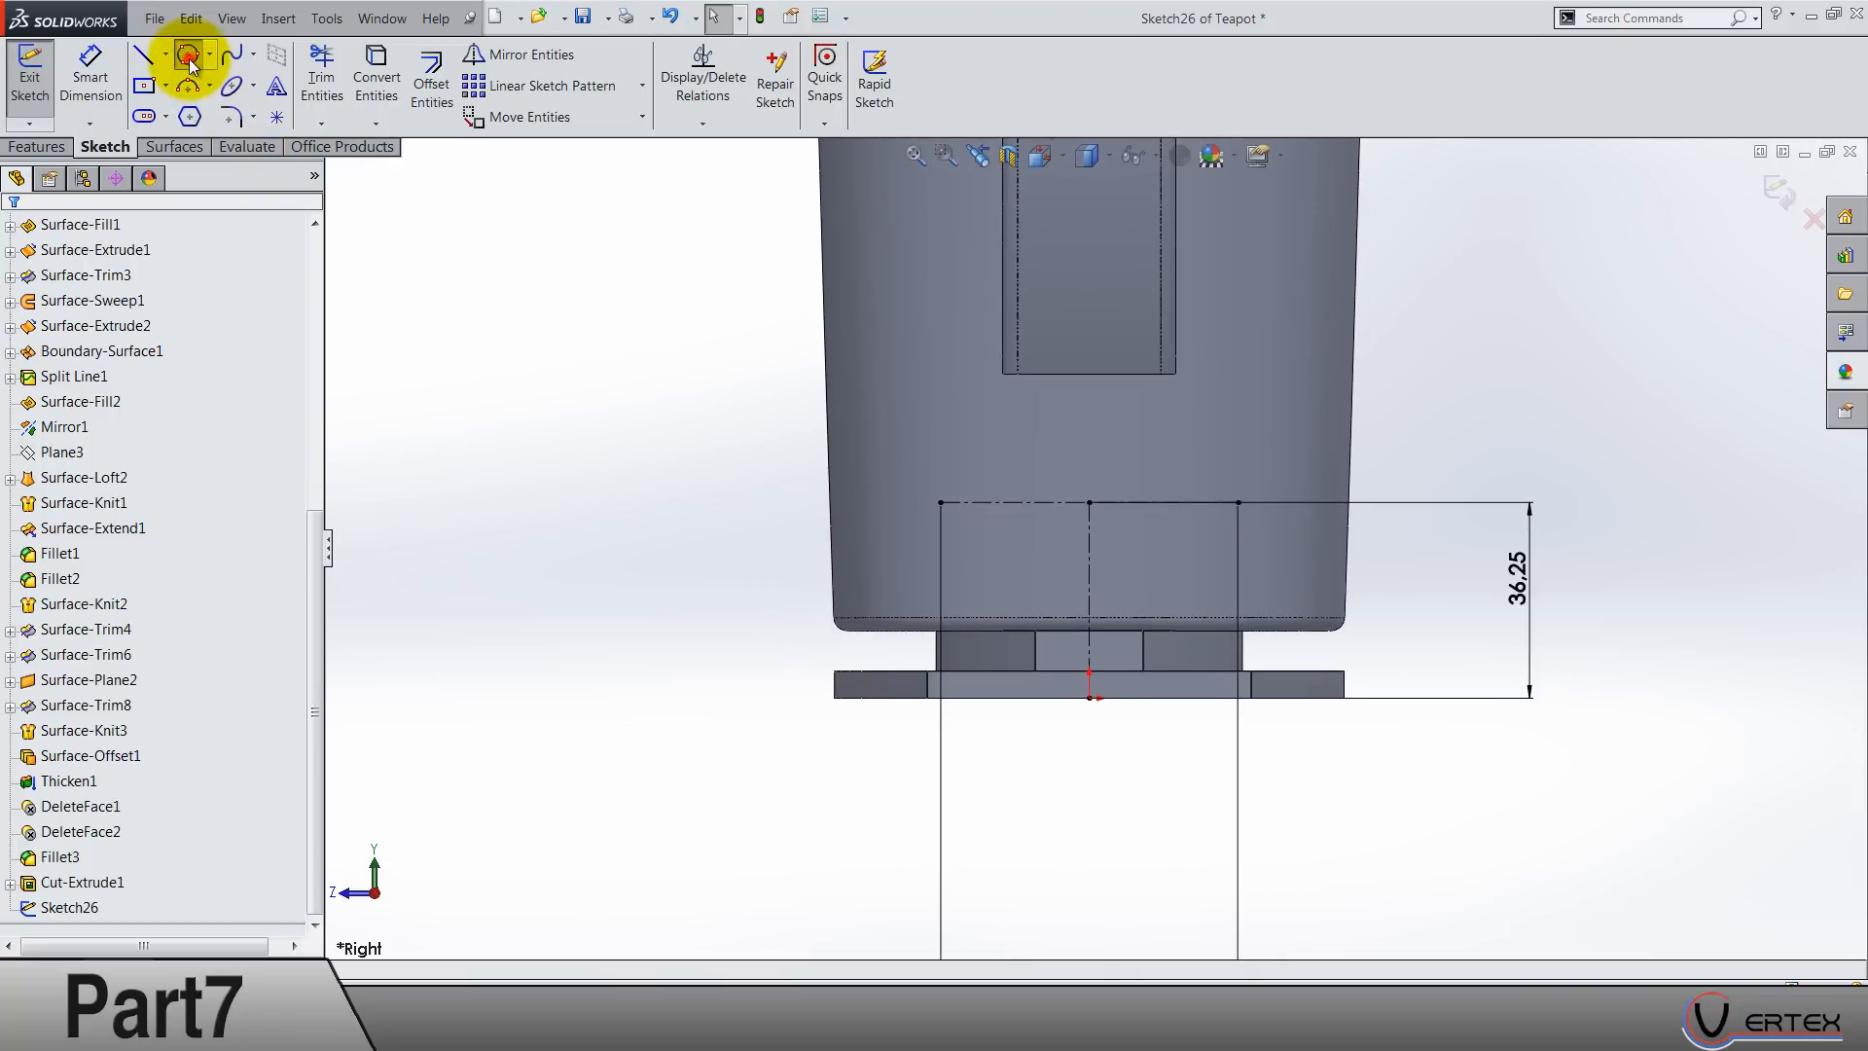
left_click(188, 54)
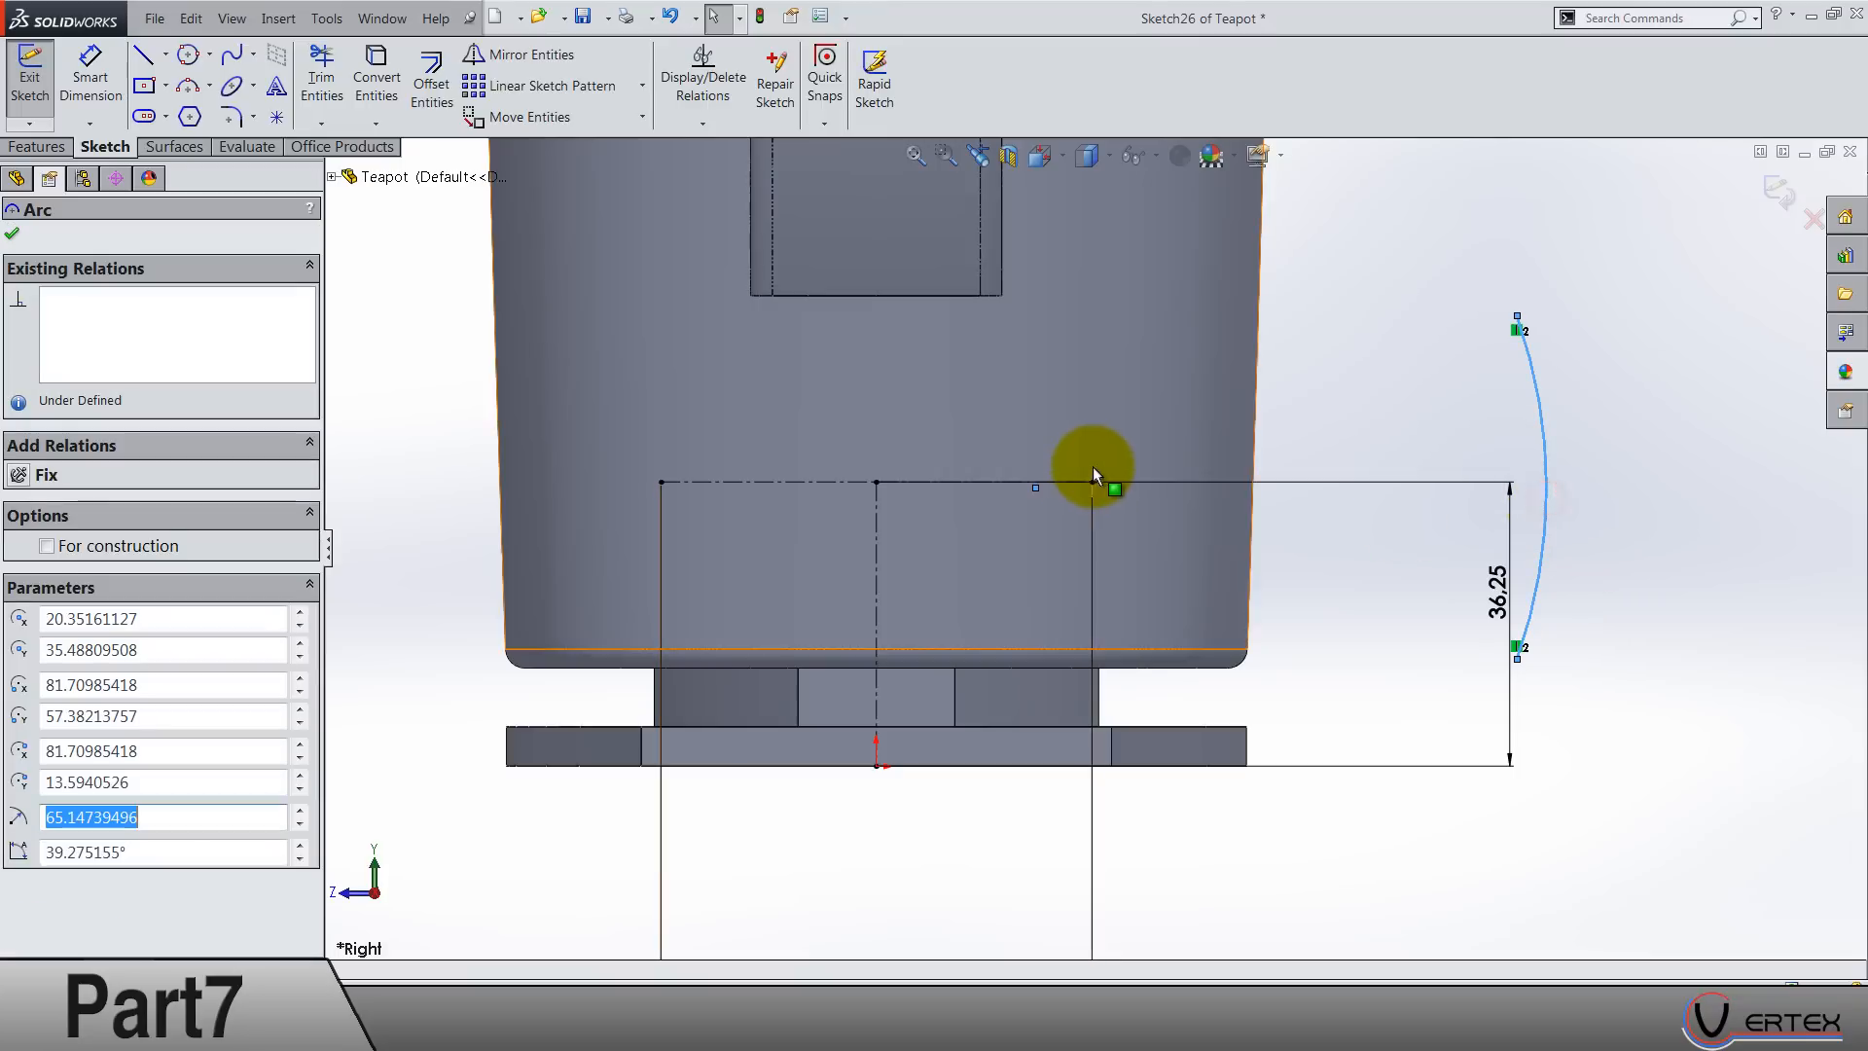
left_click(1091, 485)
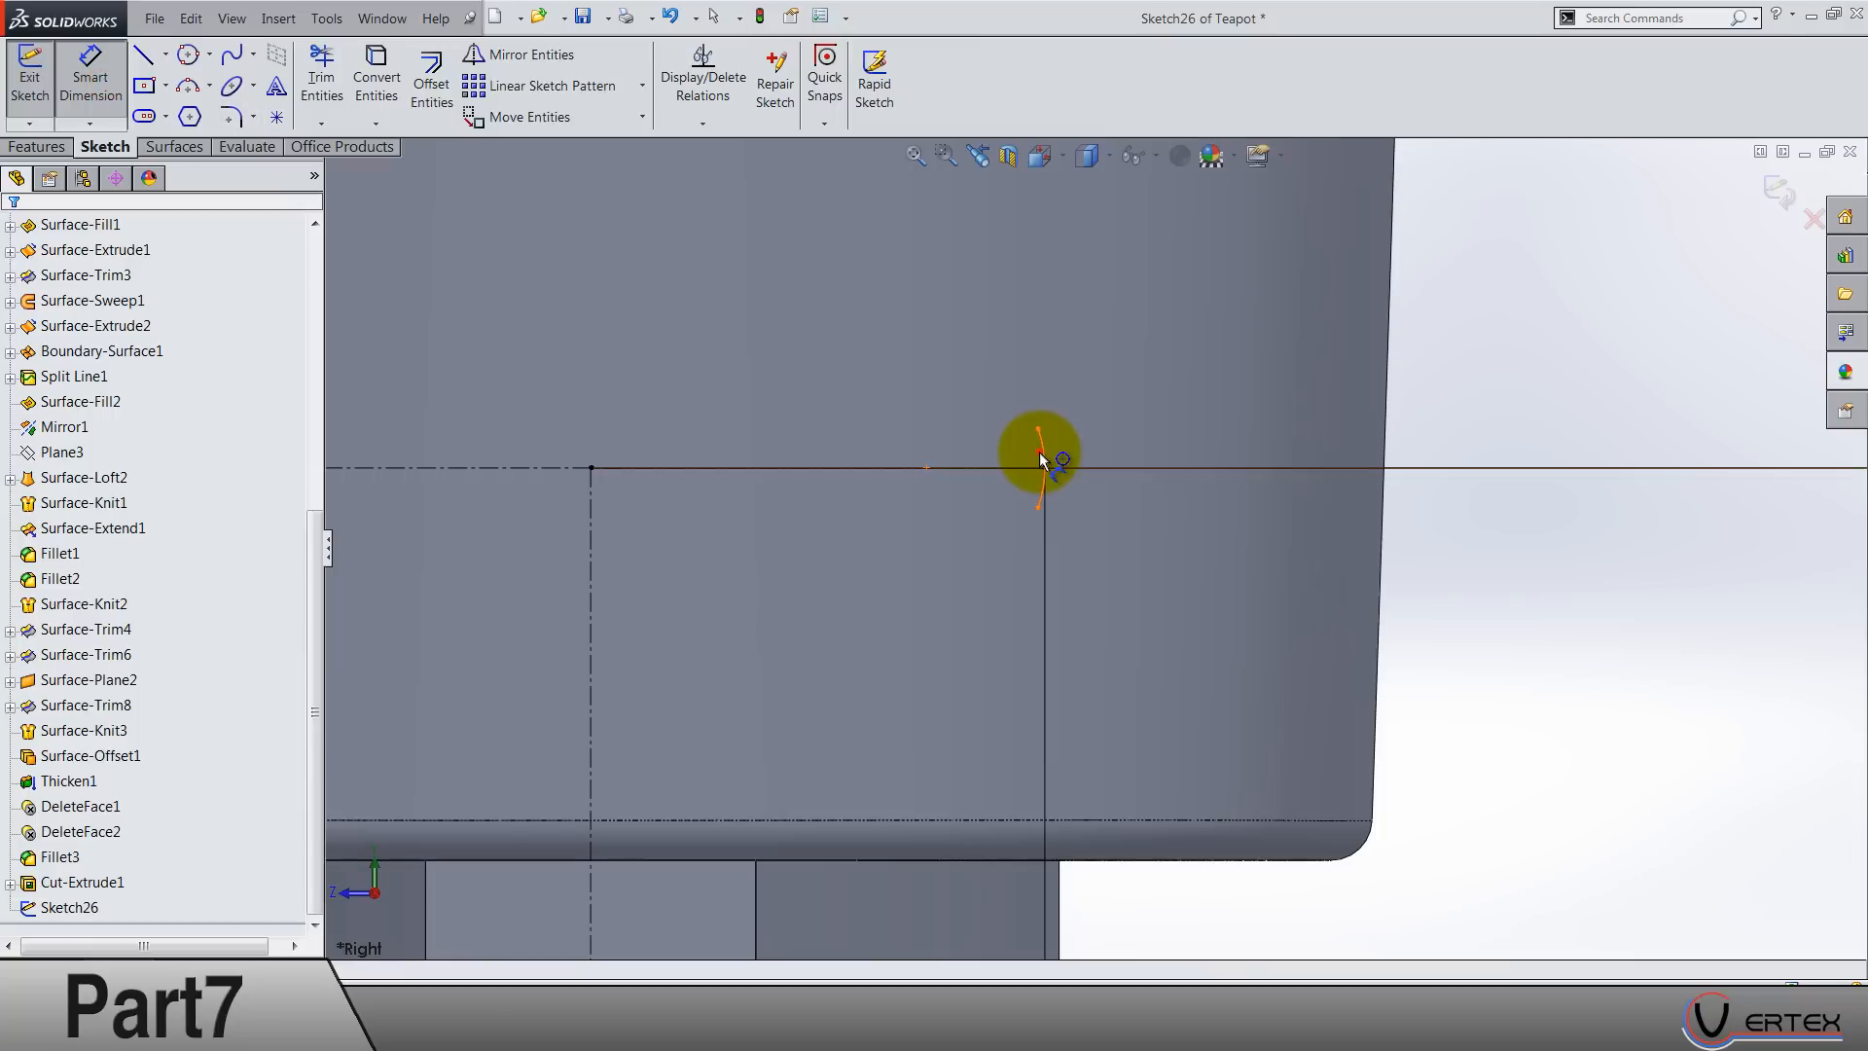
left_click(1037, 461)
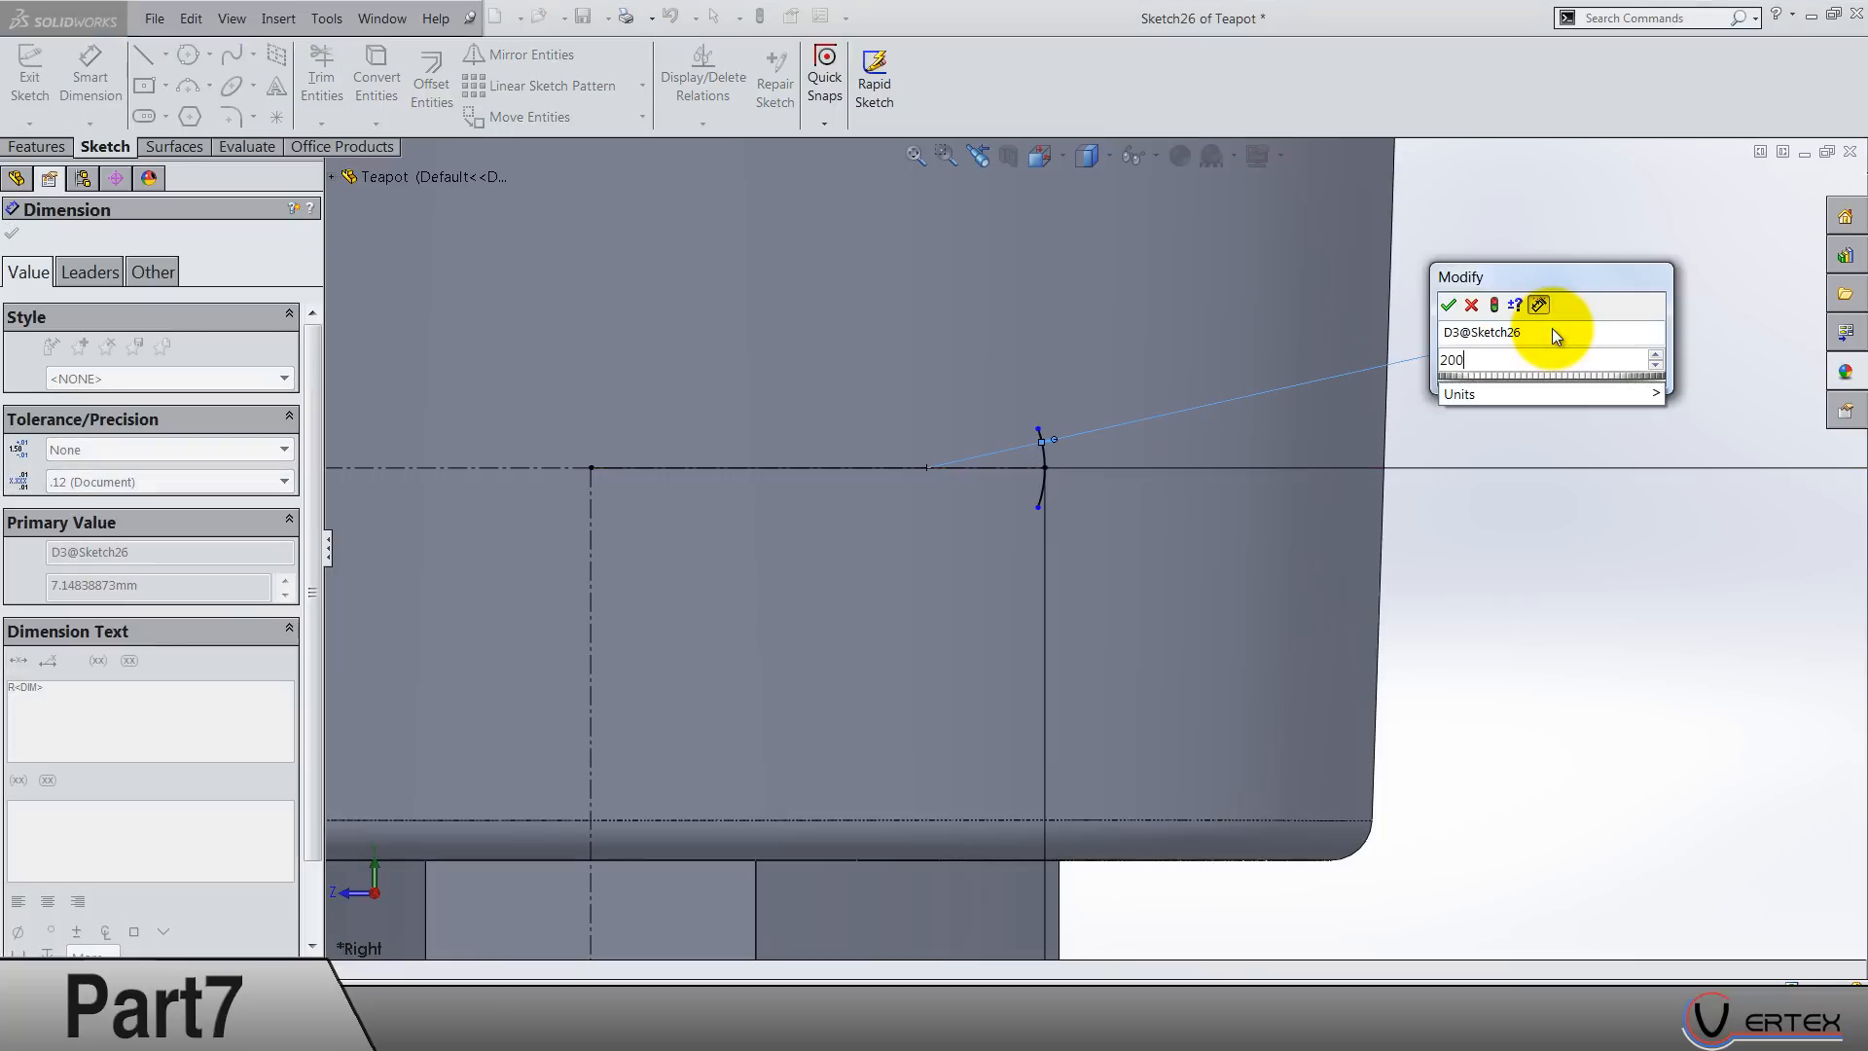
left_click(1448, 306)
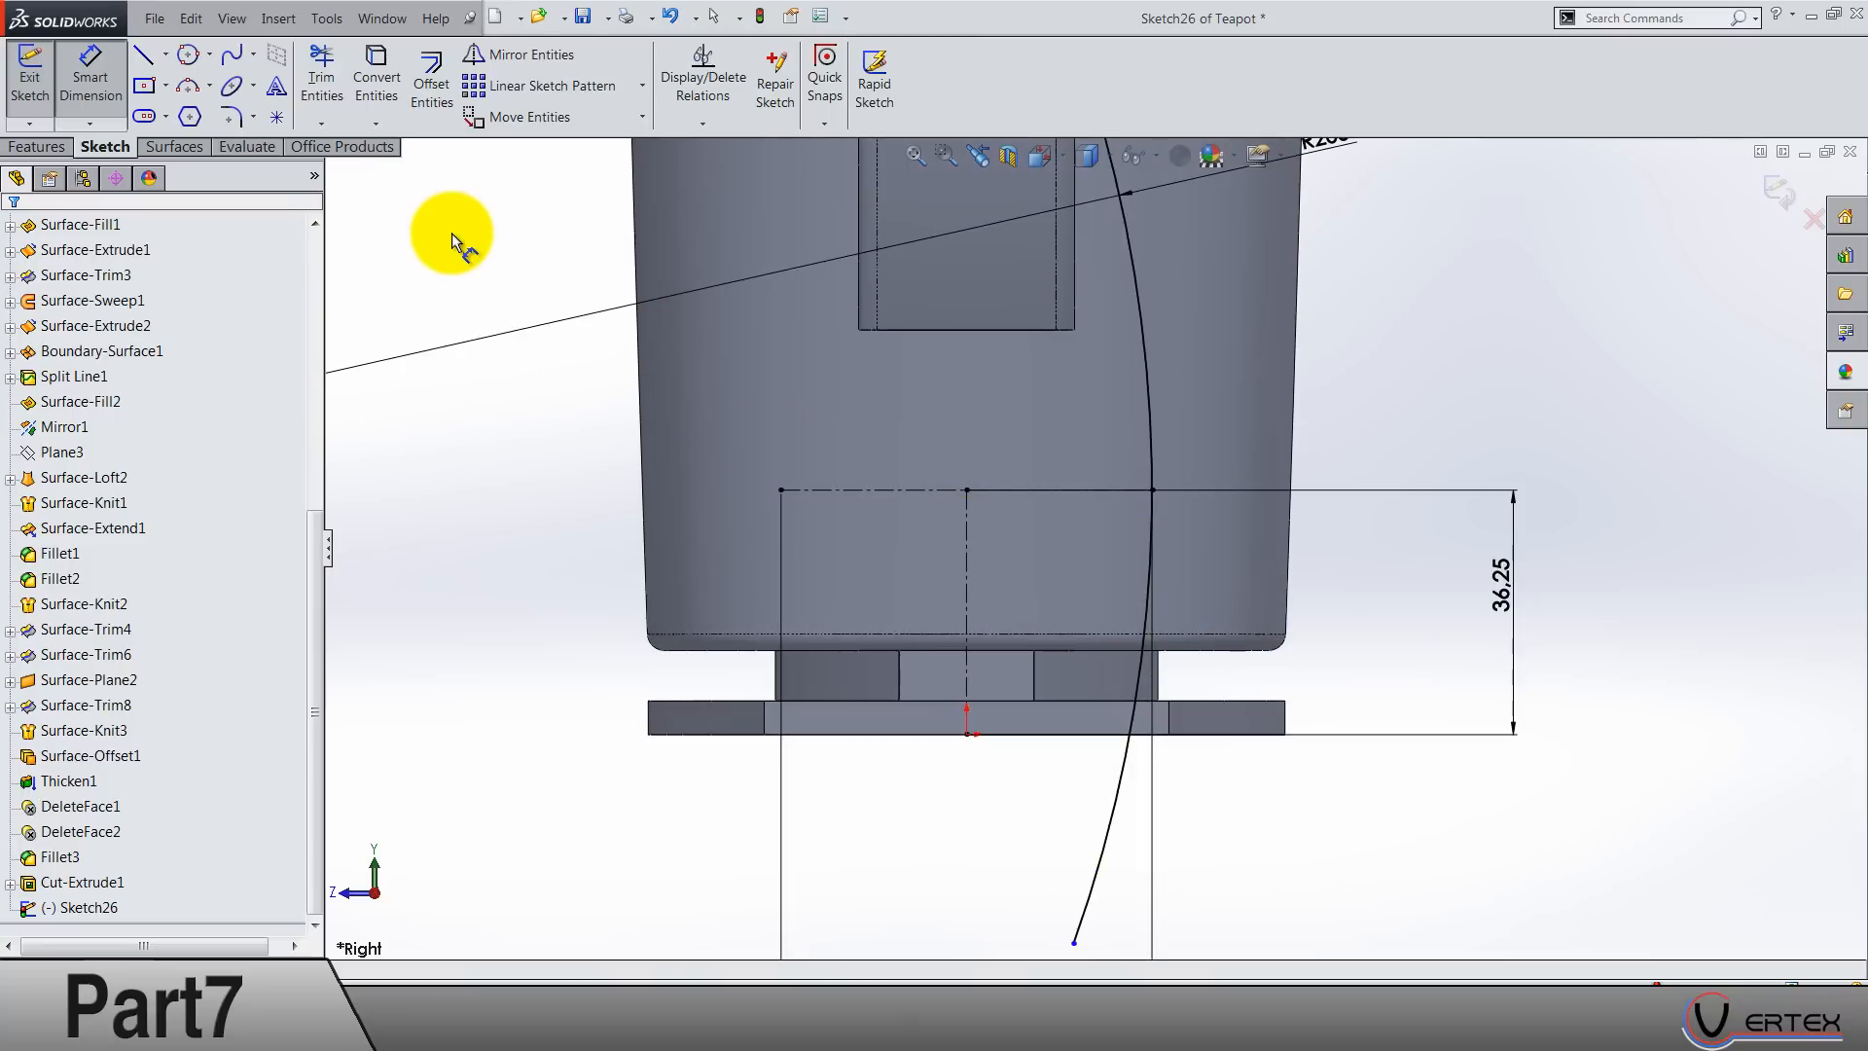
left_click(430, 78)
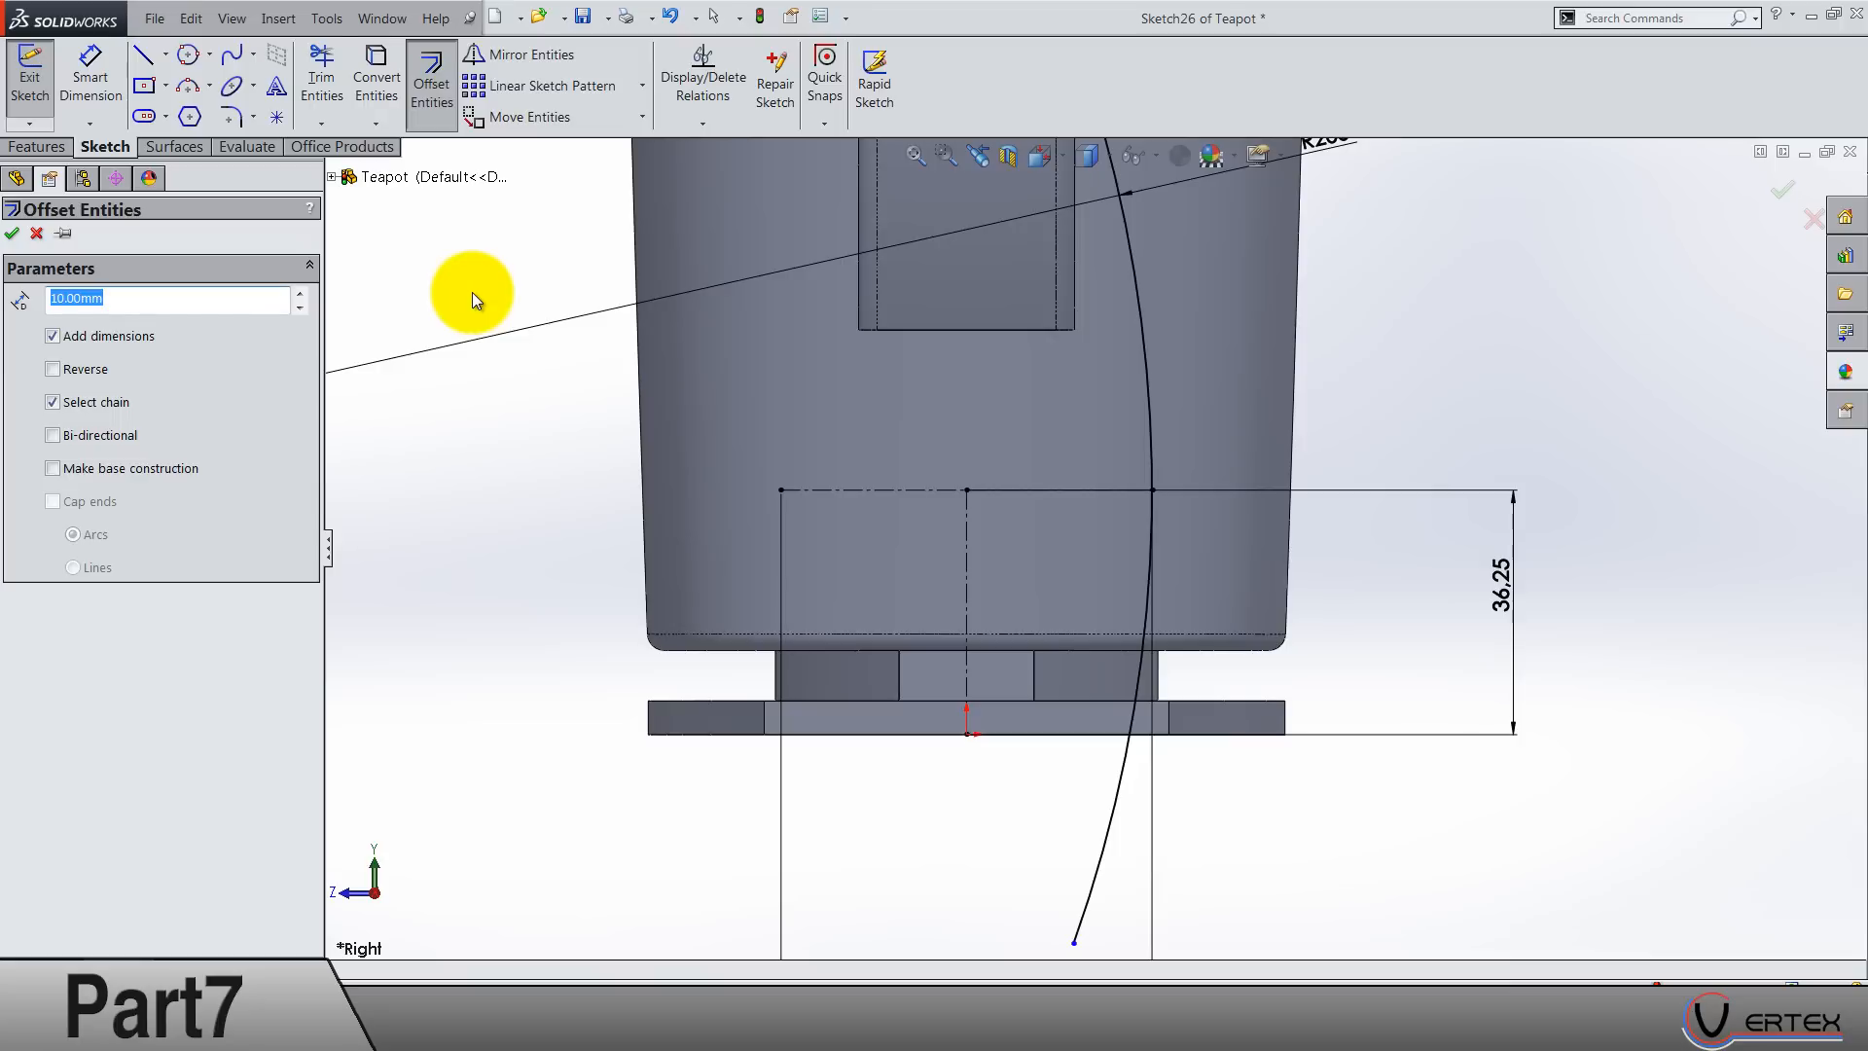
Step: Offset the construction line bi-directionally by 47.5/2, giving lines 23.75 above and below it
type("47")
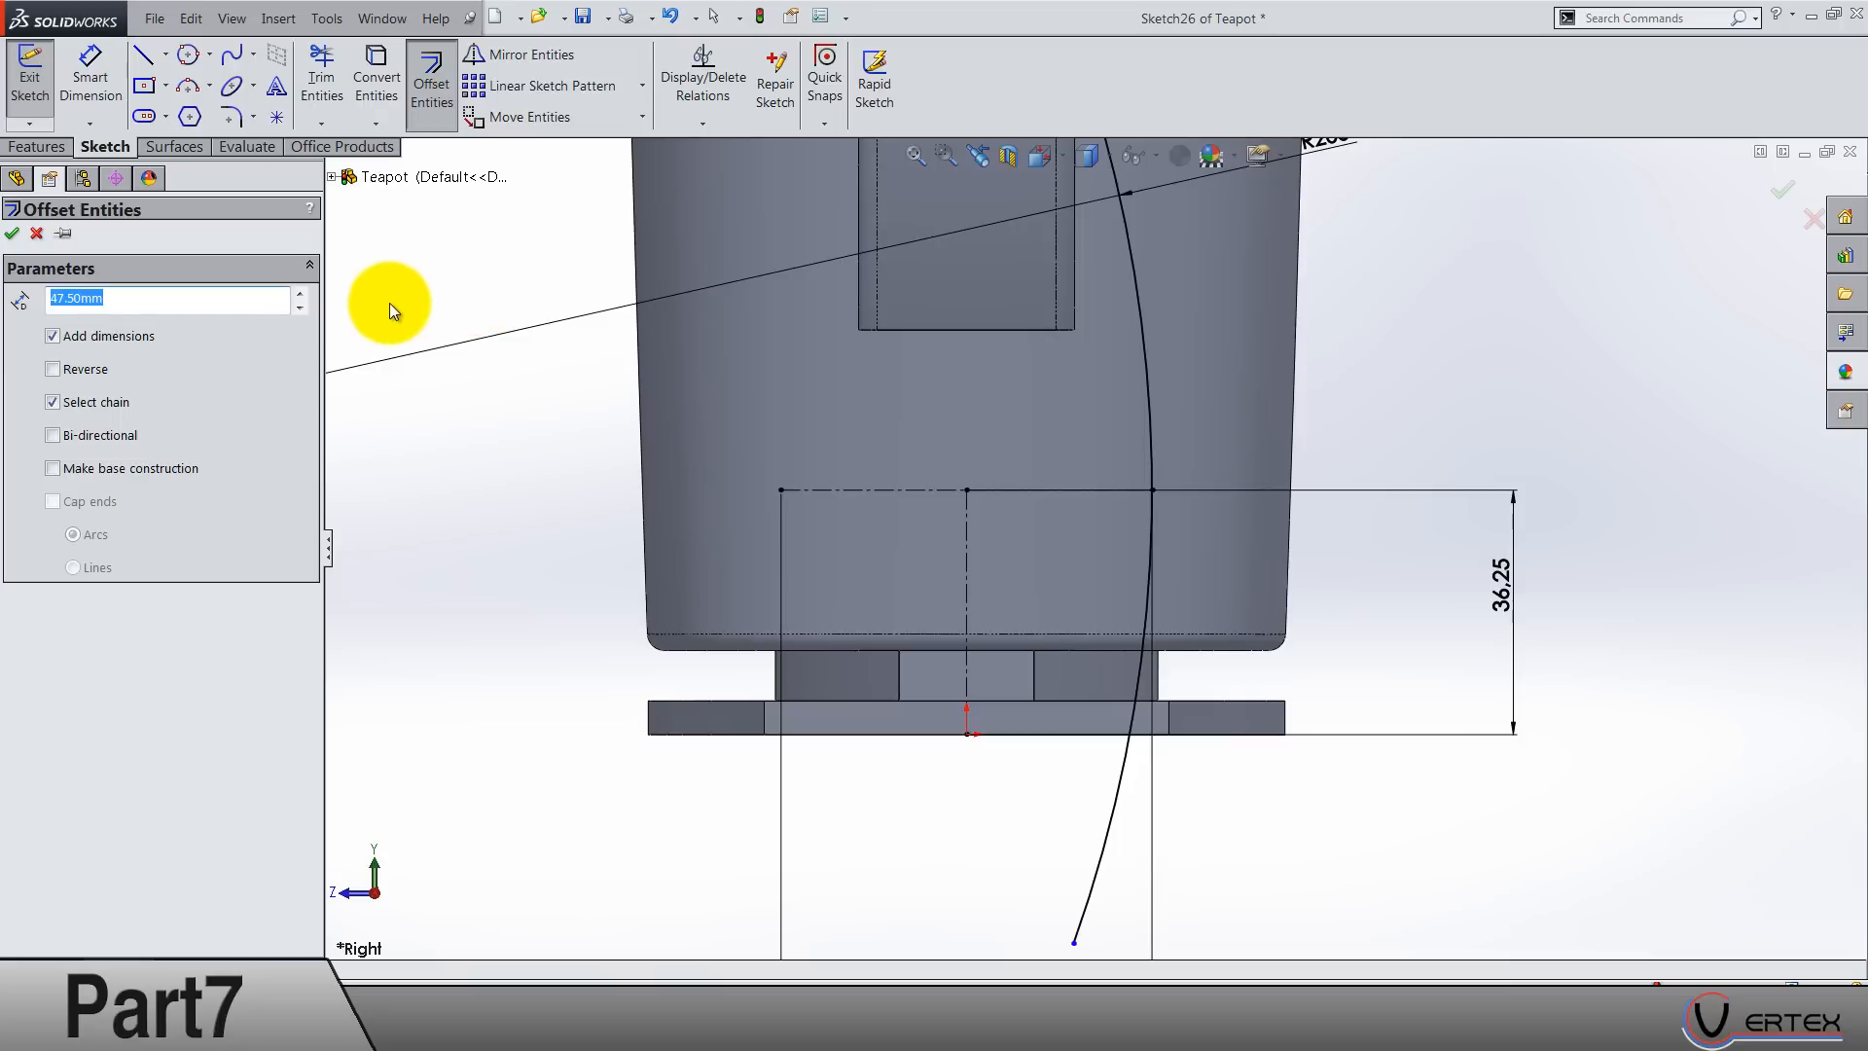
left_click(53, 434)
type("47.5")
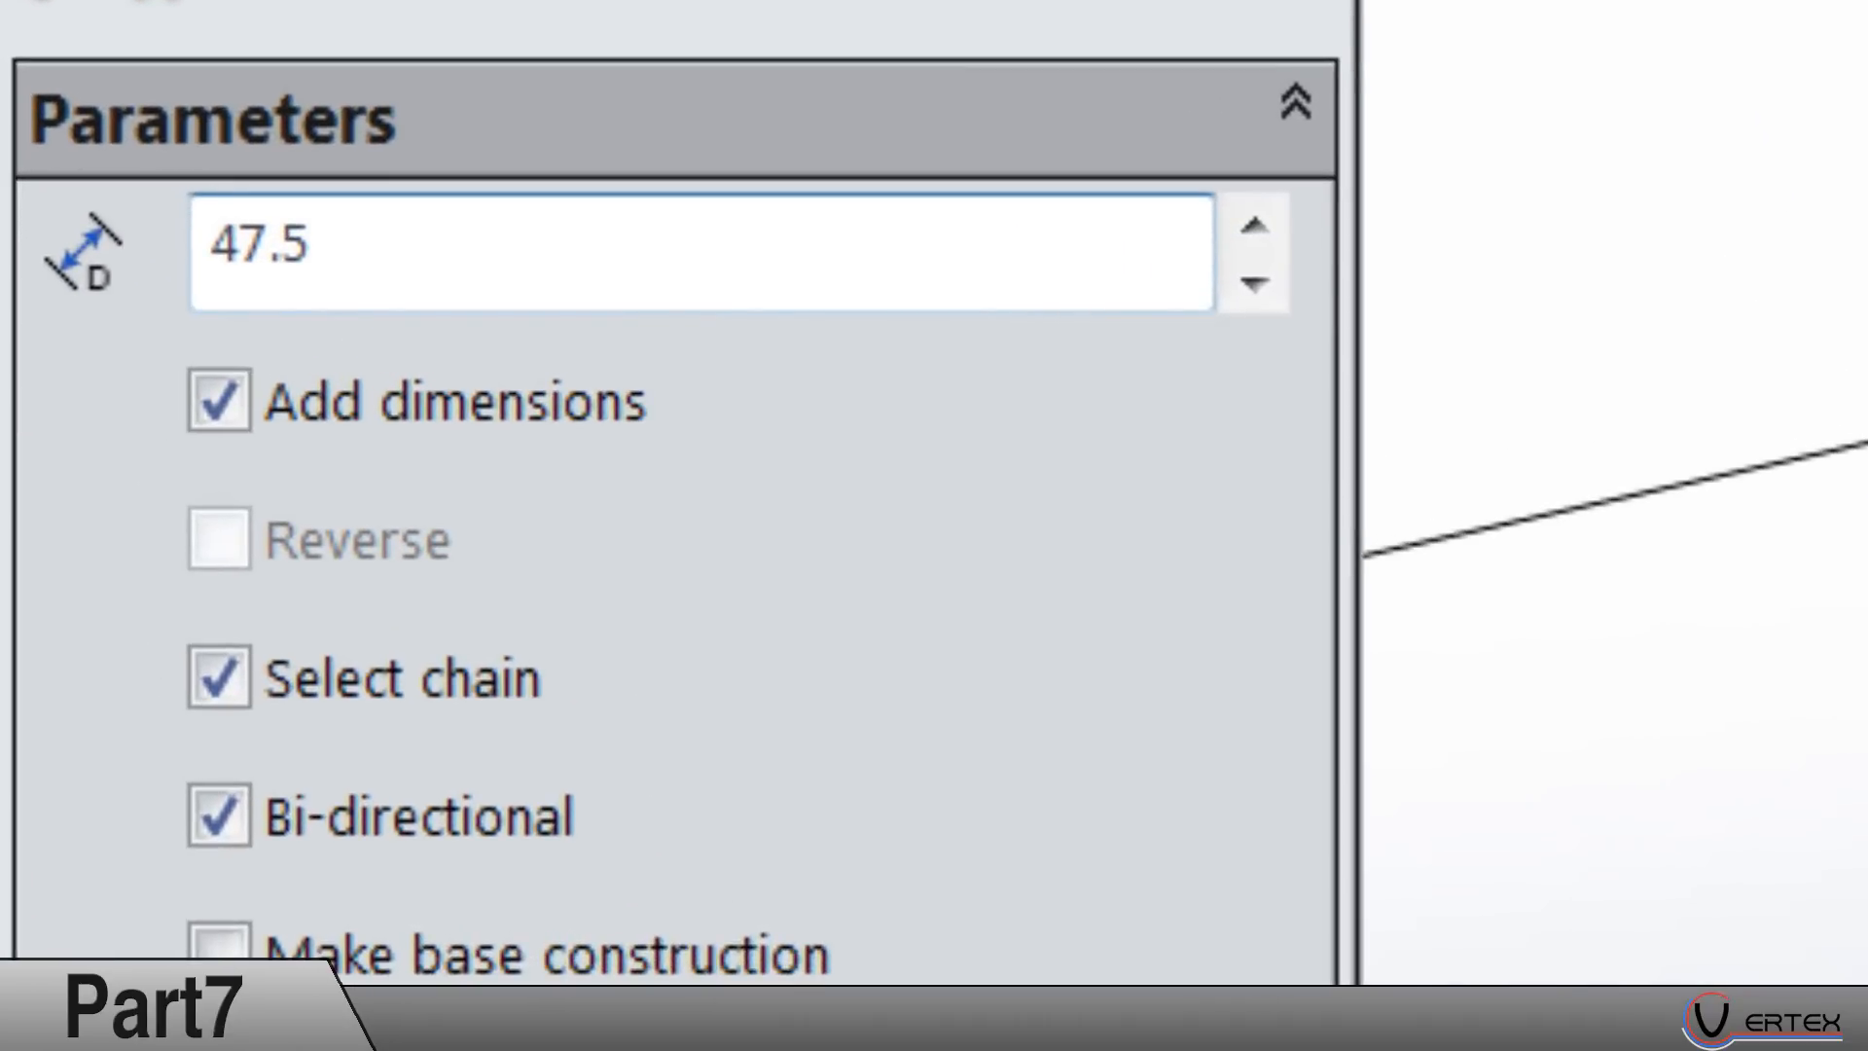
type("/2")
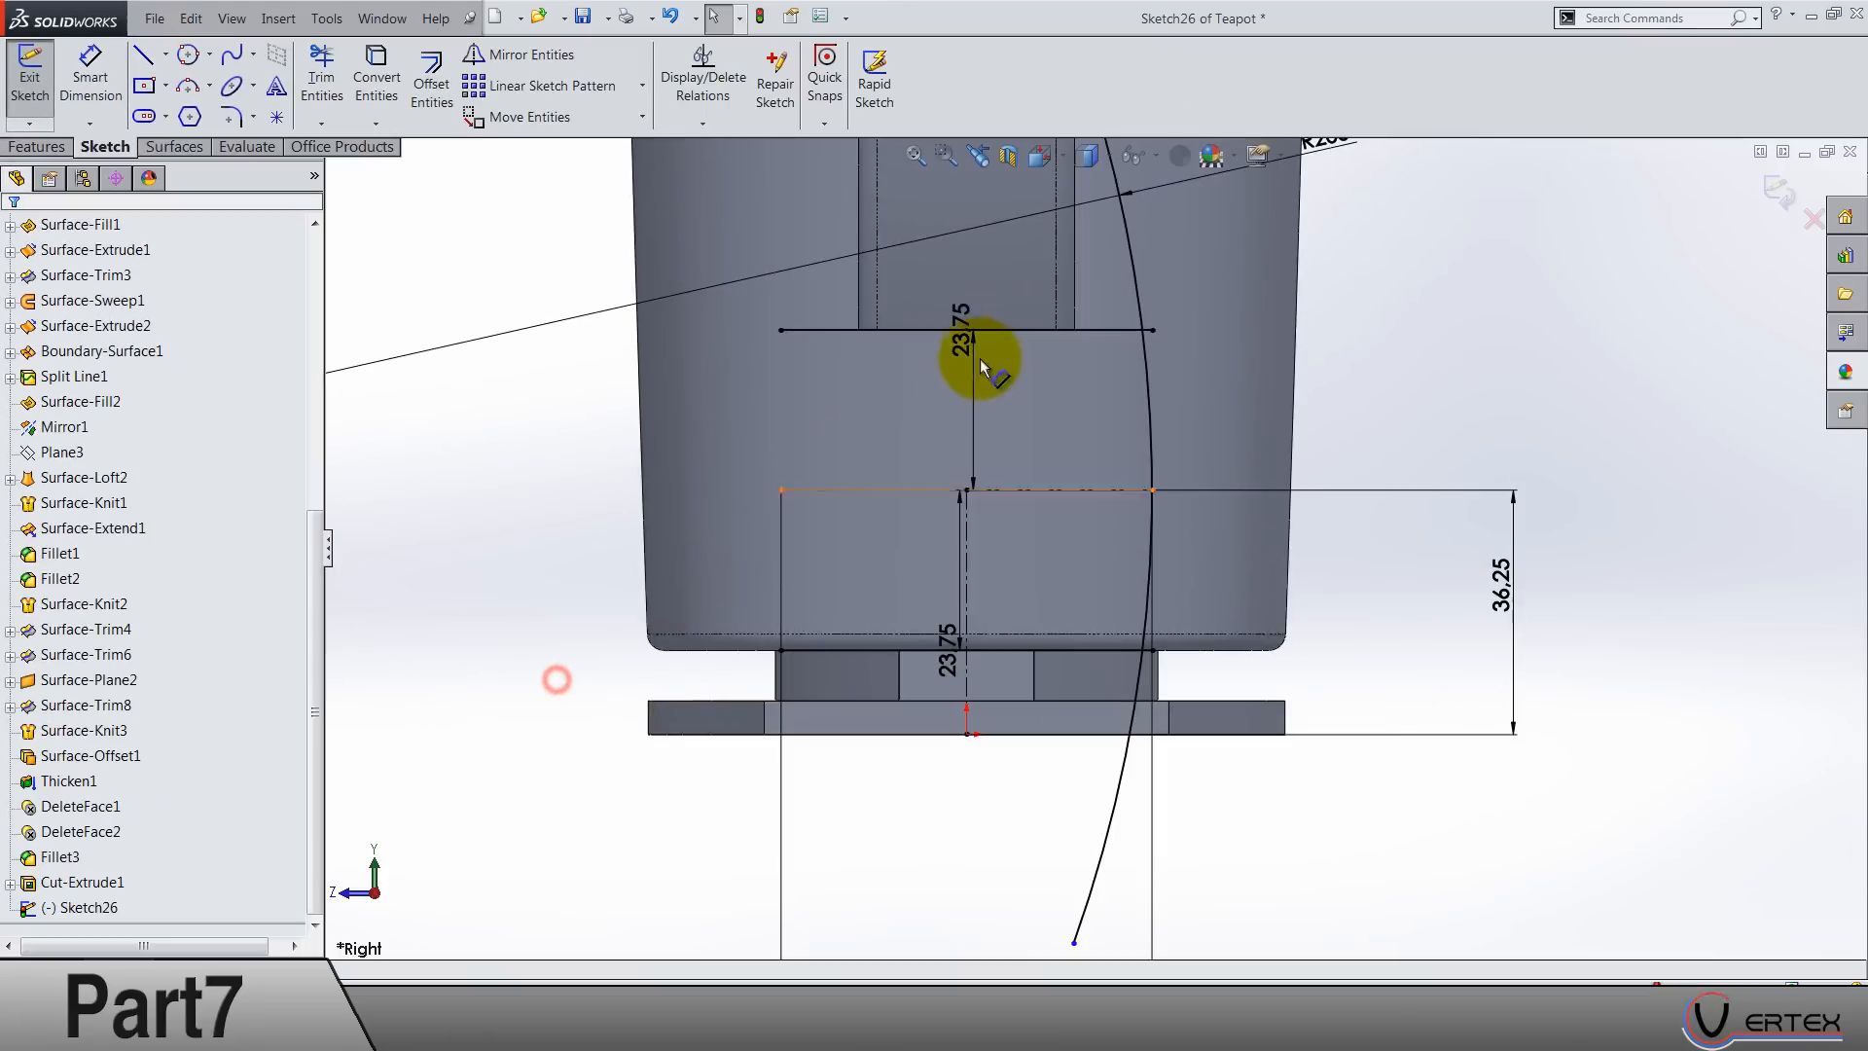
left_click_drag(983, 359, 572, 411)
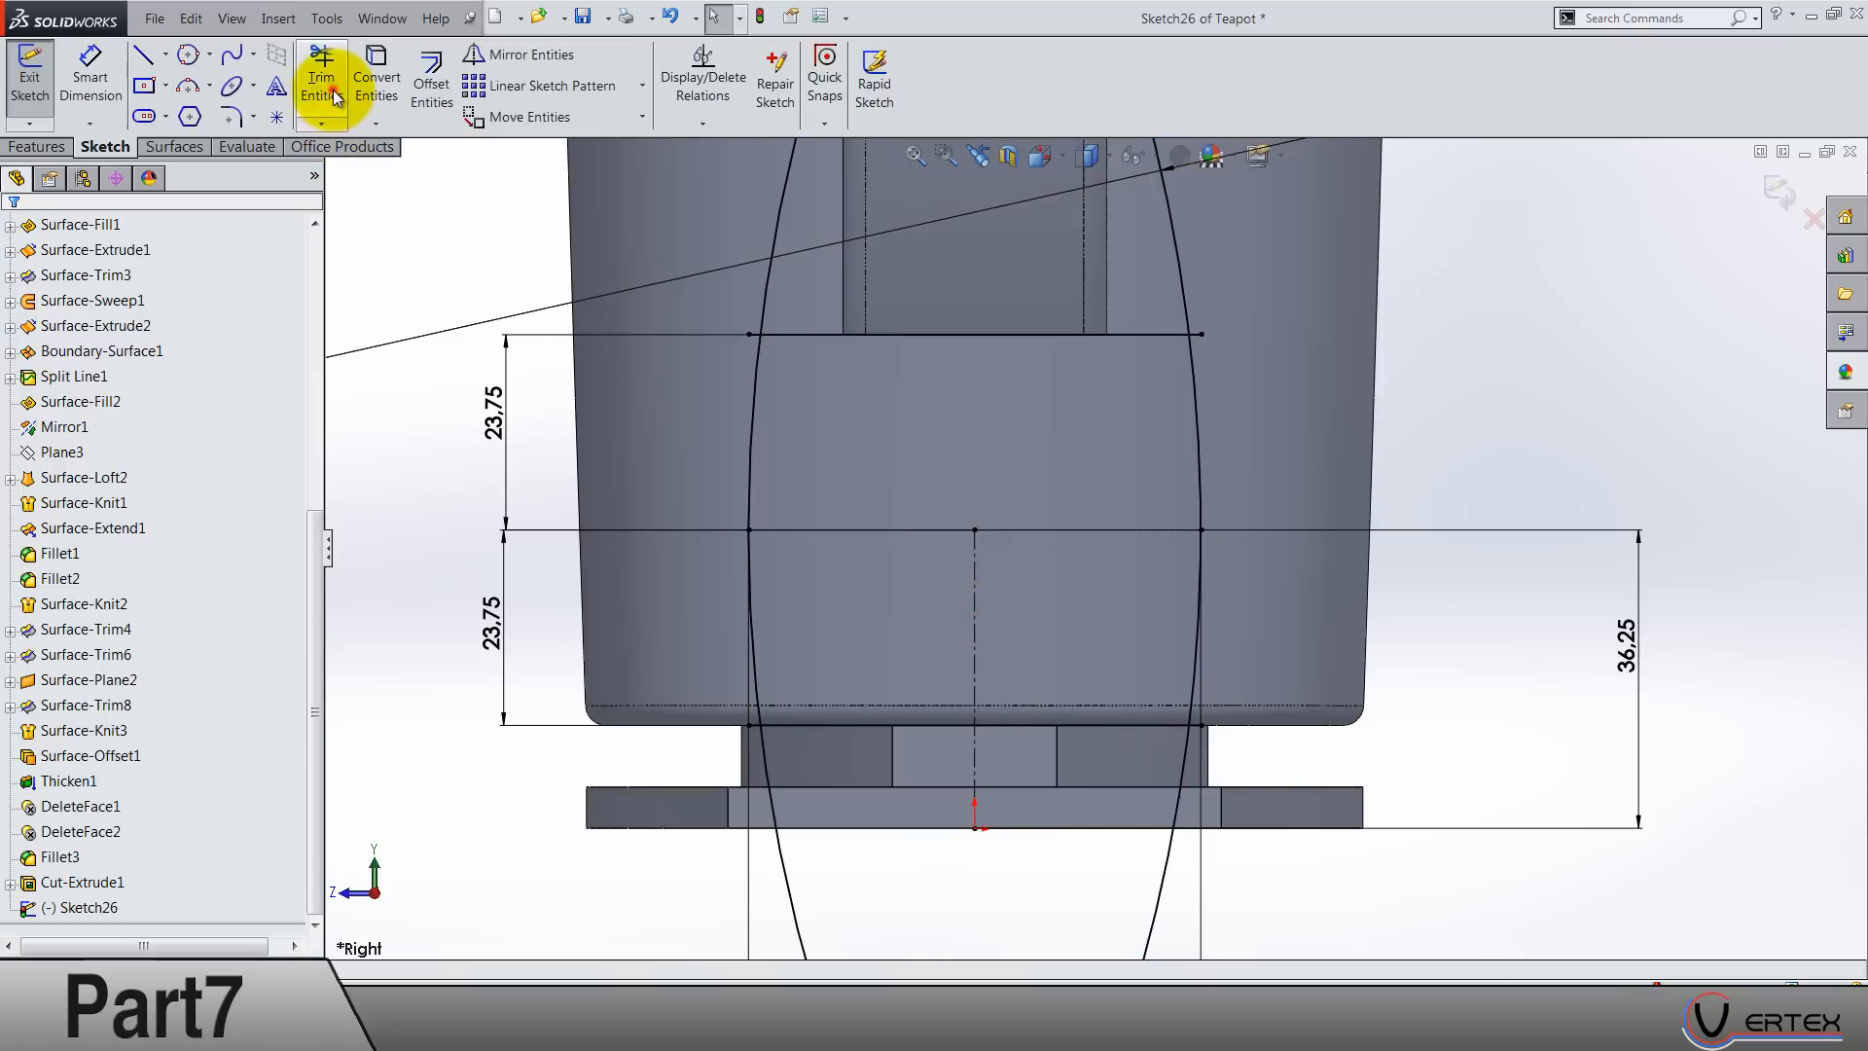
Step: Power-trim the excess line and arc portions, leaving a closed barrel outline between the R200 arcs
left_click(321, 76)
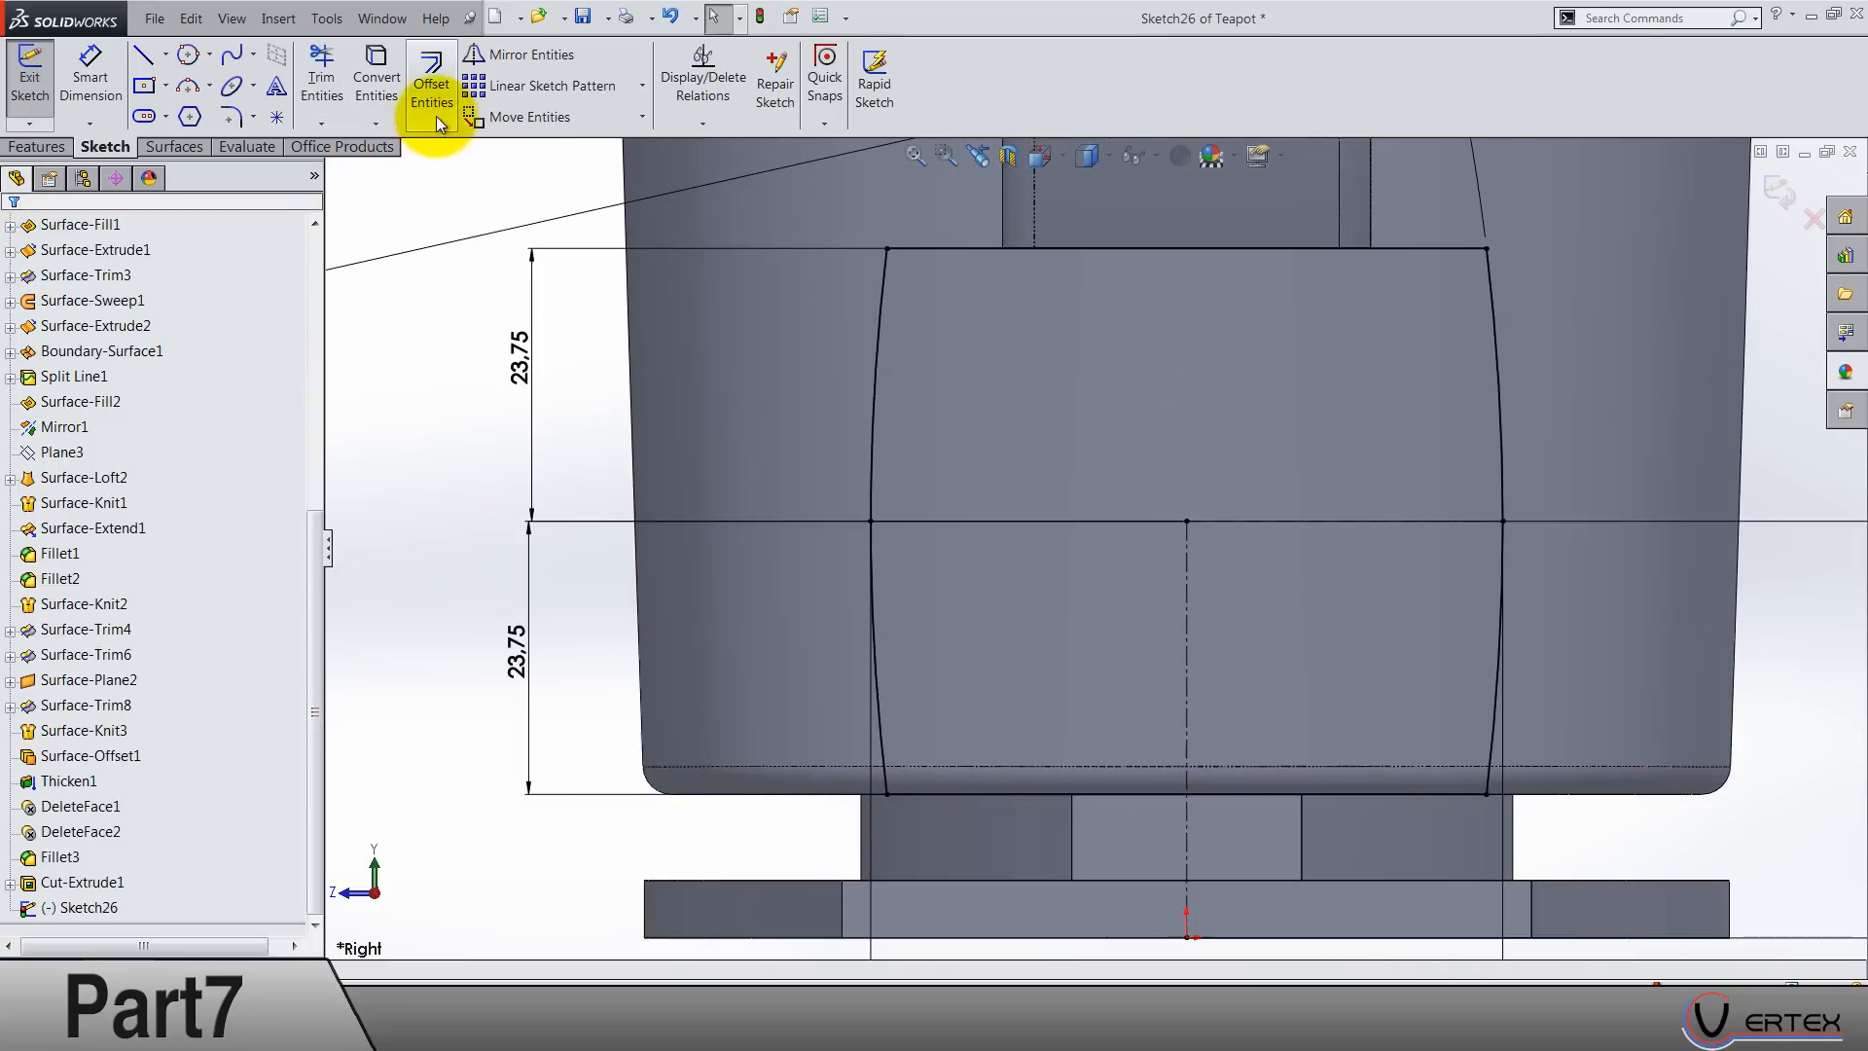
Step: Offset the barrel outline 1.75 mm inward, one side only, and exit the sketch
left_click(430, 78)
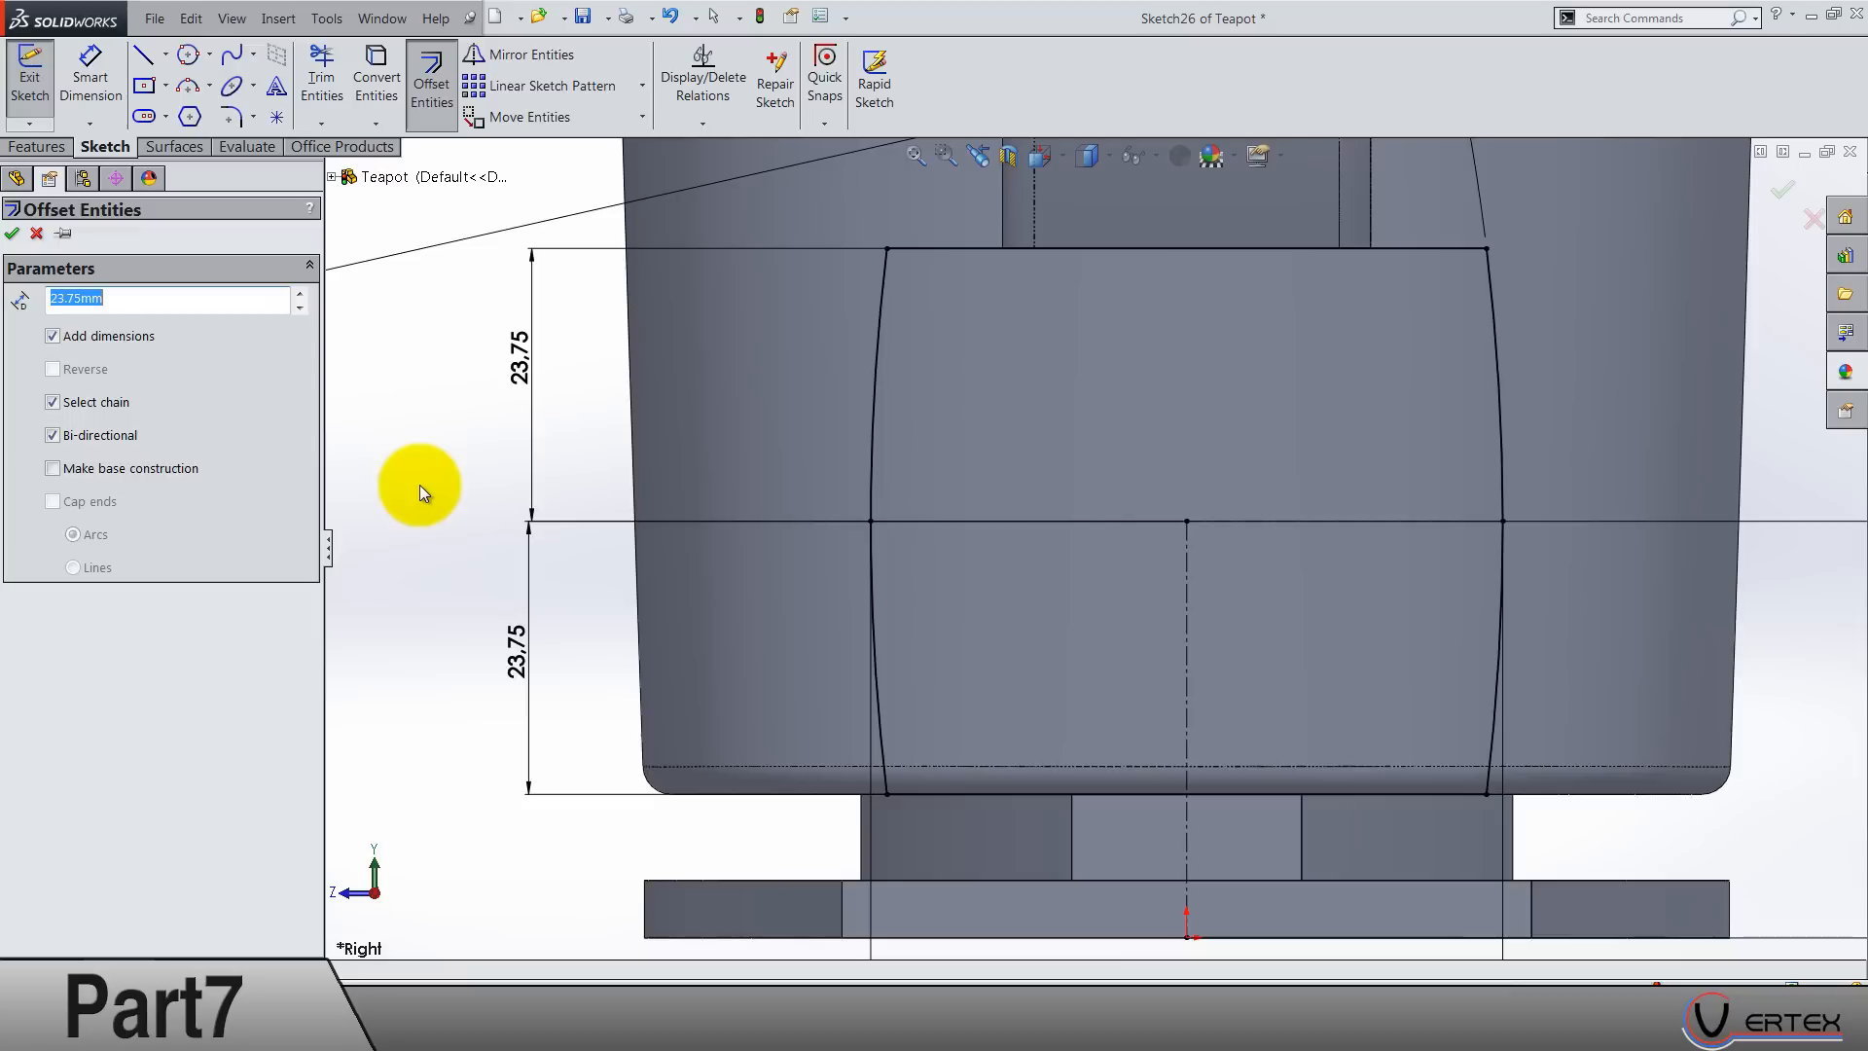
type("1.75")
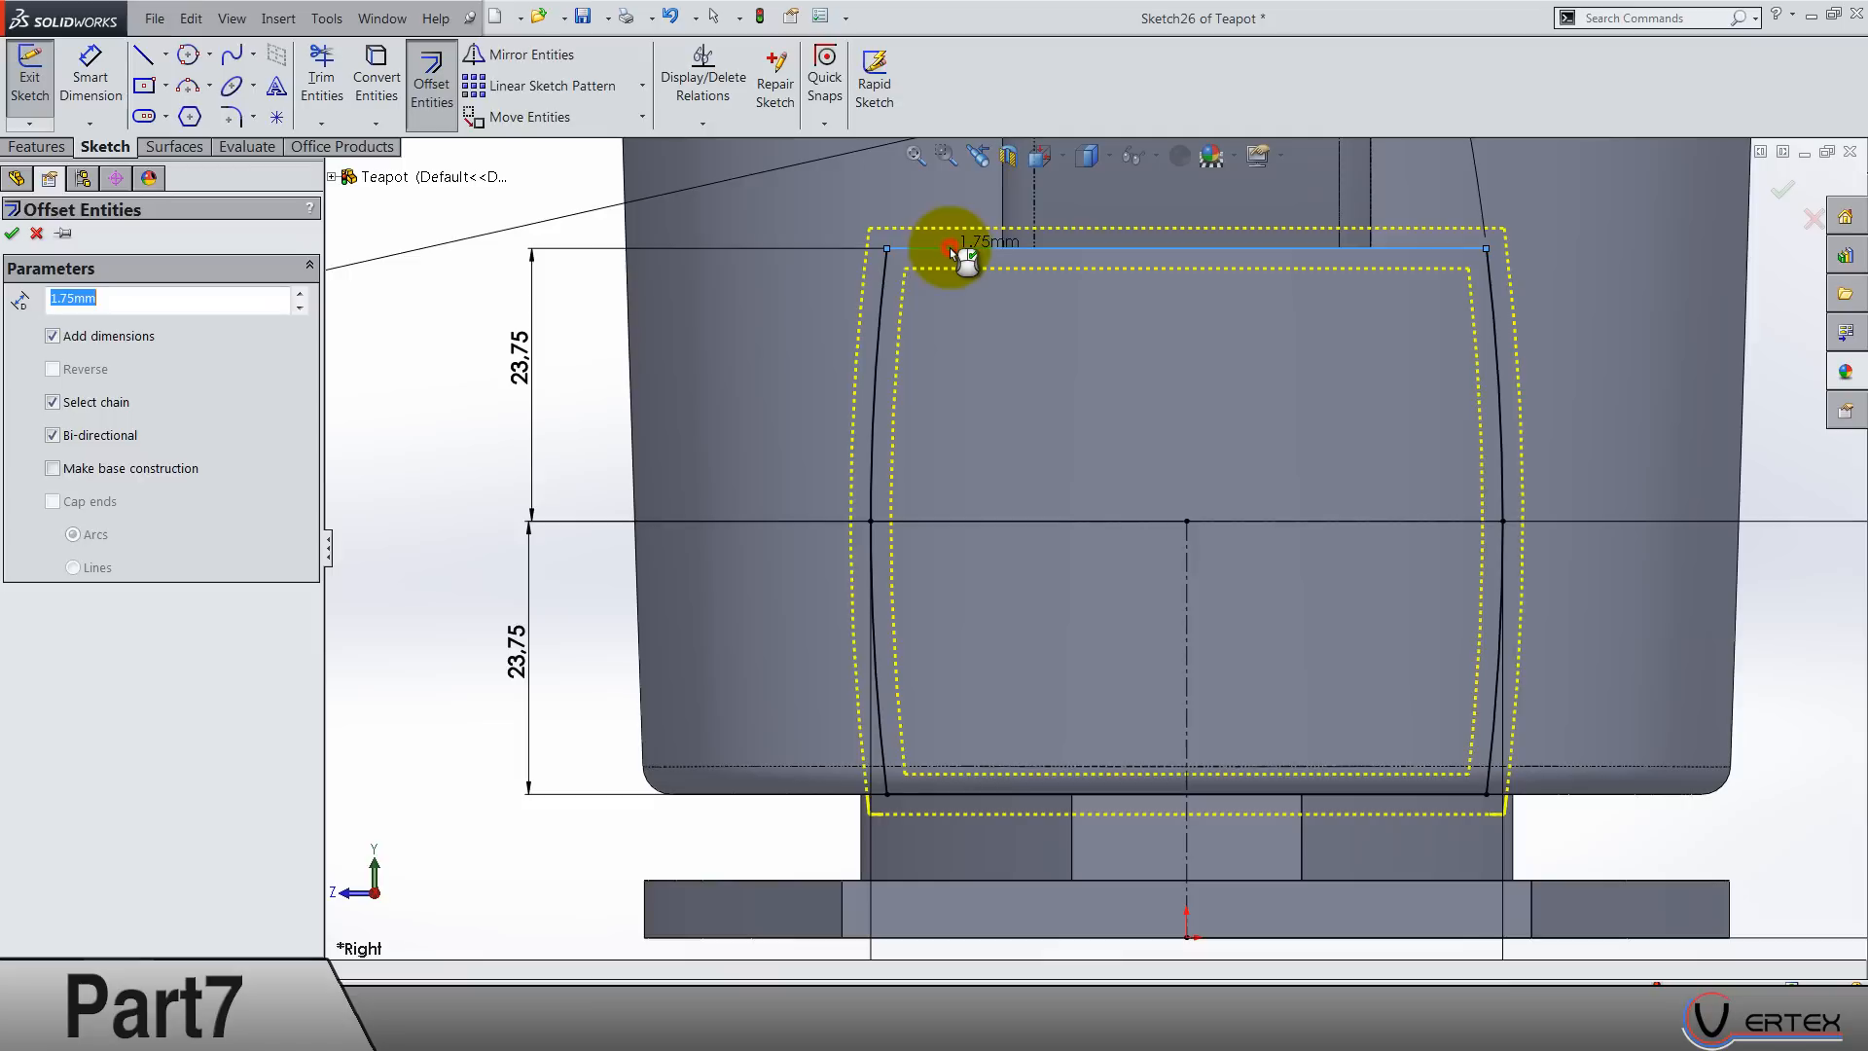
left_click(53, 434)
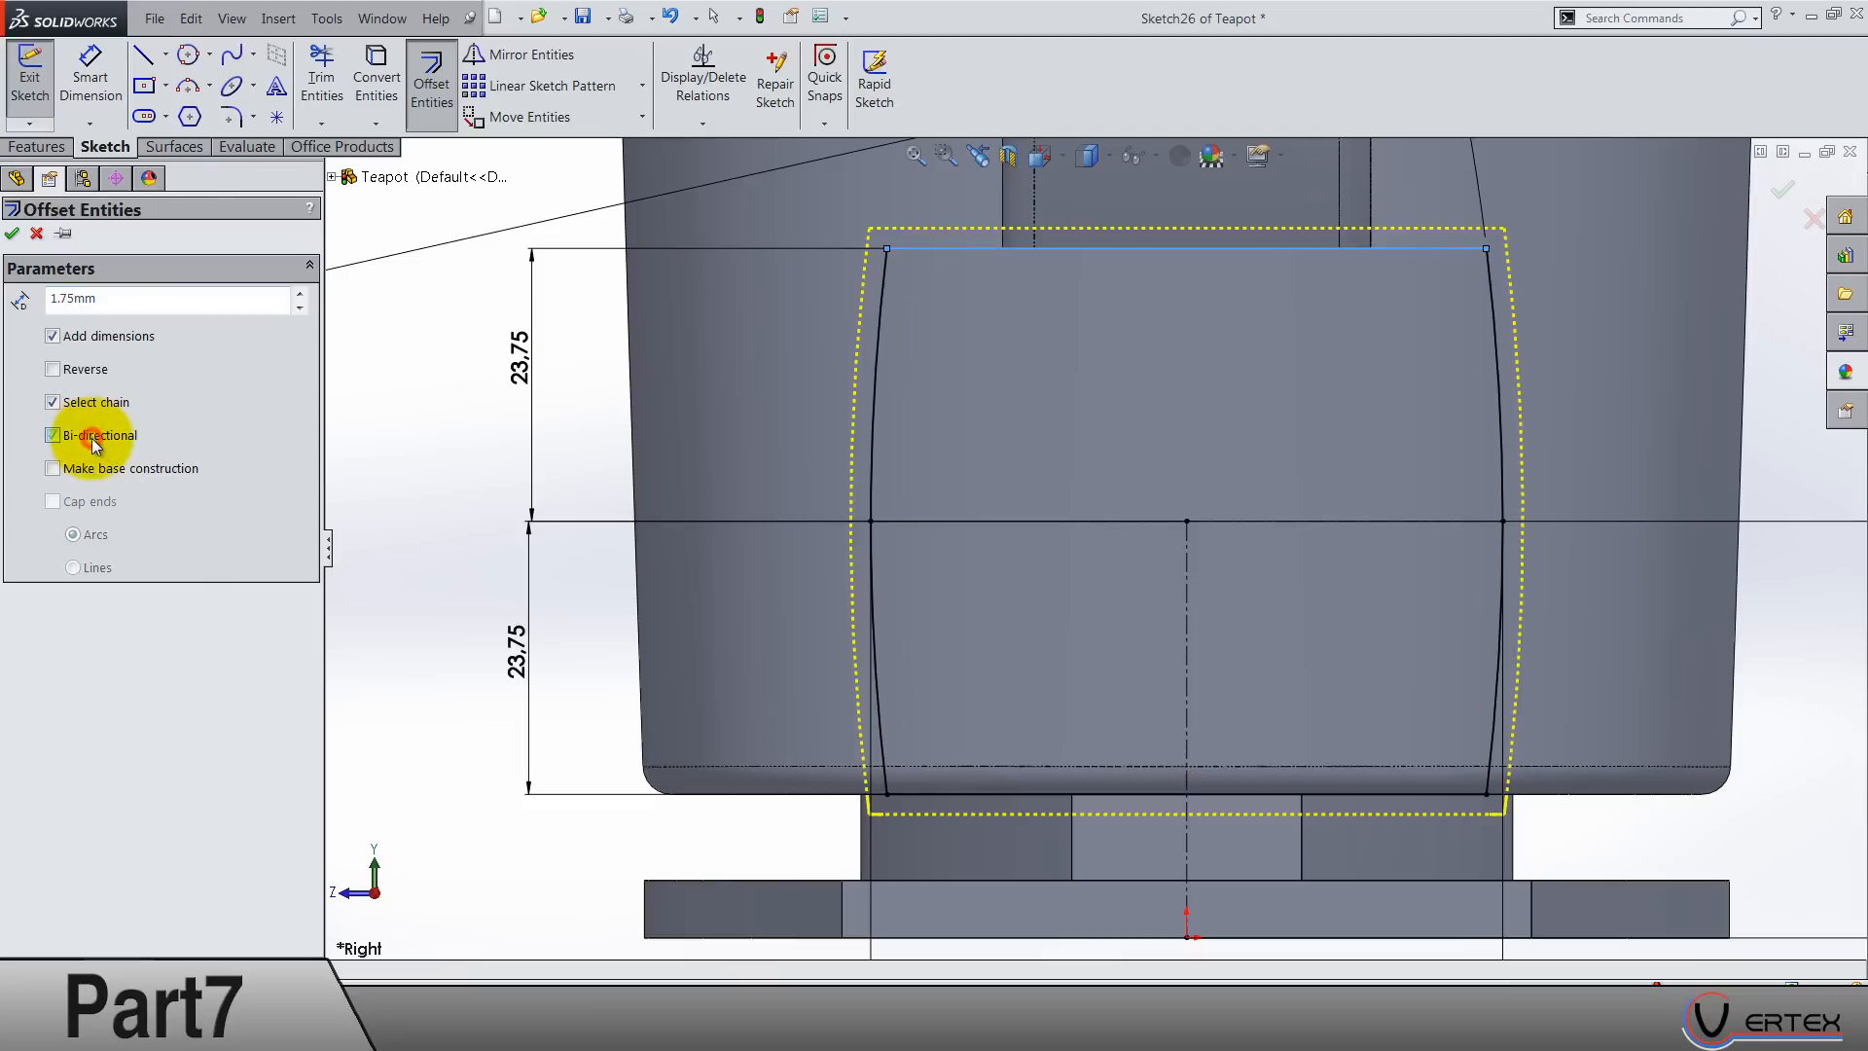
left_click(53, 434)
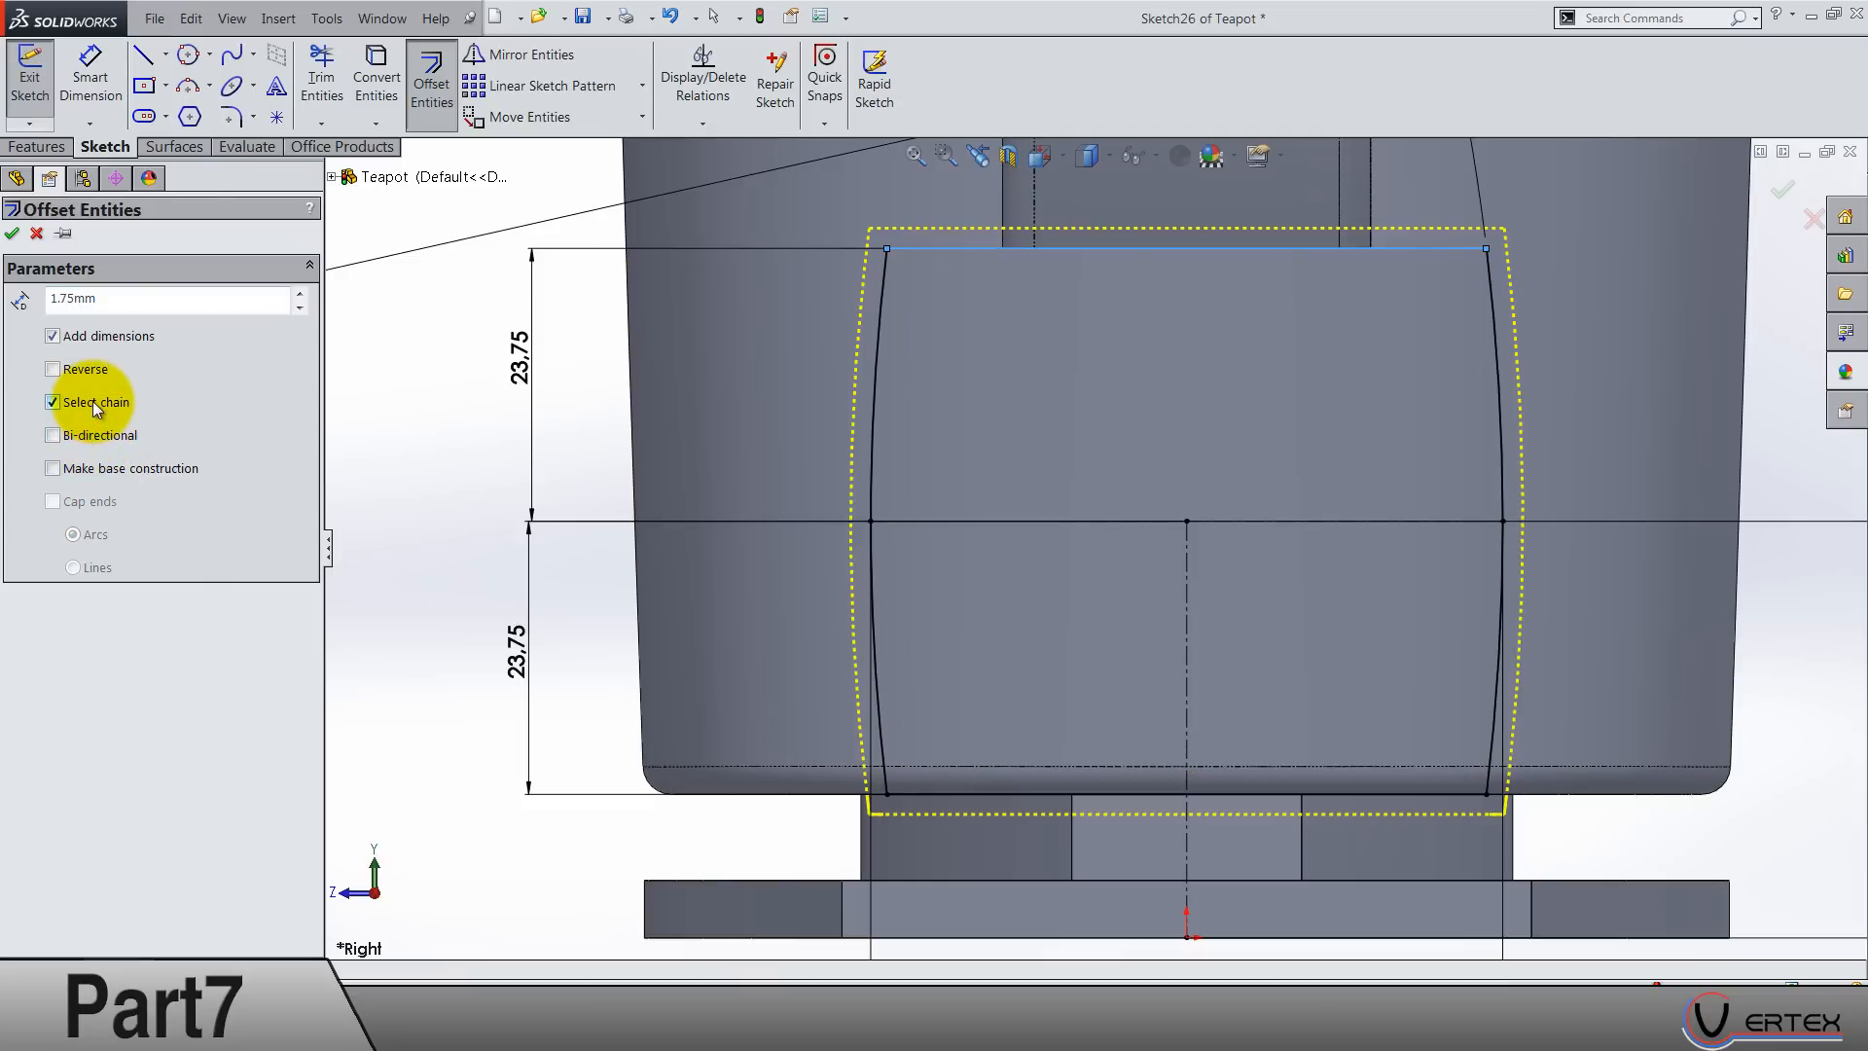
left_click(14, 232)
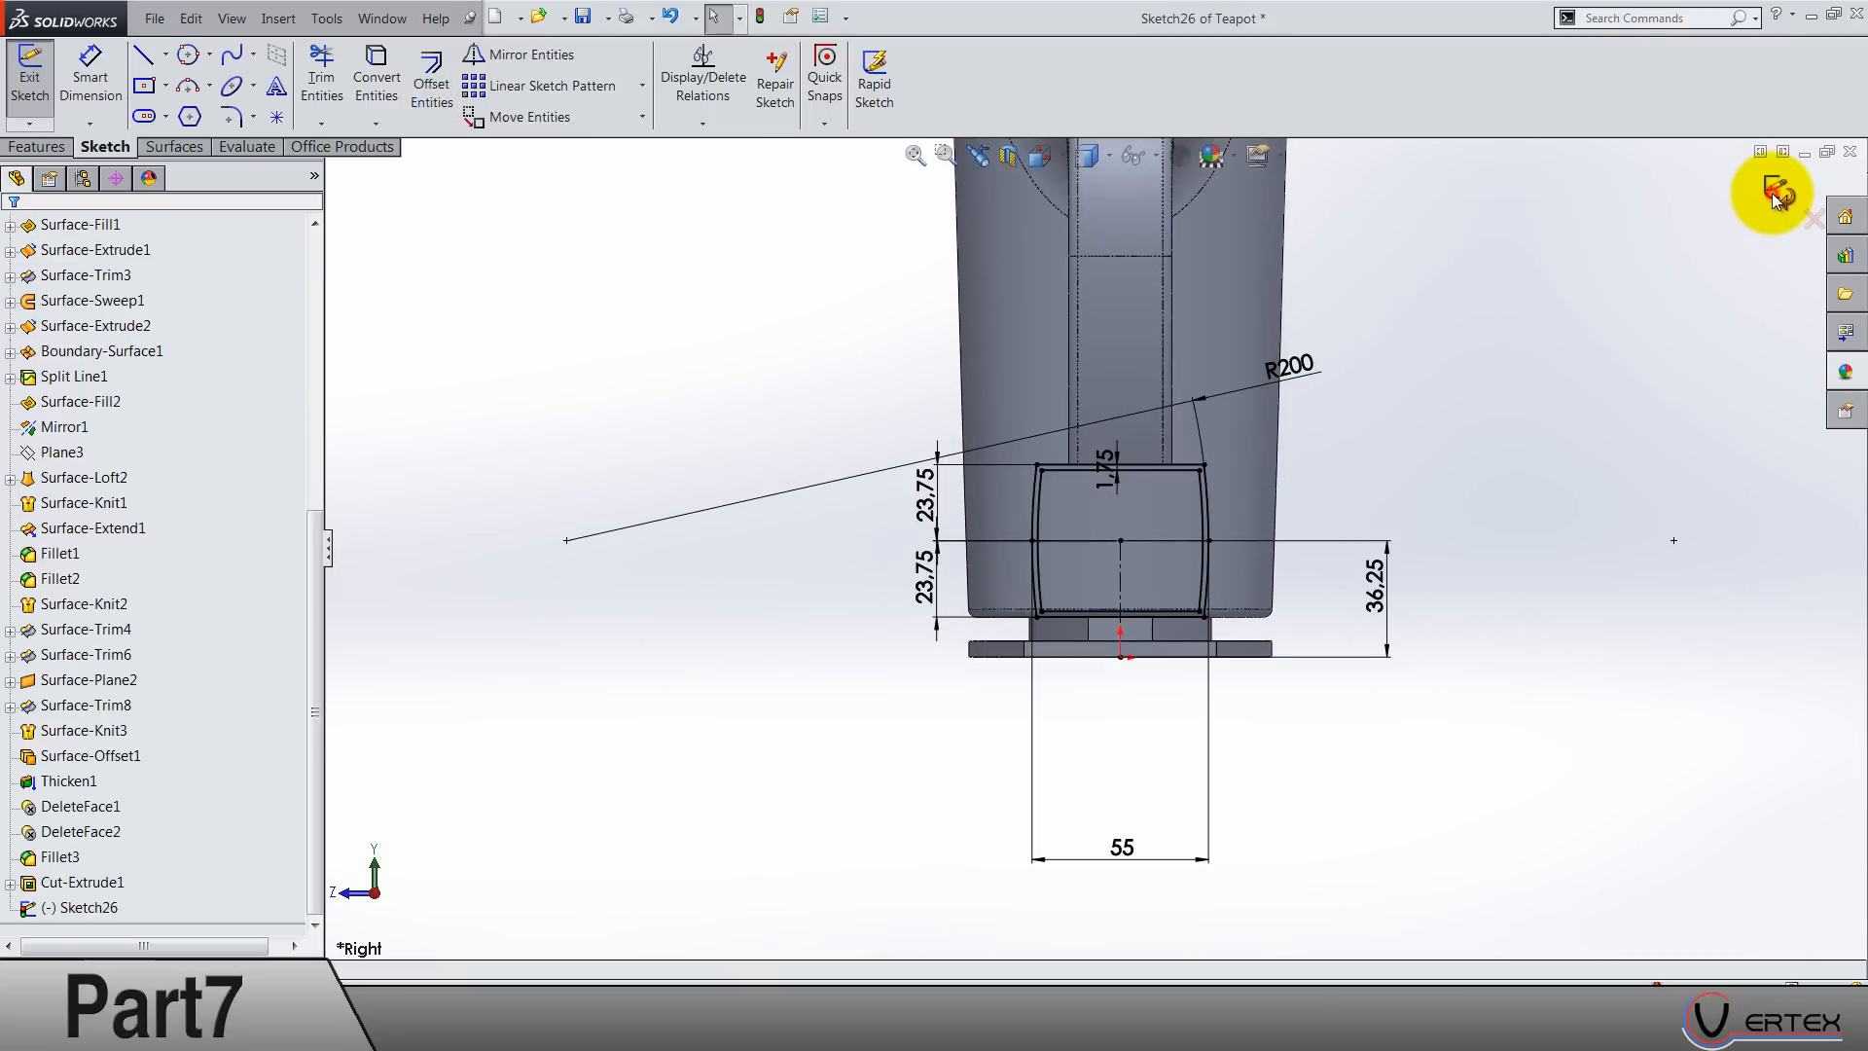
left_click(1775, 192)
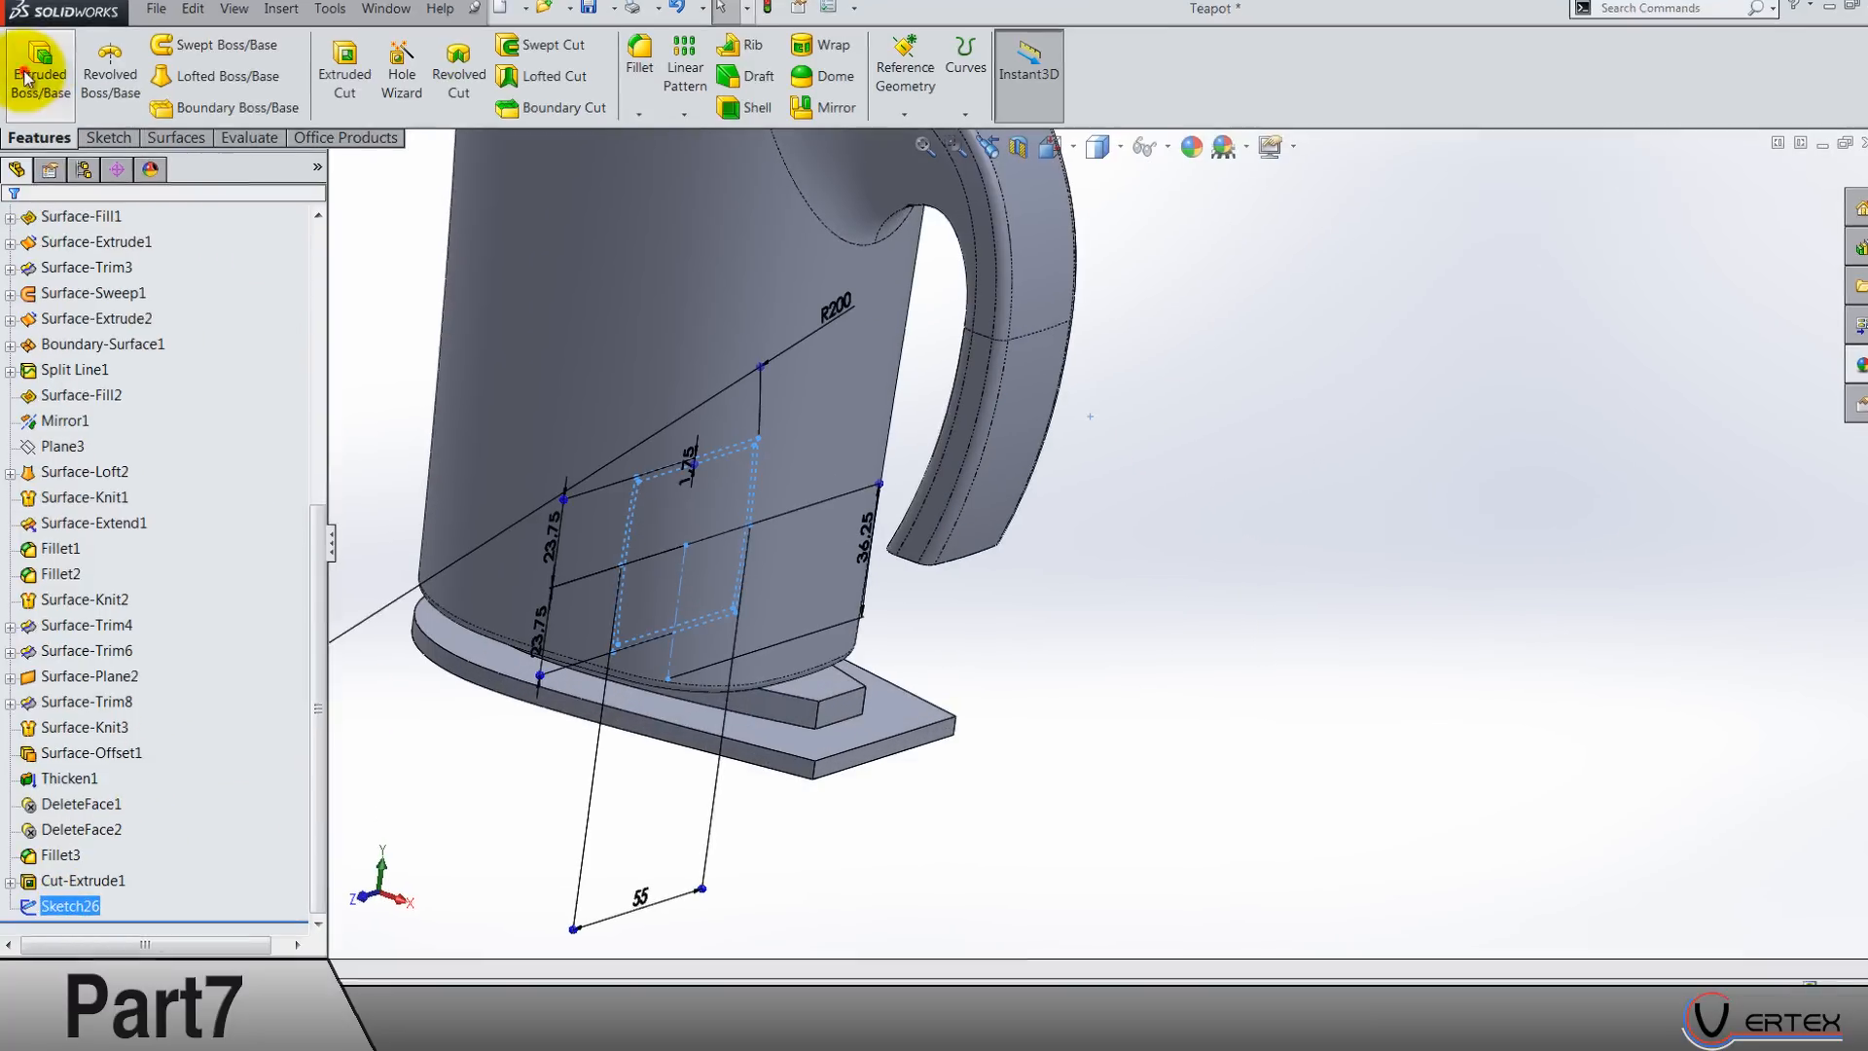
Step: Boss-extrude the profile from a 100 mm start offset up to the teapot body
left_click(39, 70)
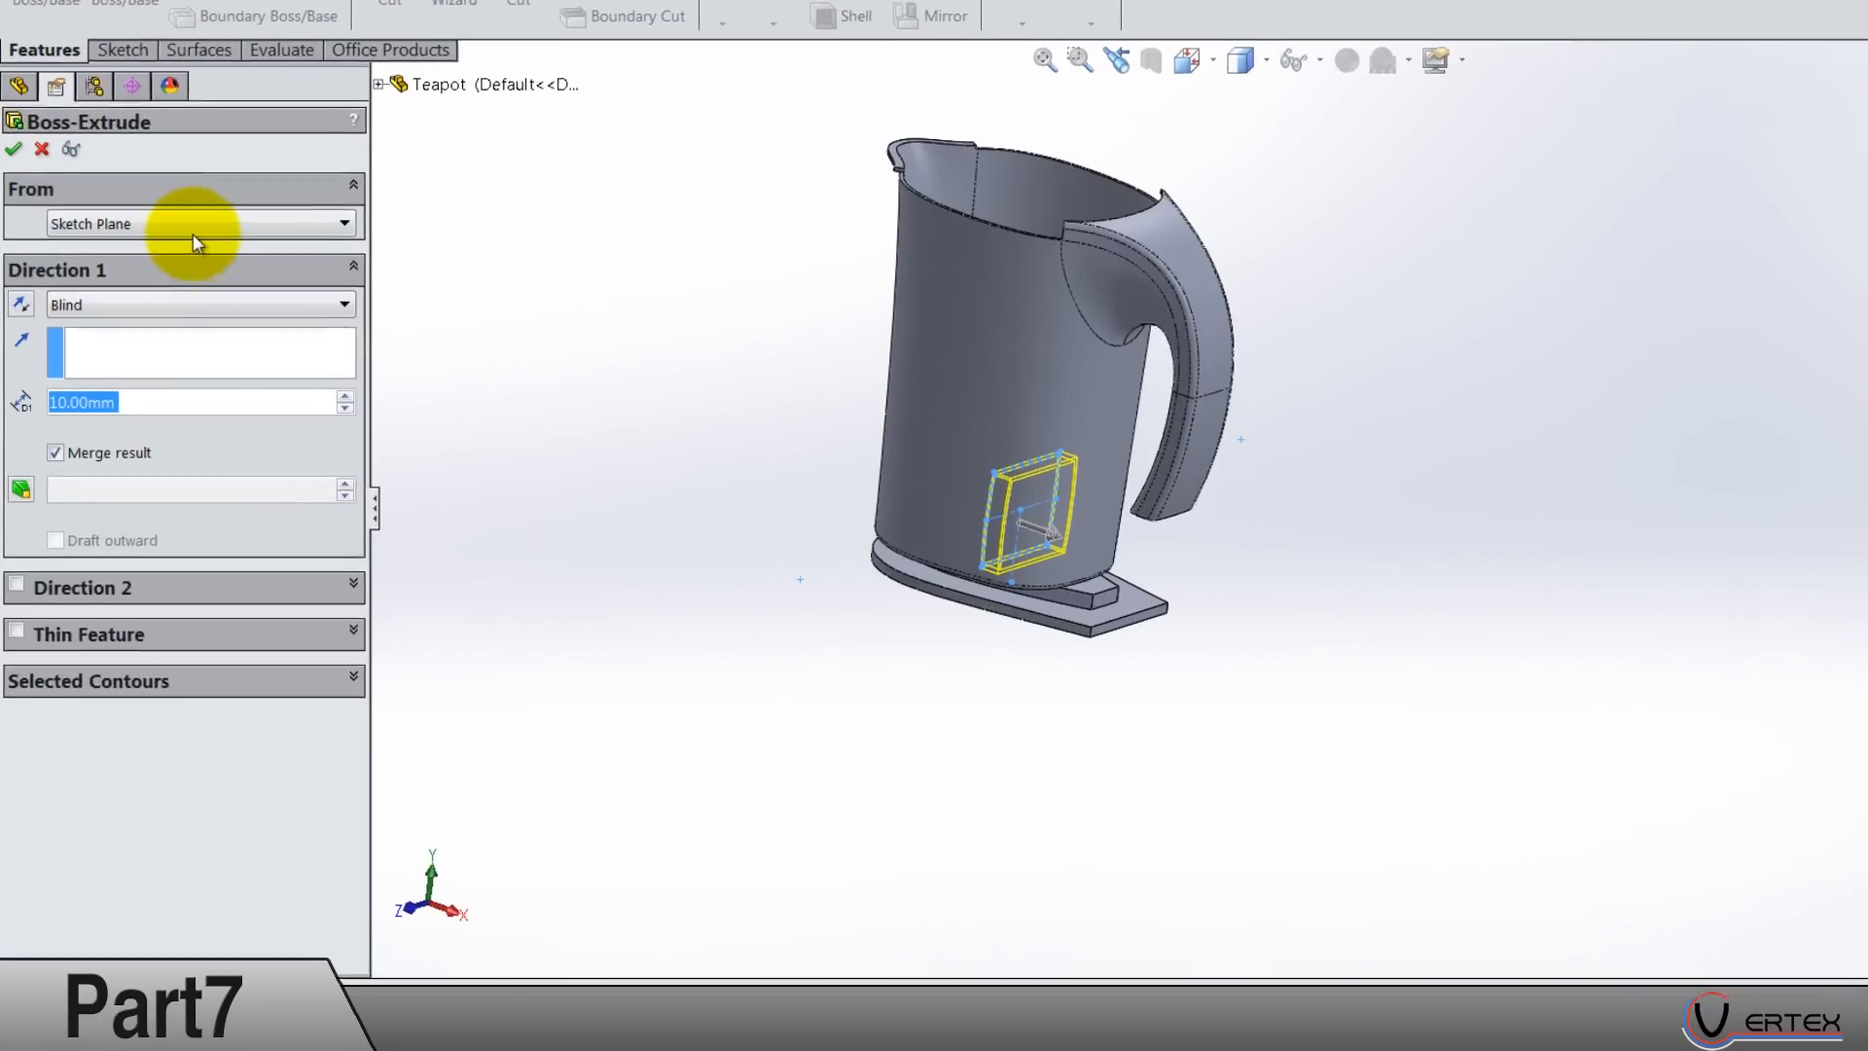
left_click(201, 222)
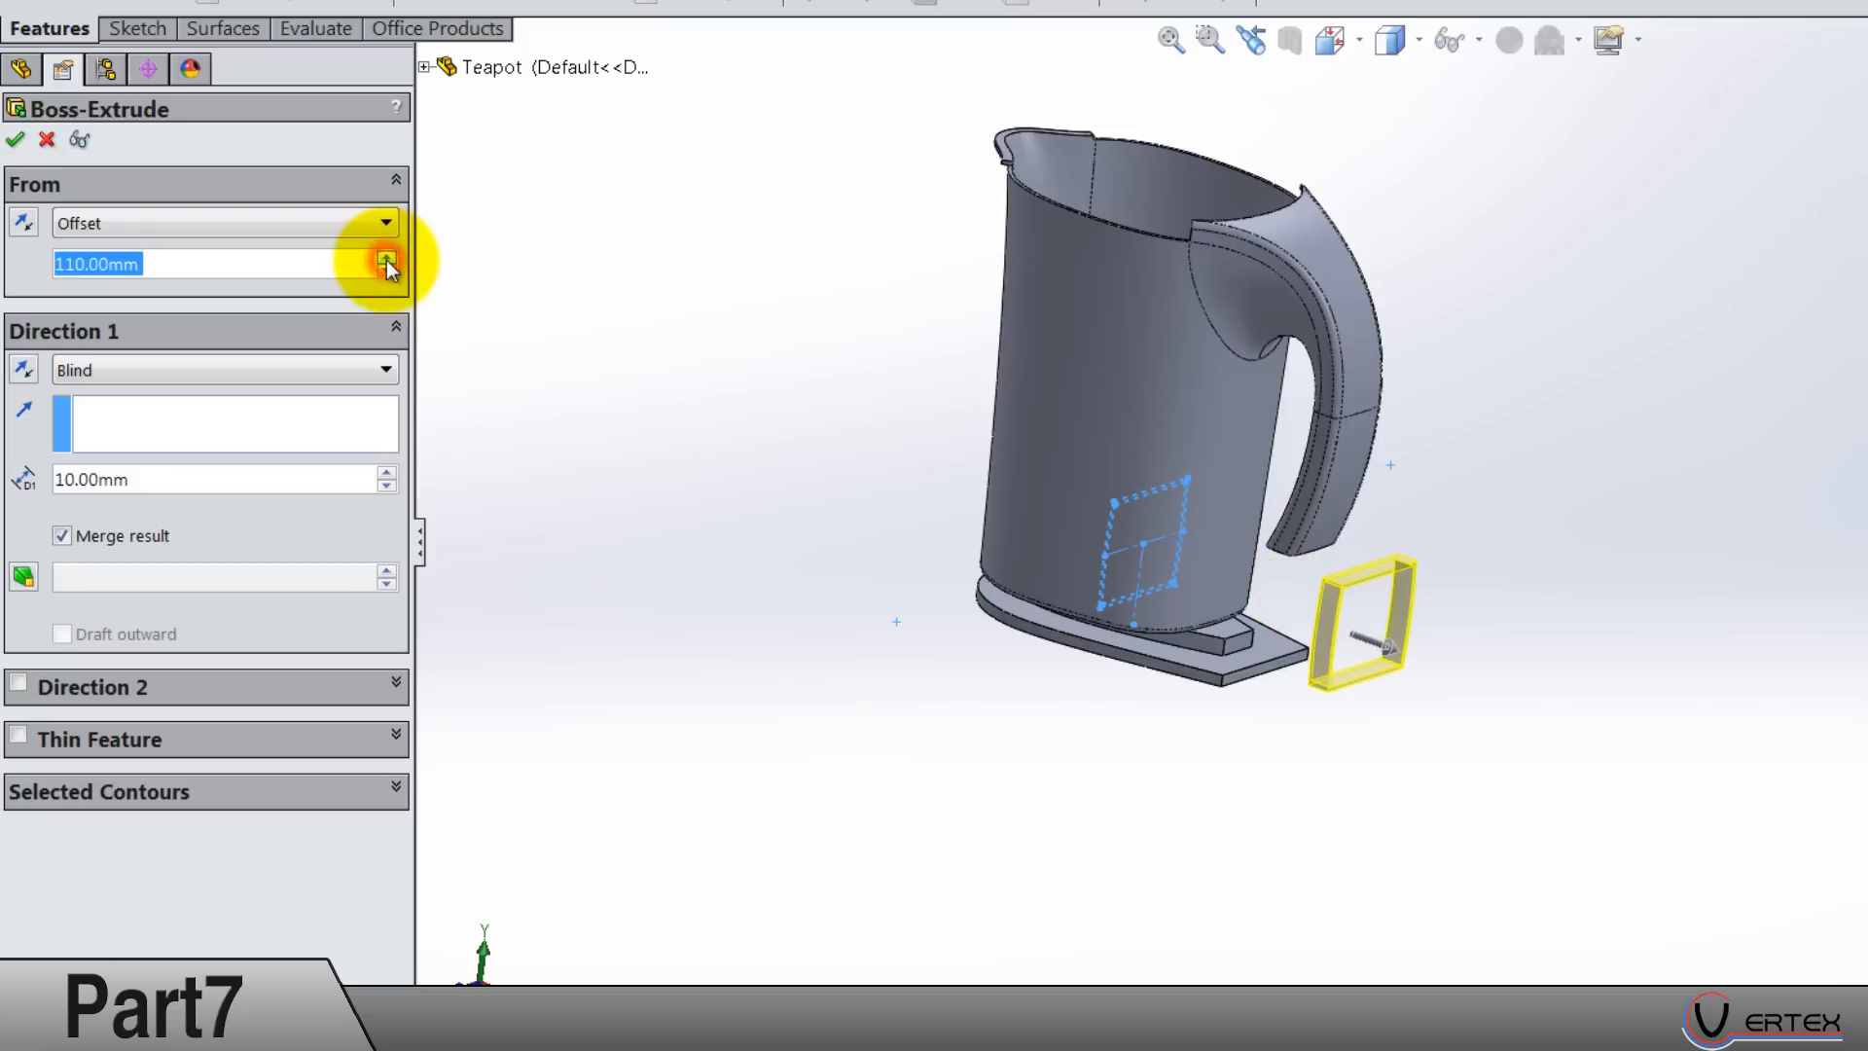
left_click(385, 257)
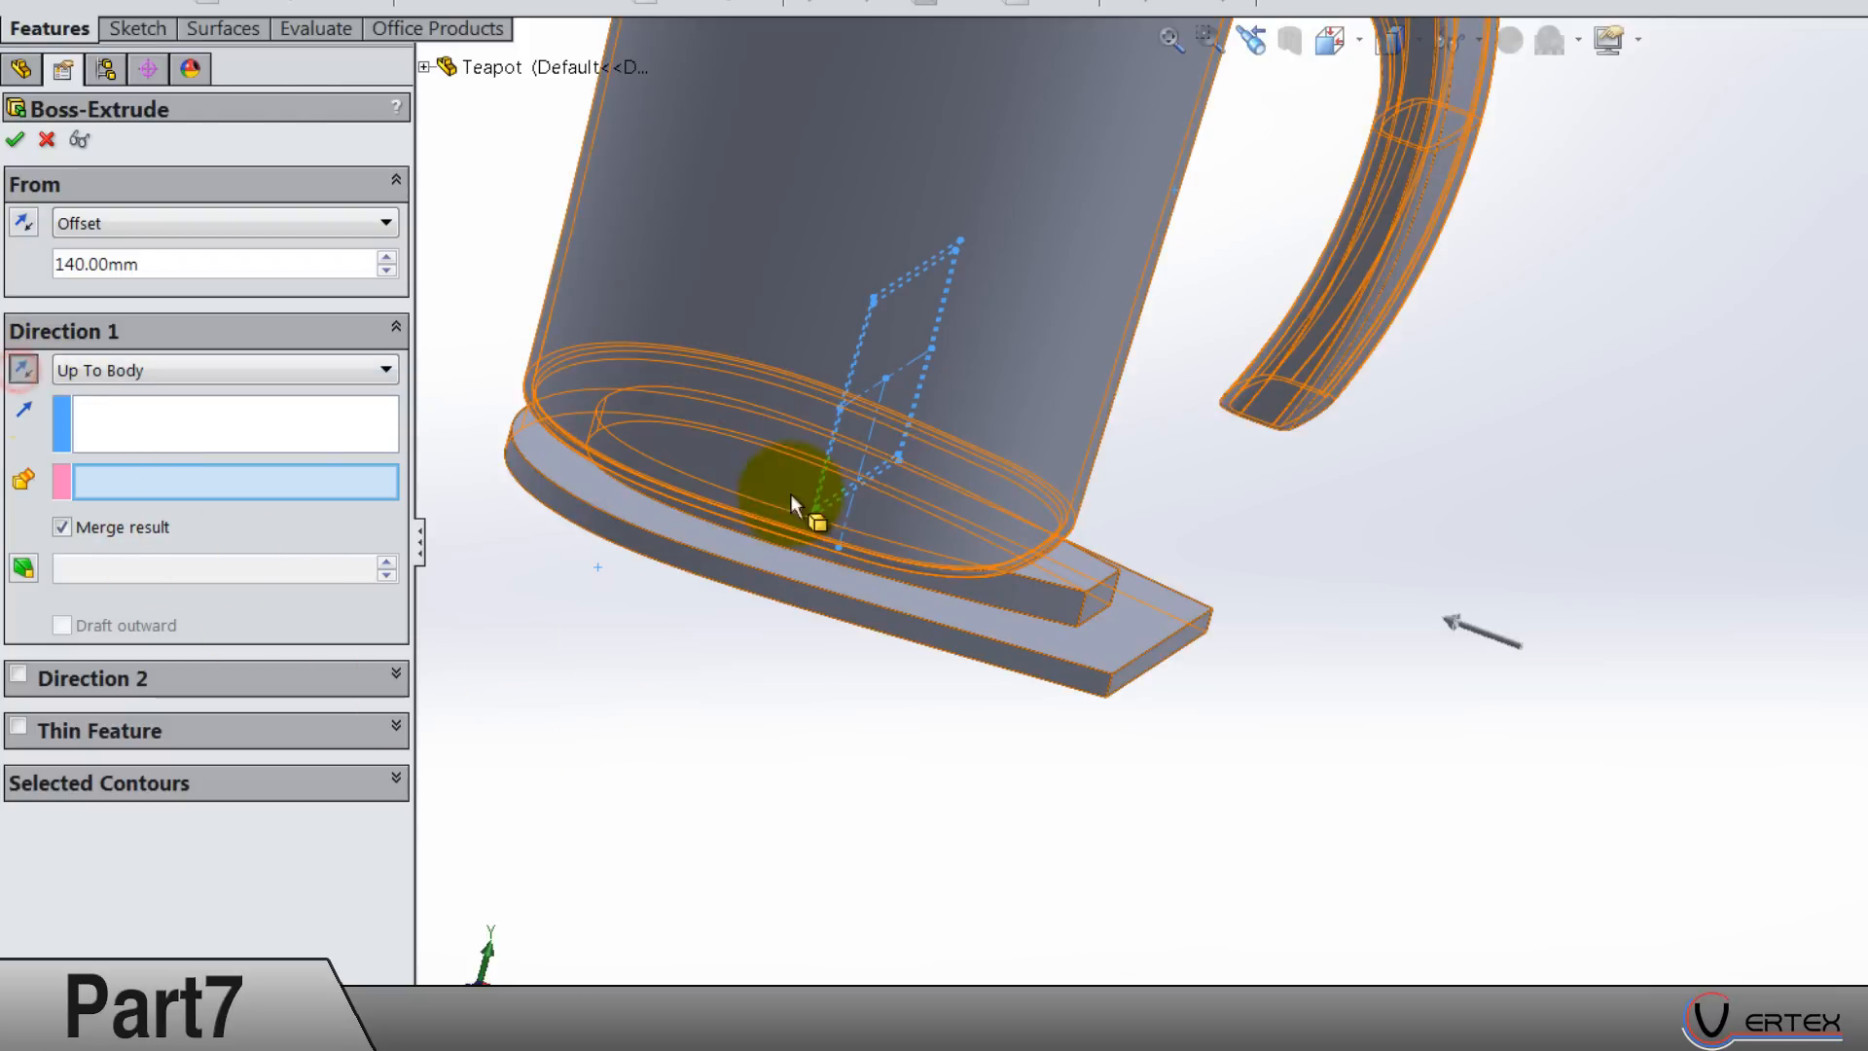
left_click(798, 500)
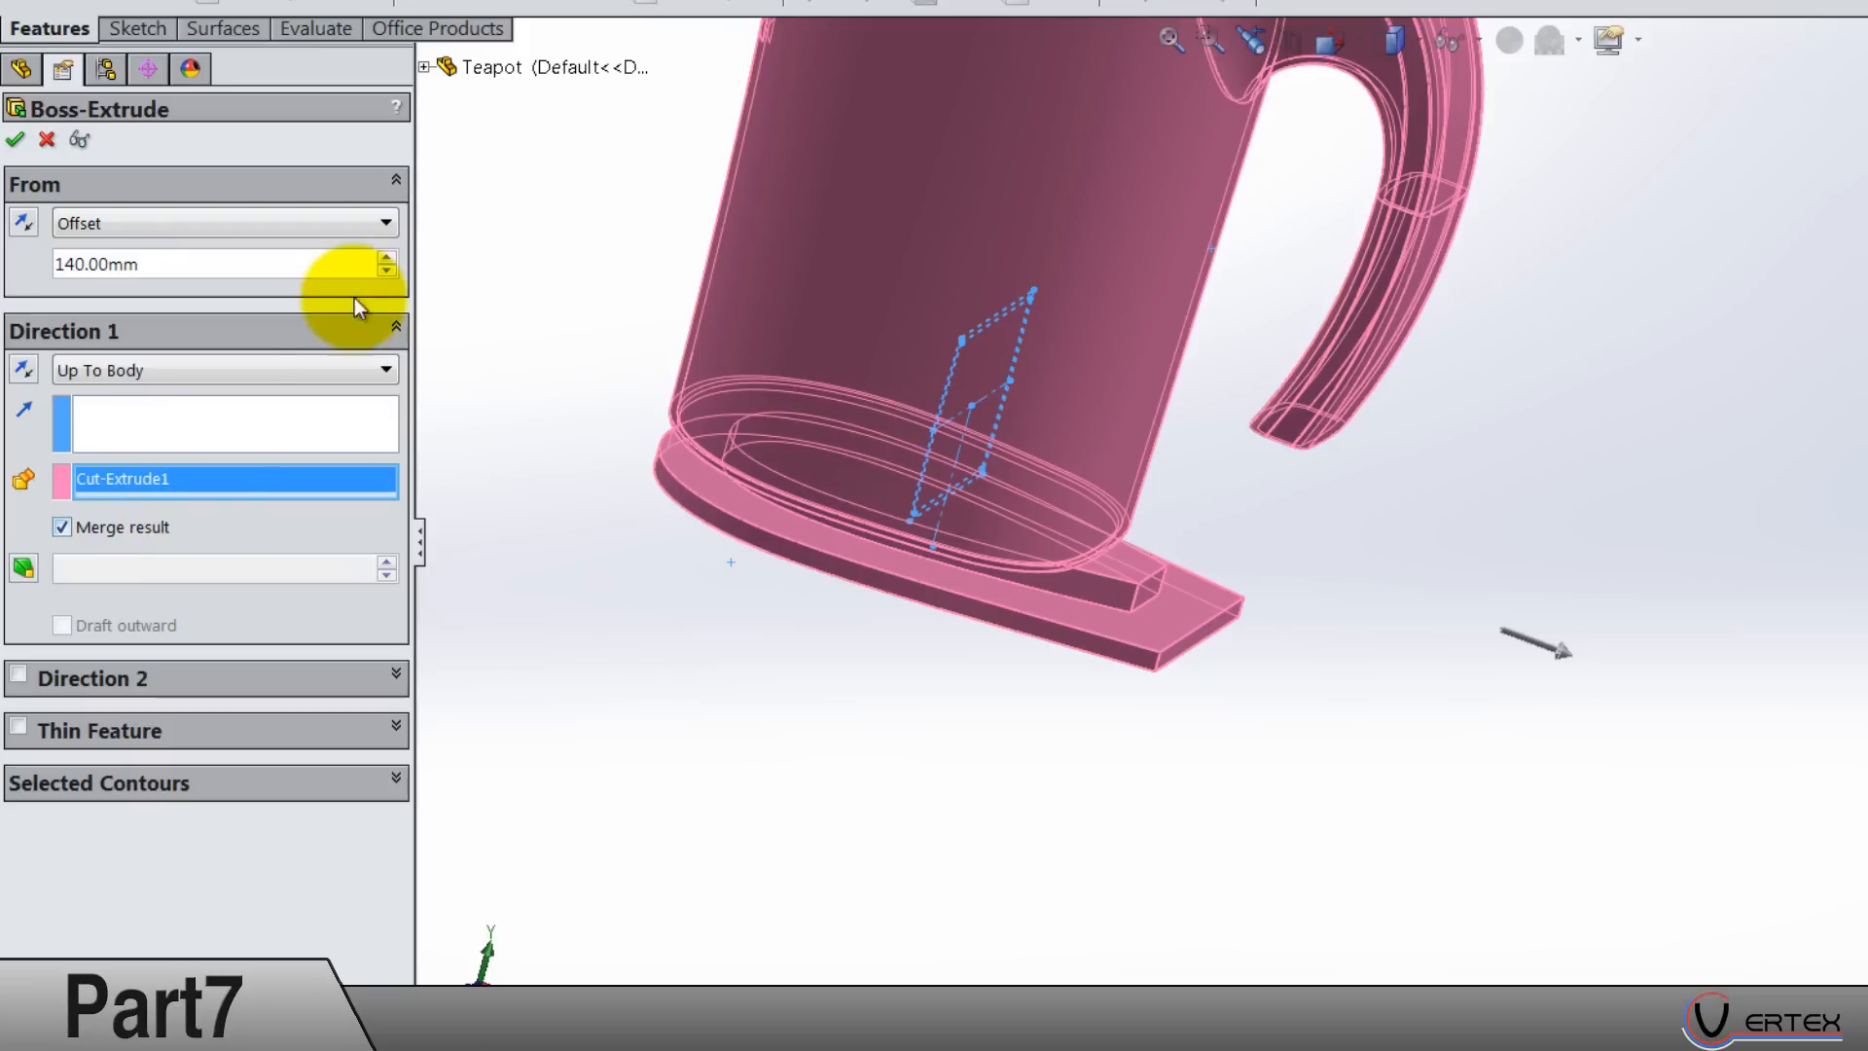
left_click(385, 272)
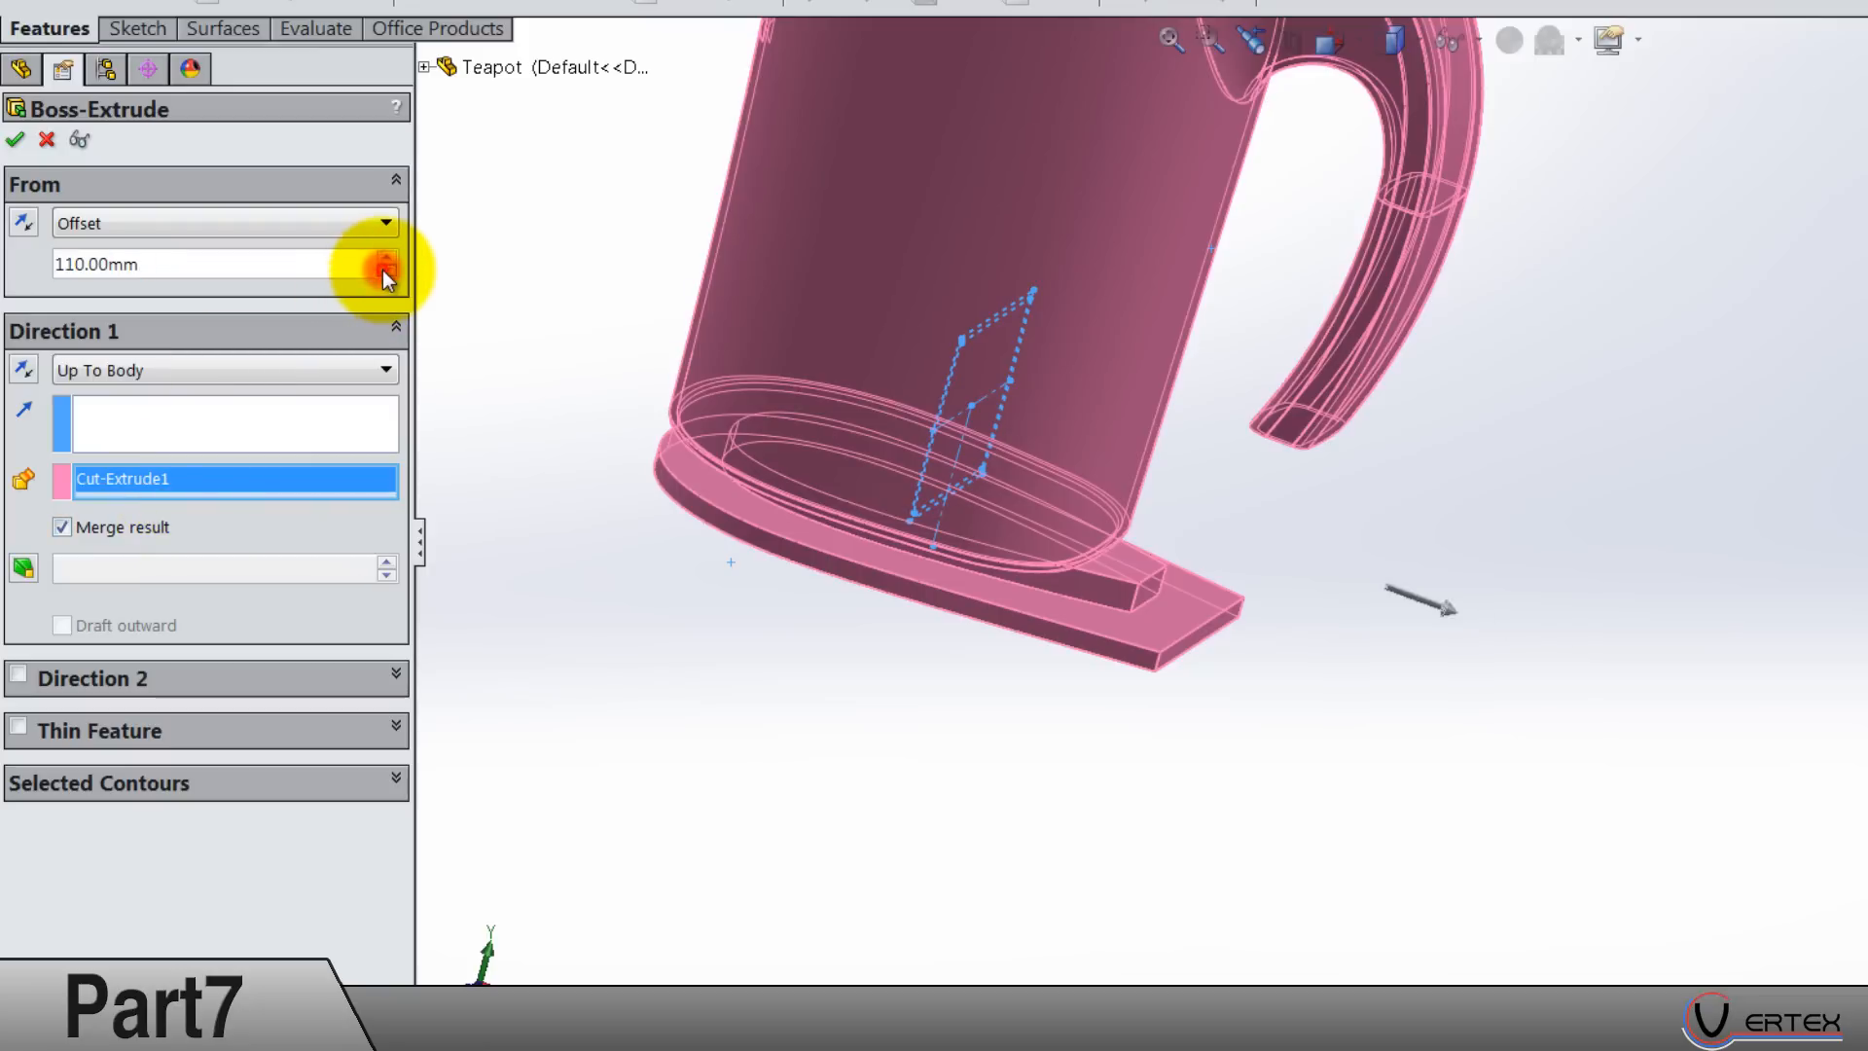
left_click(385, 272)
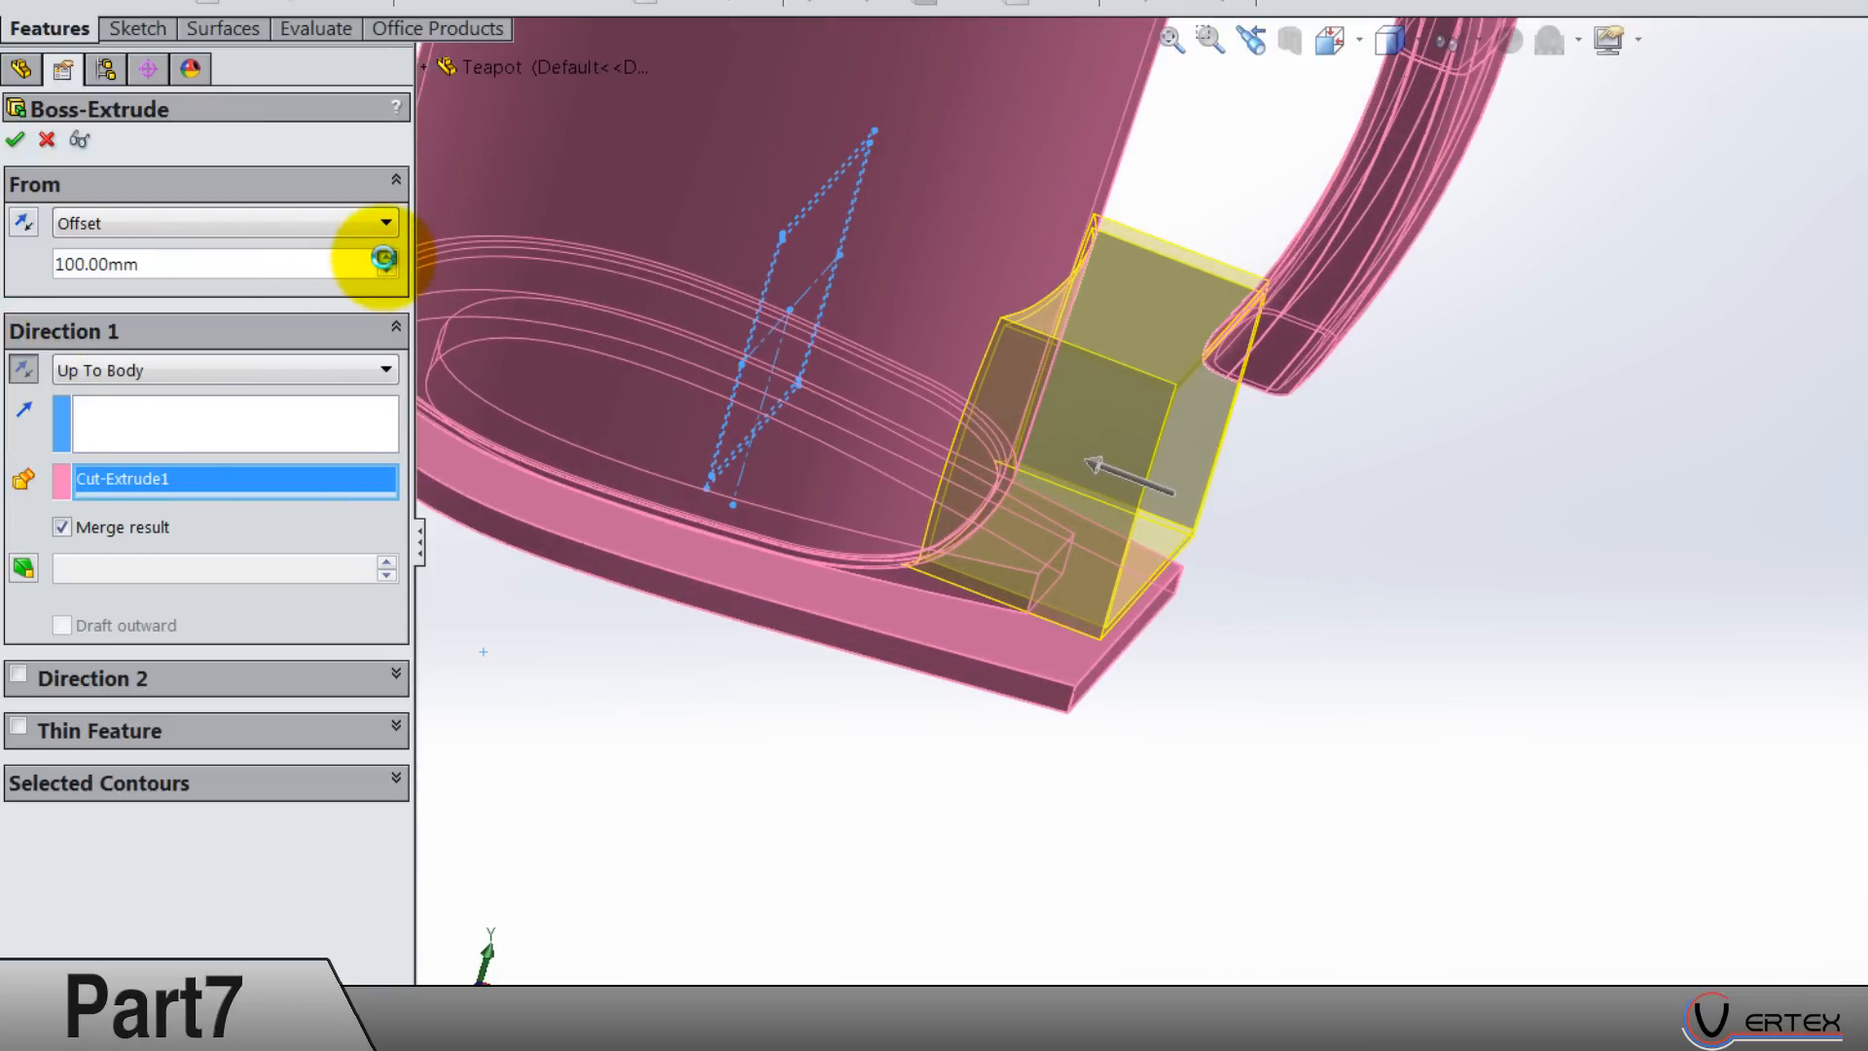
left_click(386, 255)
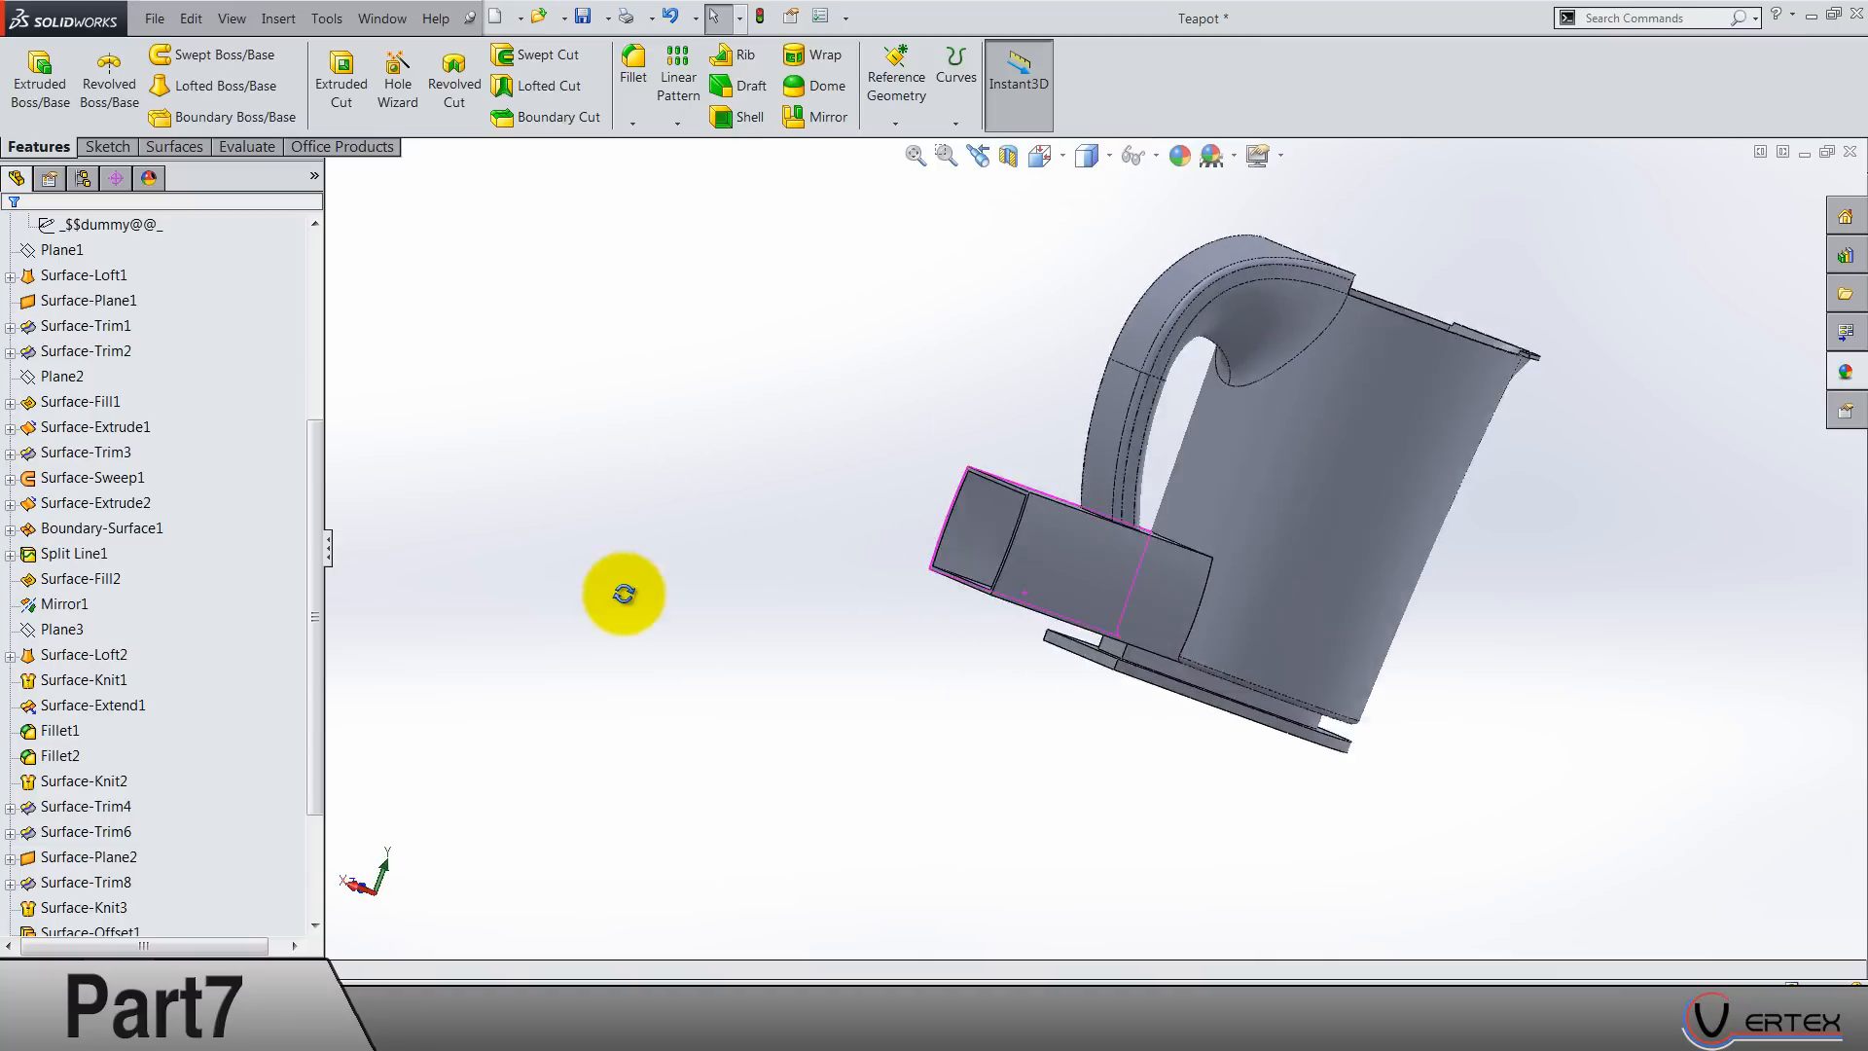
Step: Begin a new sketch on the Front Plane viewed normal to the spout side
left_click_drag(625, 596, 471, 776)
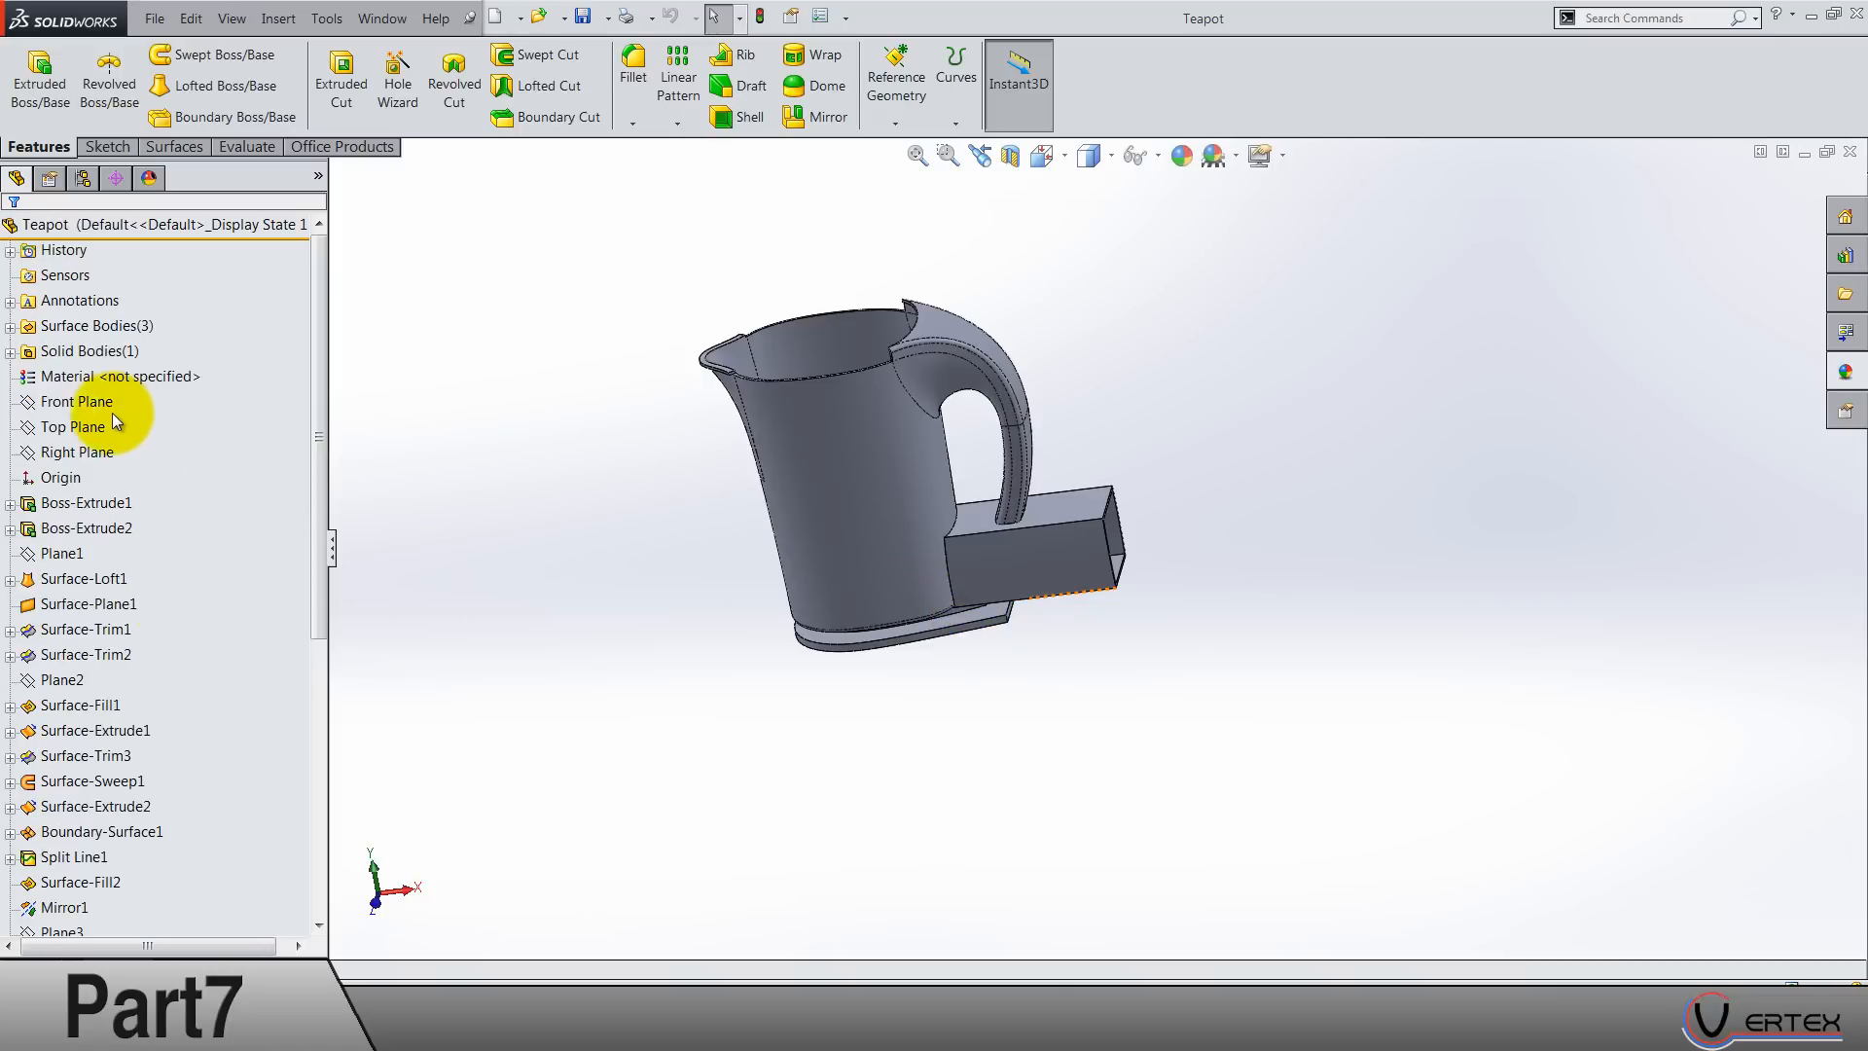
left_click(78, 401)
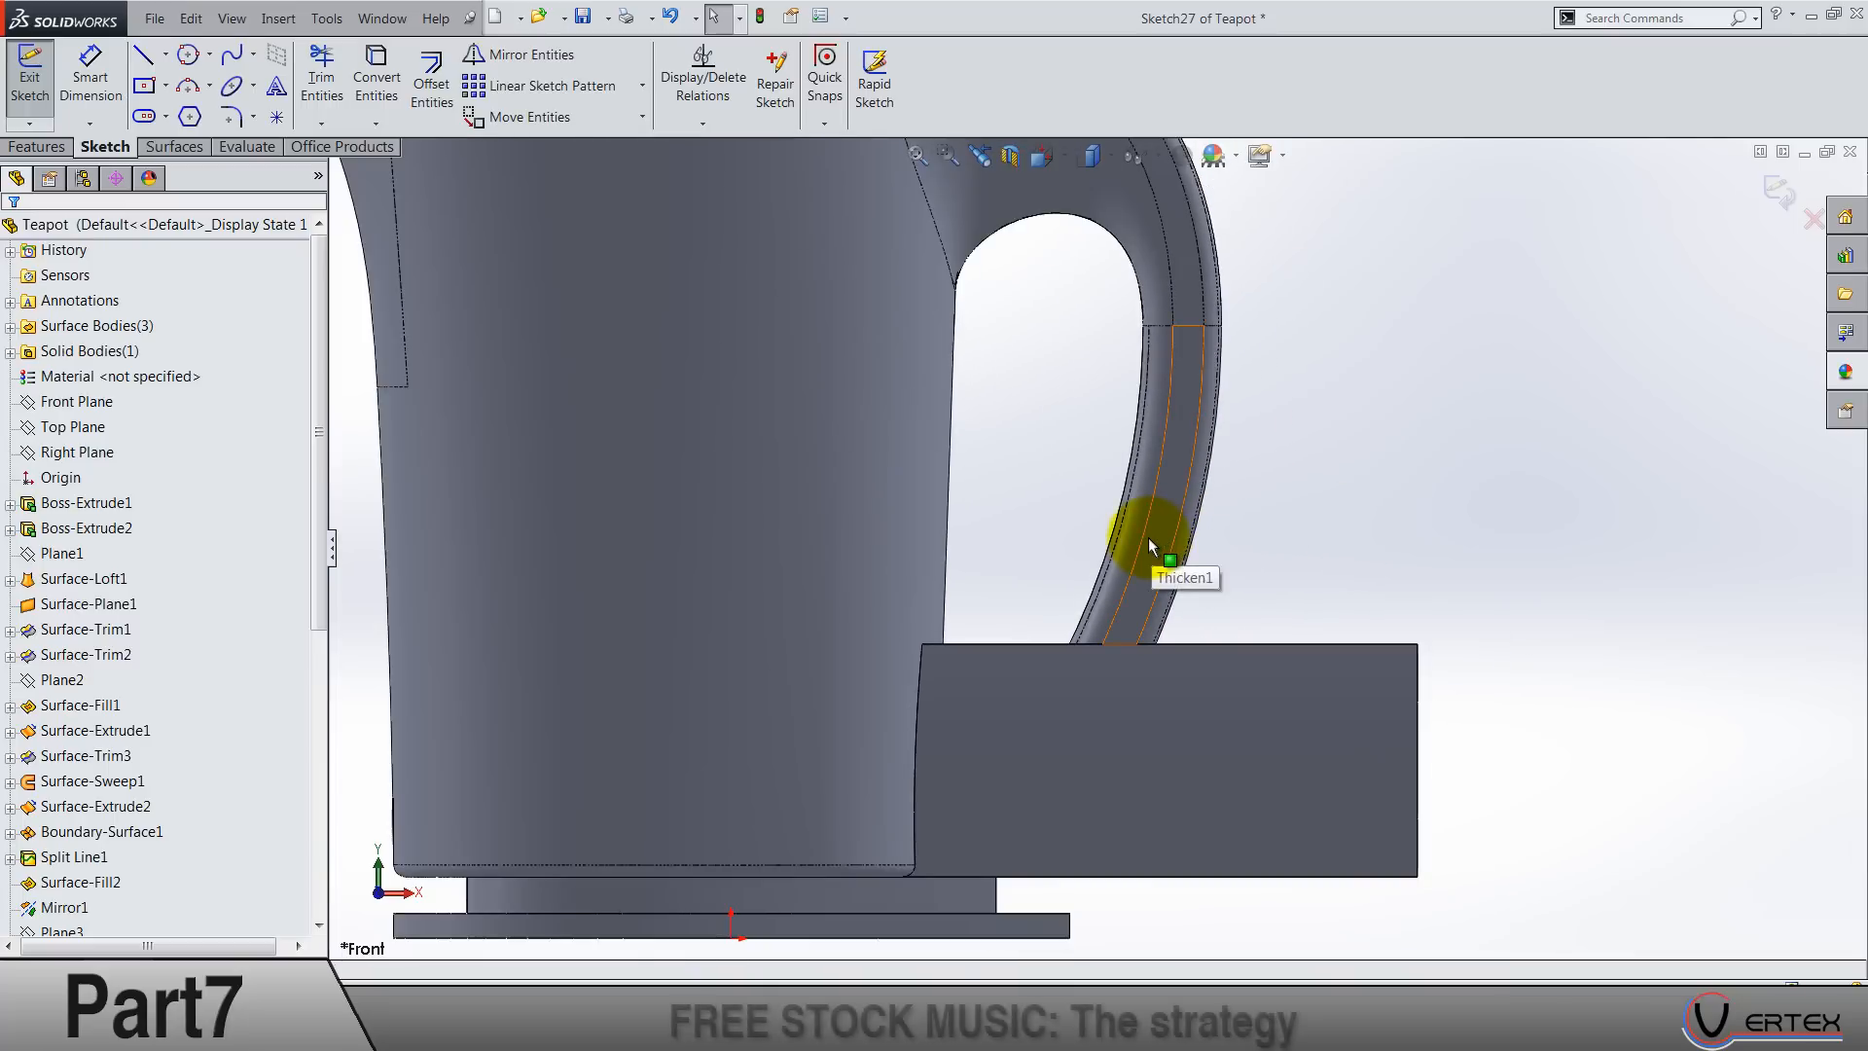
Step: Sketch a spline and tangent arc from the handle edge into the spout base, dimensioned 30 and 20
left_click(375, 78)
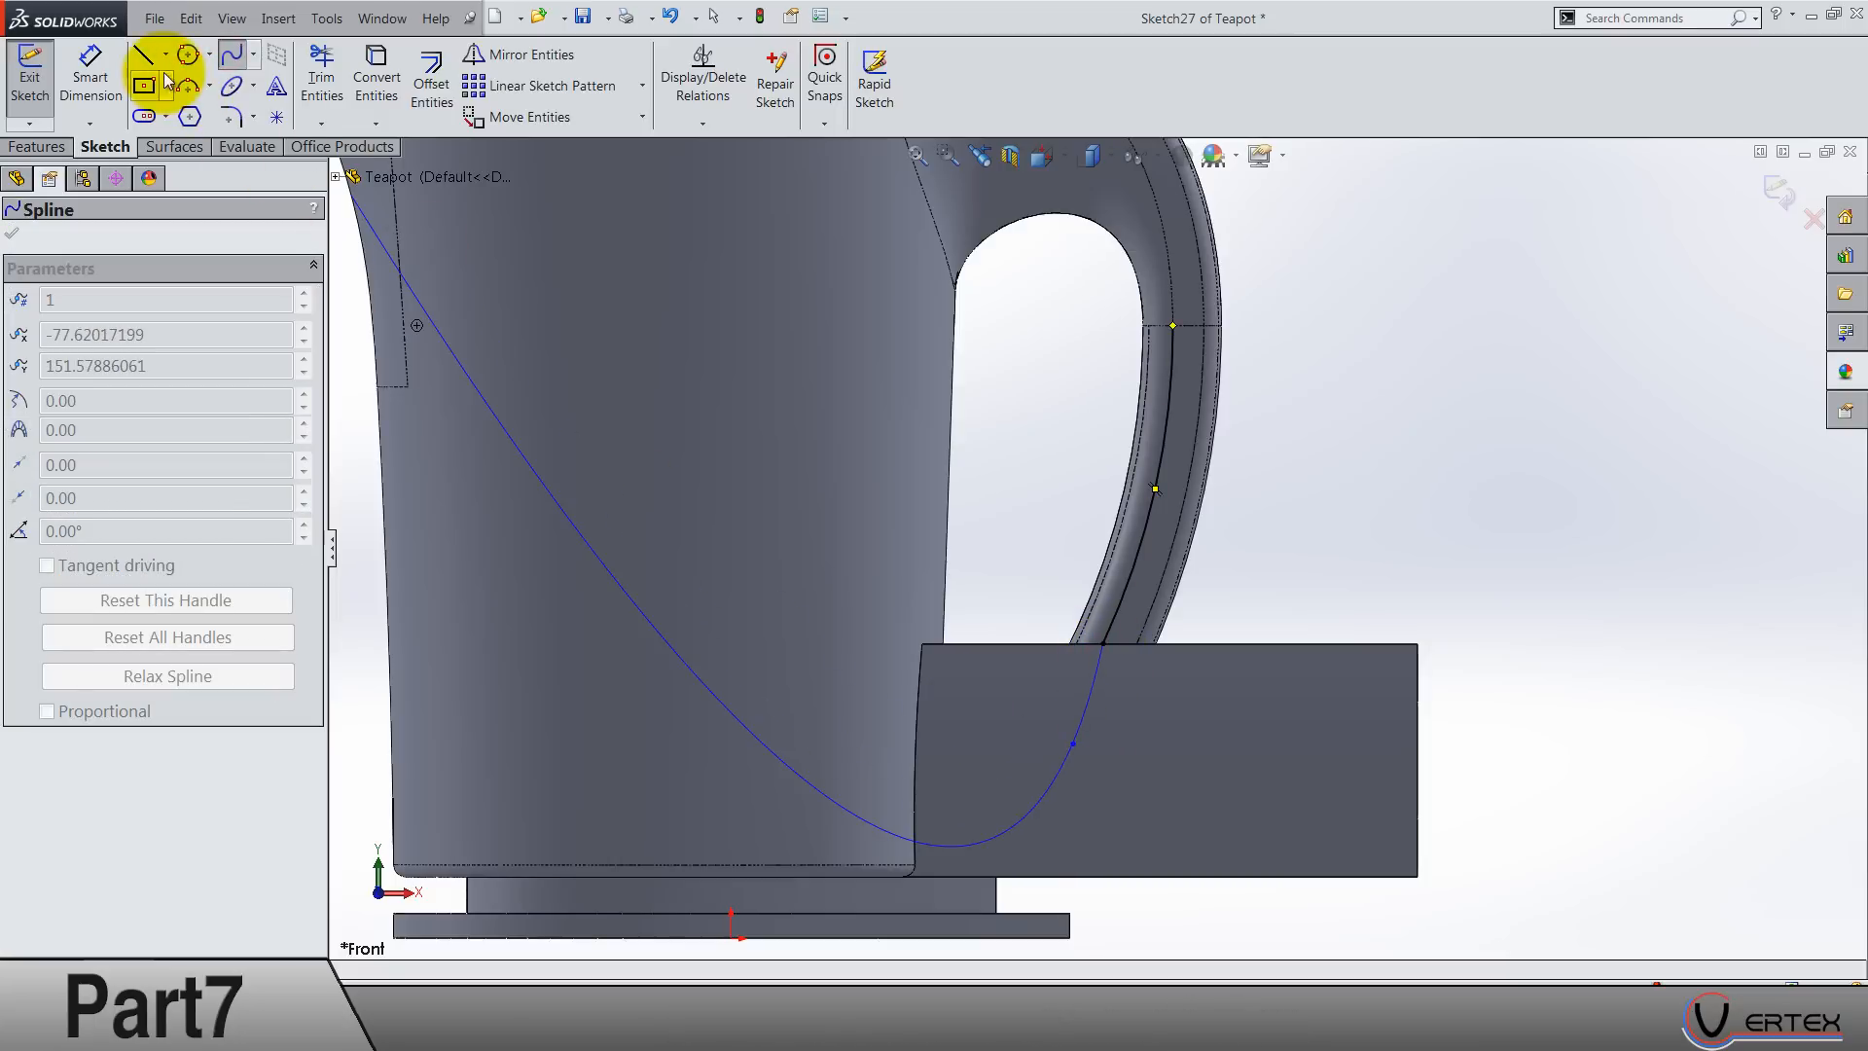
left_click(142, 53)
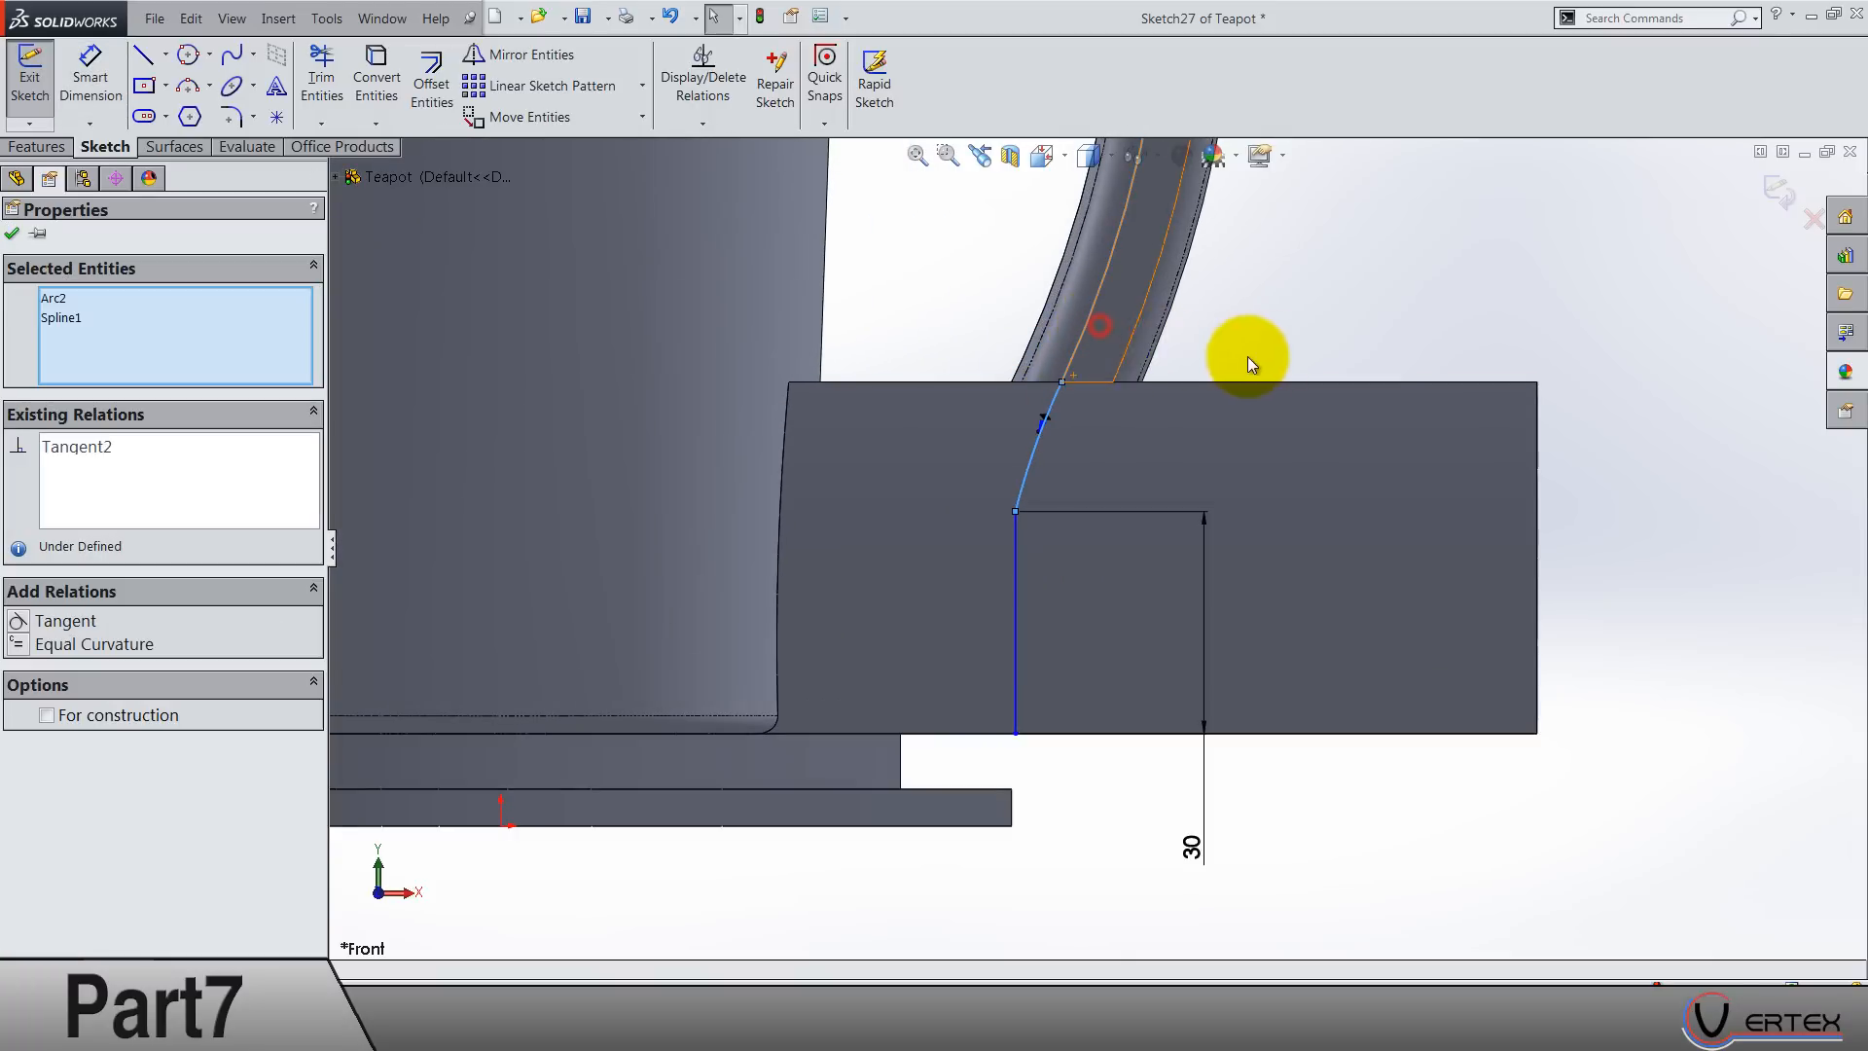
left_click(1016, 514)
type("20")
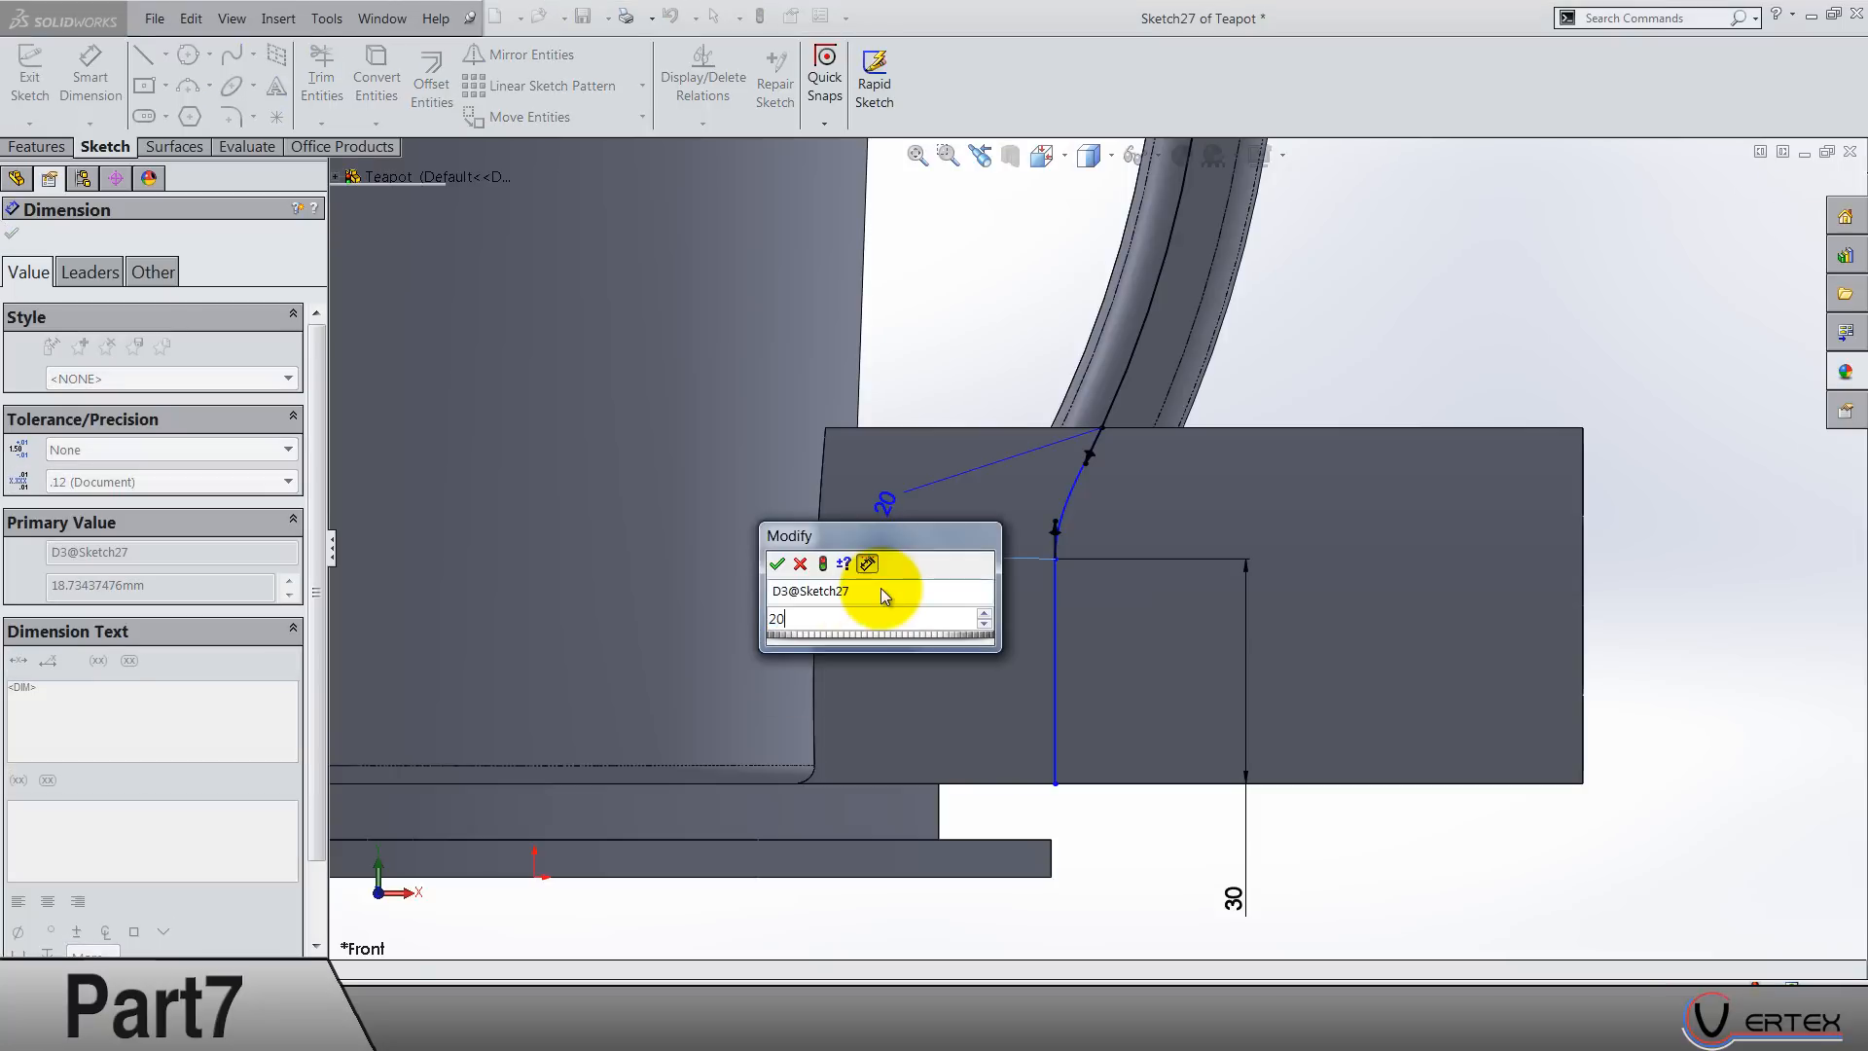
left_click(776, 565)
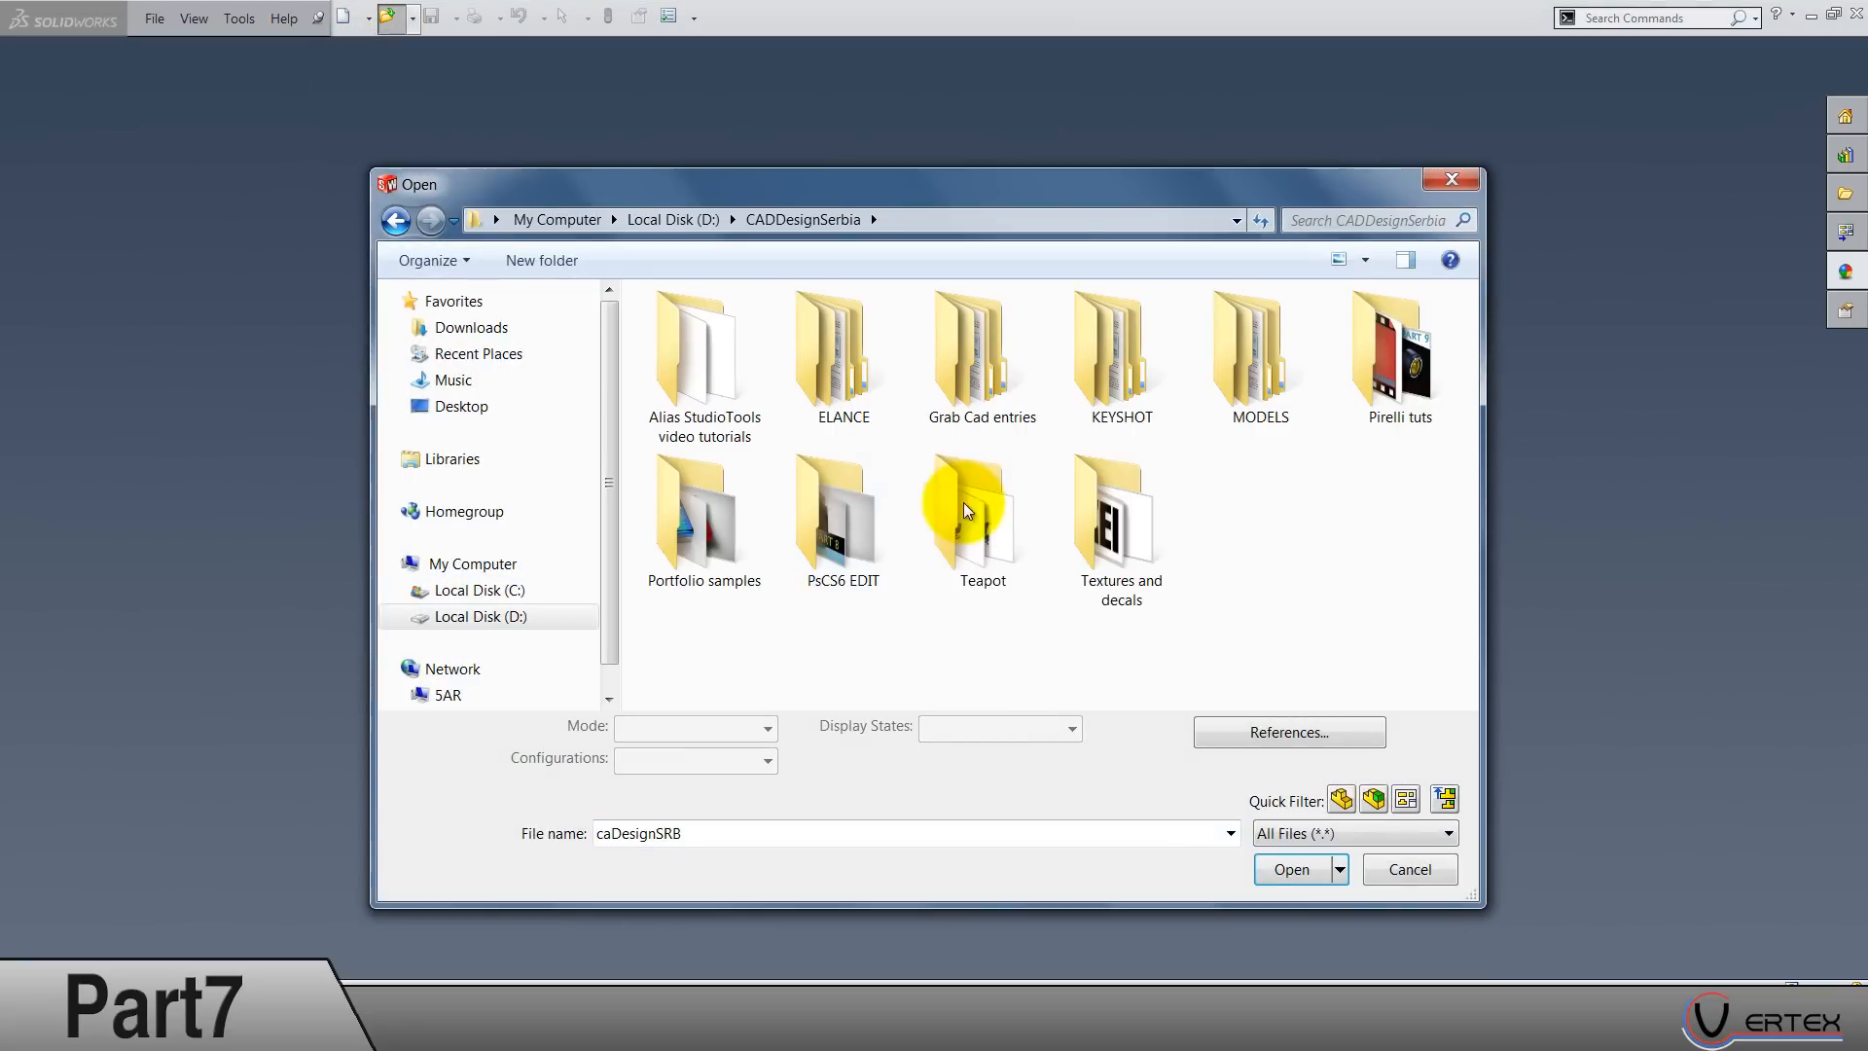
Step: Open the reference Teapot part from its folder and view its spout from the front
double_click(981, 512)
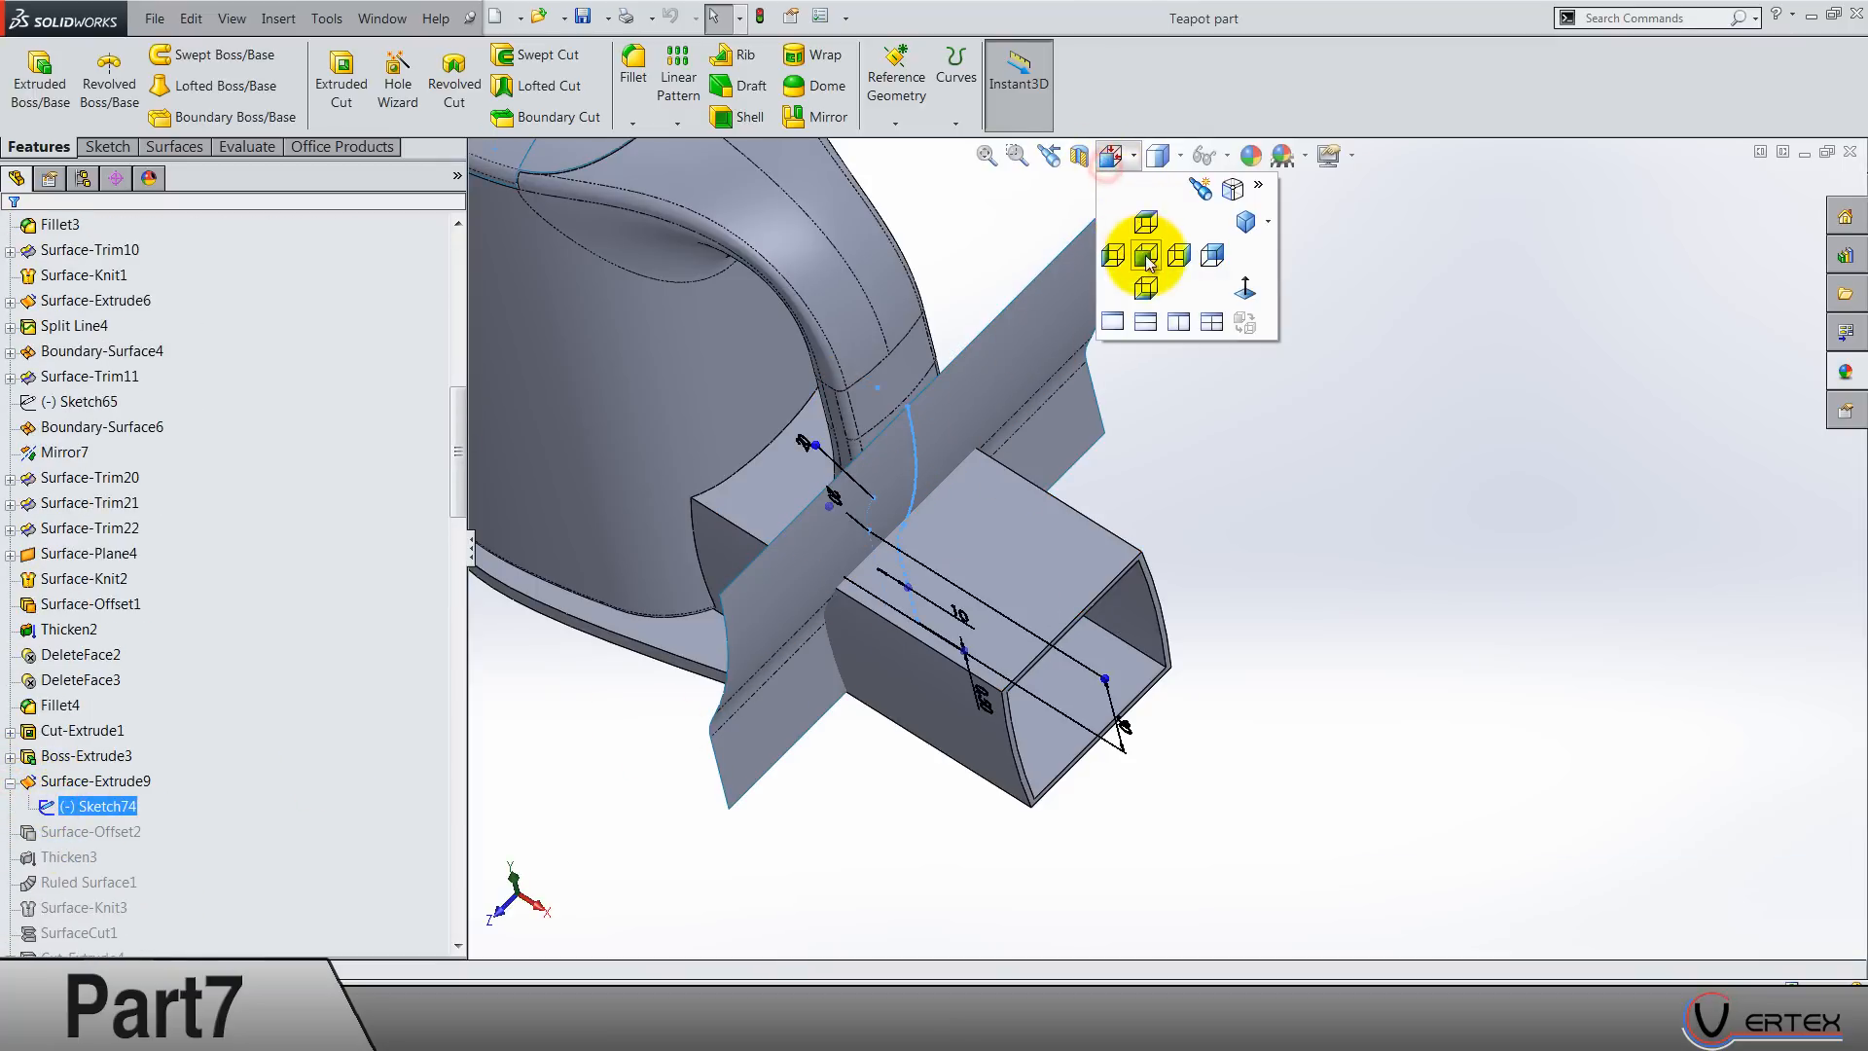
left_click(1144, 255)
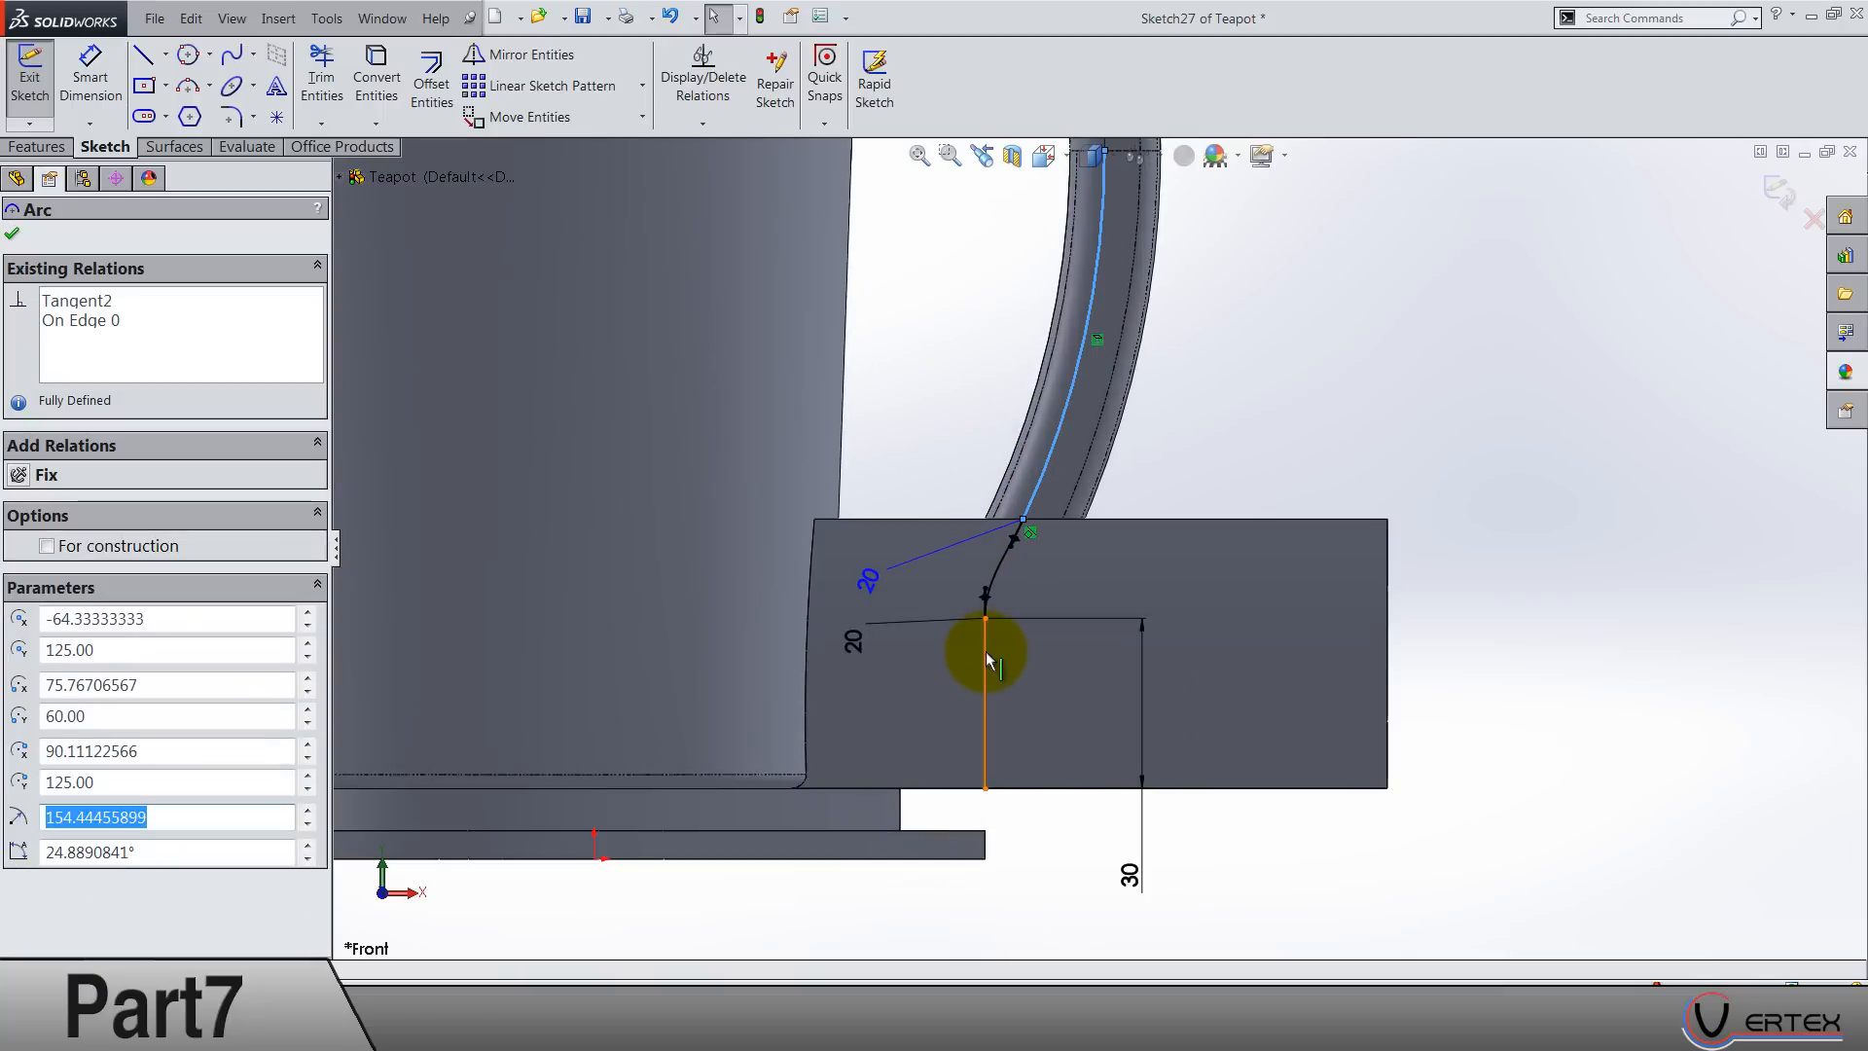
Step: Relate the vertical line, arc and spline, add the 10 mm dimension, and exit Sketch27
left_click(985, 662)
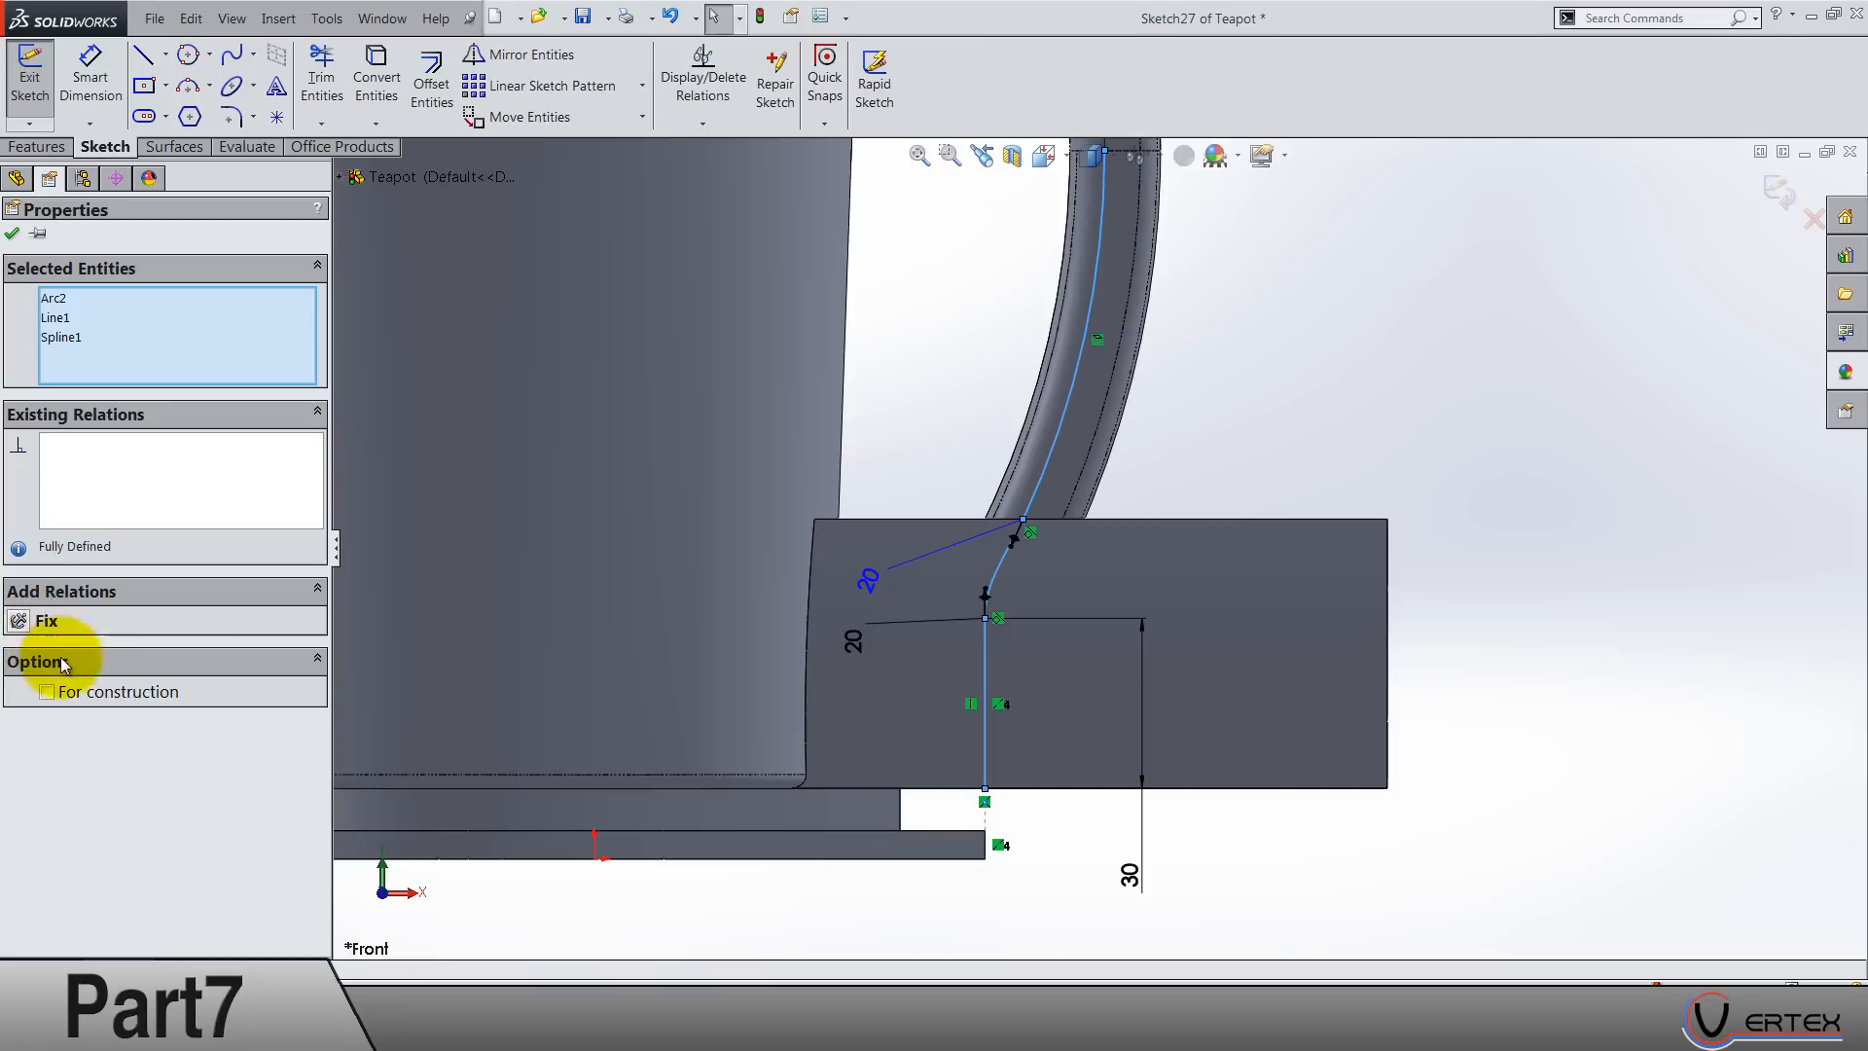
left_click(500, 316)
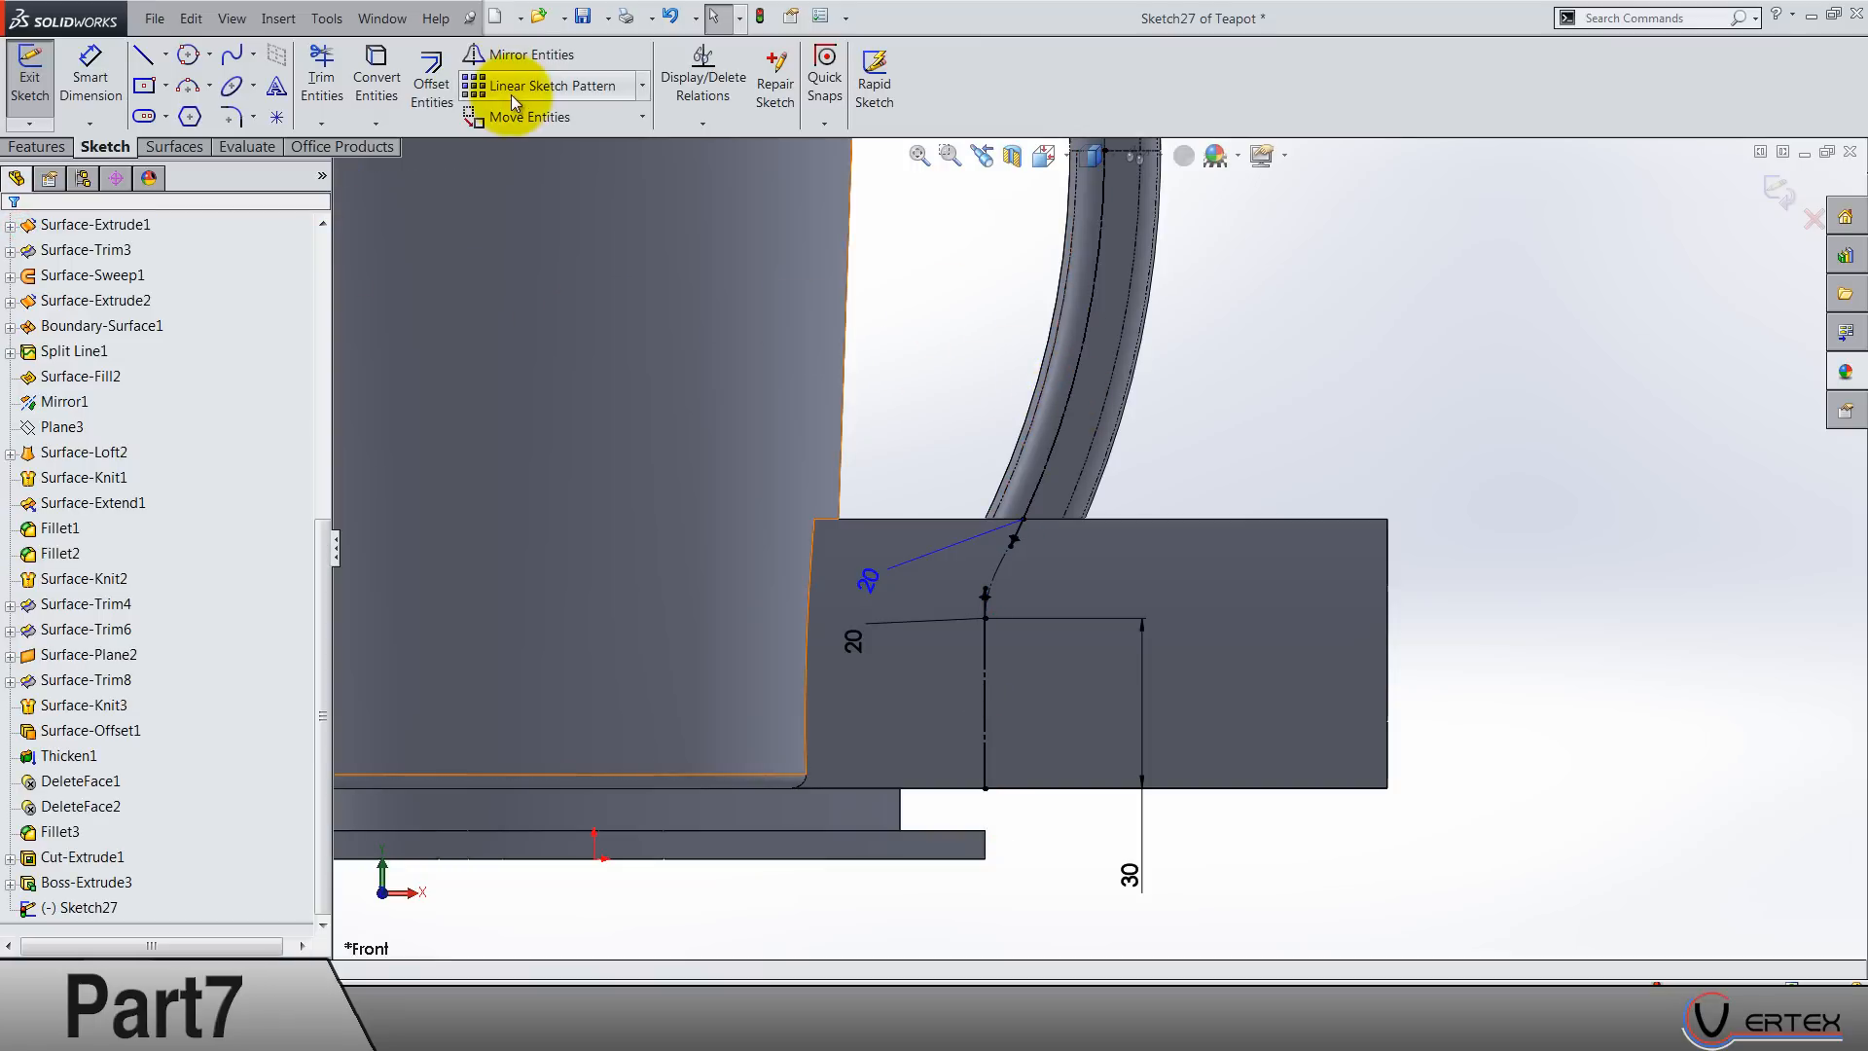
left_click(428, 78)
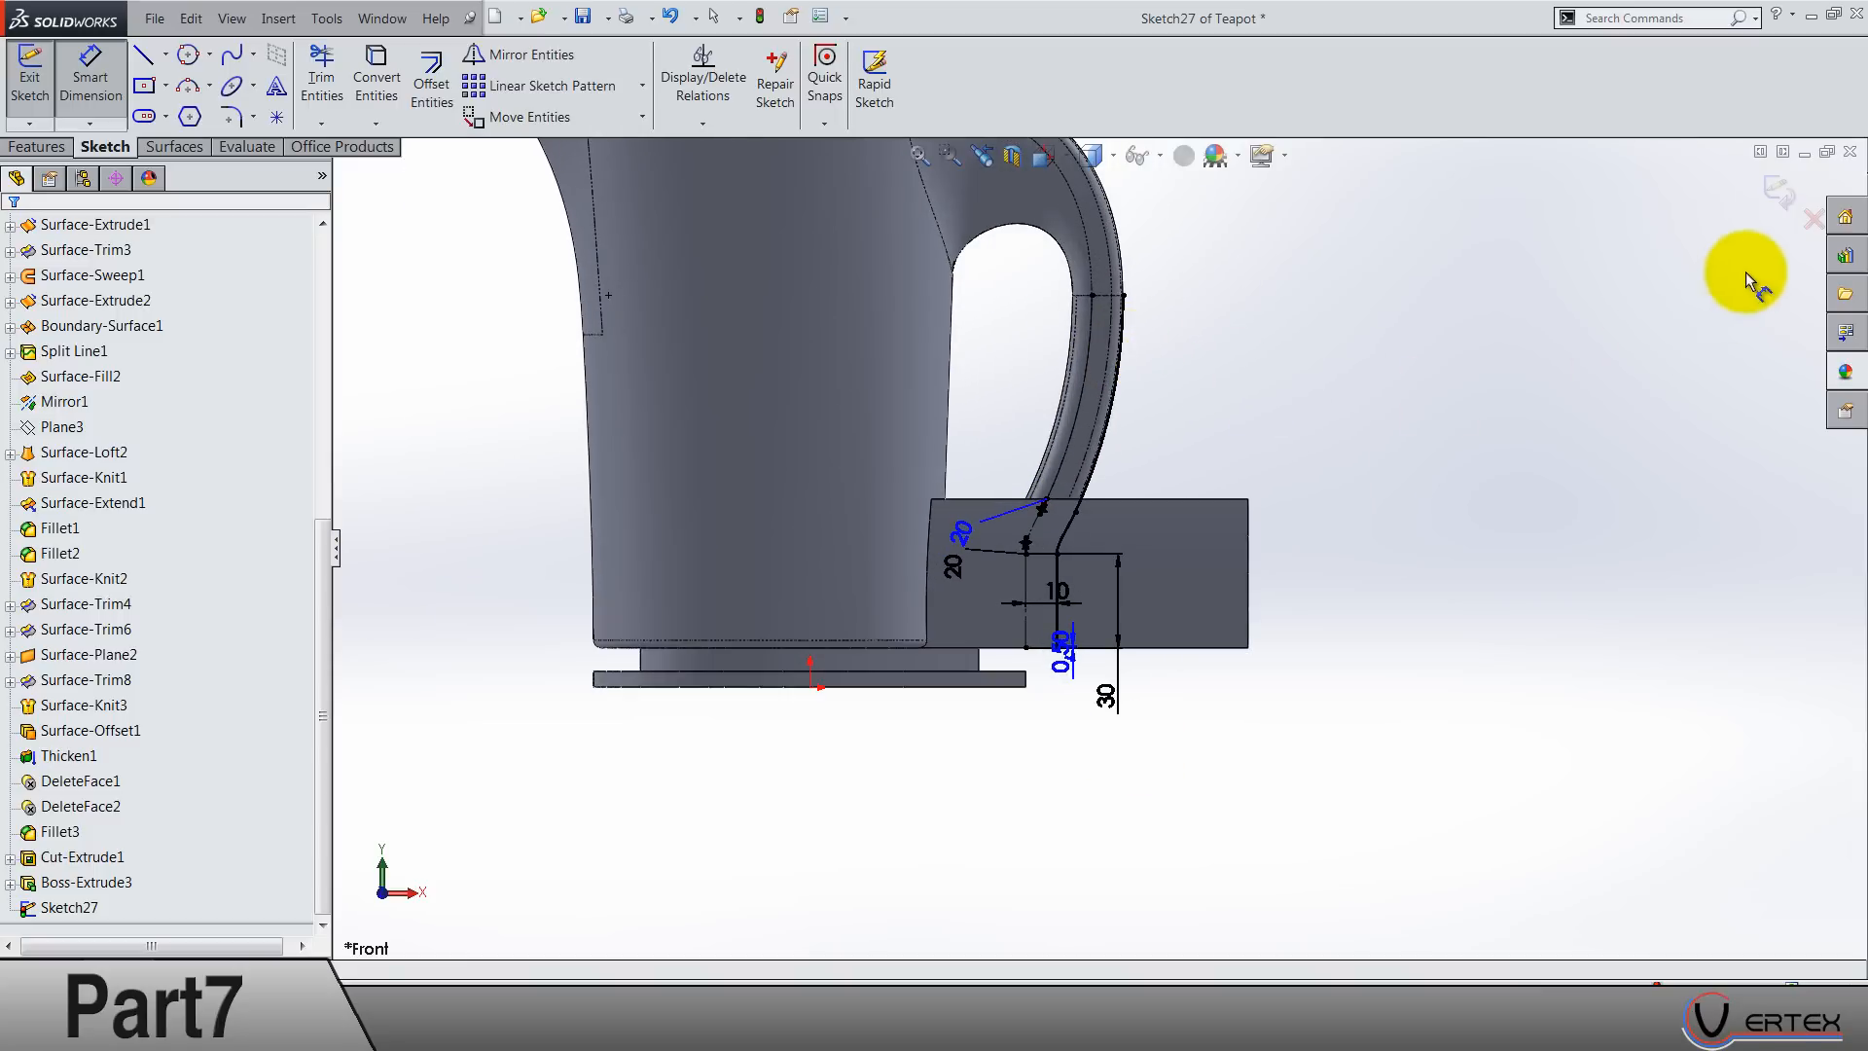
left_click(29, 78)
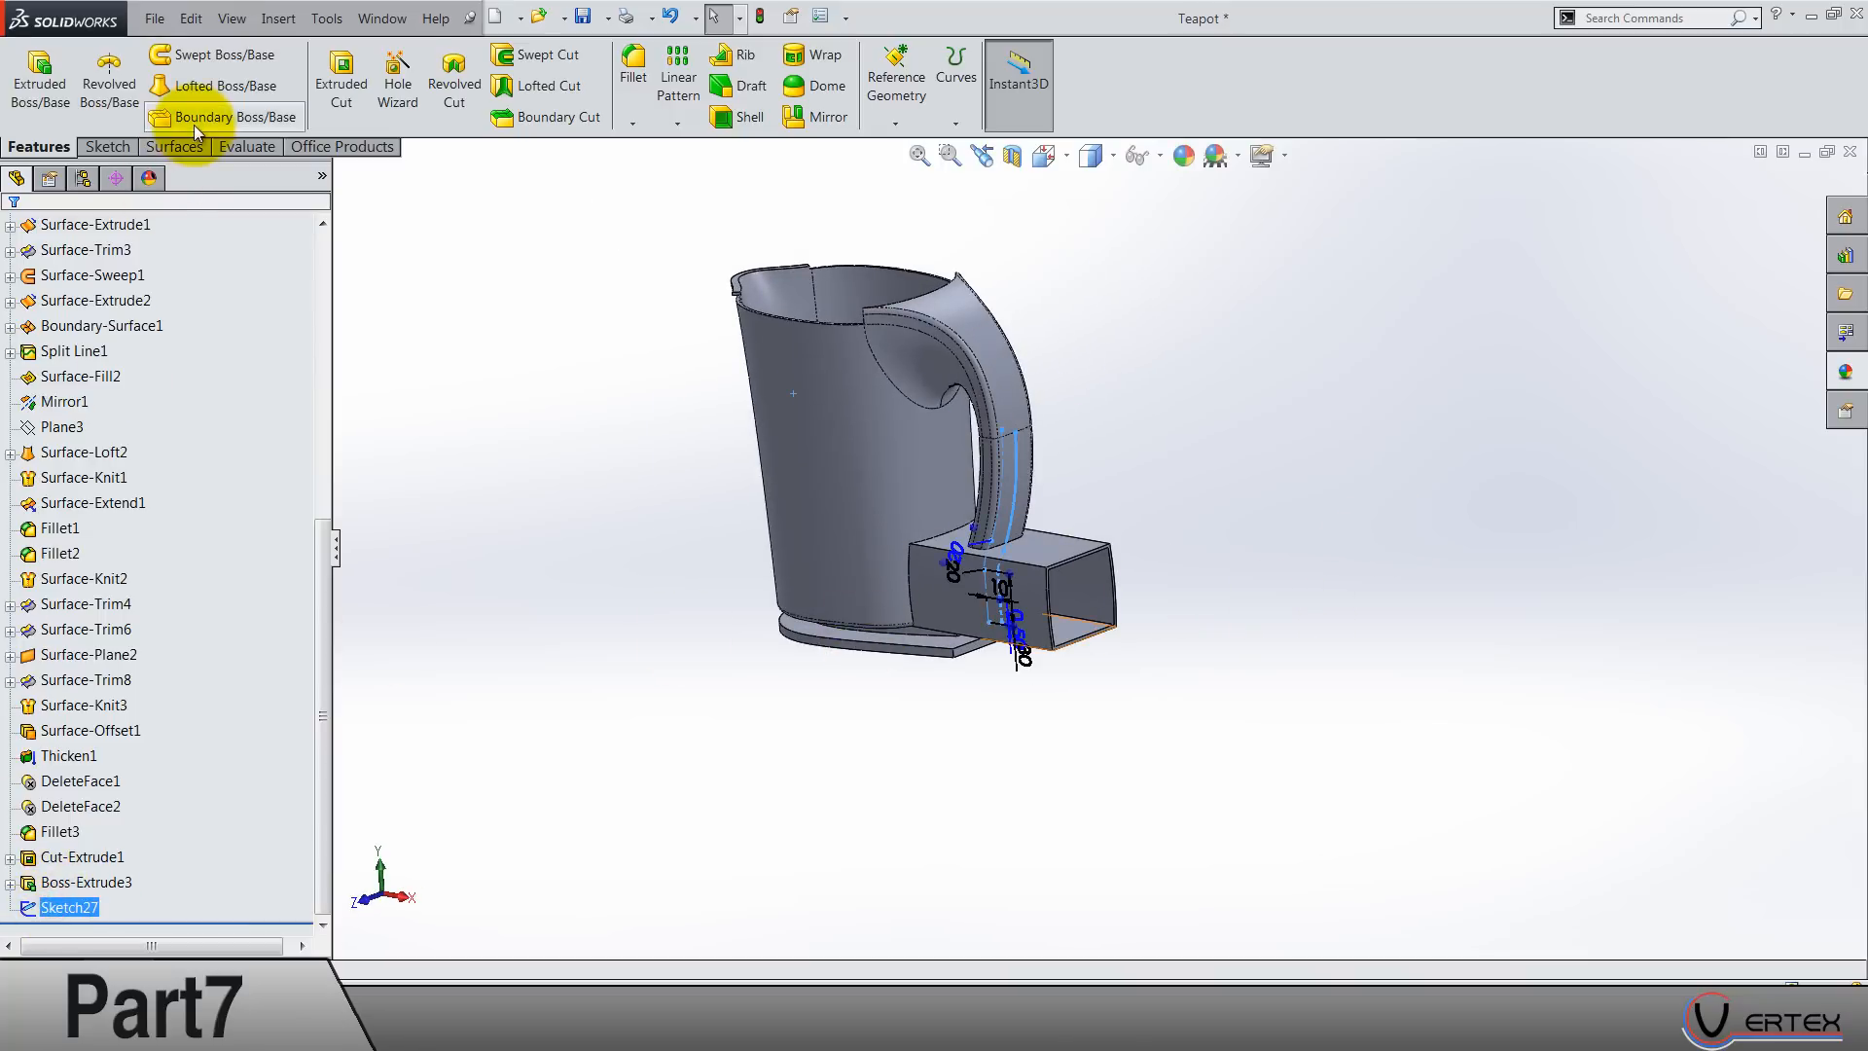
Step: Extrude the spout profile as a 70 mm blind surface and view the teapot isometrically
left_click(176, 146)
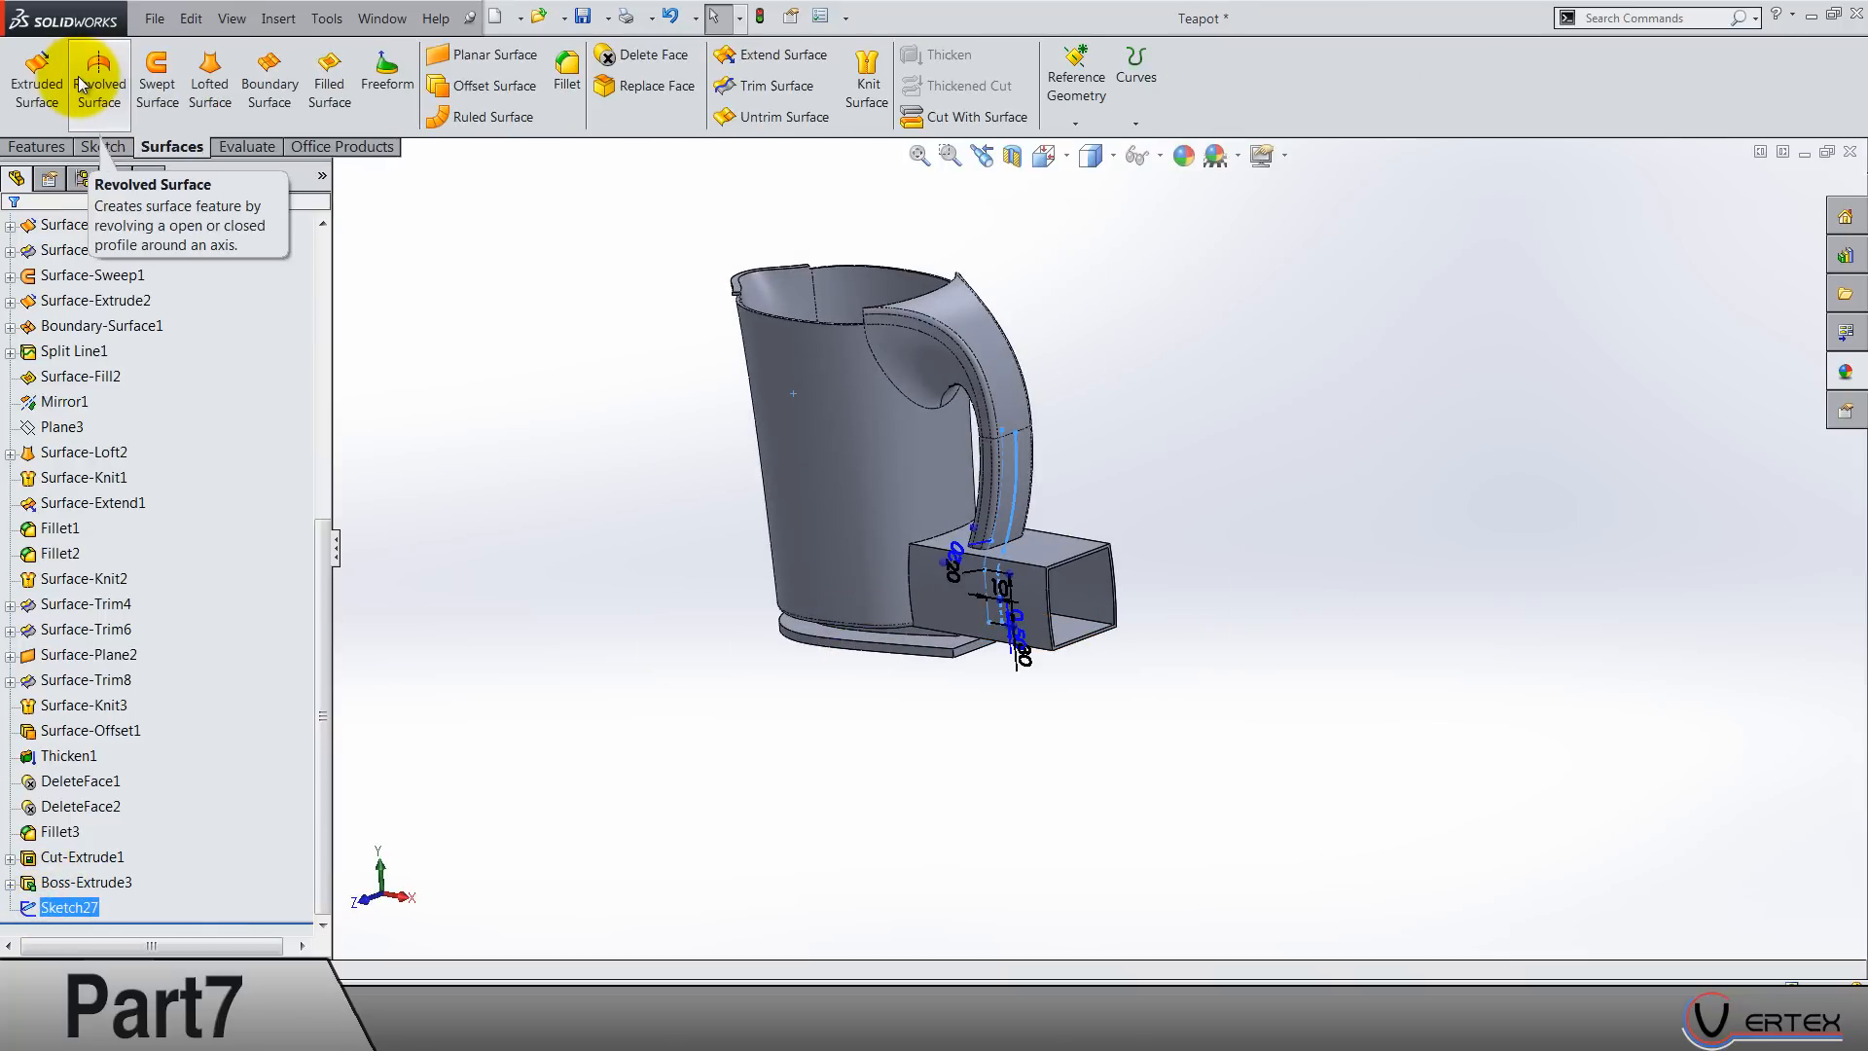
left_click(35, 78)
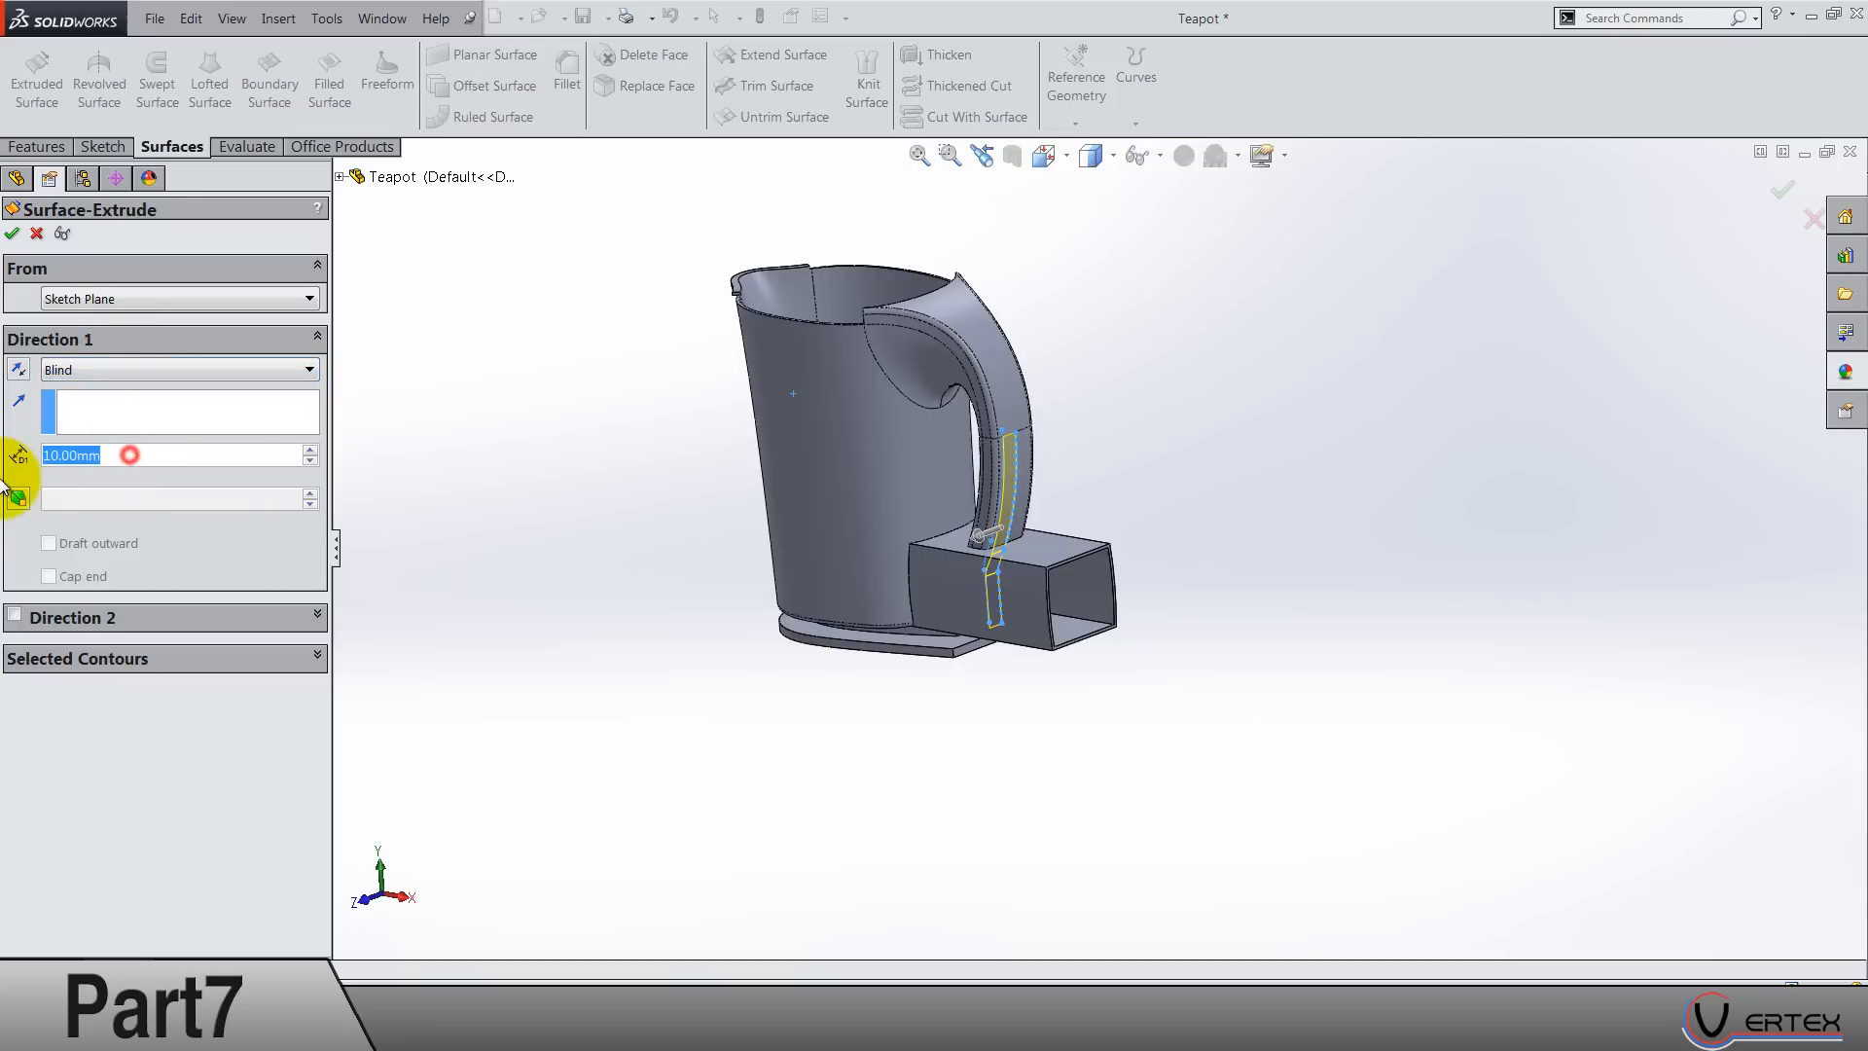
type("70.00mm")
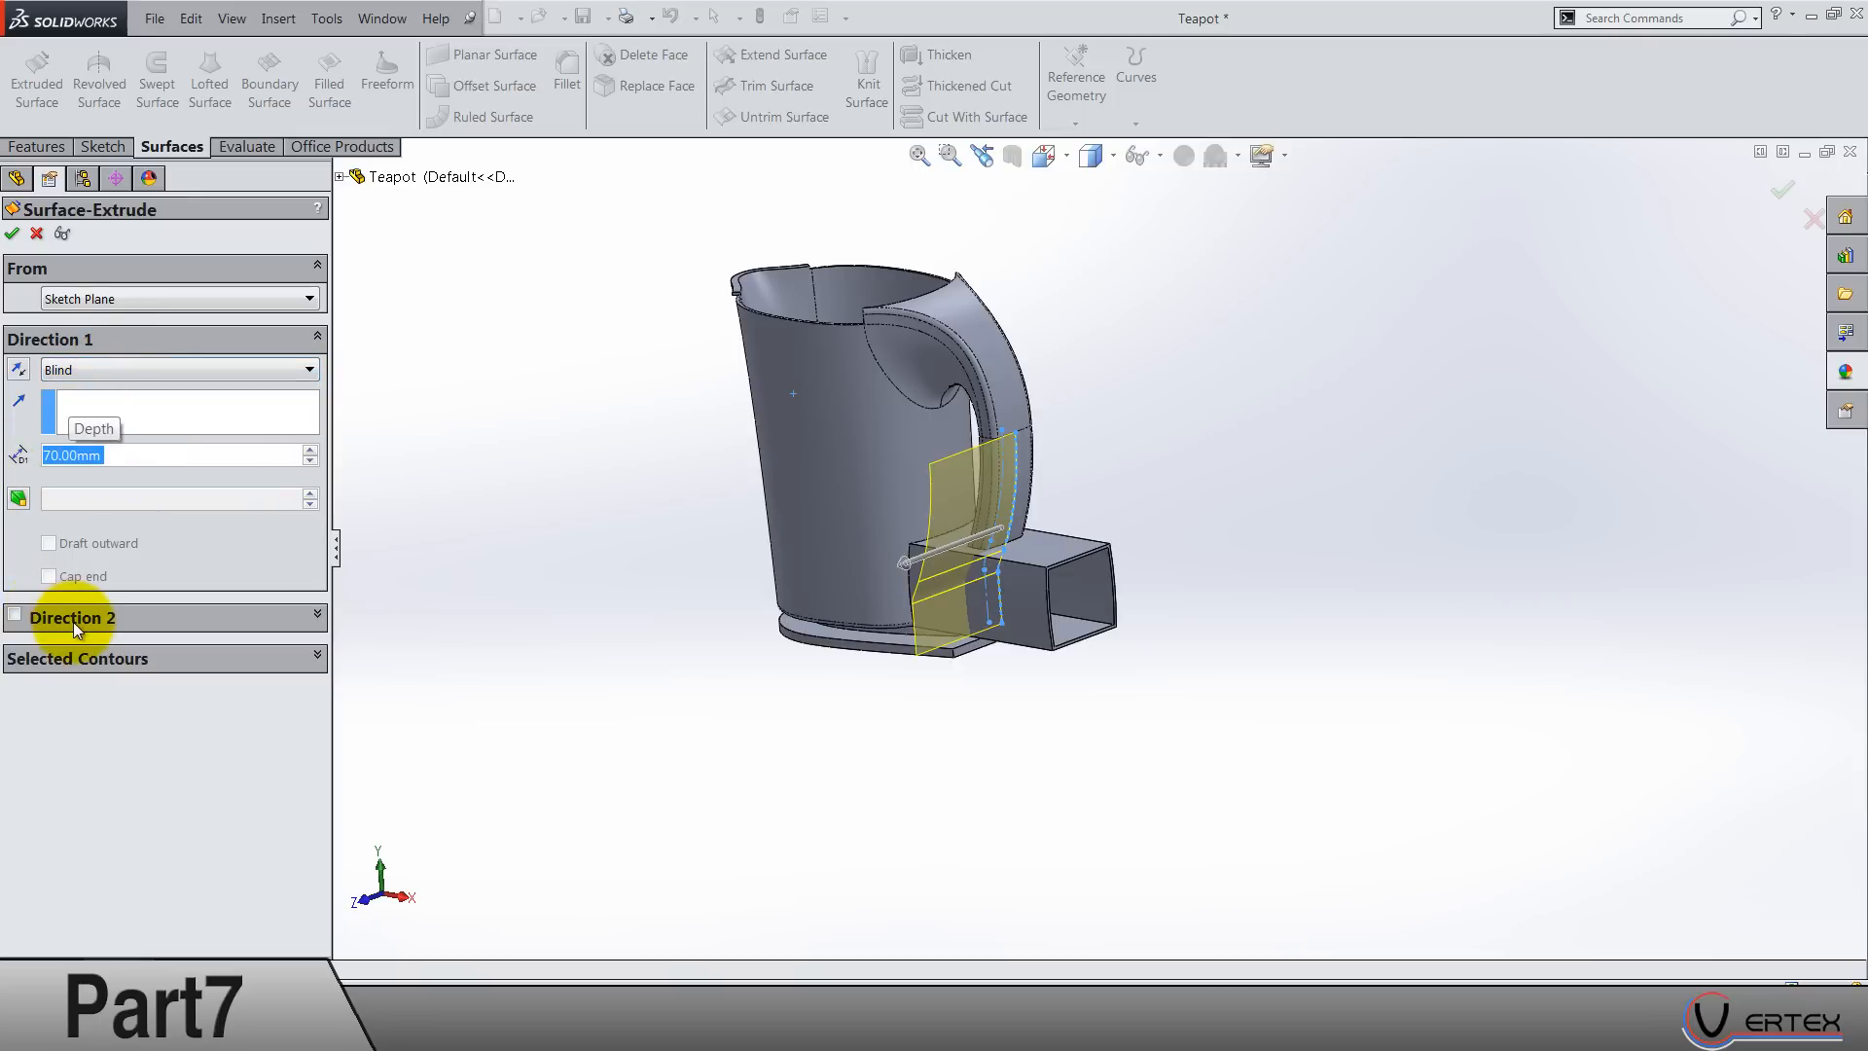
left_click(16, 617)
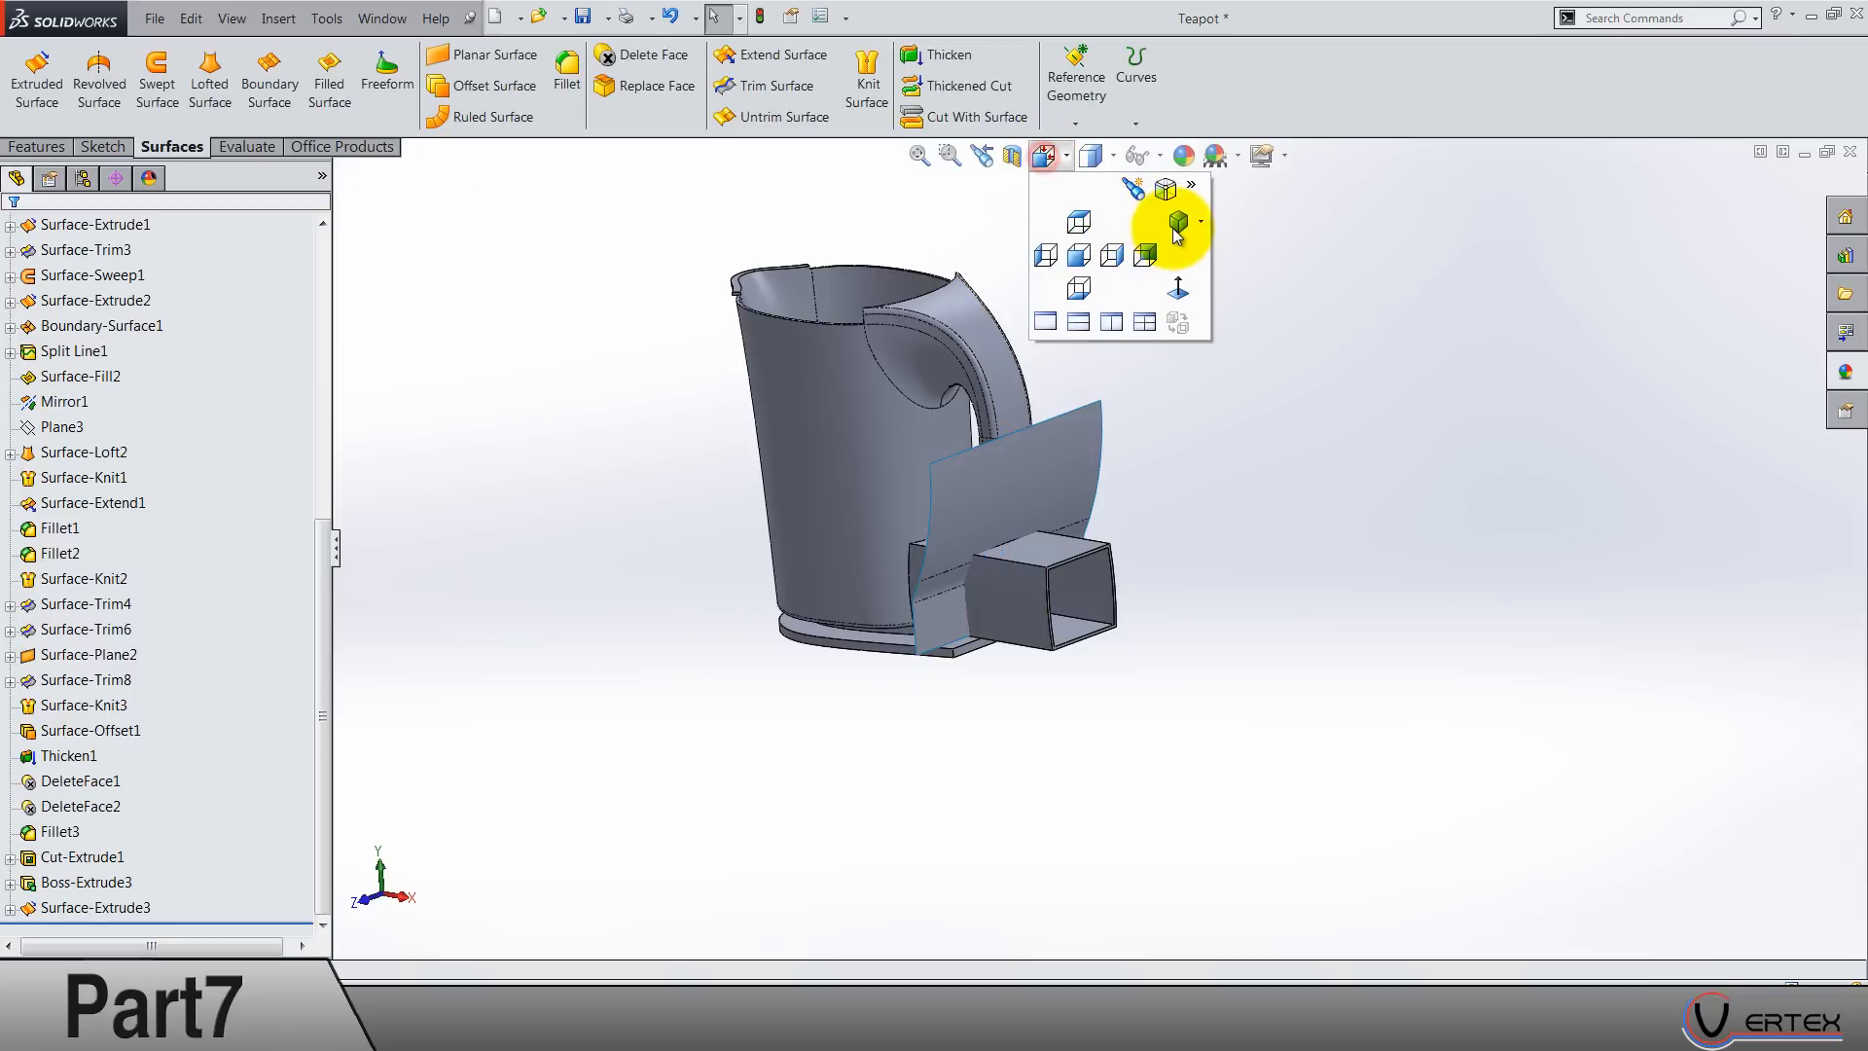
left_click(1177, 222)
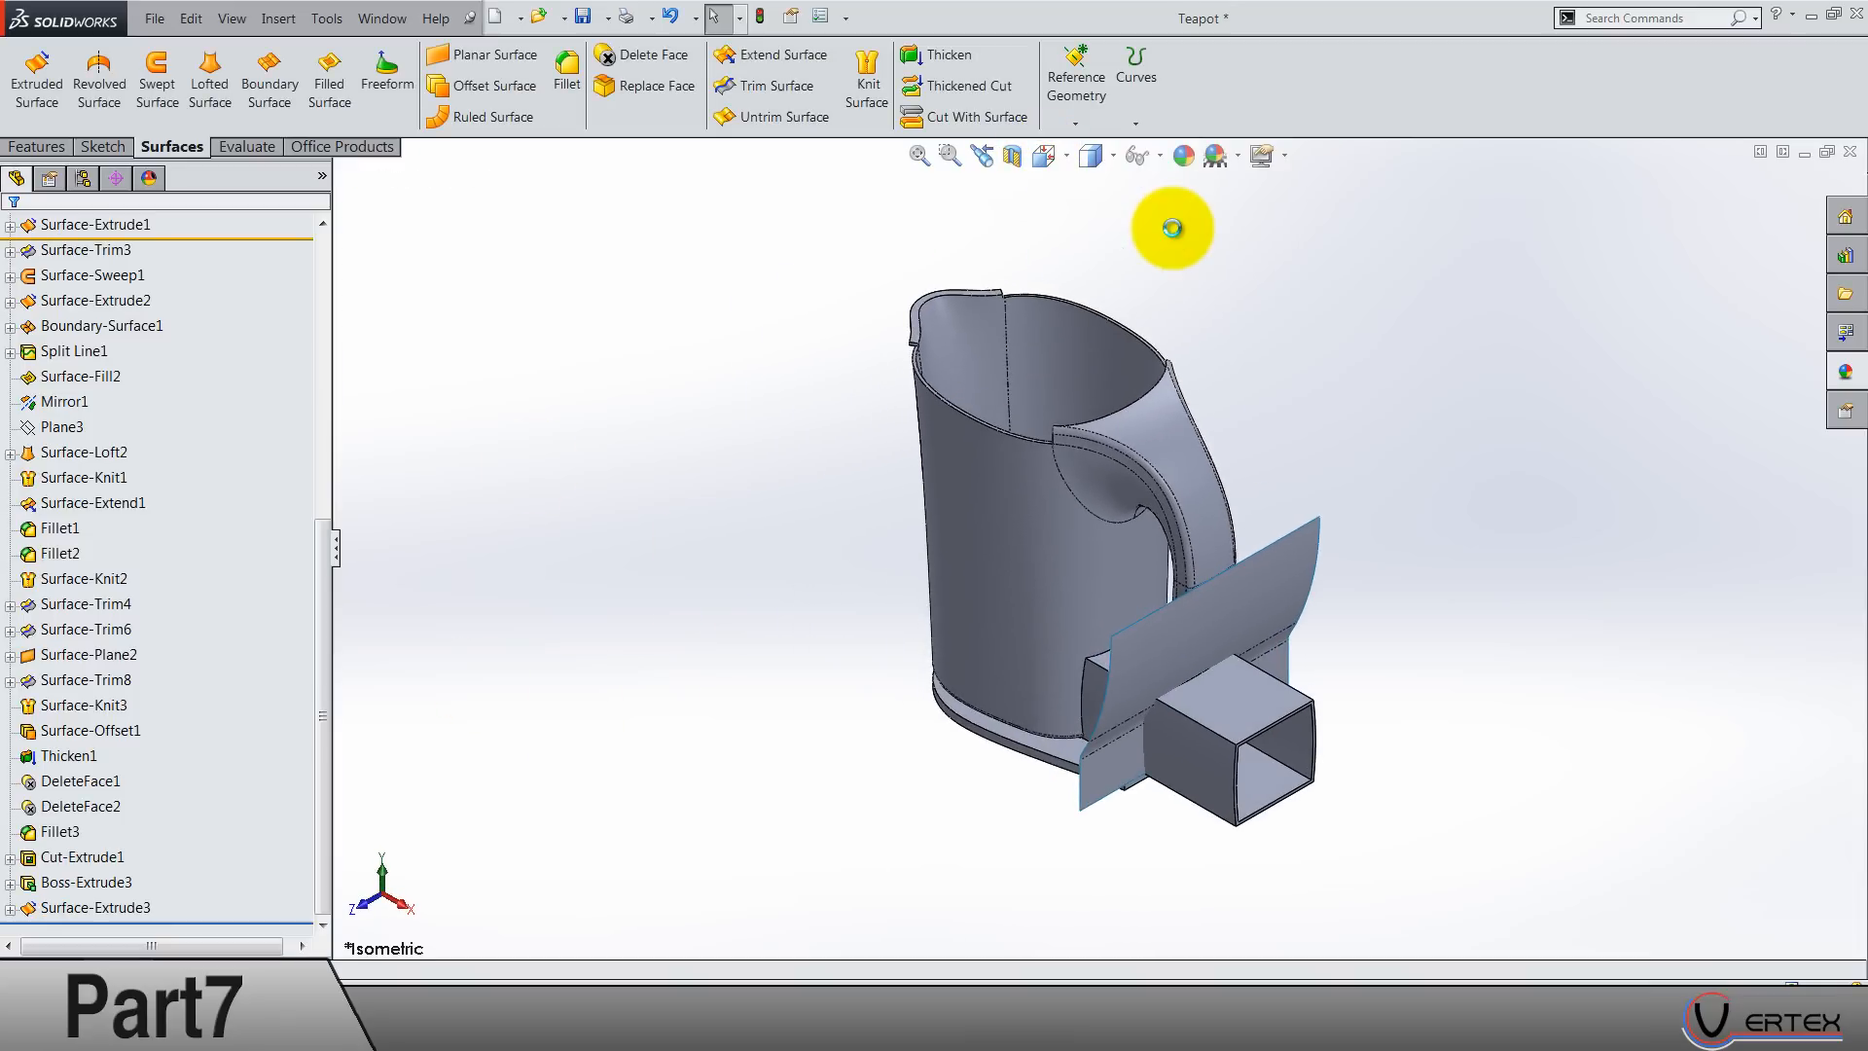